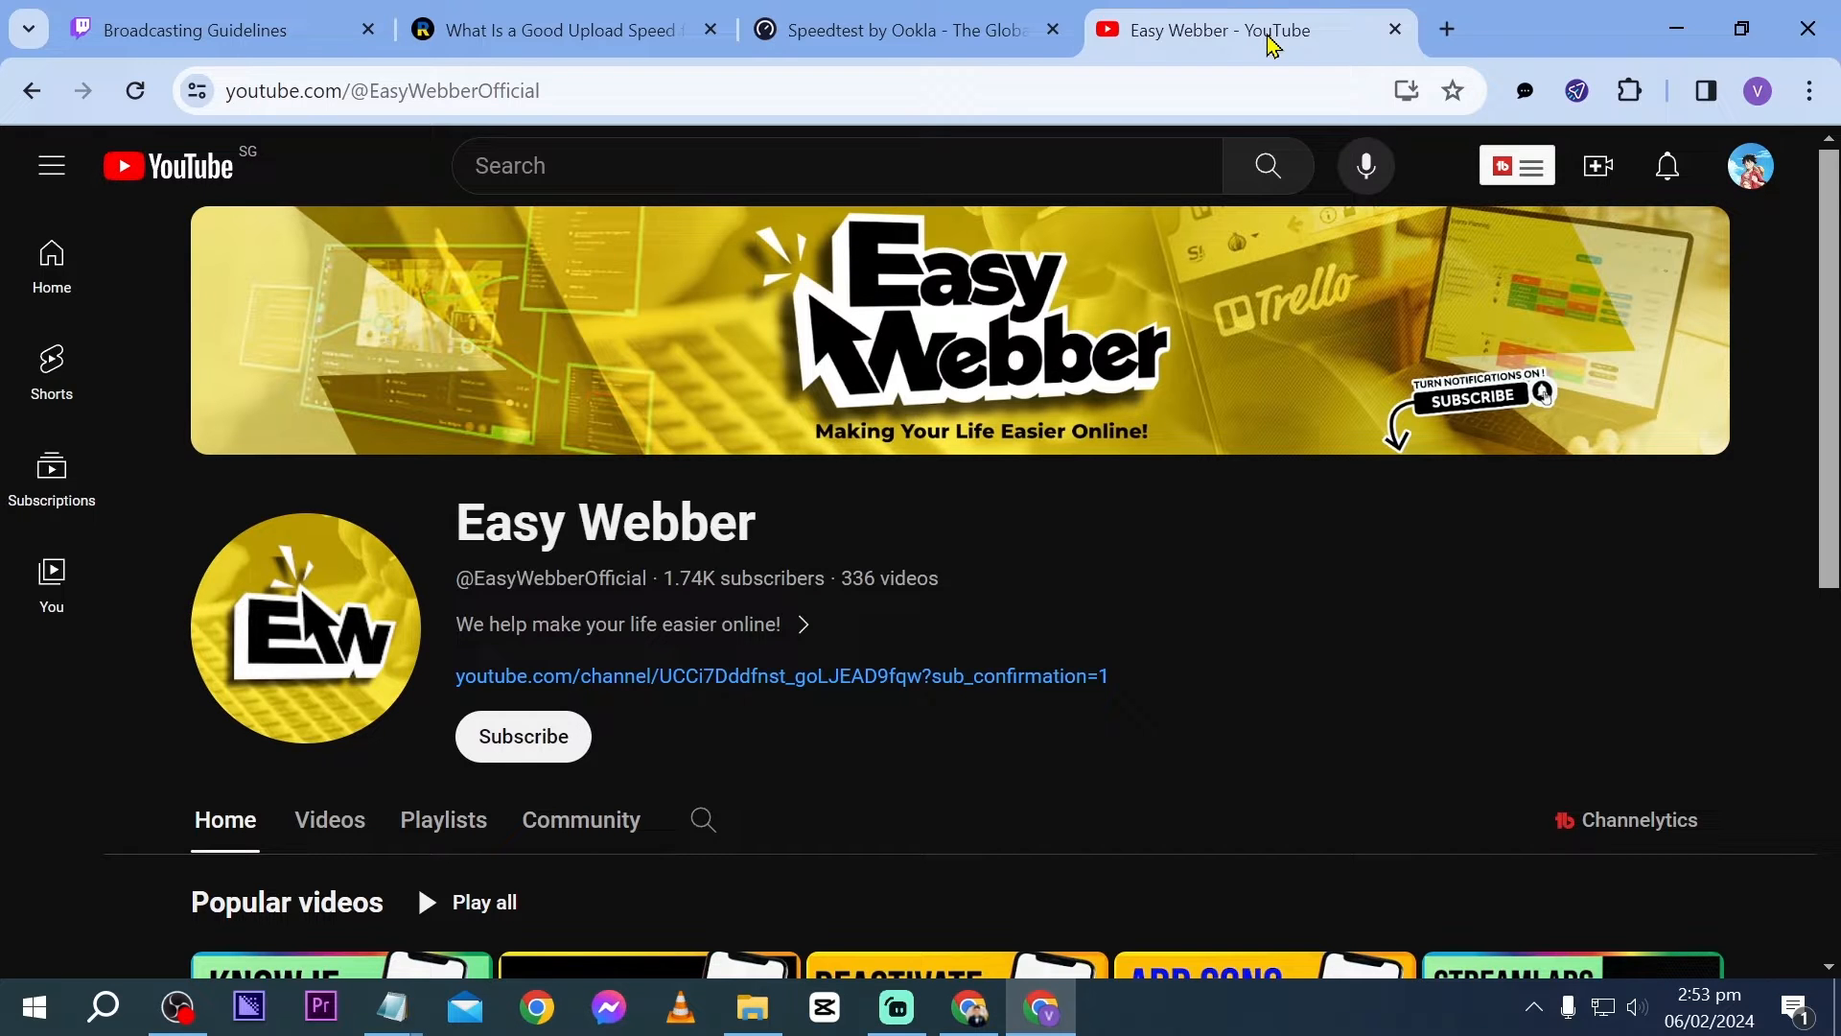
Step: Run the Ookla speed test, getting 72.12 Mbps download and 91.02 Mbps upload
click(1395, 29)
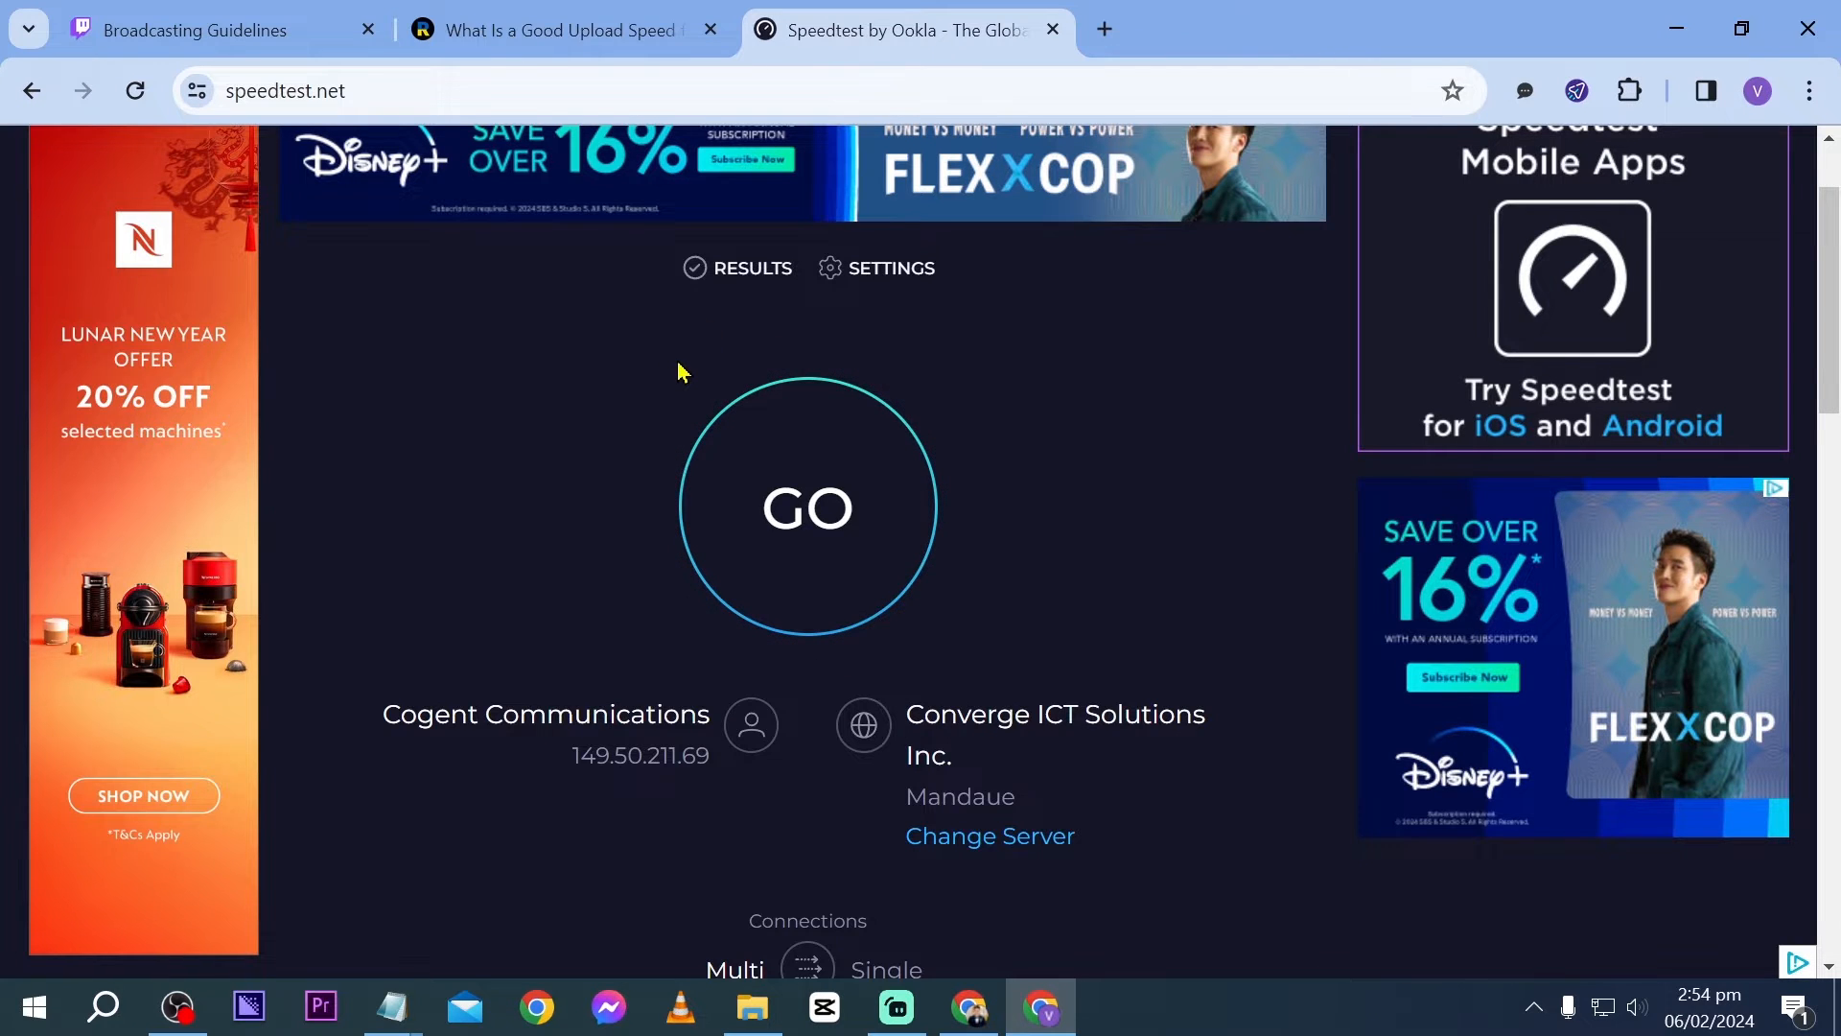
click(808, 507)
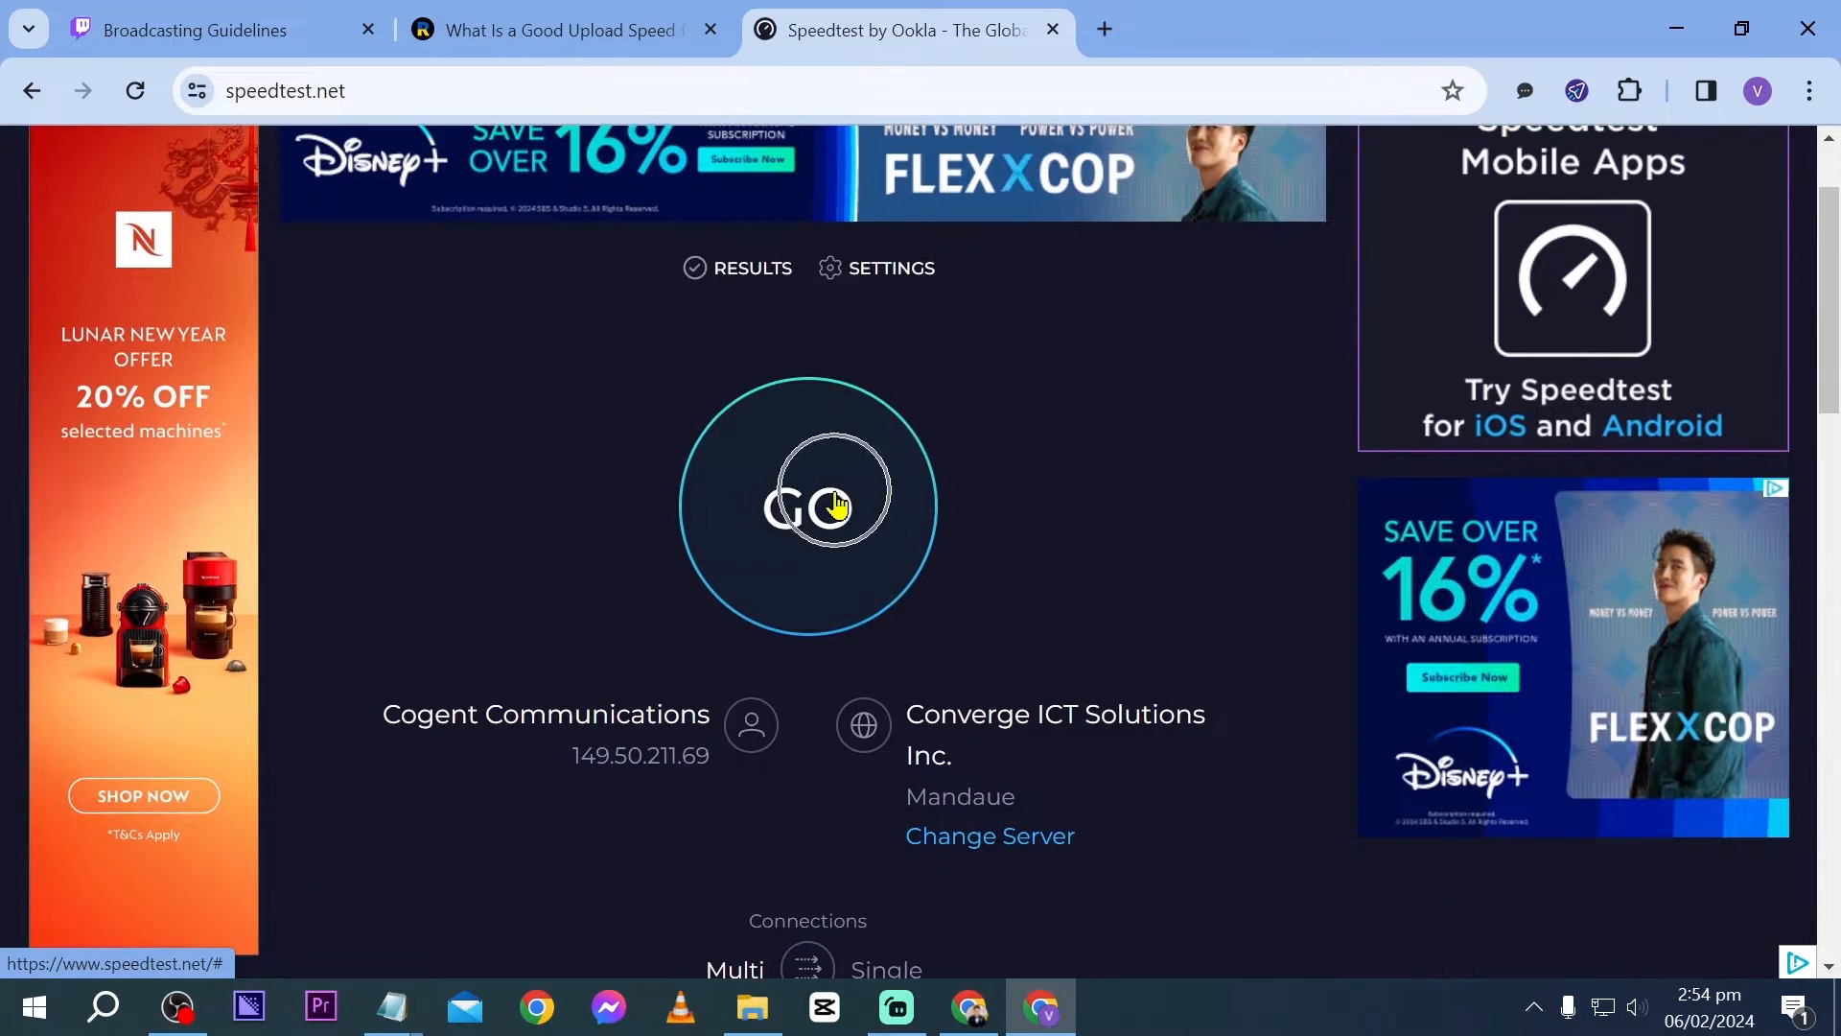
click(807, 504)
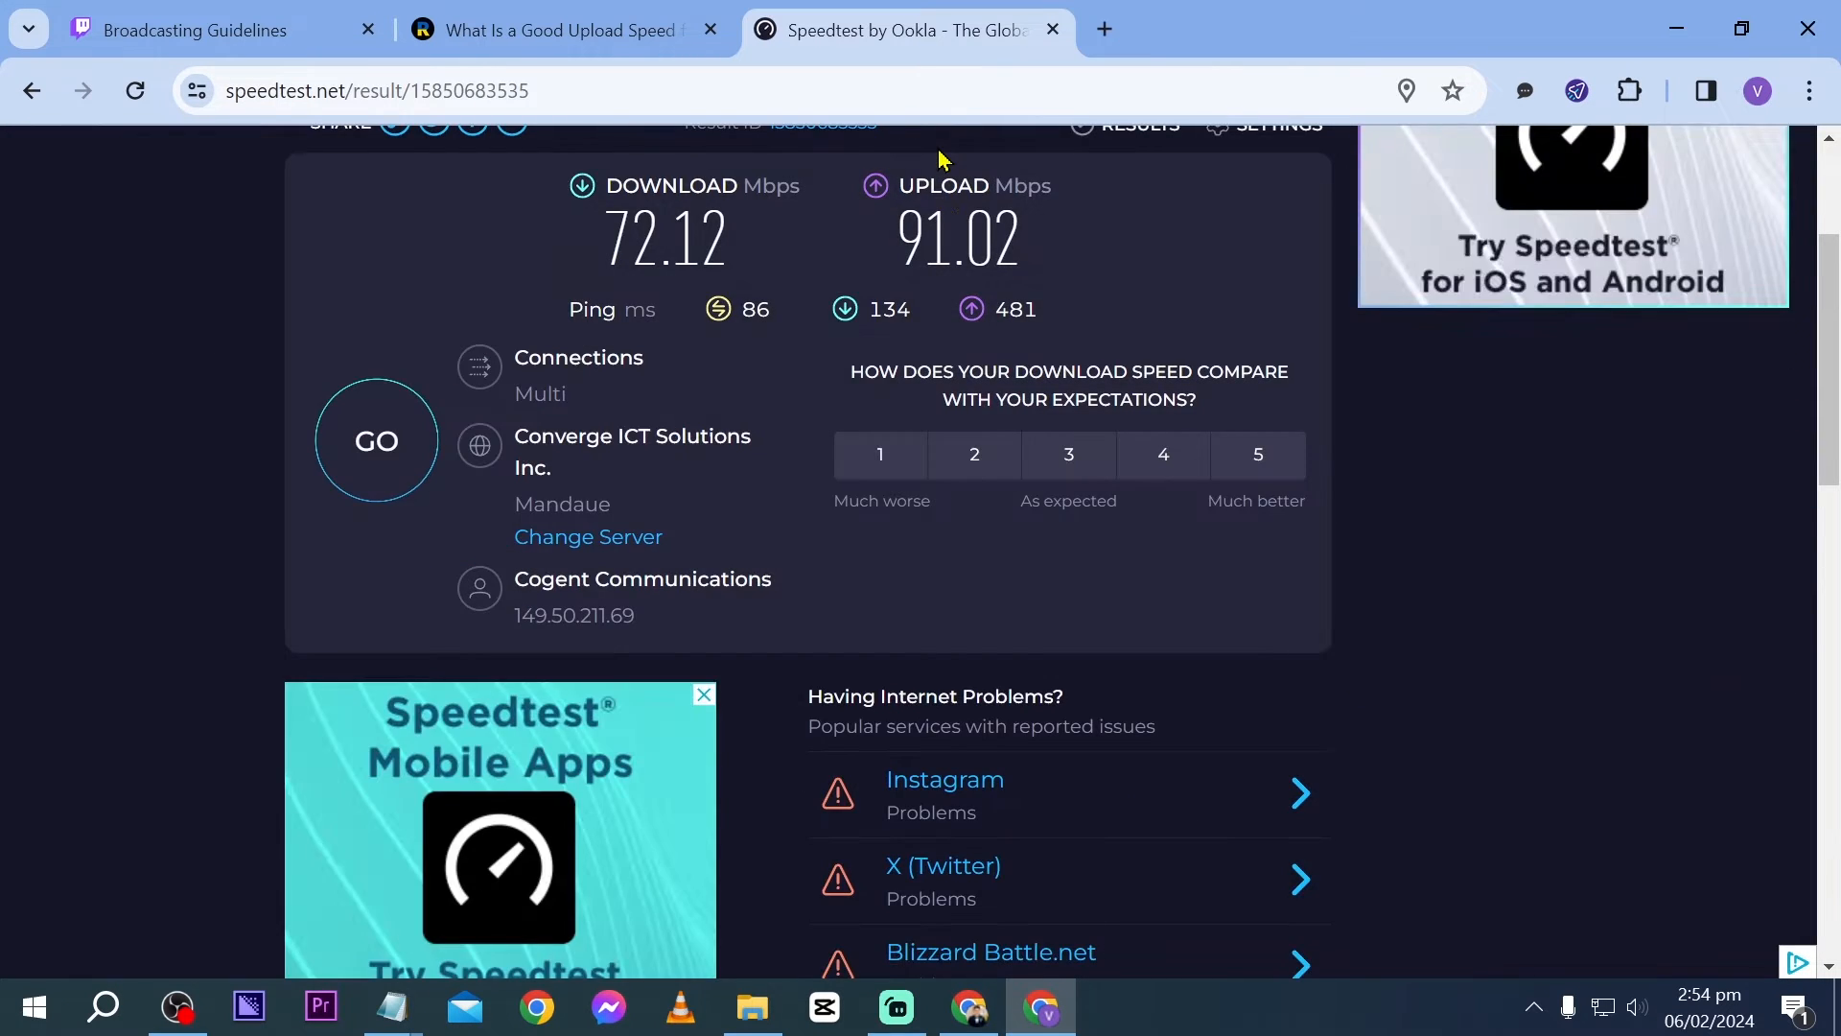
mouse_move(848, 836)
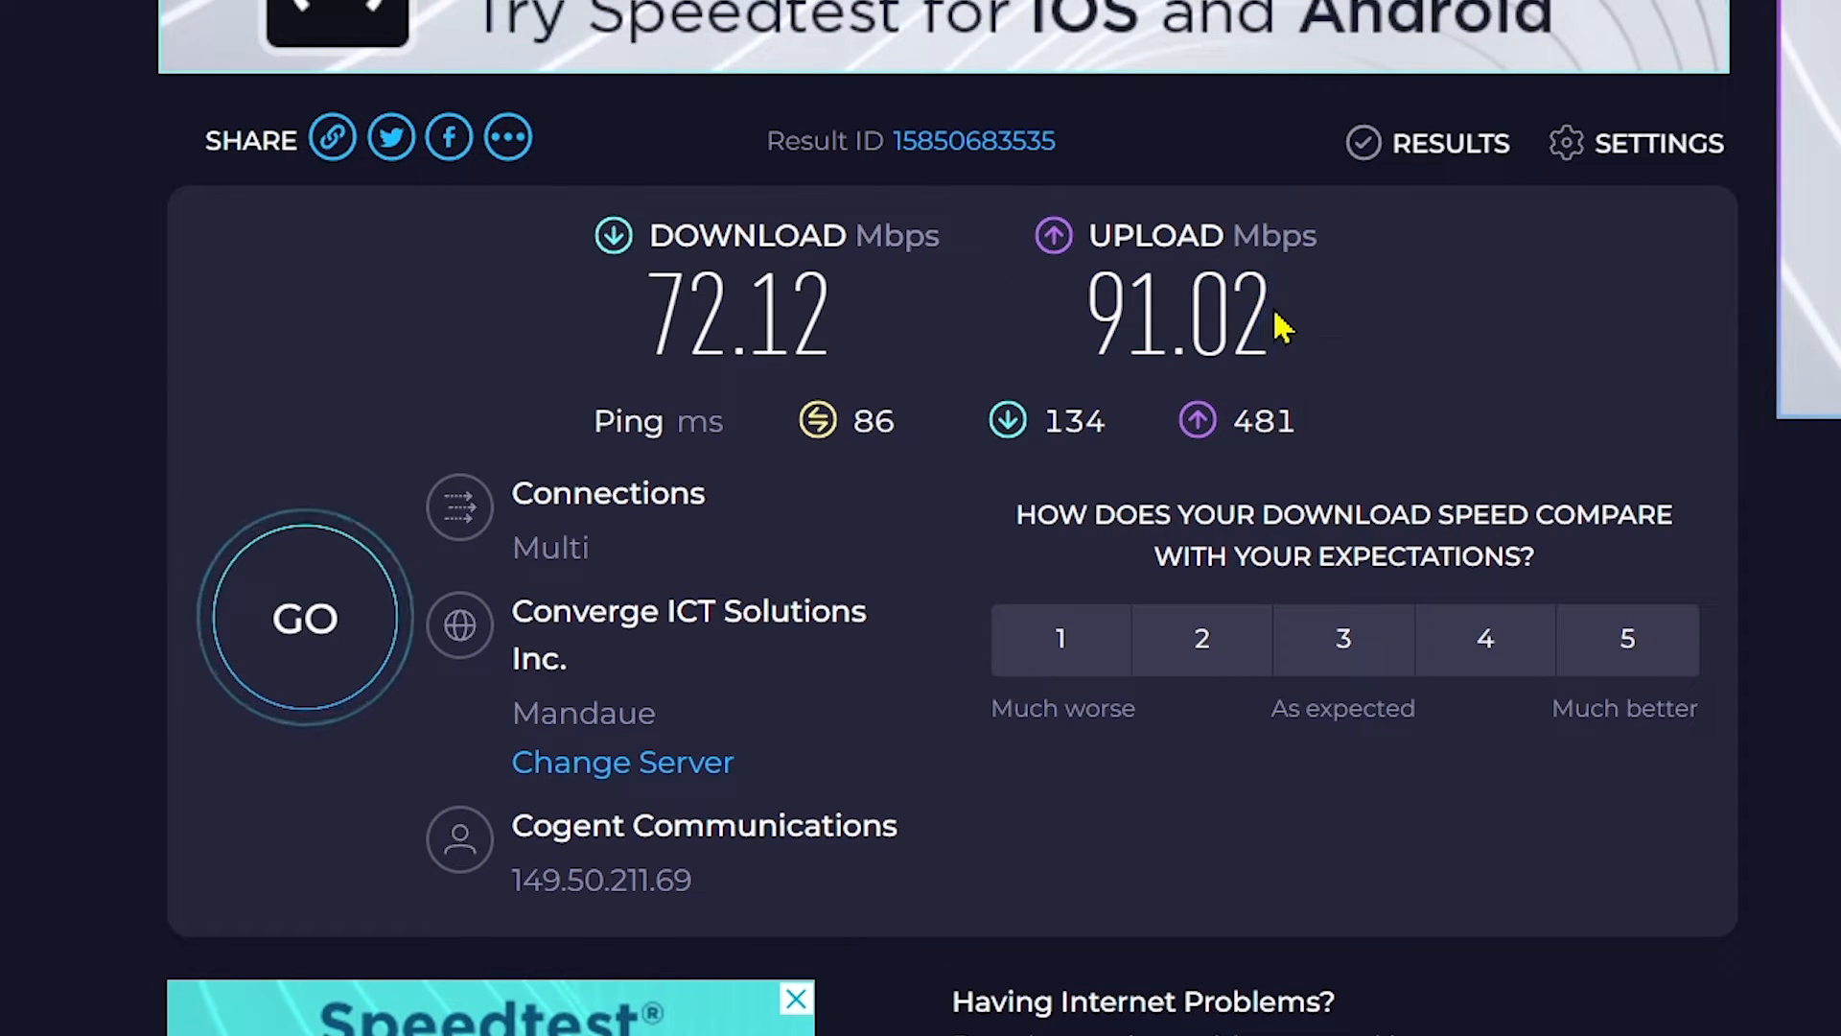
Step: Highlight the 91.02 Mbps upload result on the Speedtest page
double_click(1177, 314)
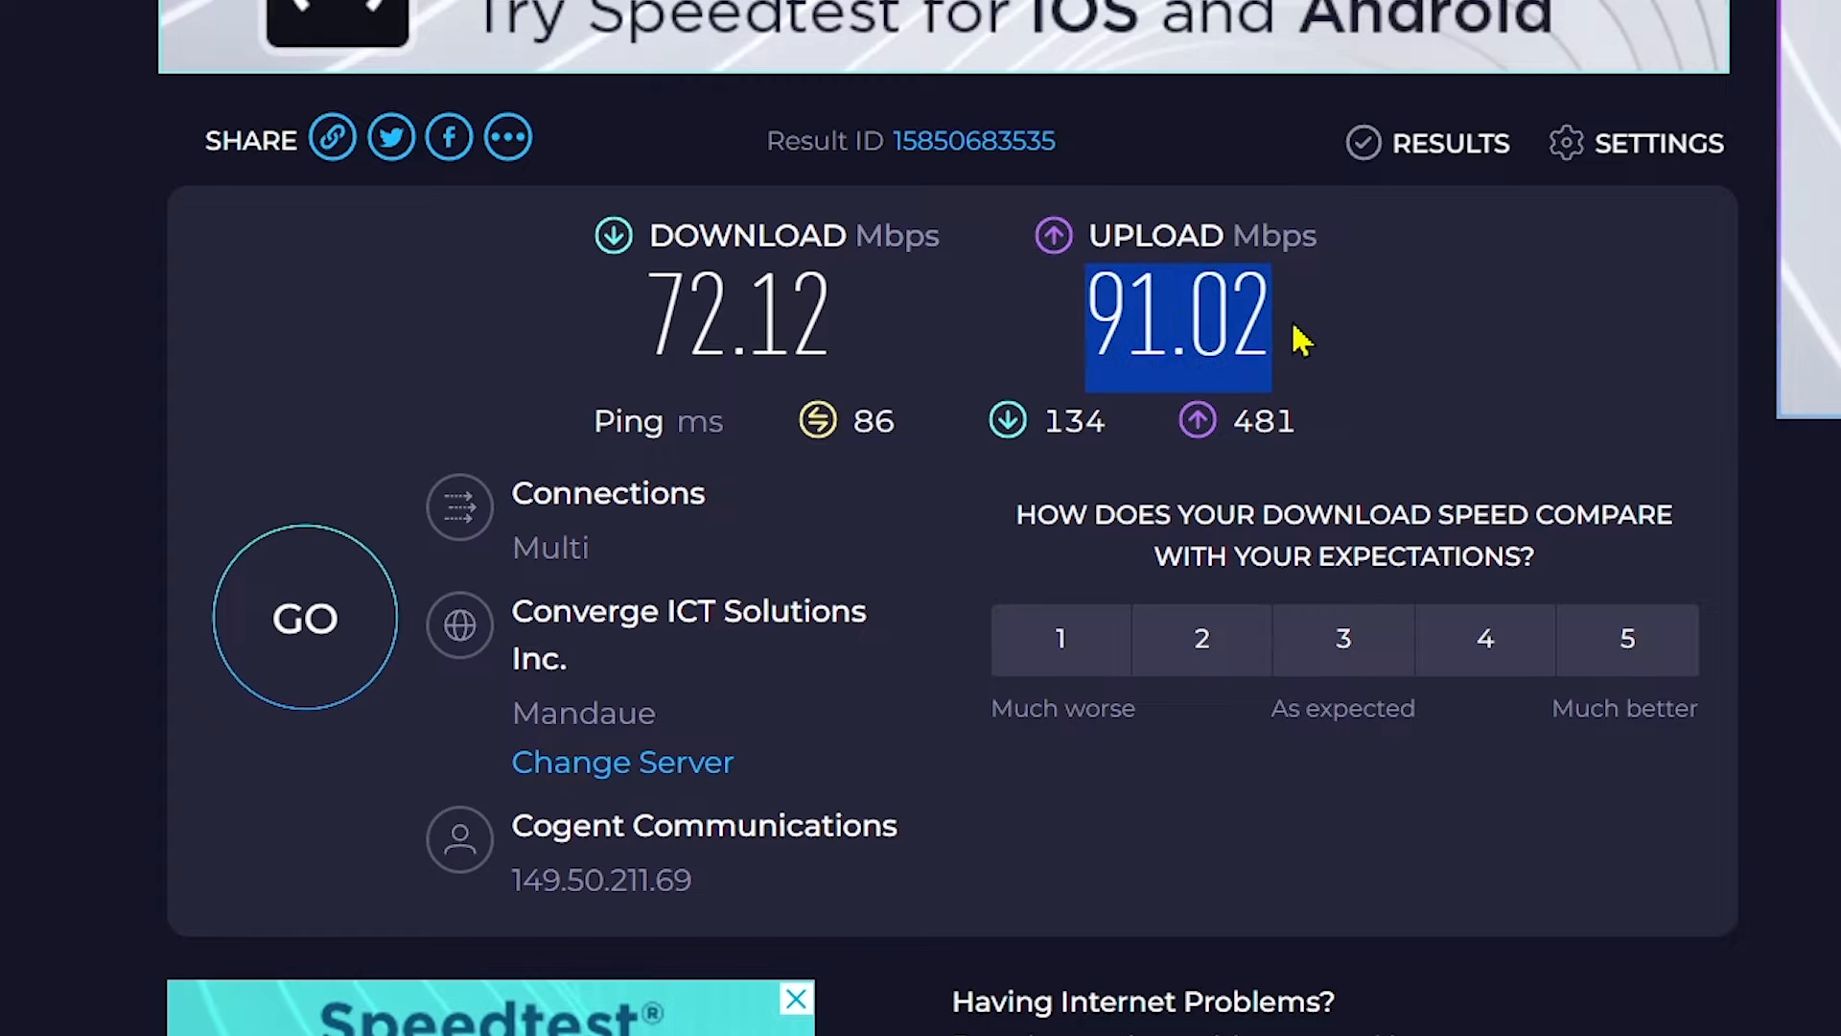
mouse_move(234, 525)
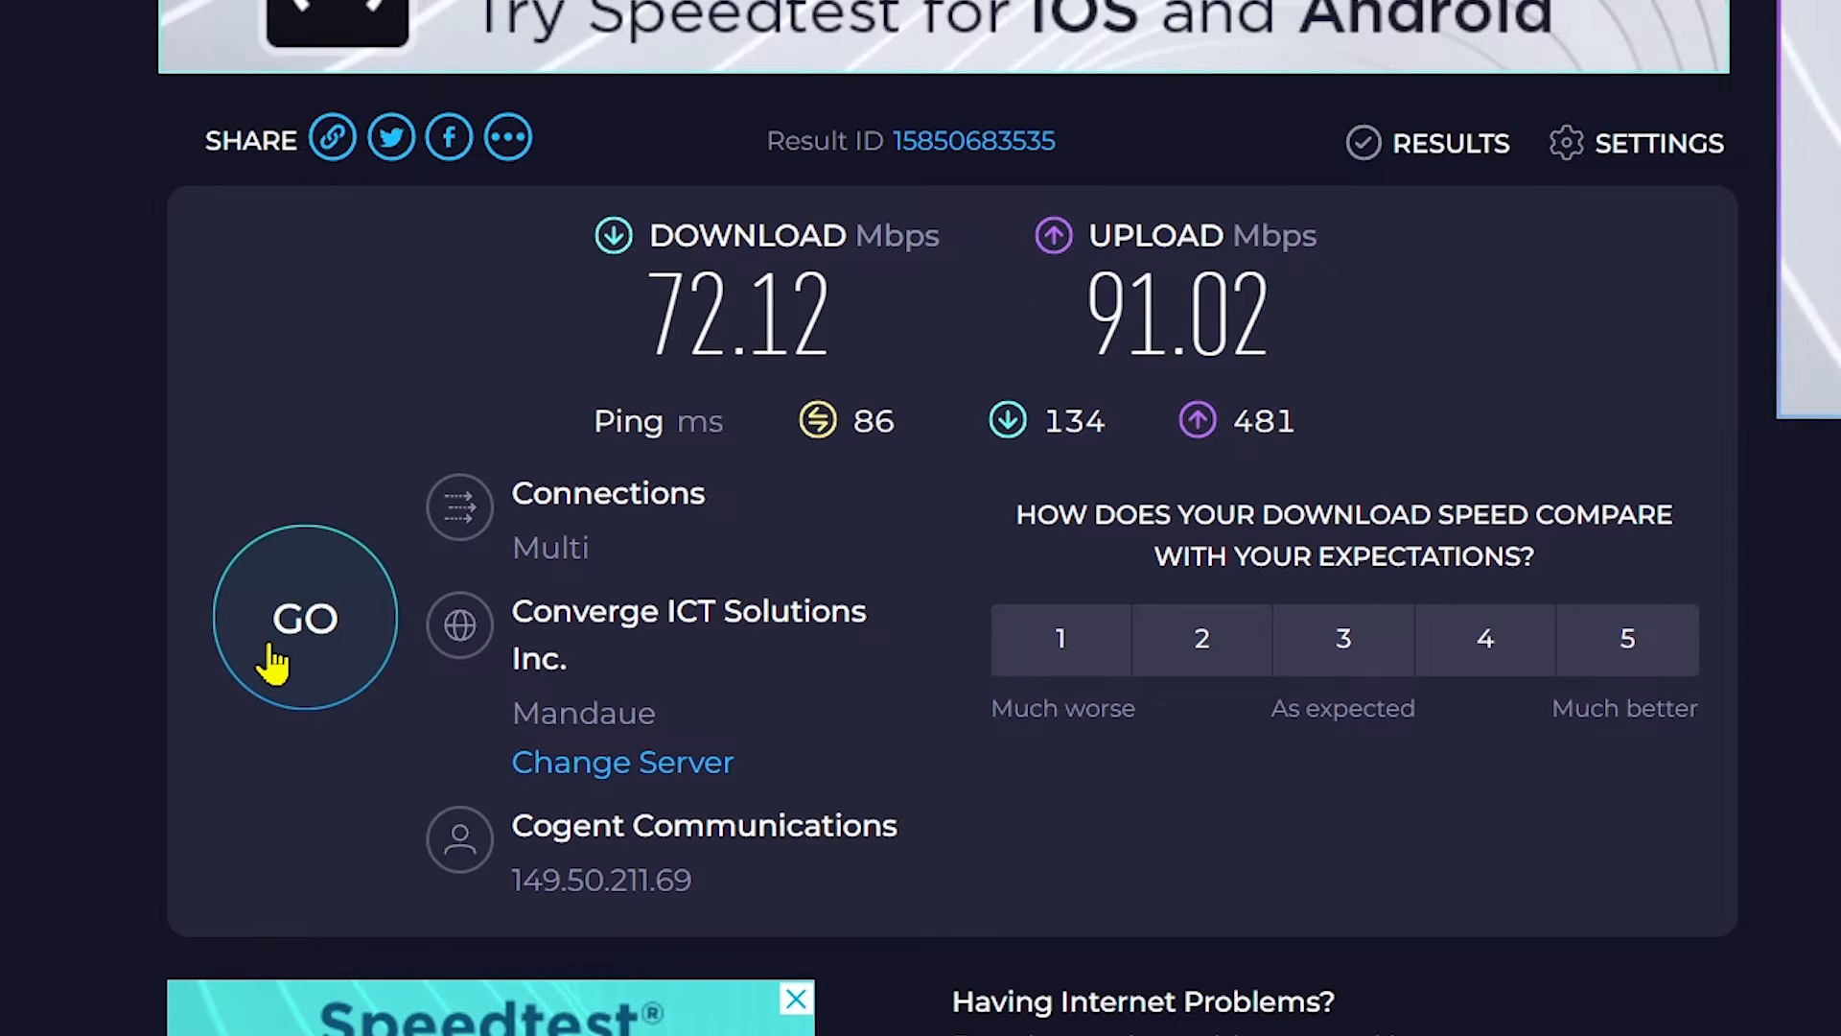
mouse_move(255, 474)
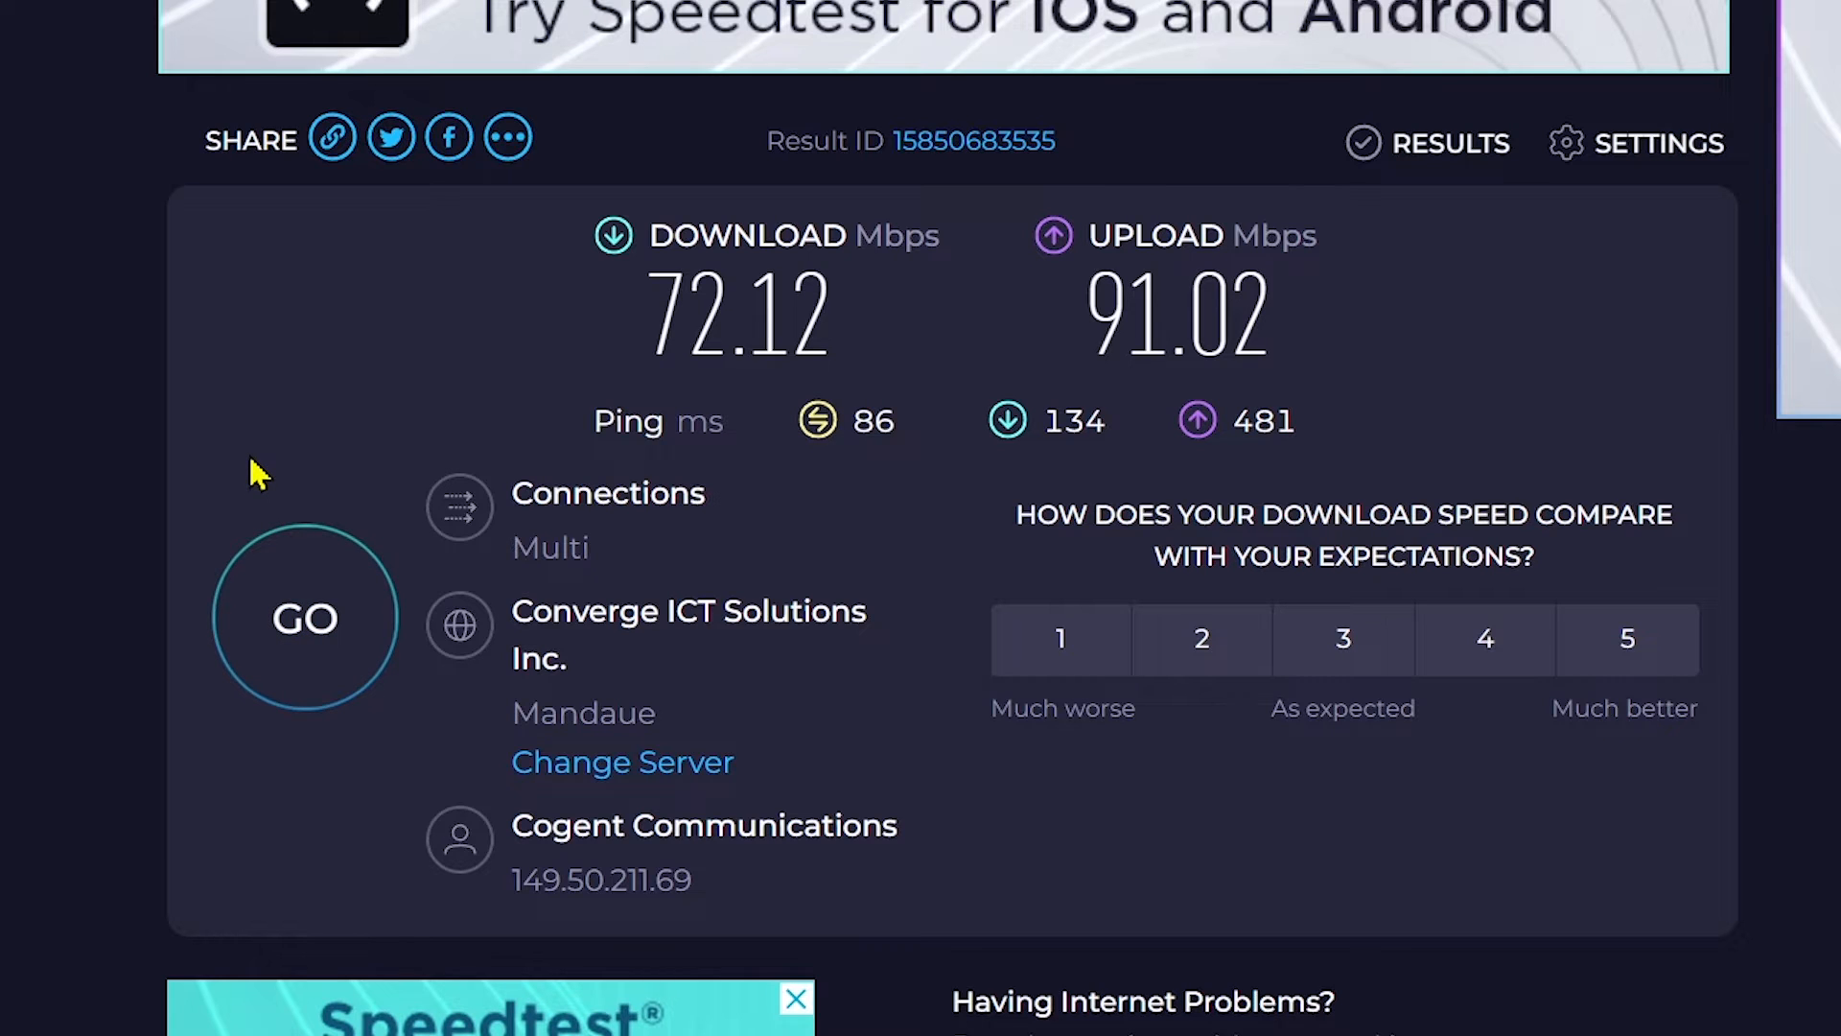
mouse_move(349, 307)
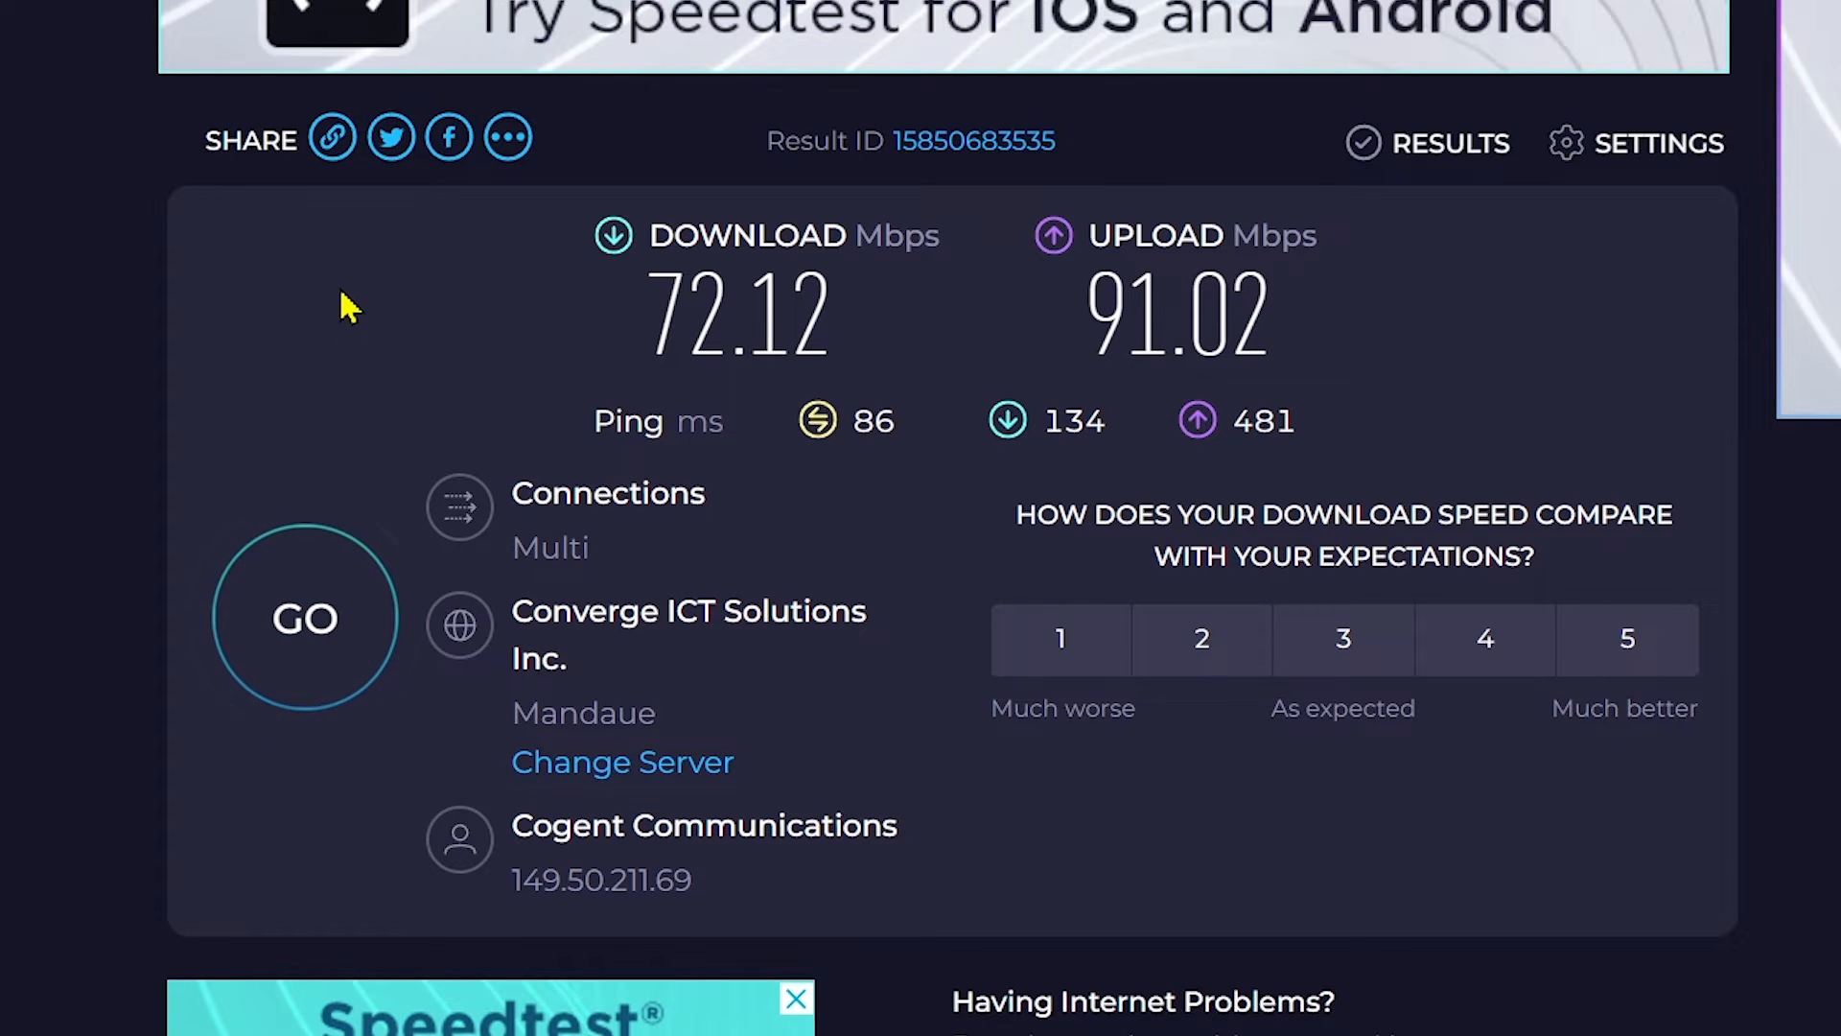
double_click(1176, 314)
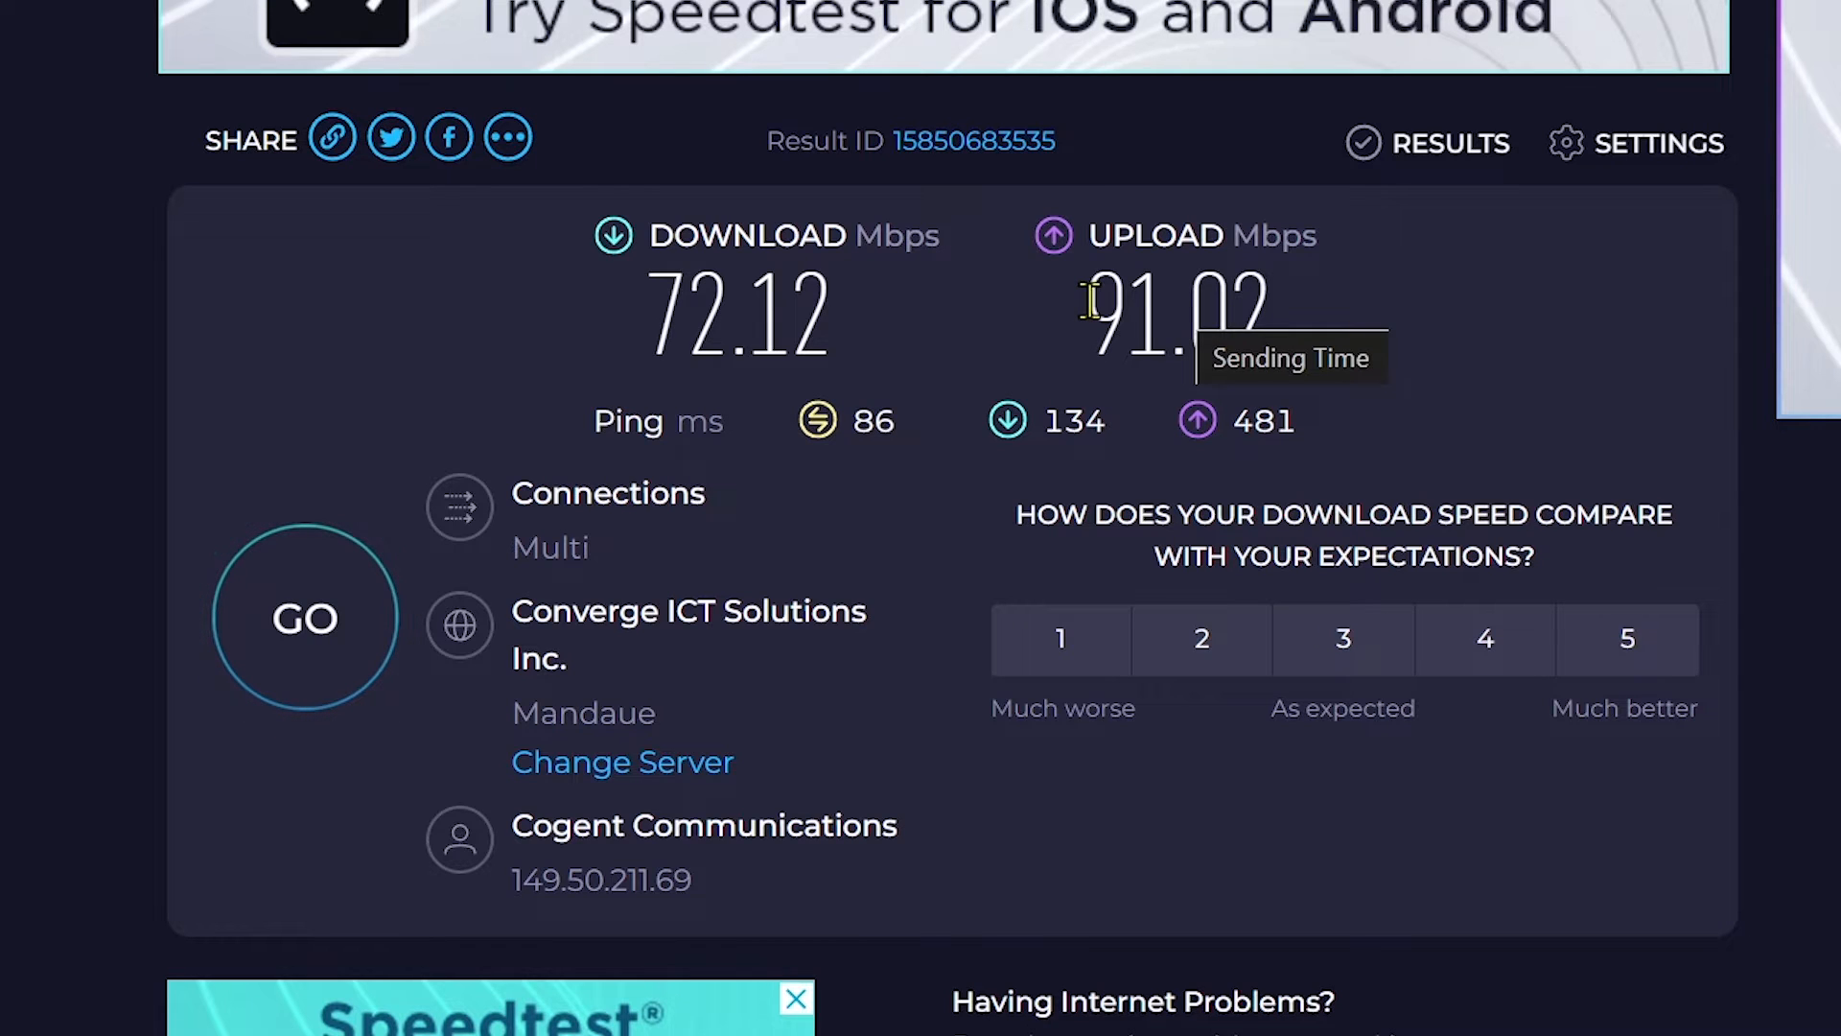
mouse_move(1091, 303)
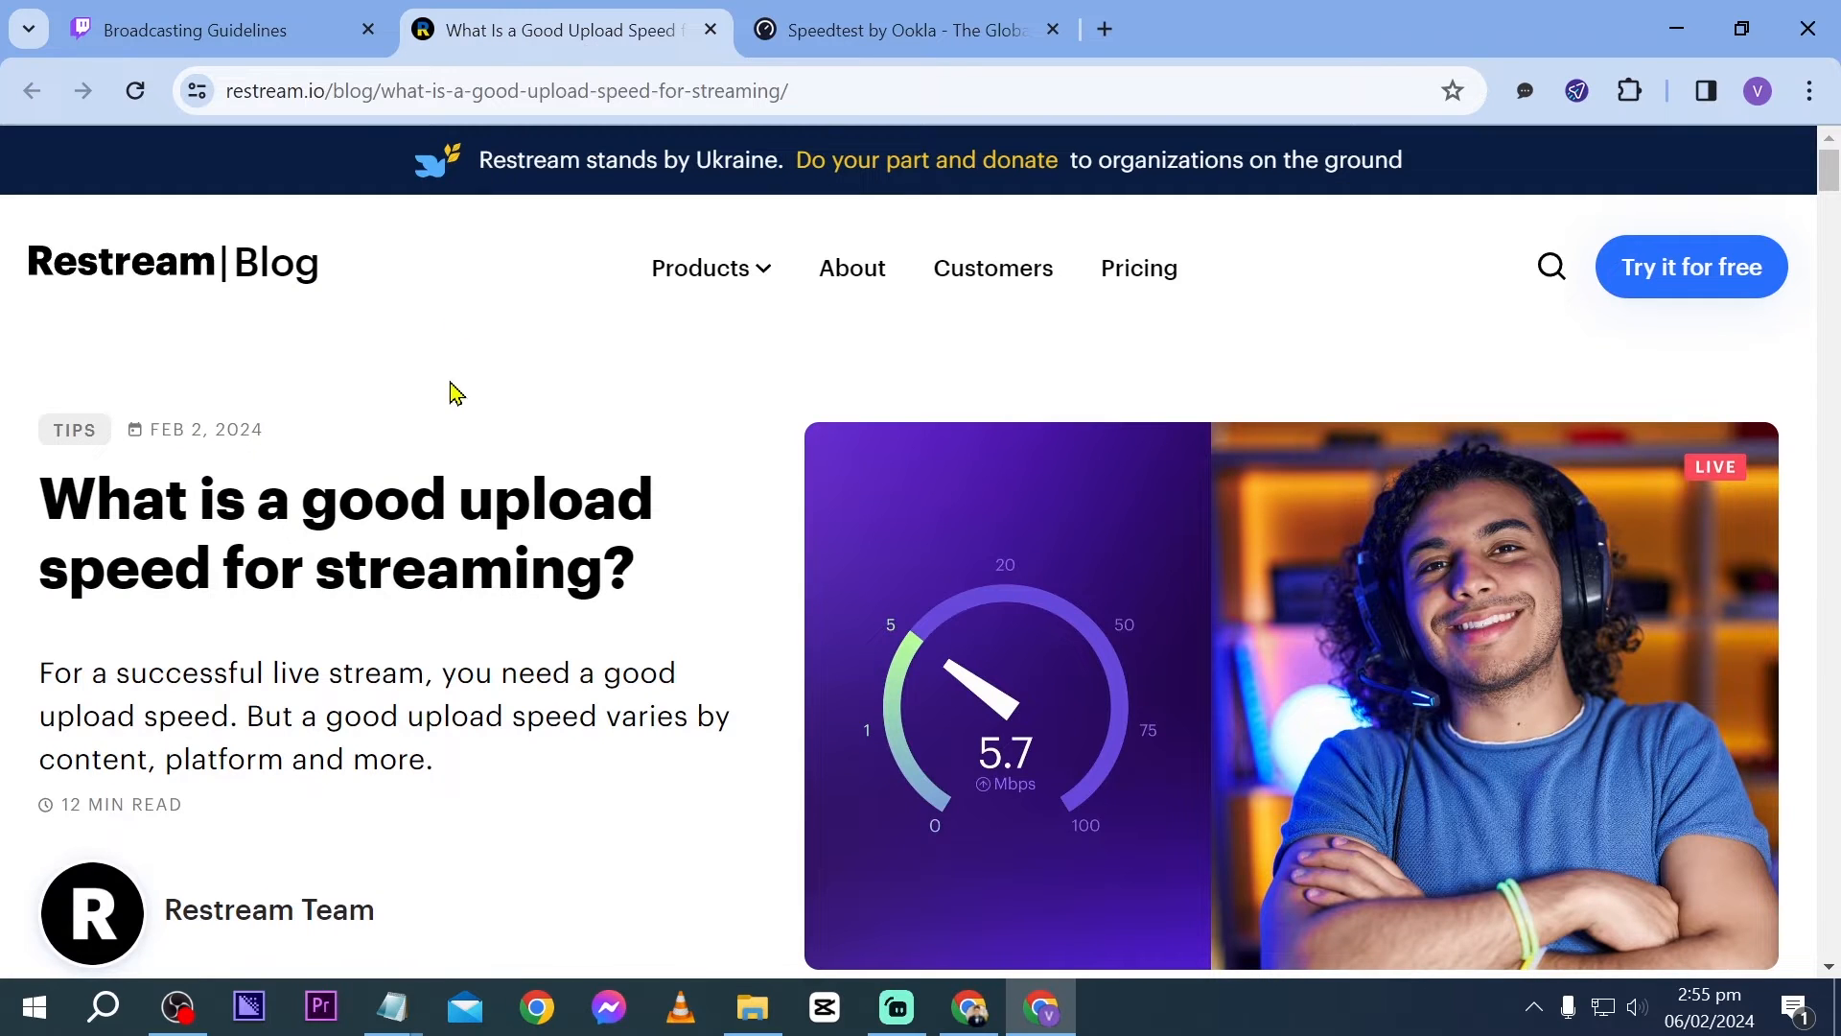
Step: Read the Restream article's title question and its ideal upload-speed range
scroll(down, 3)
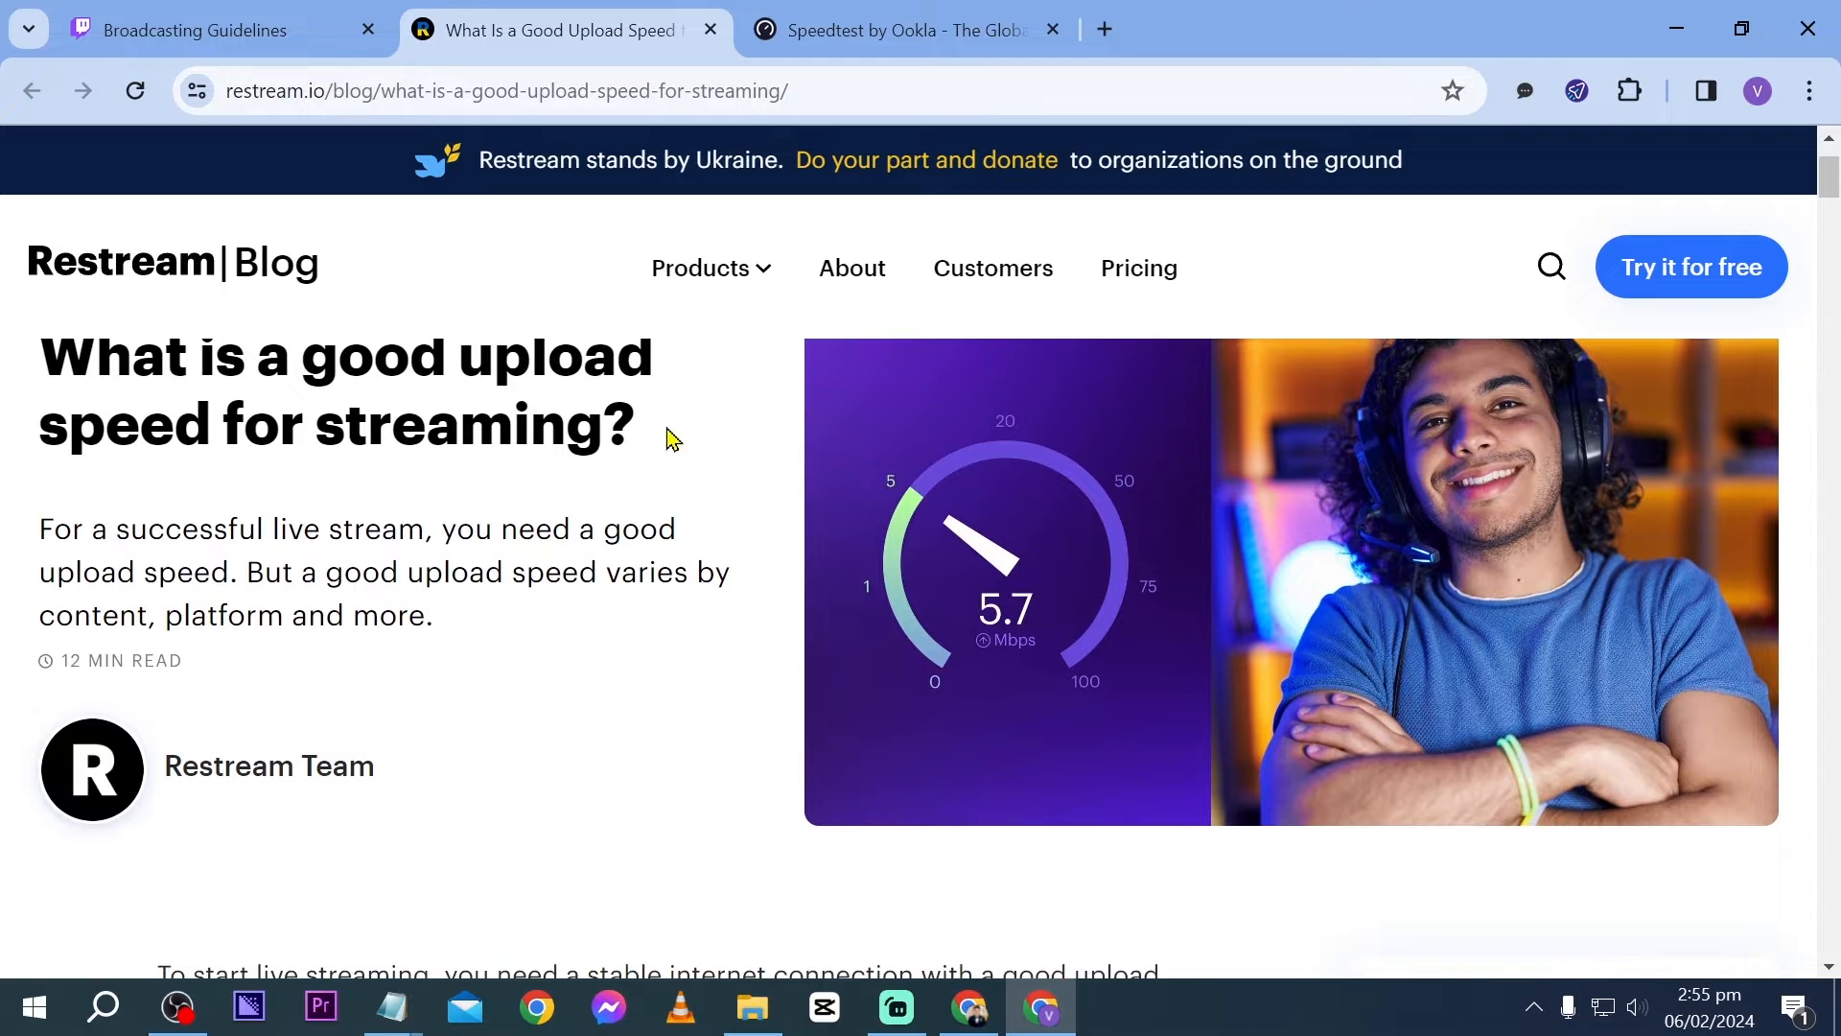
double_click(341, 388)
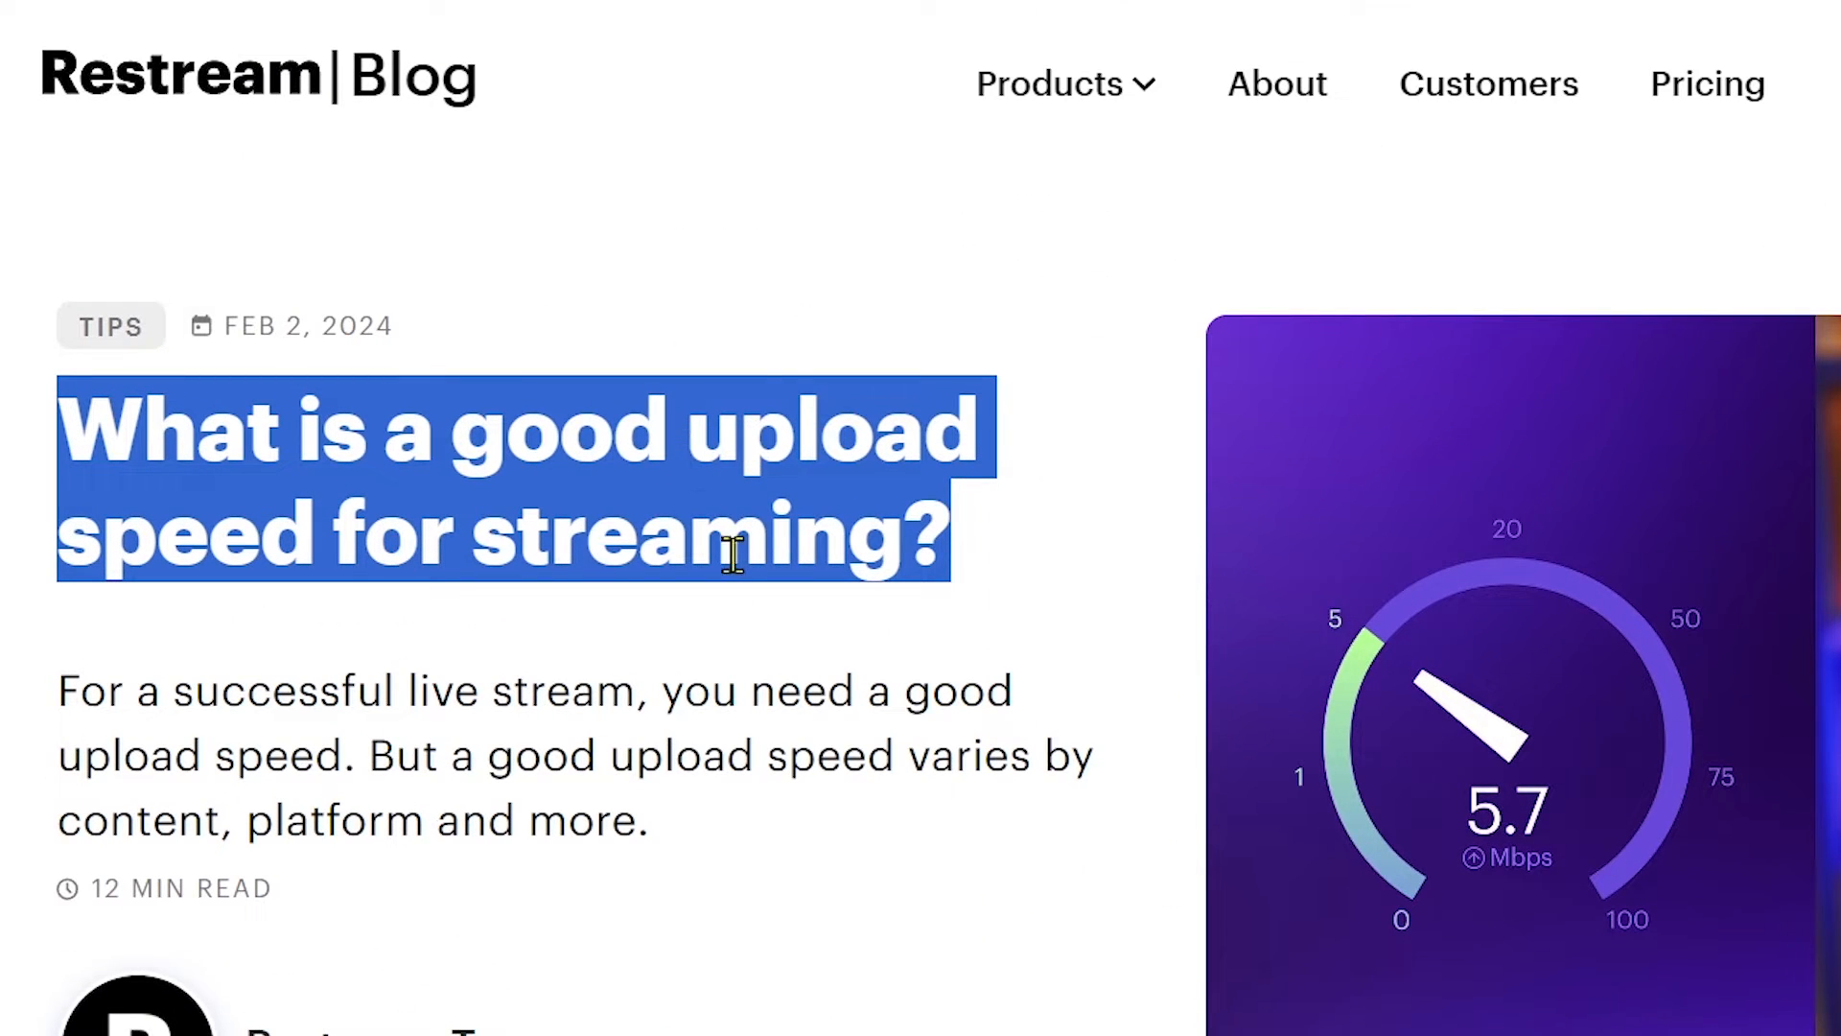
click(587, 435)
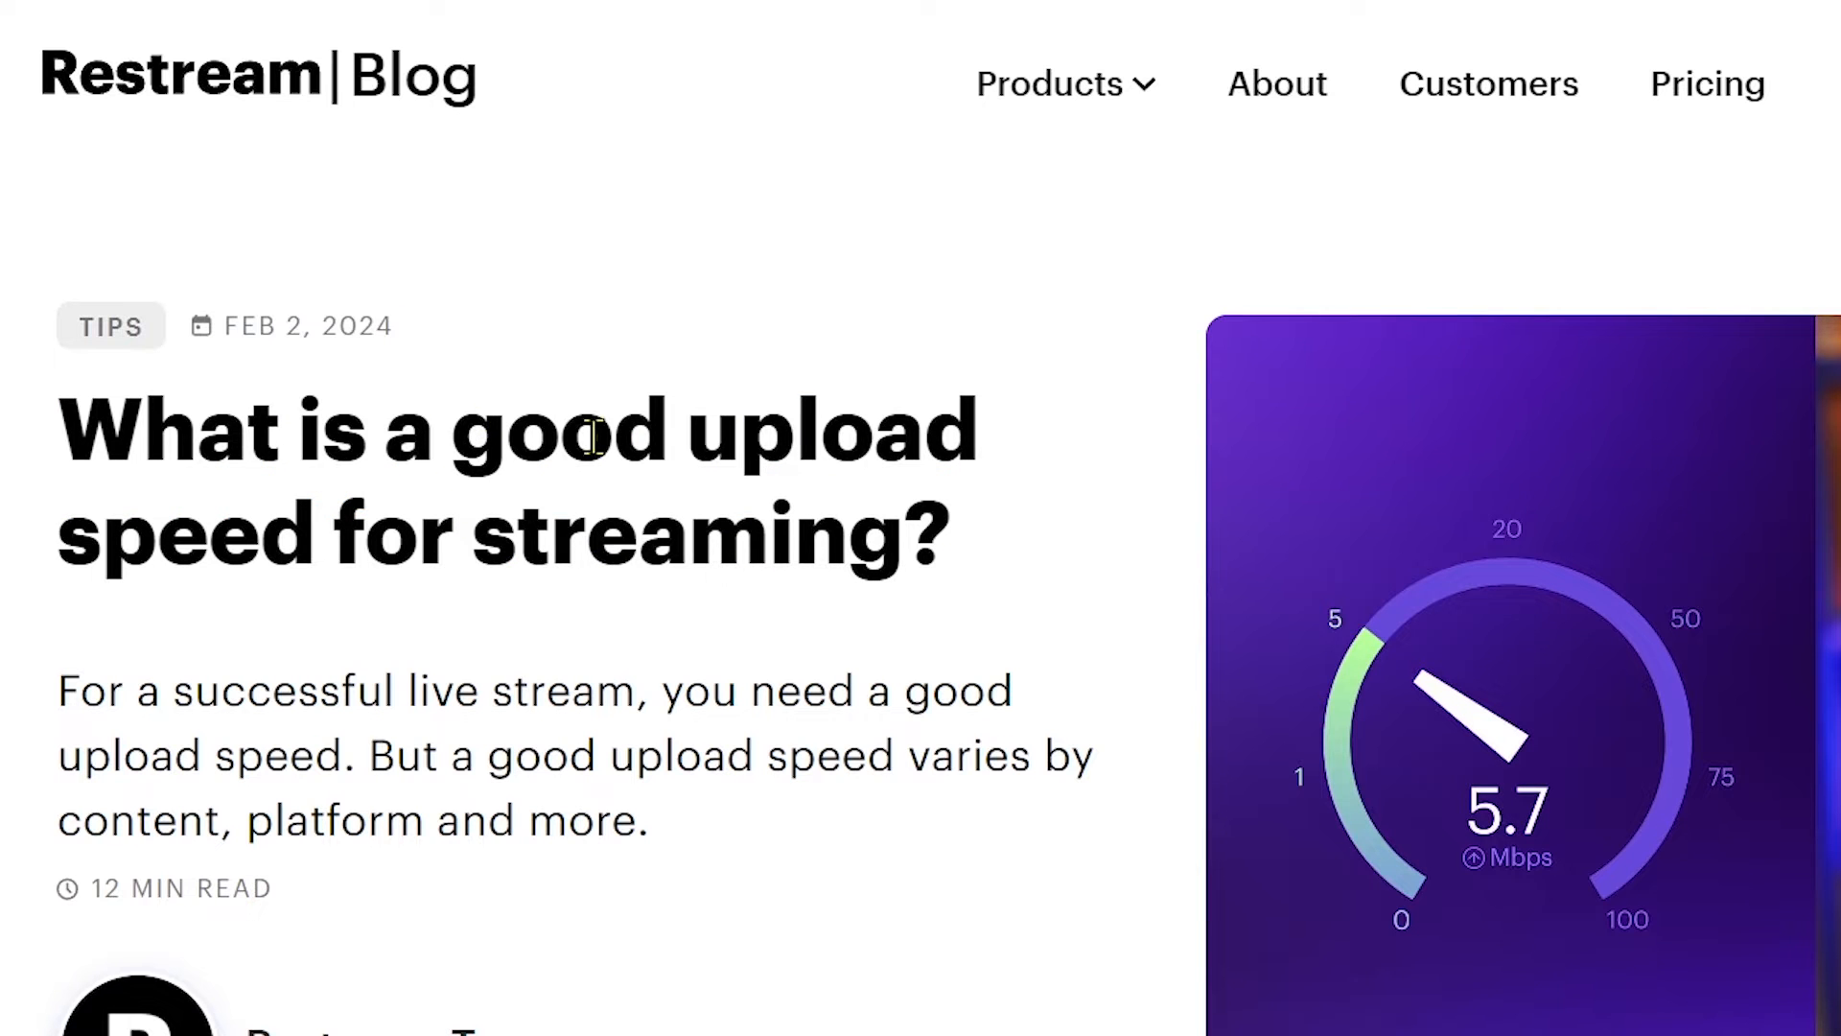
scroll(down, 3)
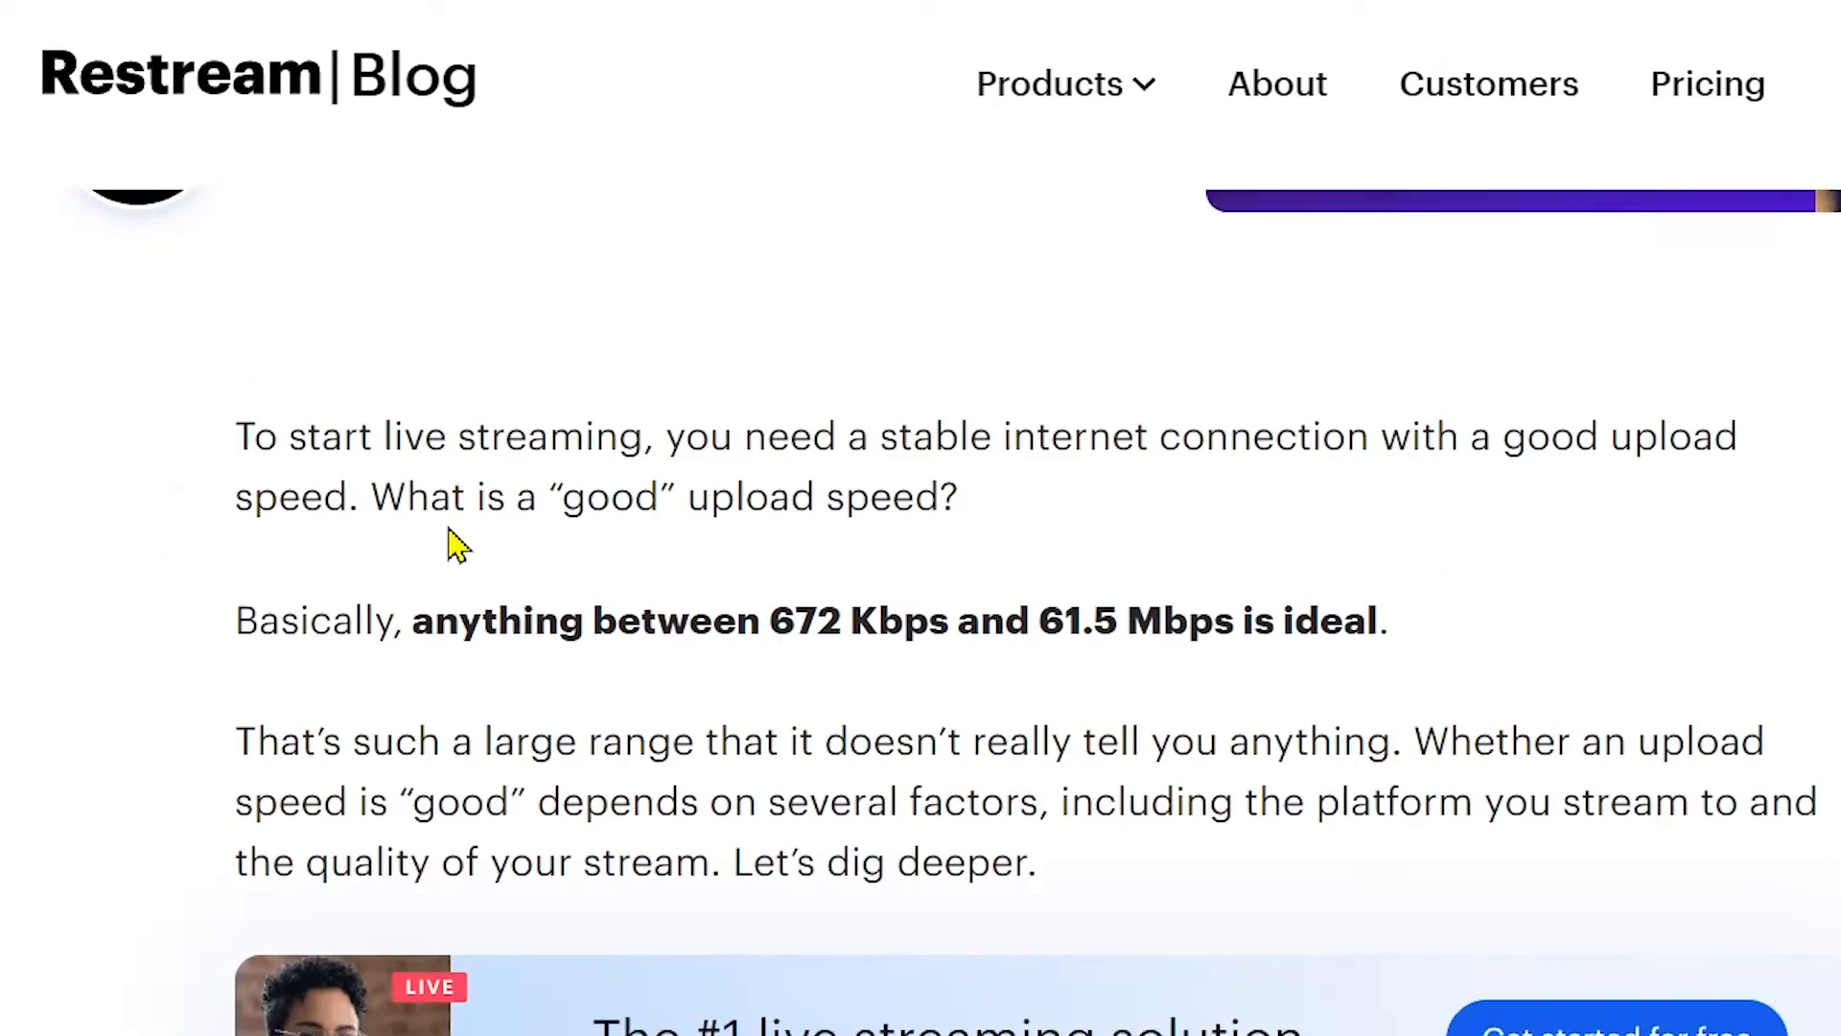
scroll(down, 3)
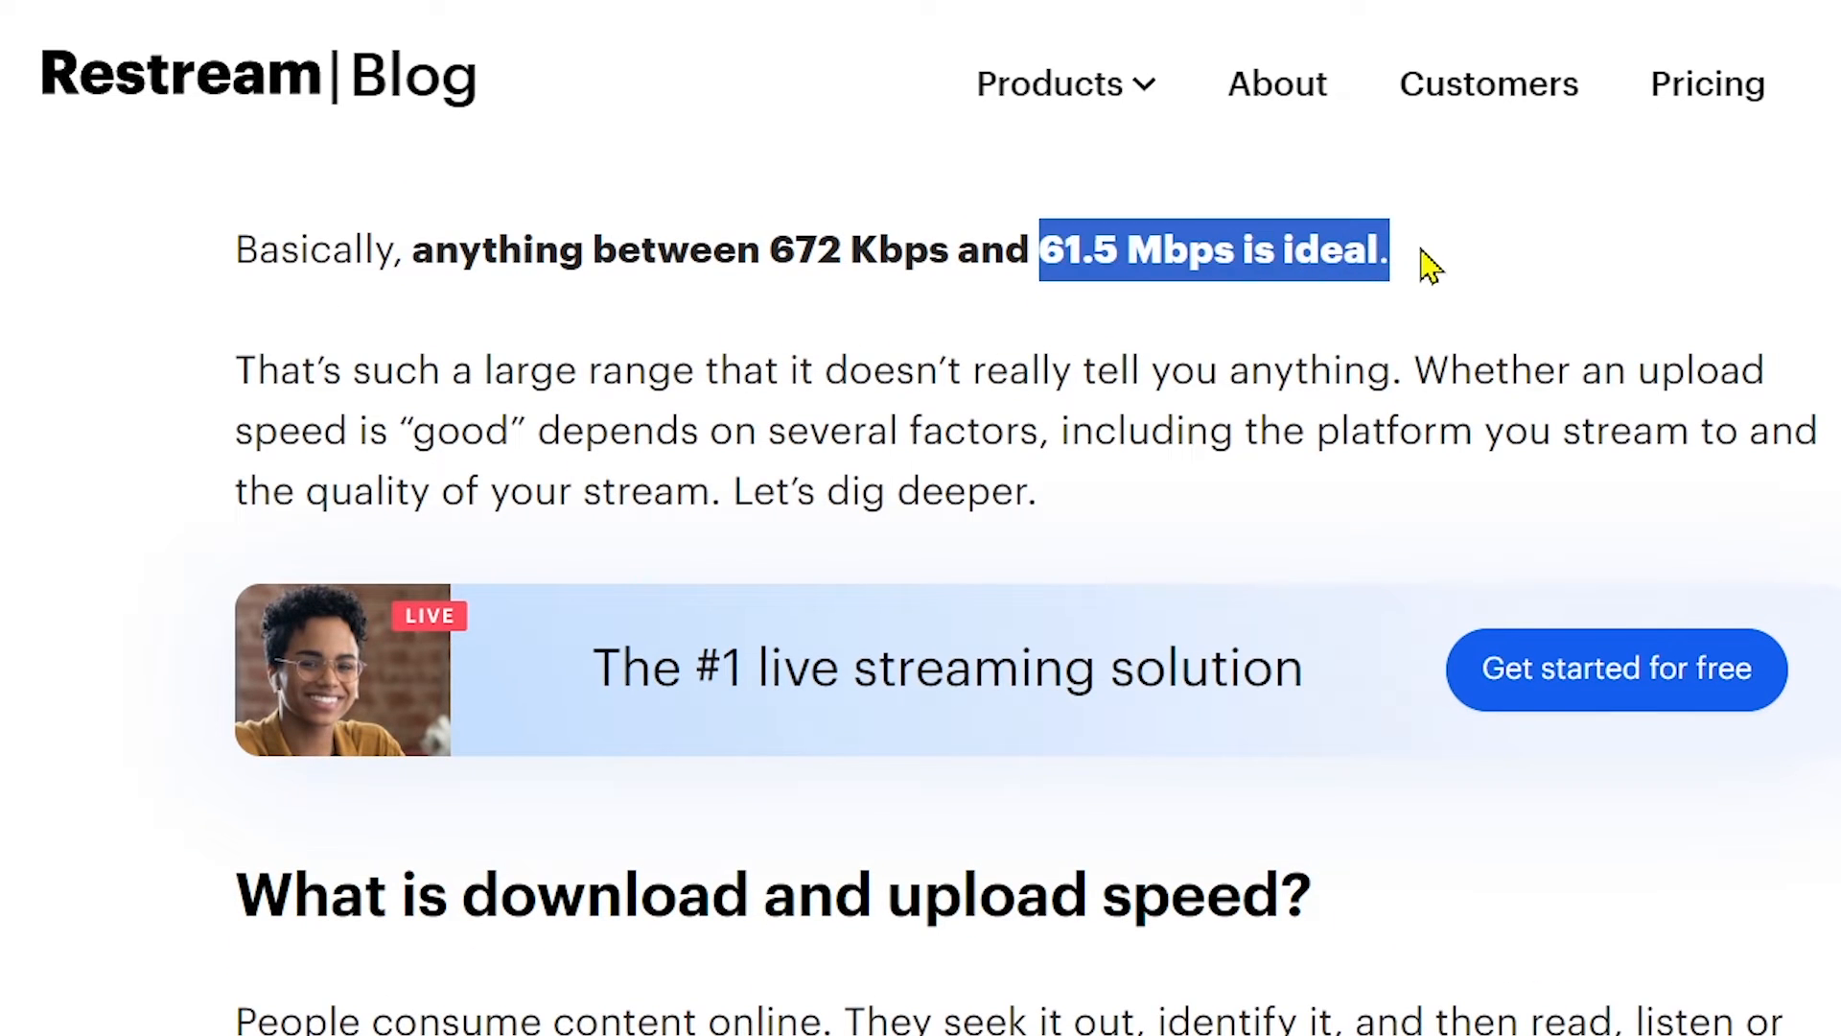
click(1097, 368)
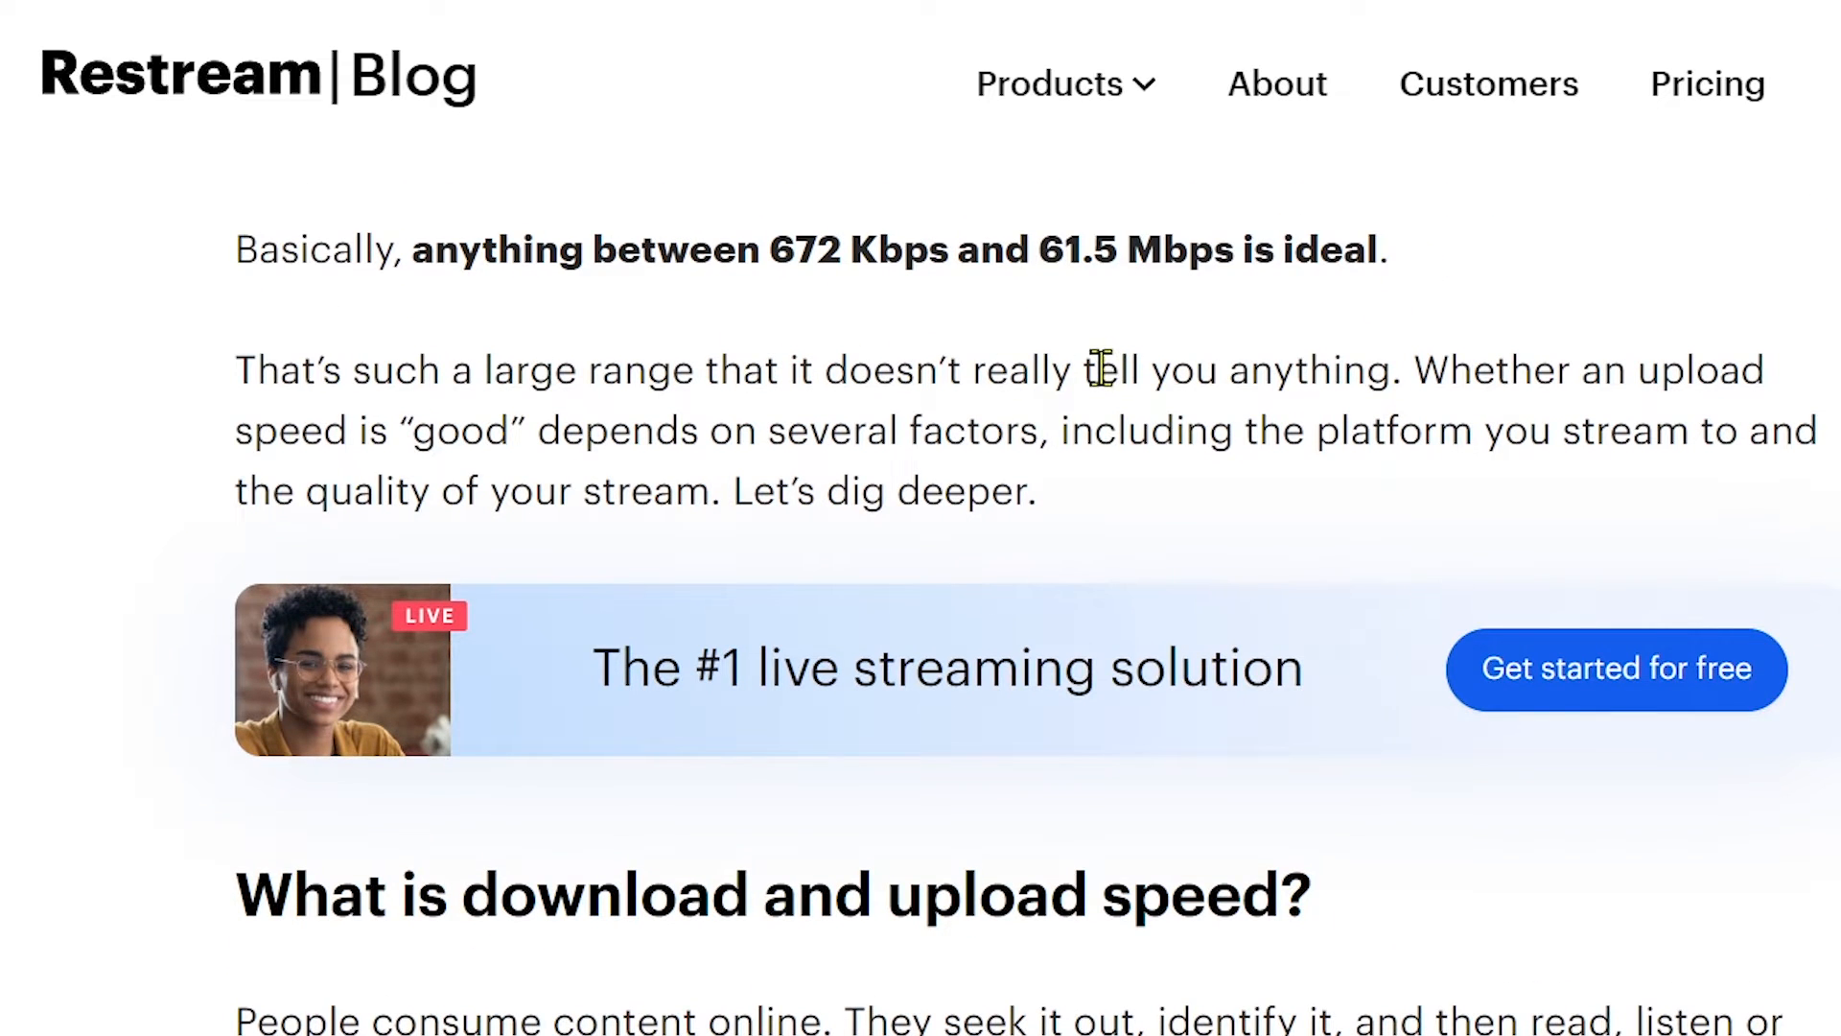
Step: Continue down to the 35-40% buffer advice and 5.7 Mbps for 720p at 30 fps
scroll(down, 3)
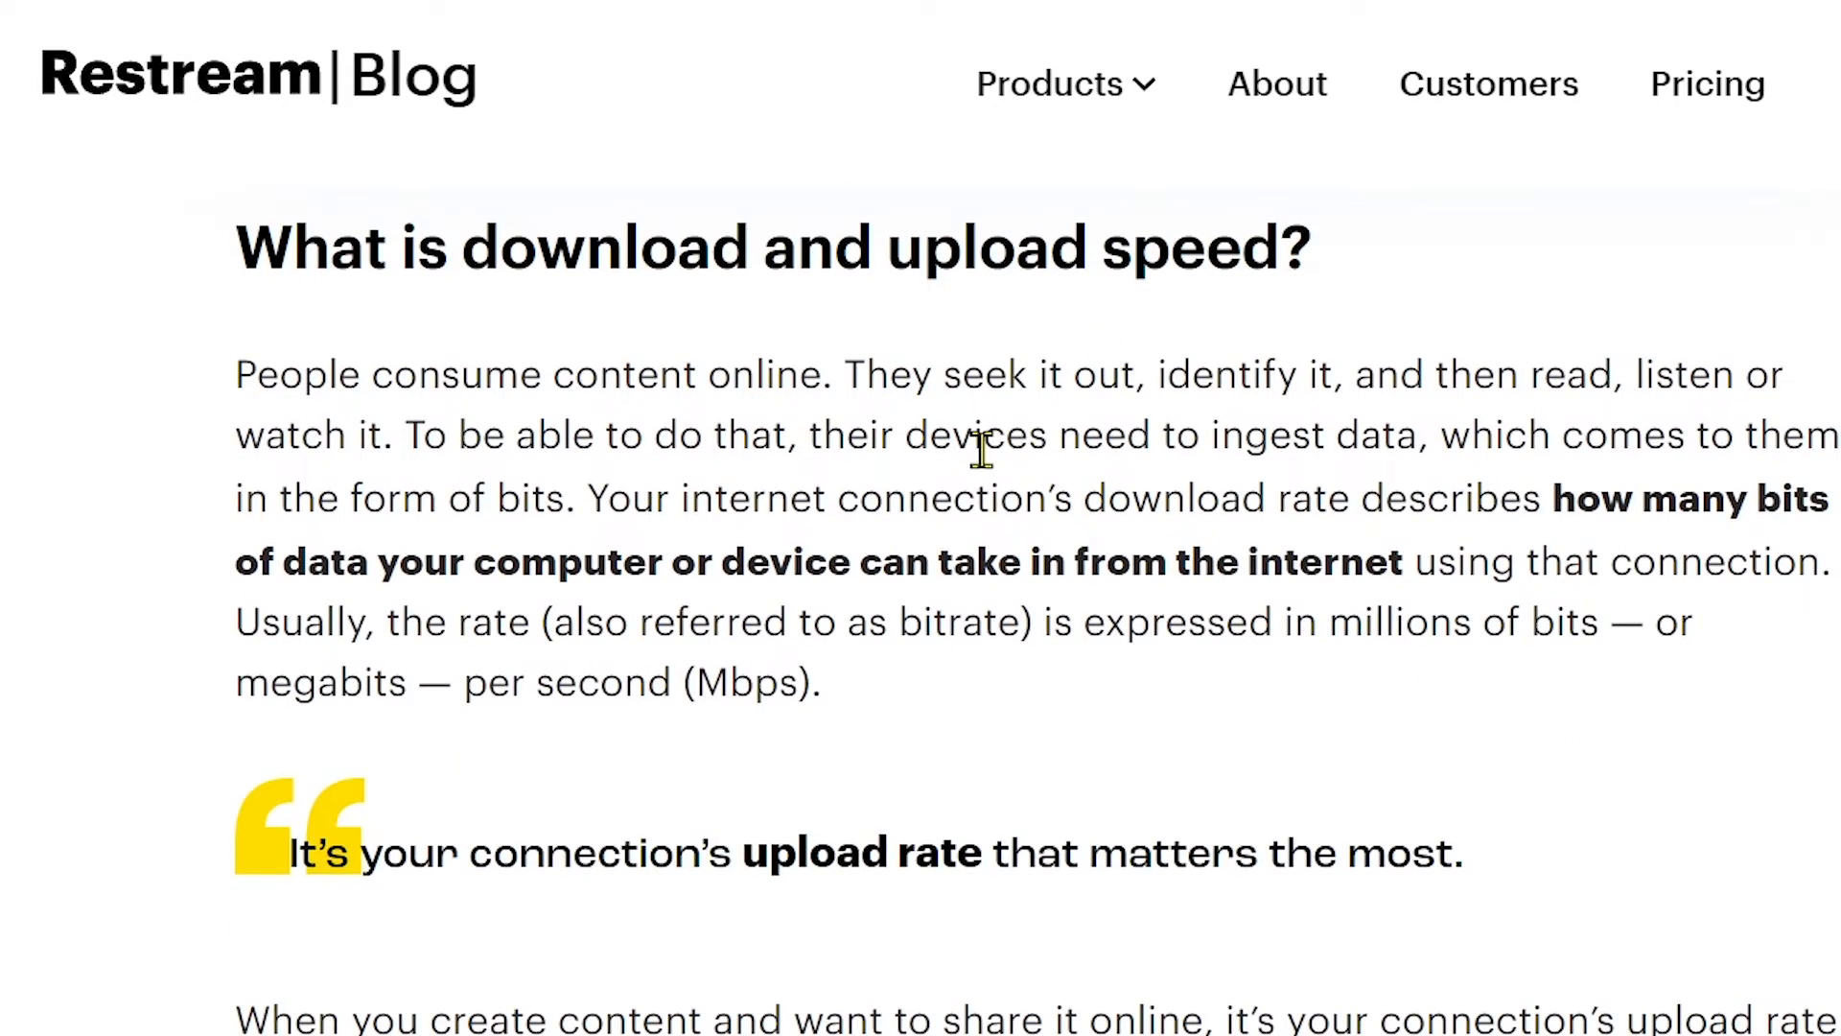
scroll(down, 3)
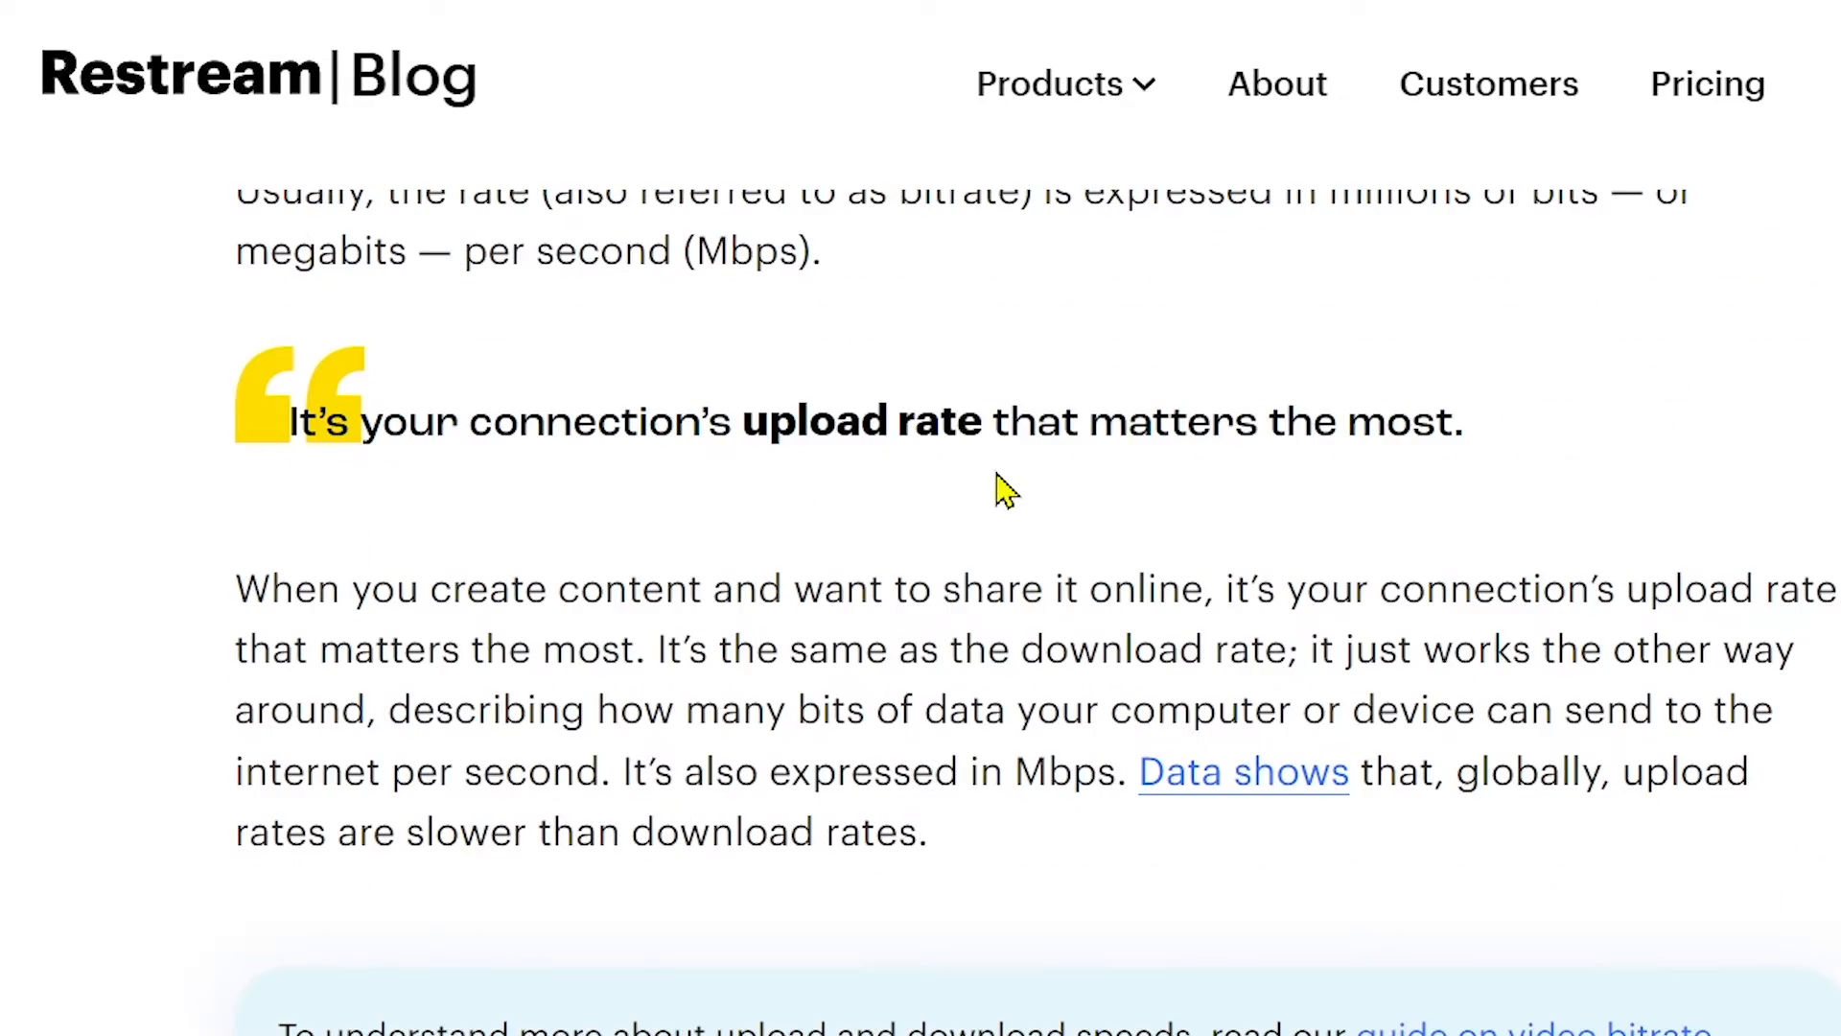
scroll(down, 3)
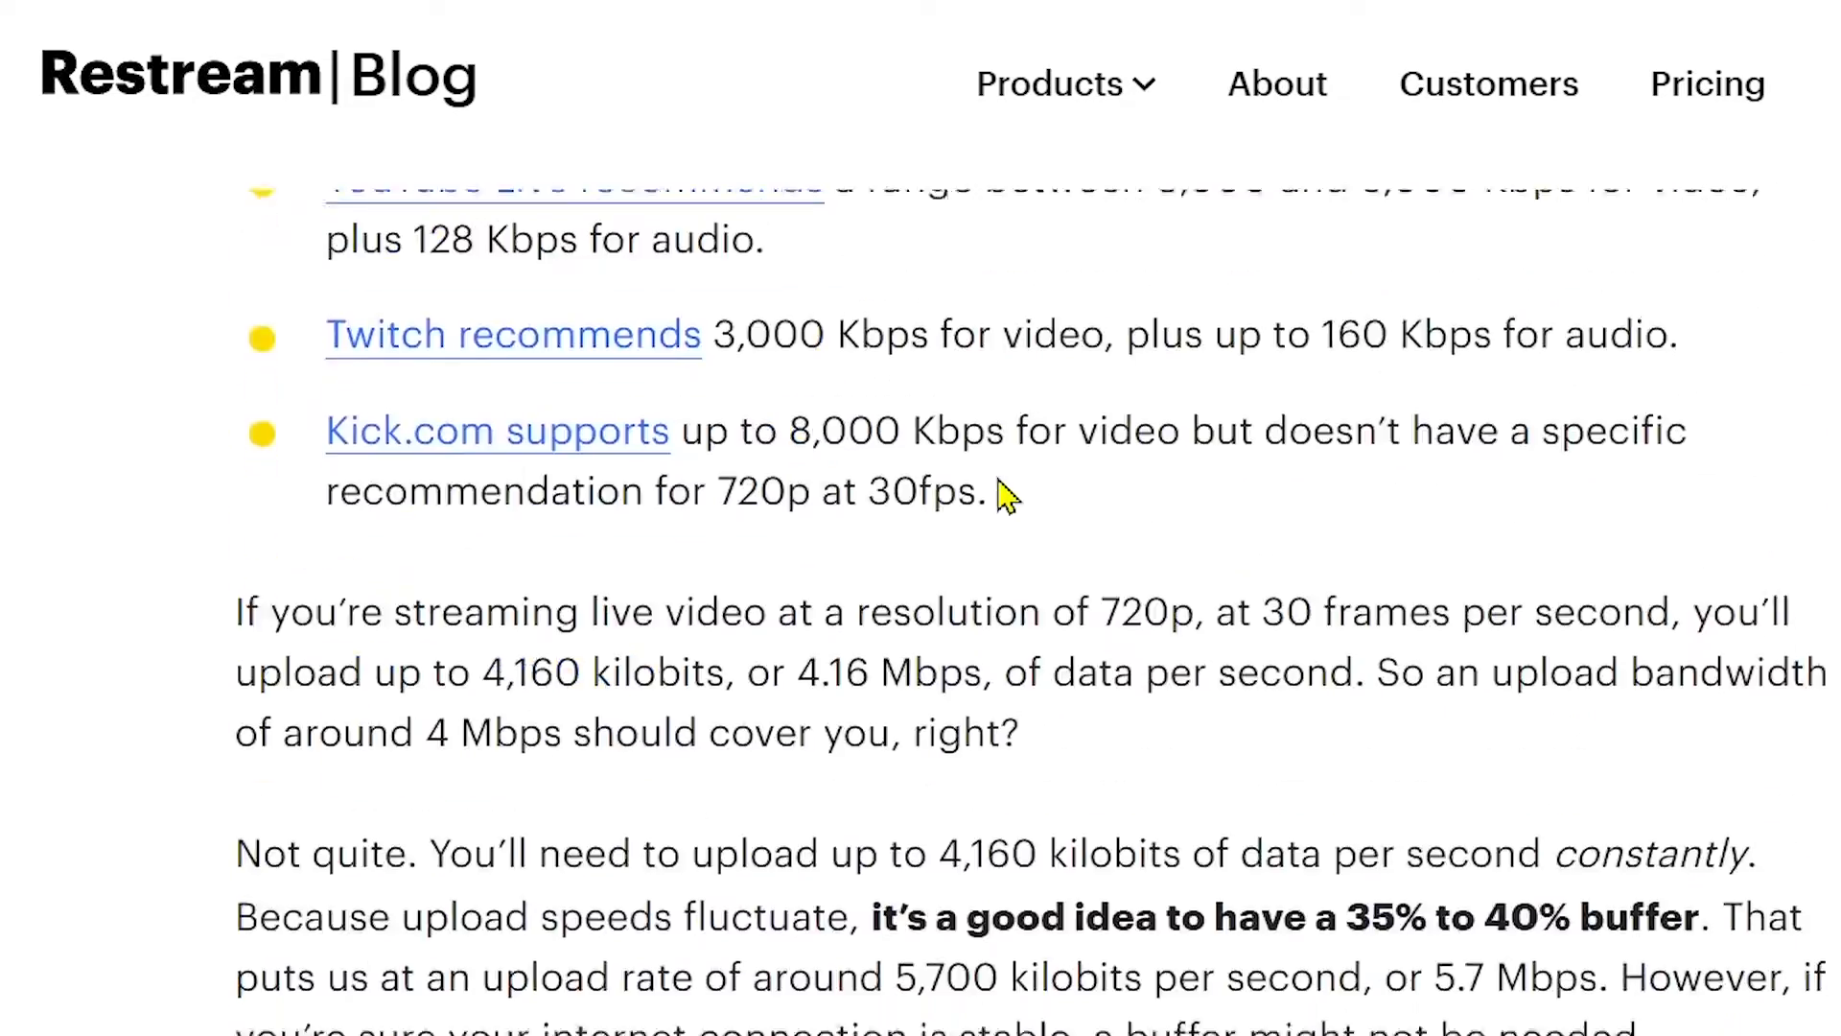
scroll(down, 3)
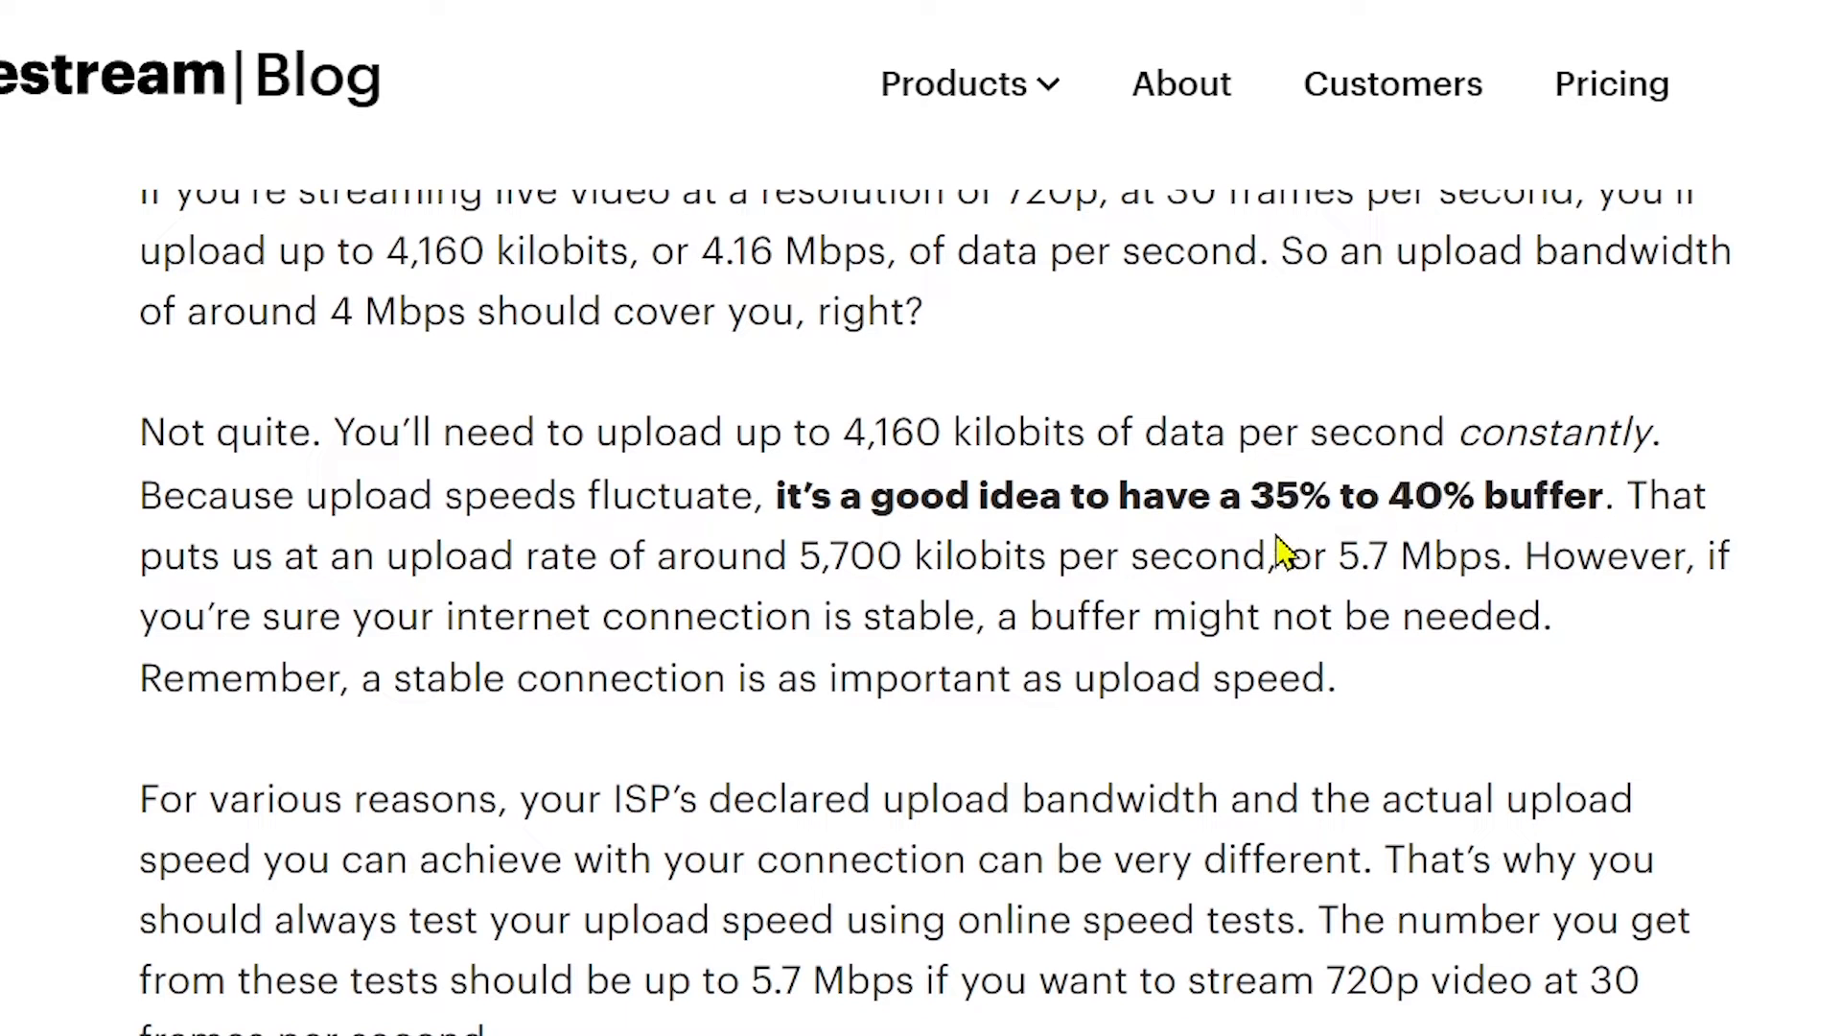
scroll(down, 3)
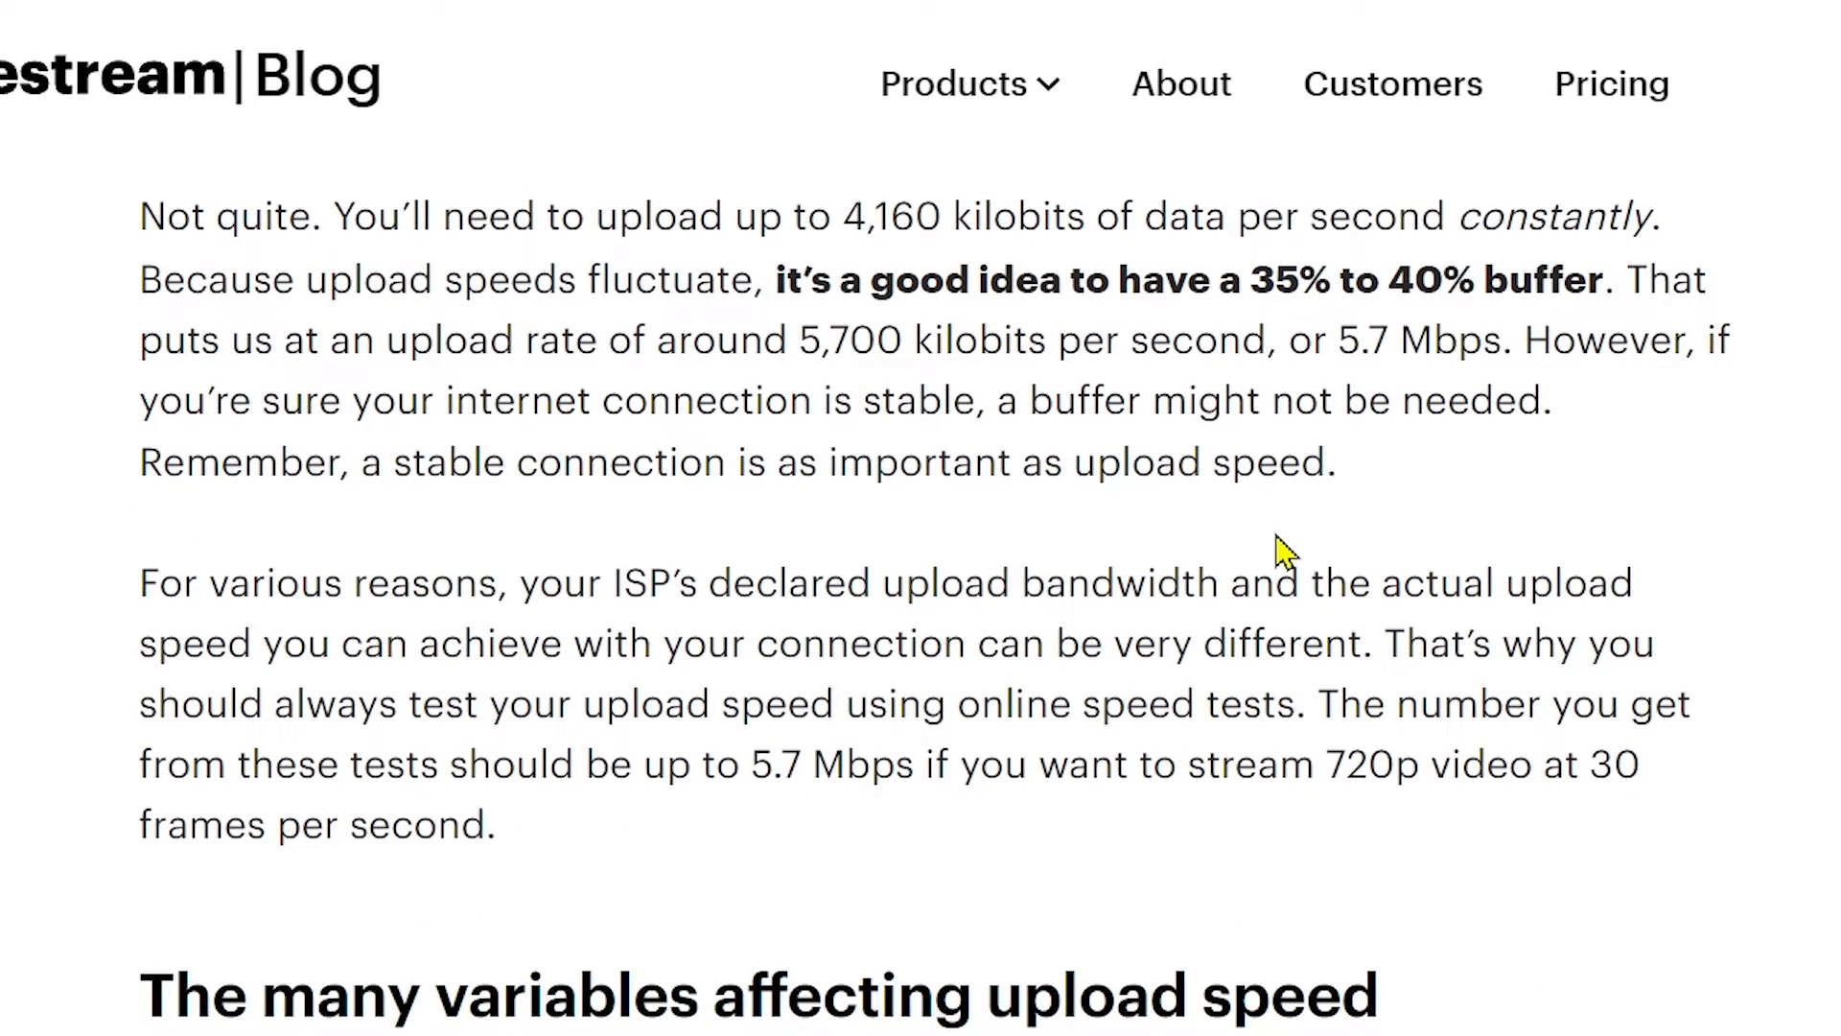
mouse_move(1573, 205)
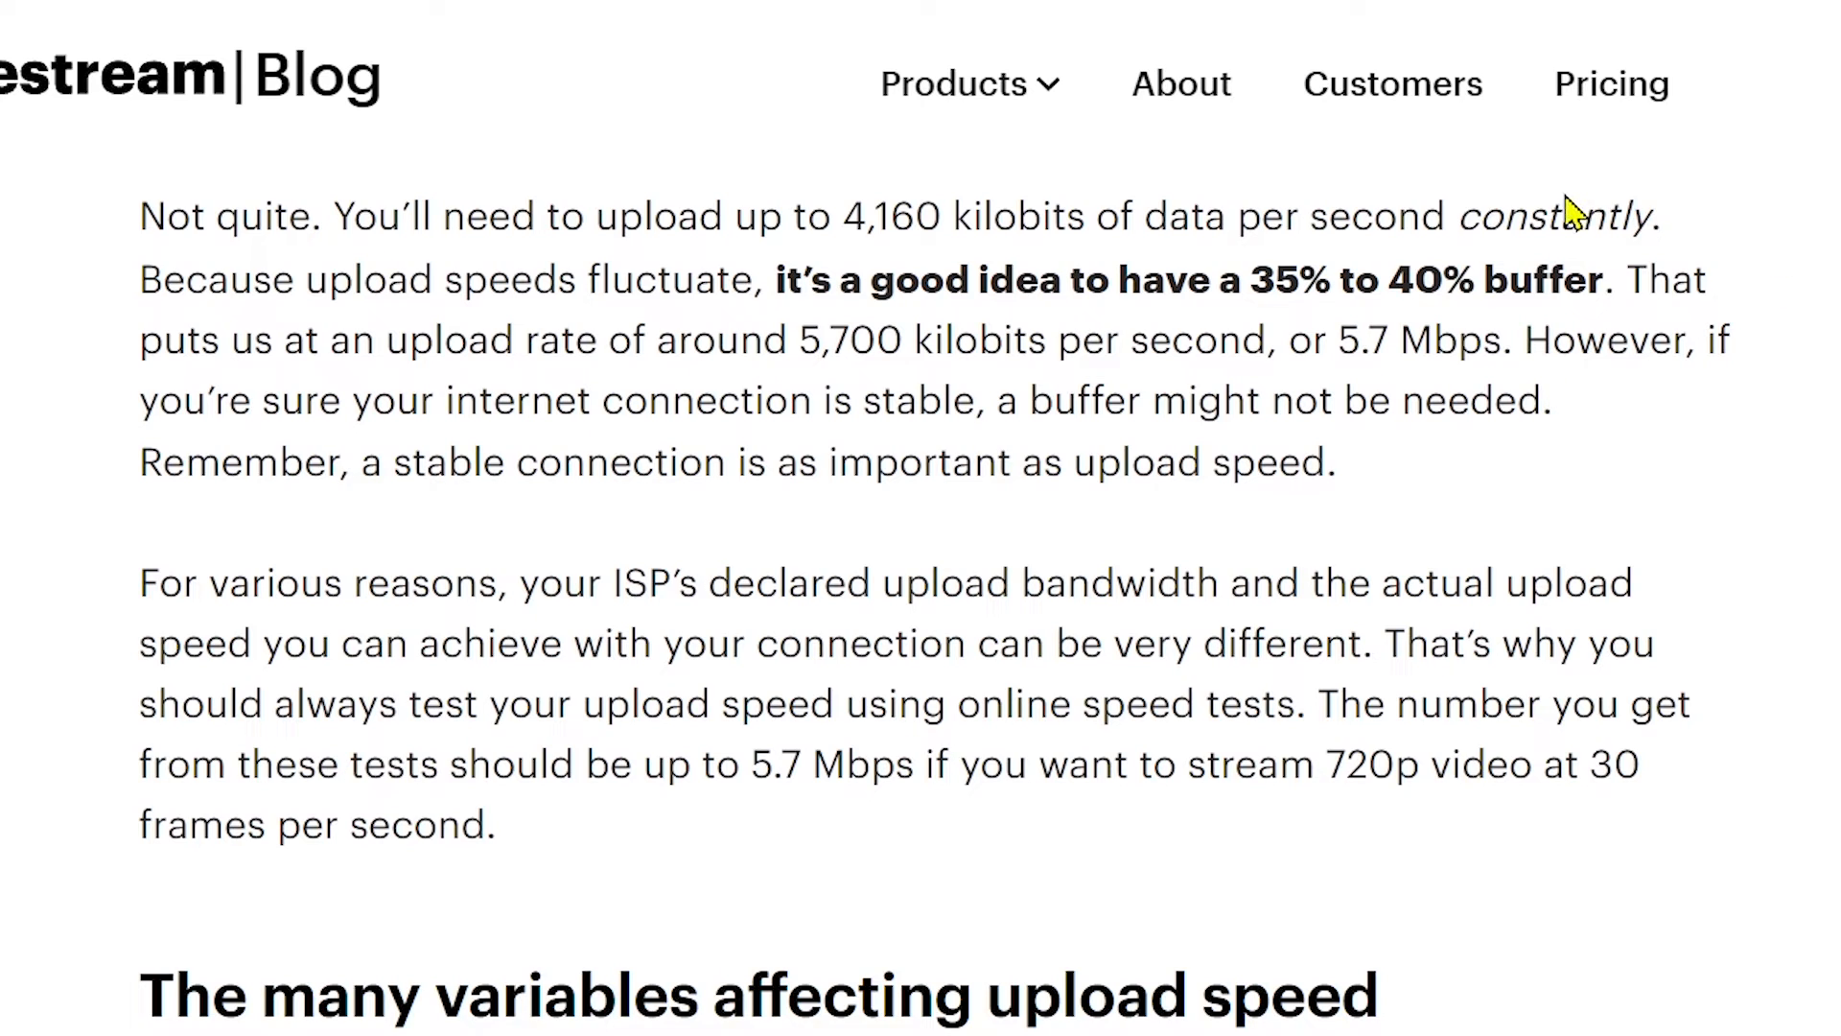
double_click(1552, 217)
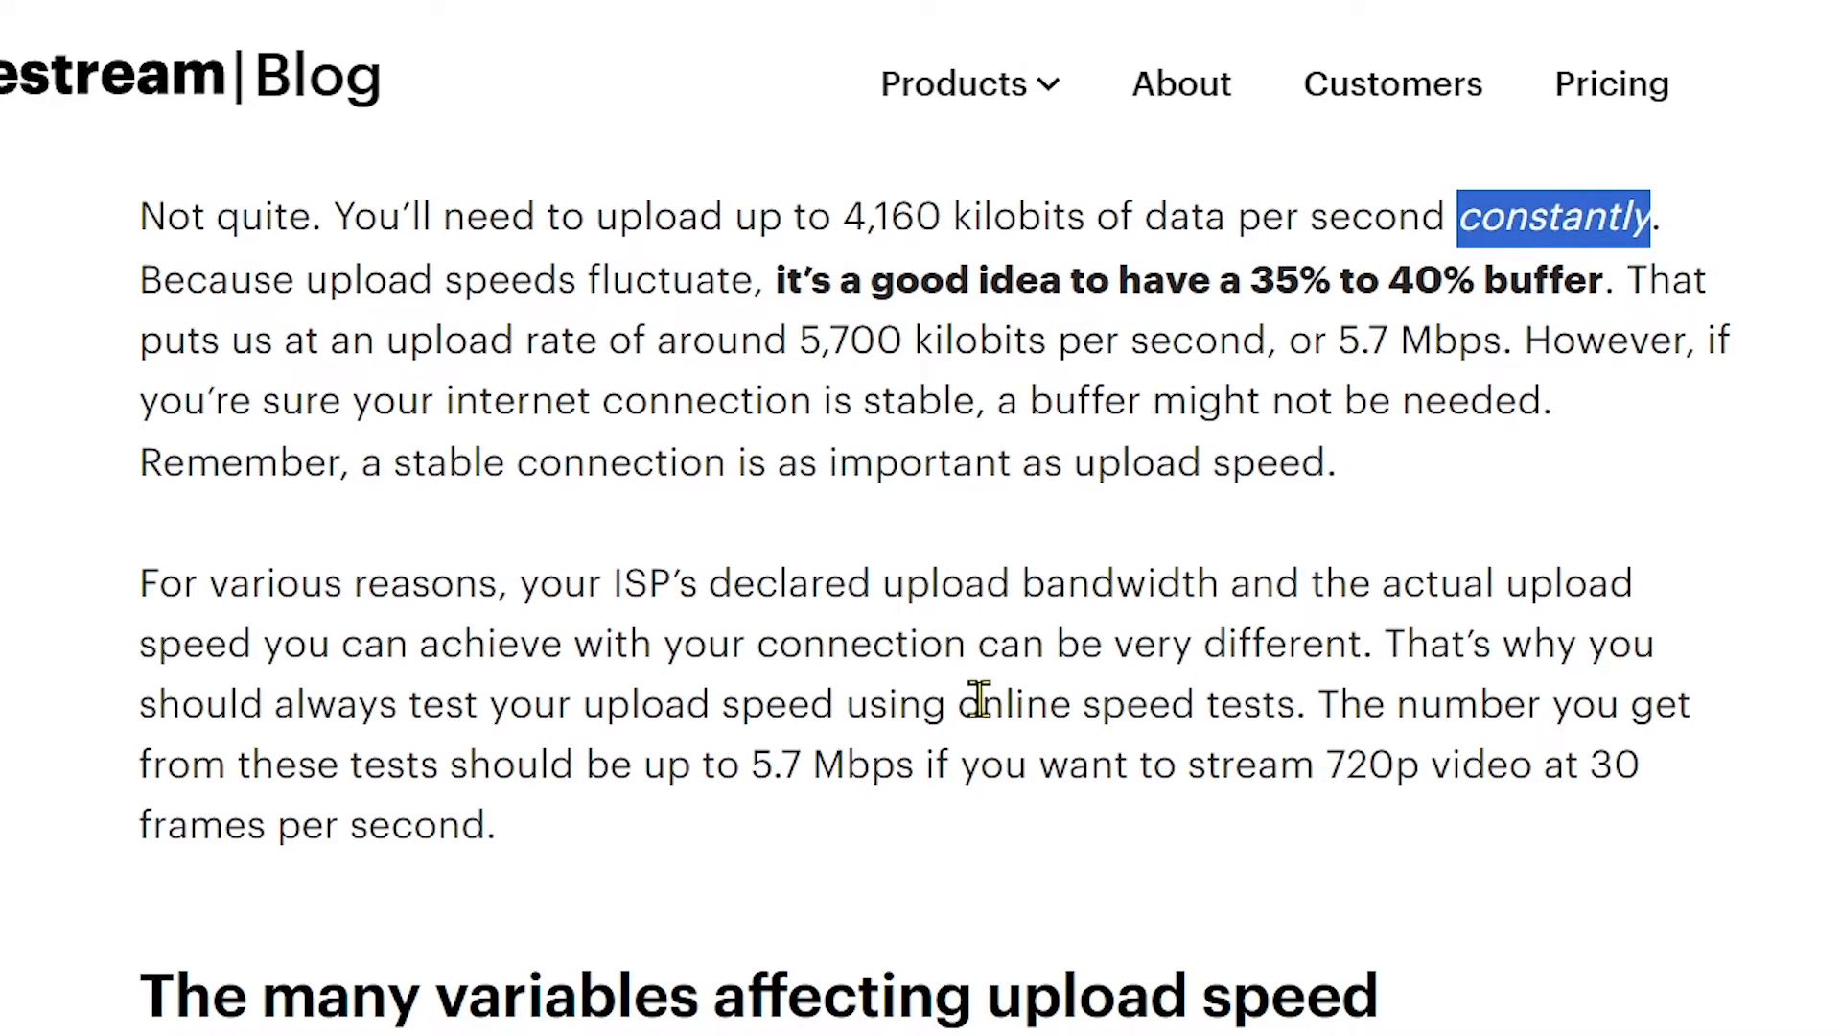
scroll(down, 3)
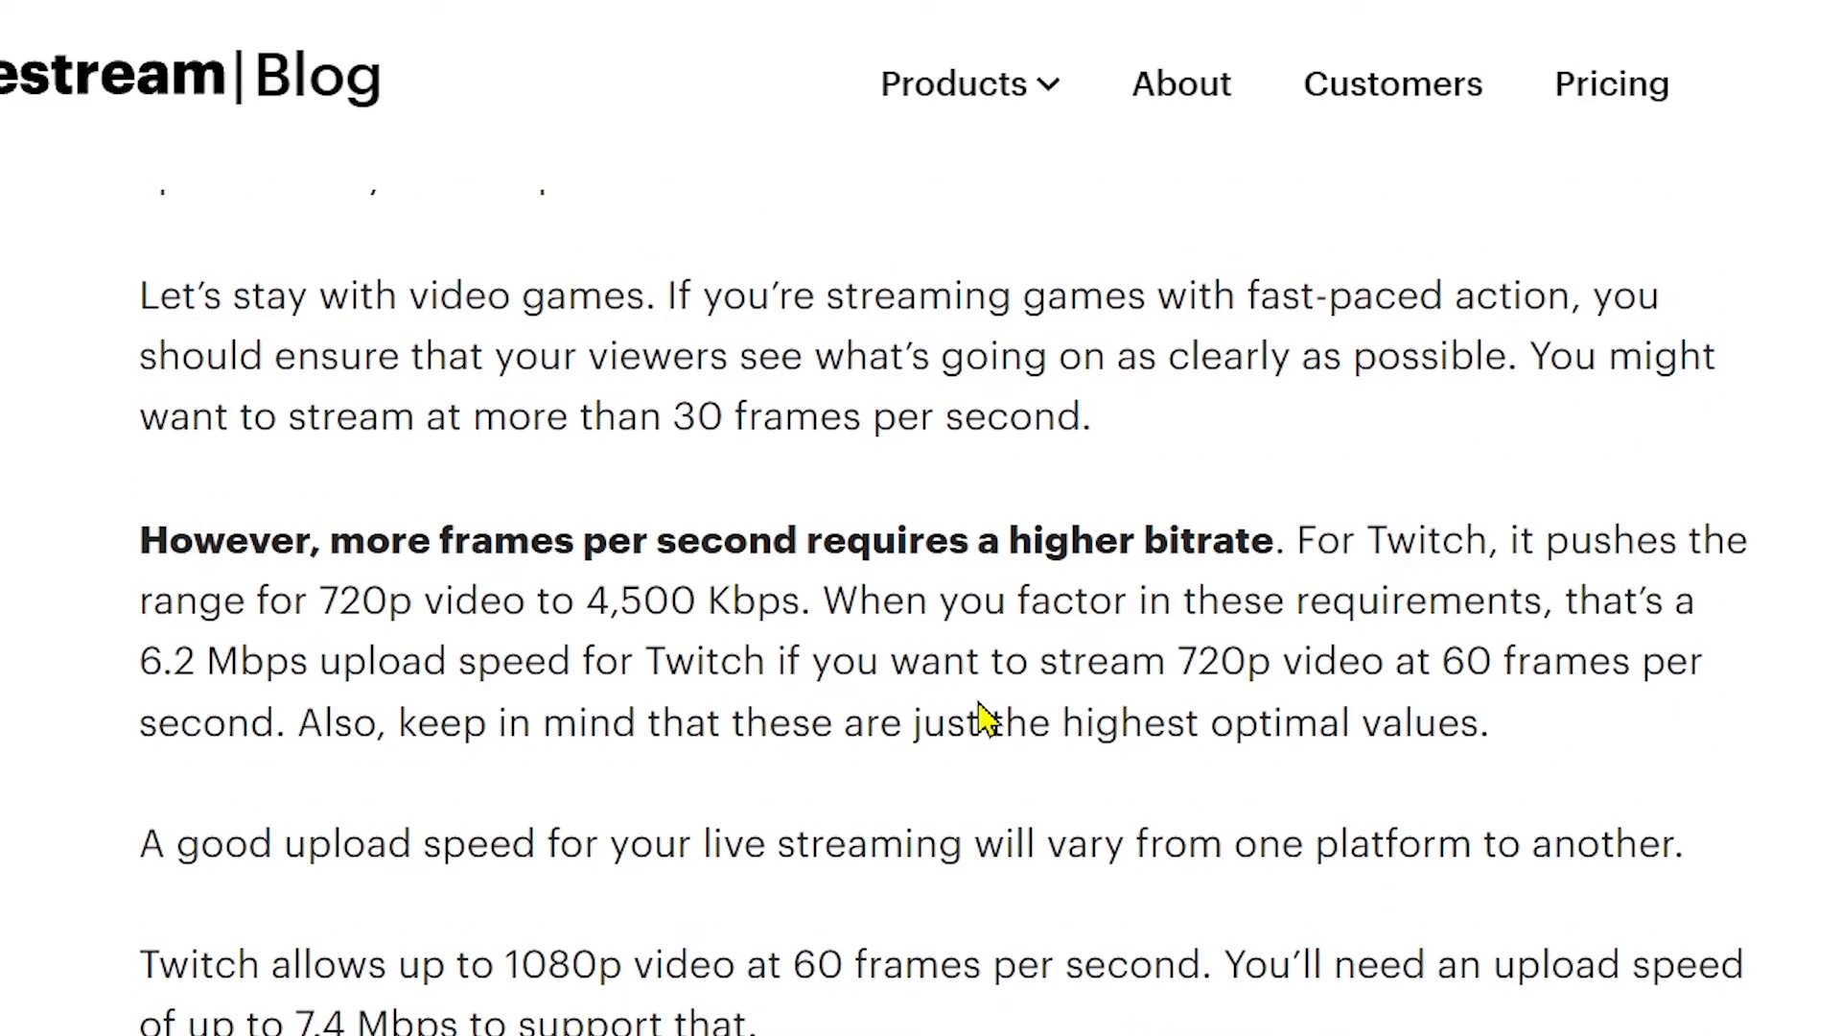
scroll(down, 3)
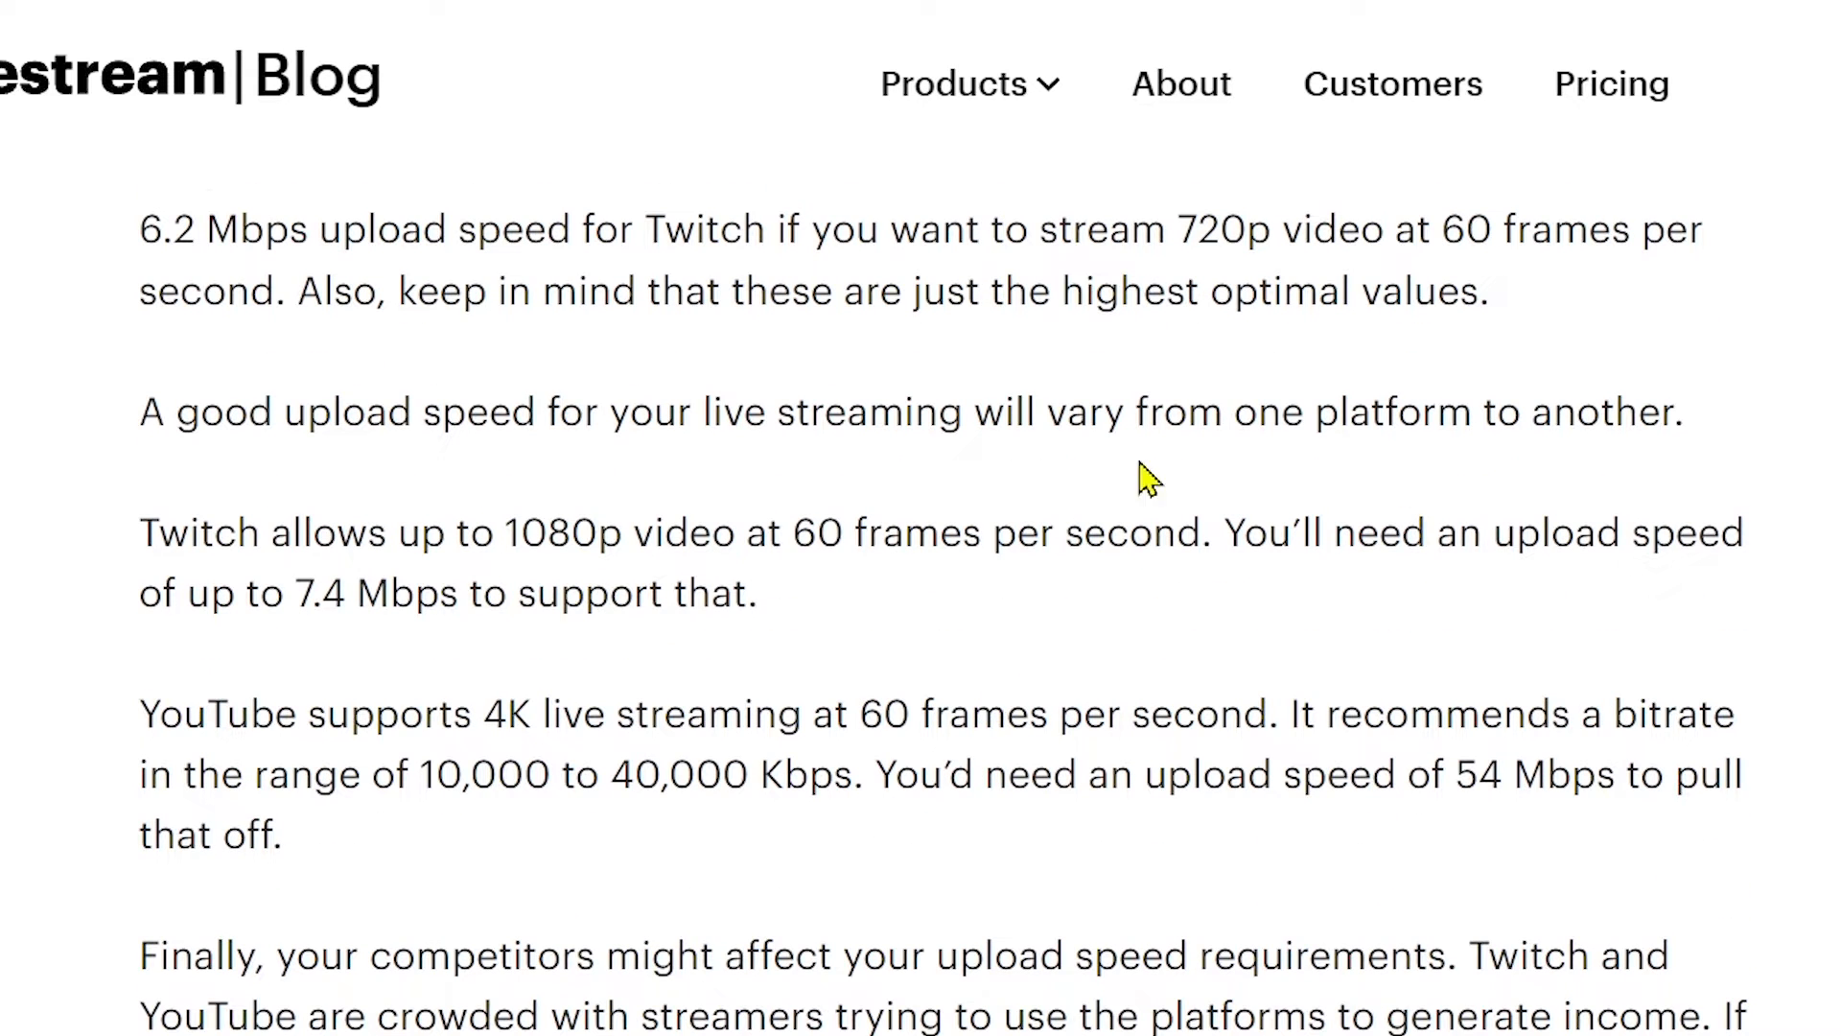
mouse_move(792, 525)
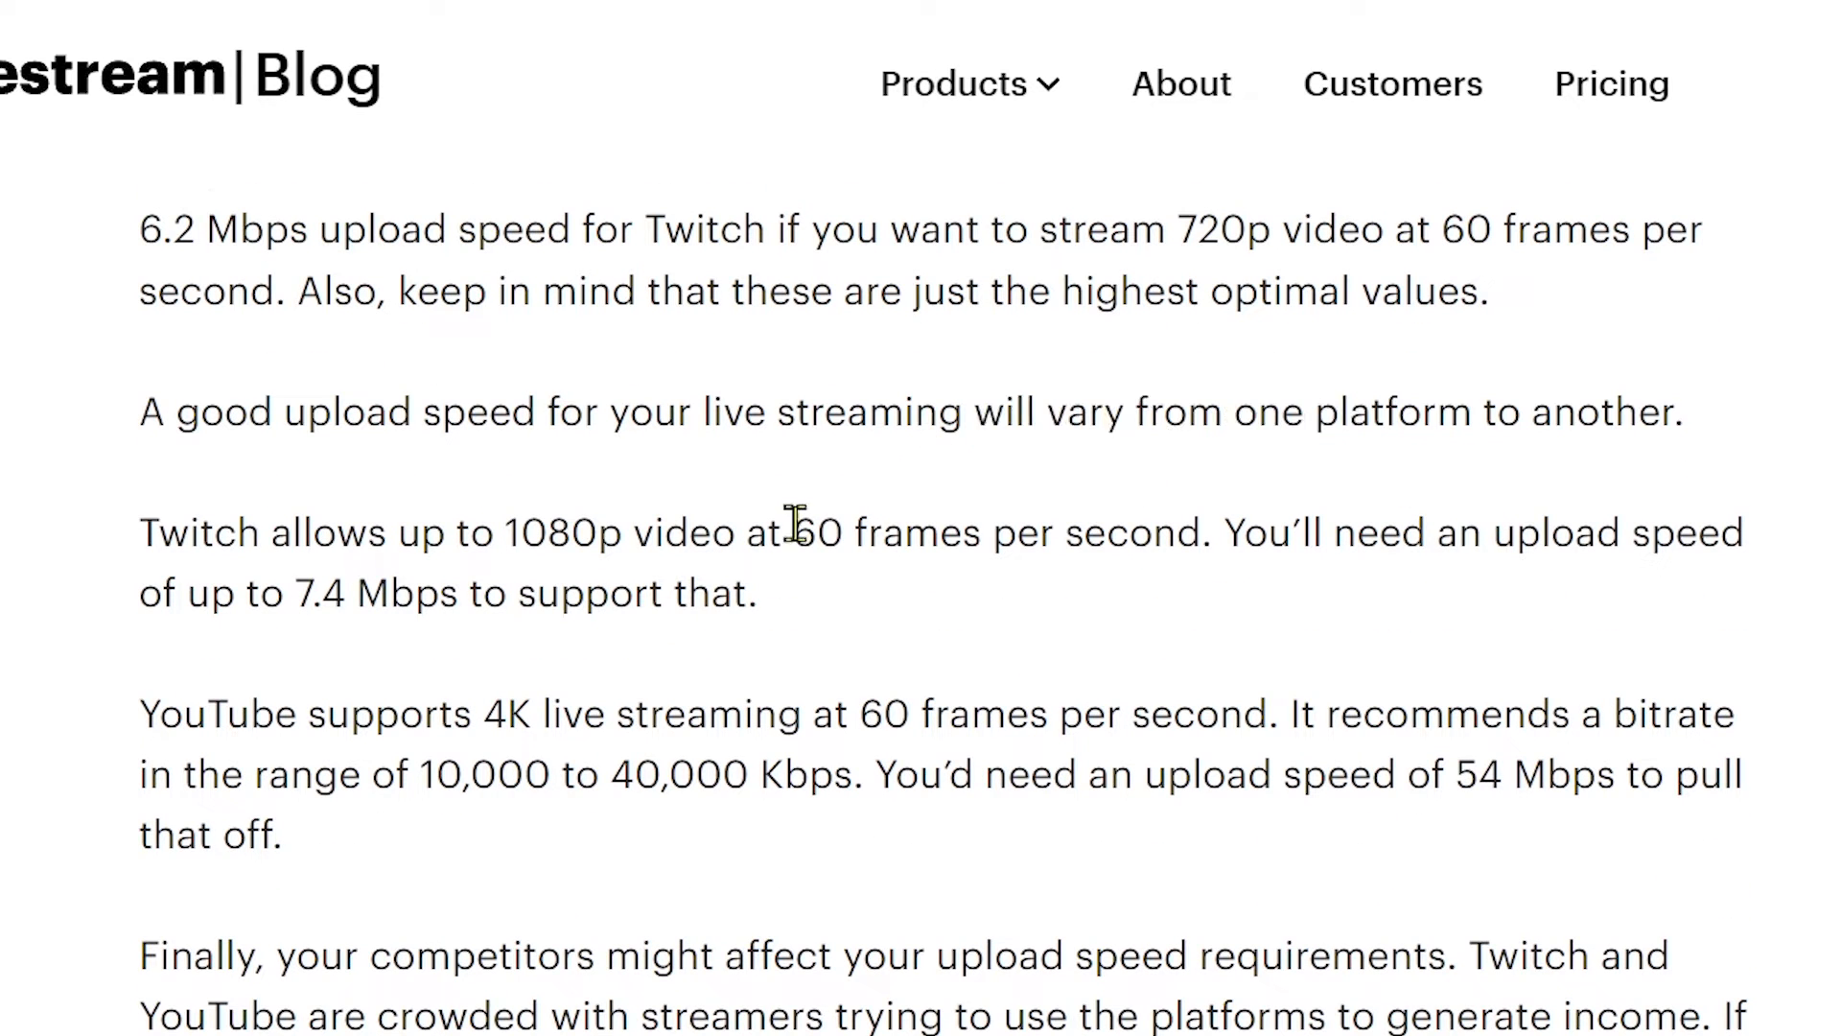
double_click(197, 531)
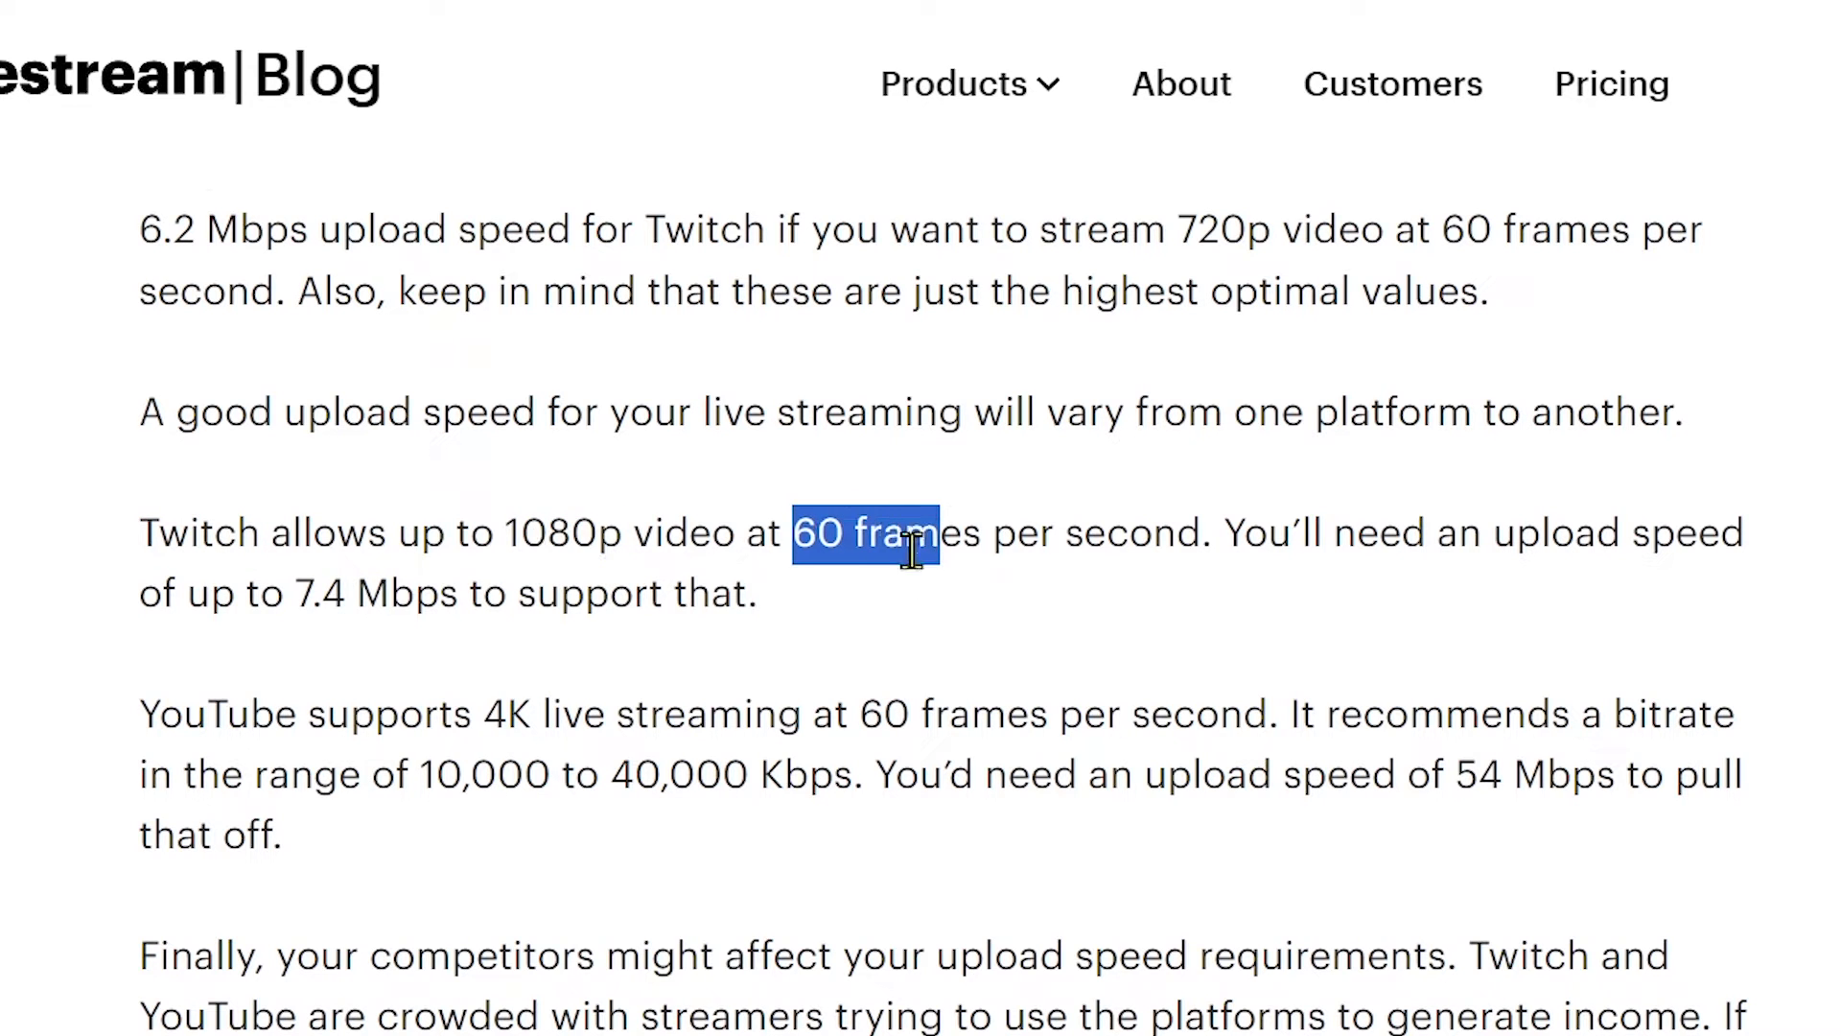
double_click(367, 592)
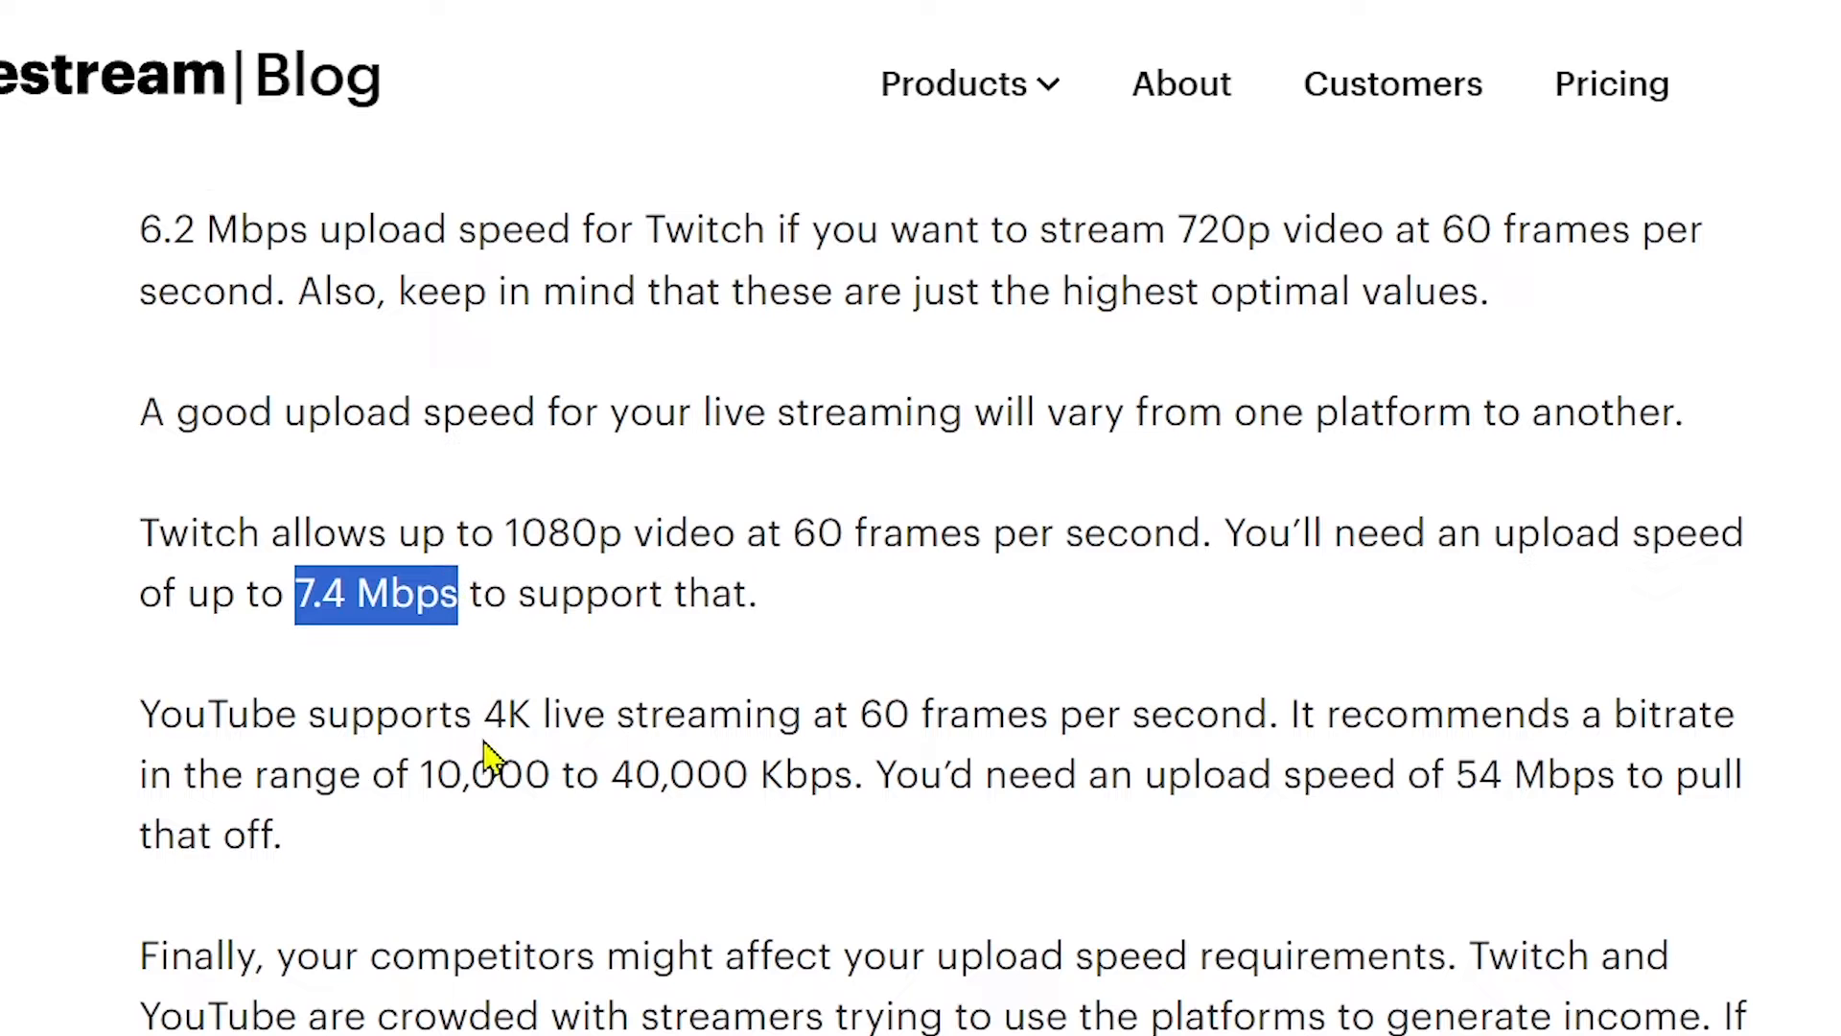
scroll(down, 3)
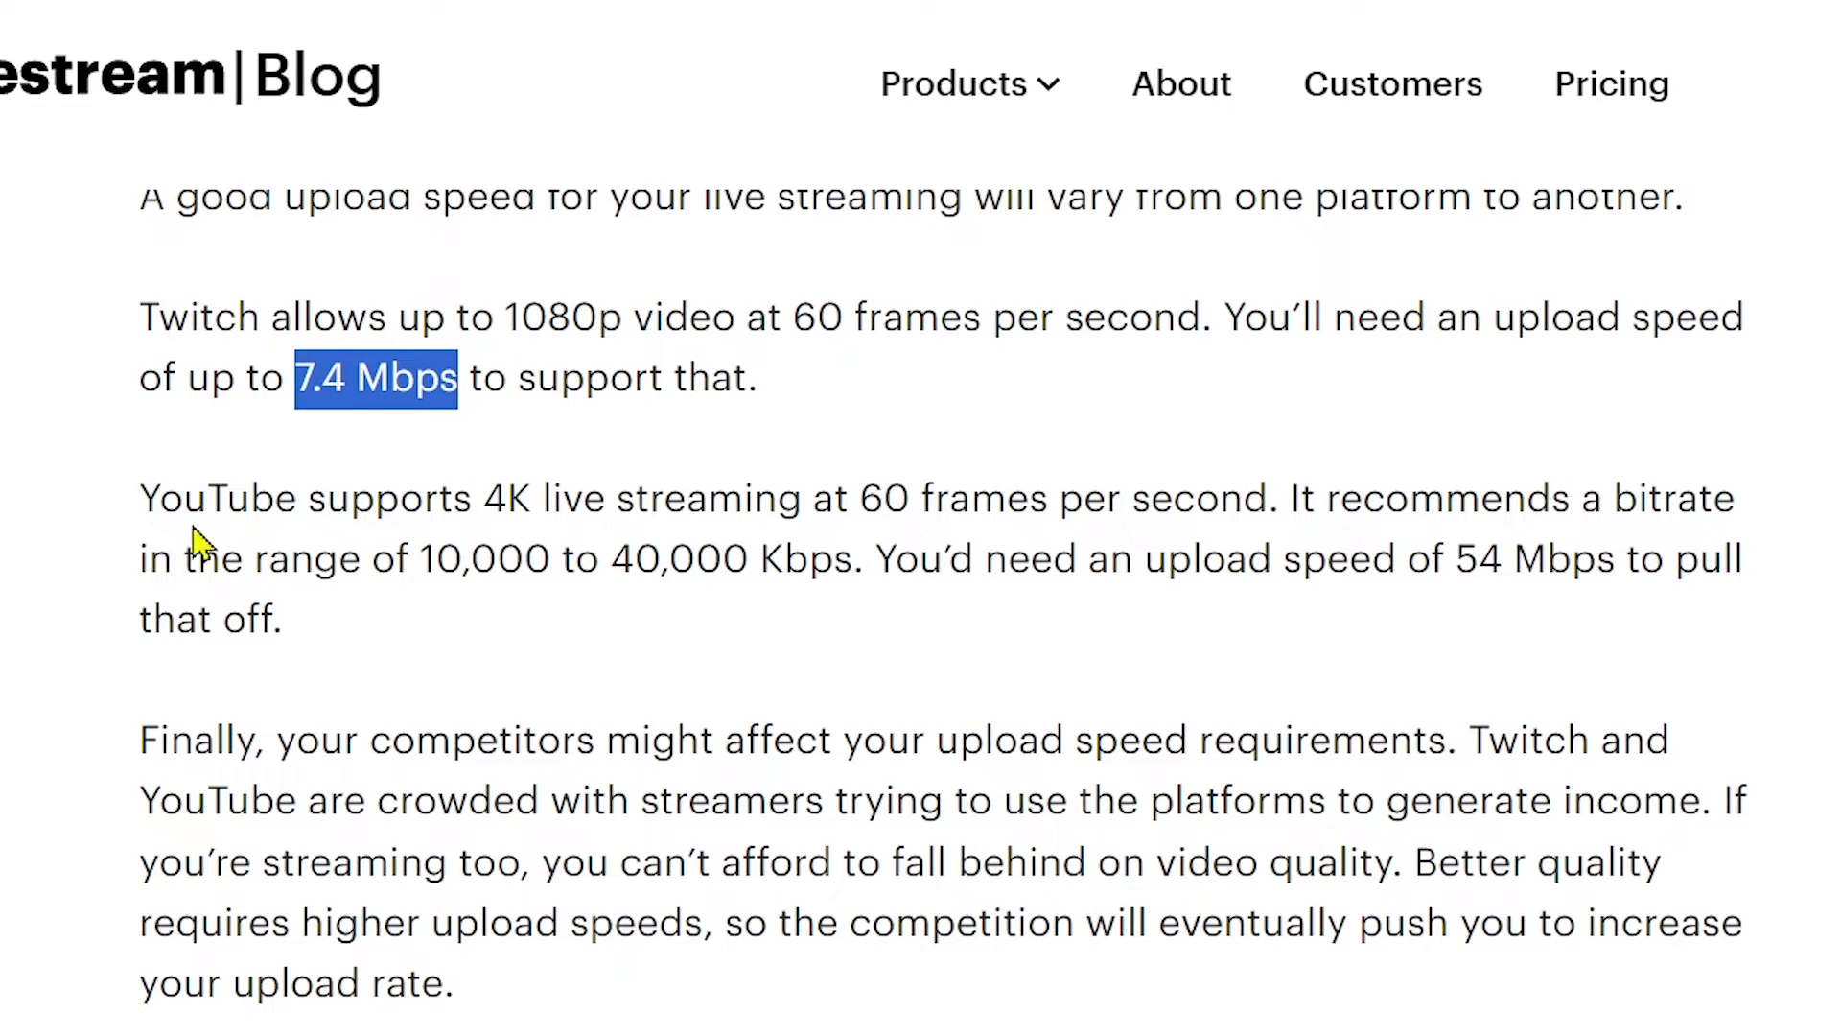
double_click(504, 499)
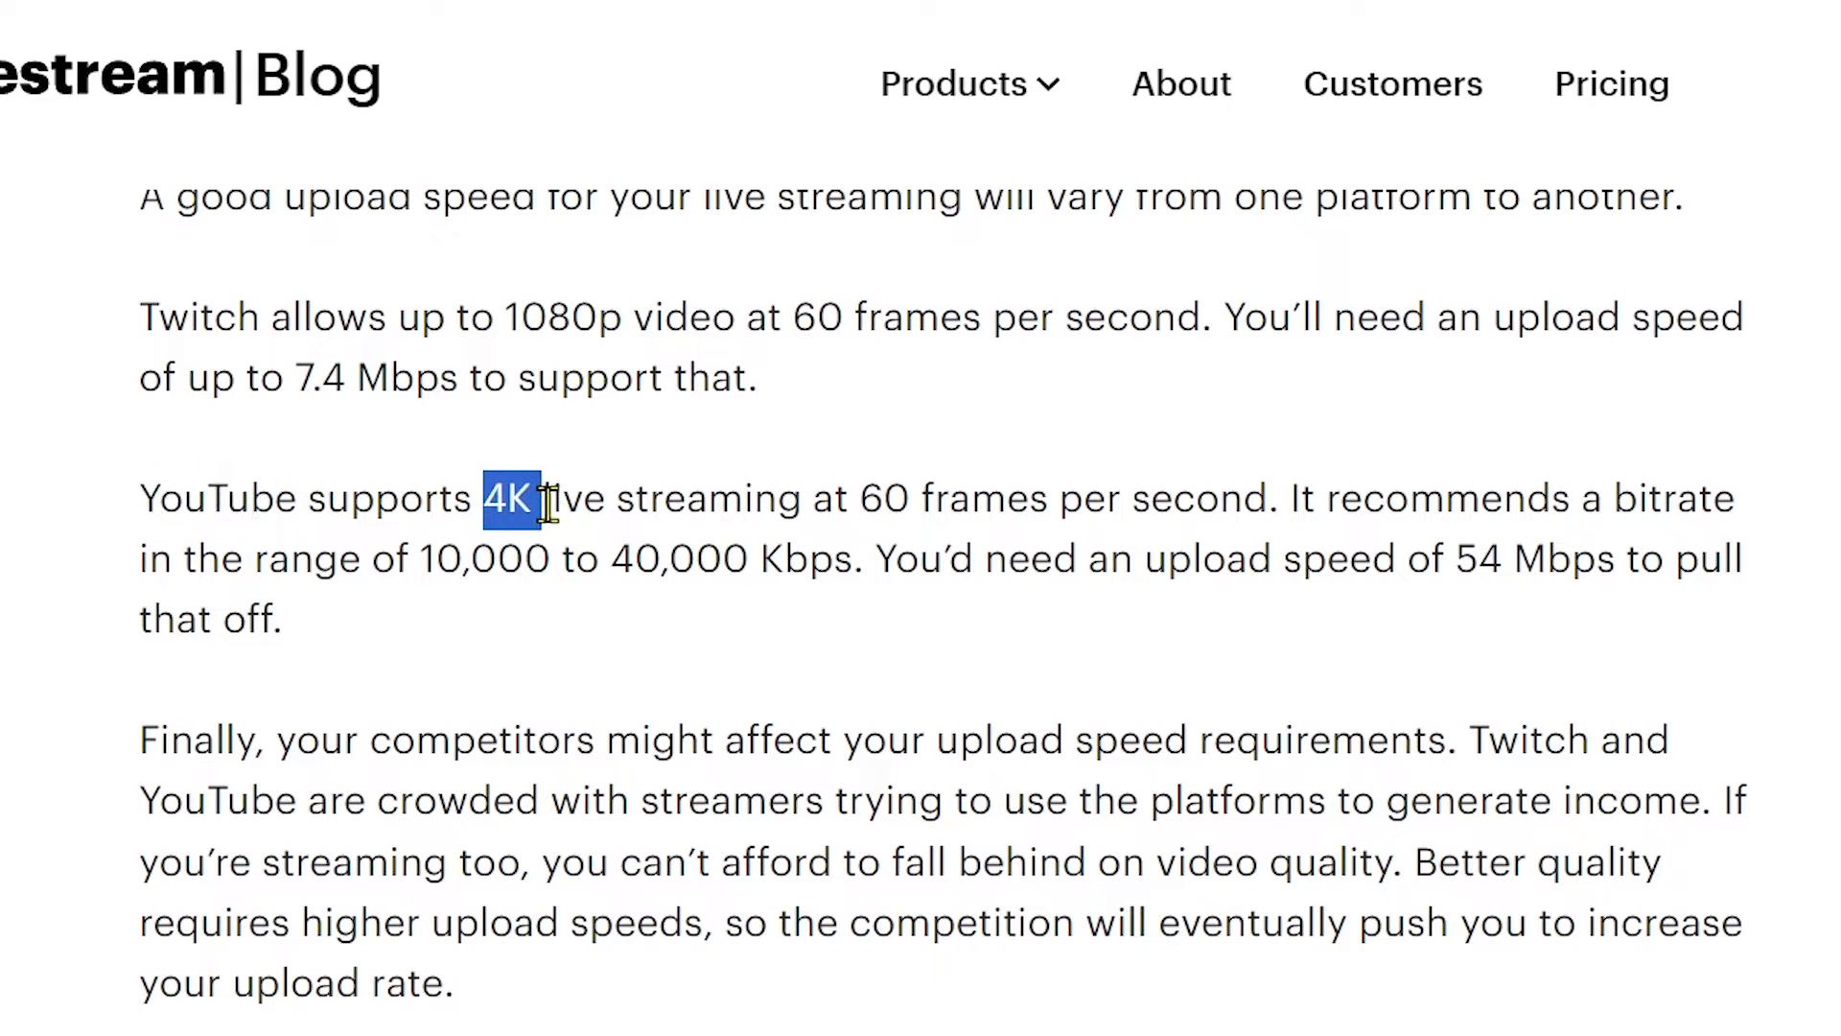
mouse_move(1283, 558)
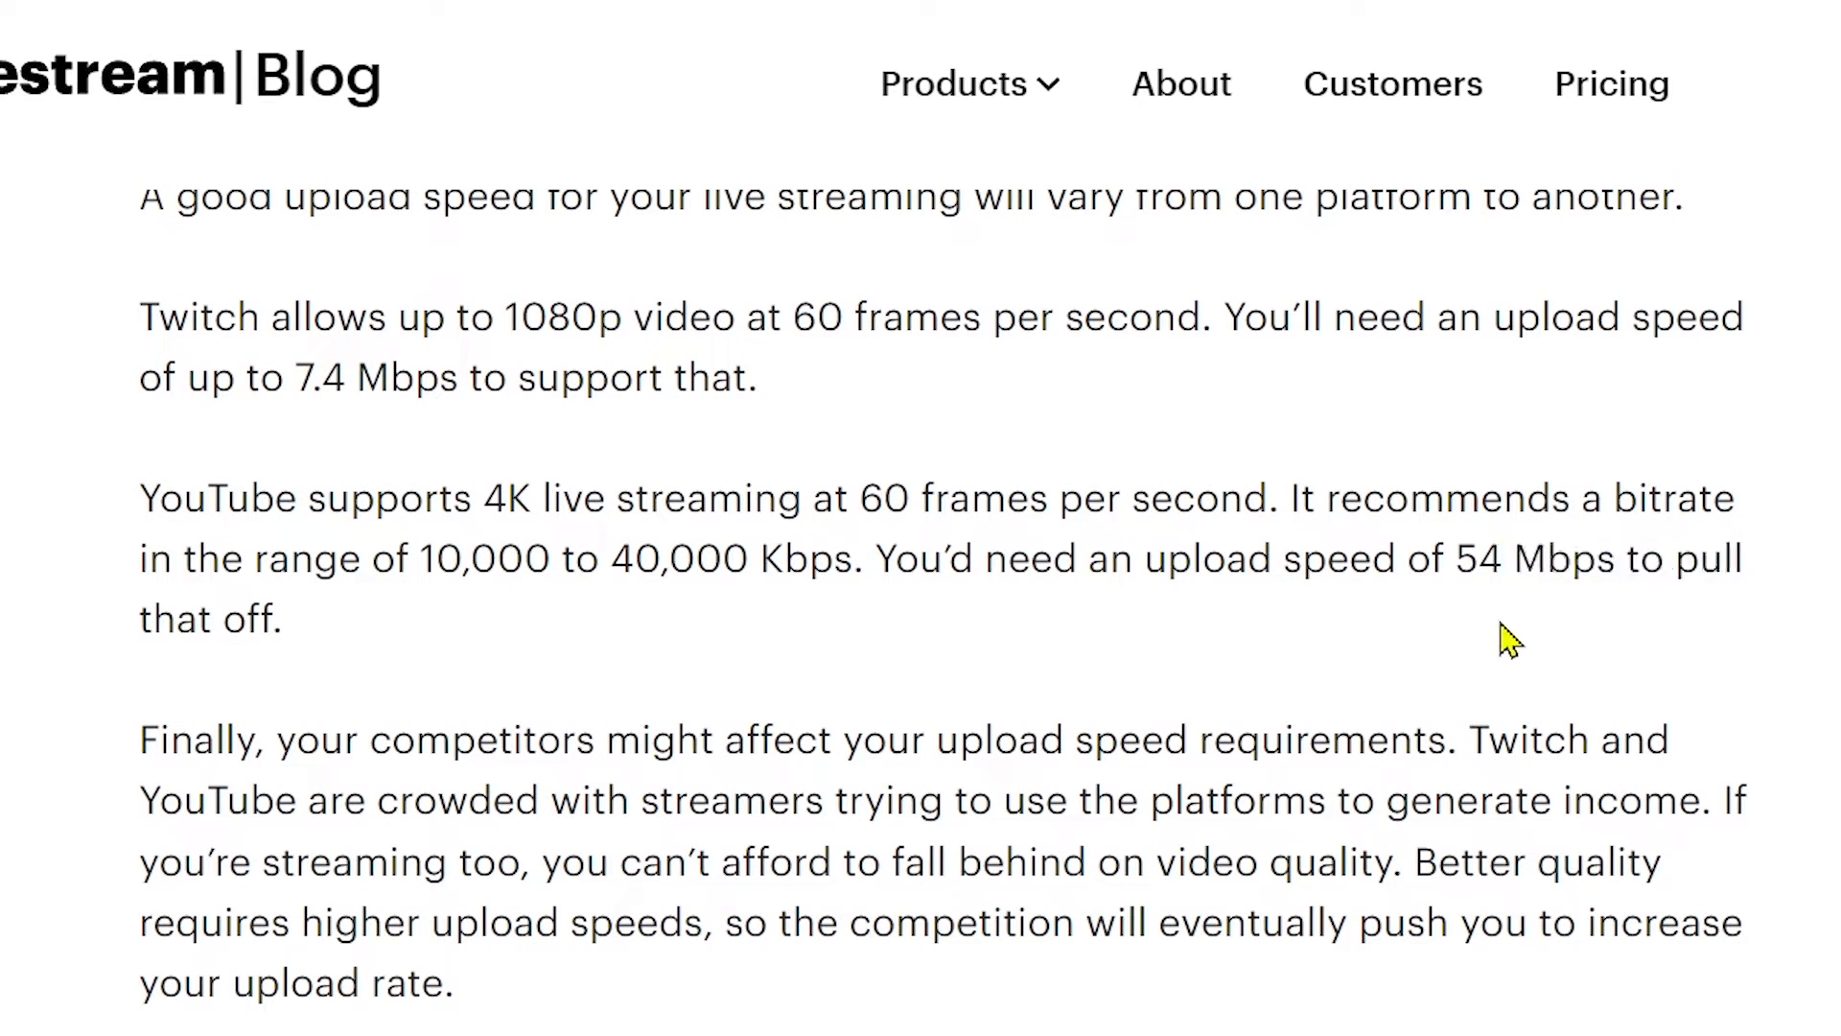
mouse_move(930, 679)
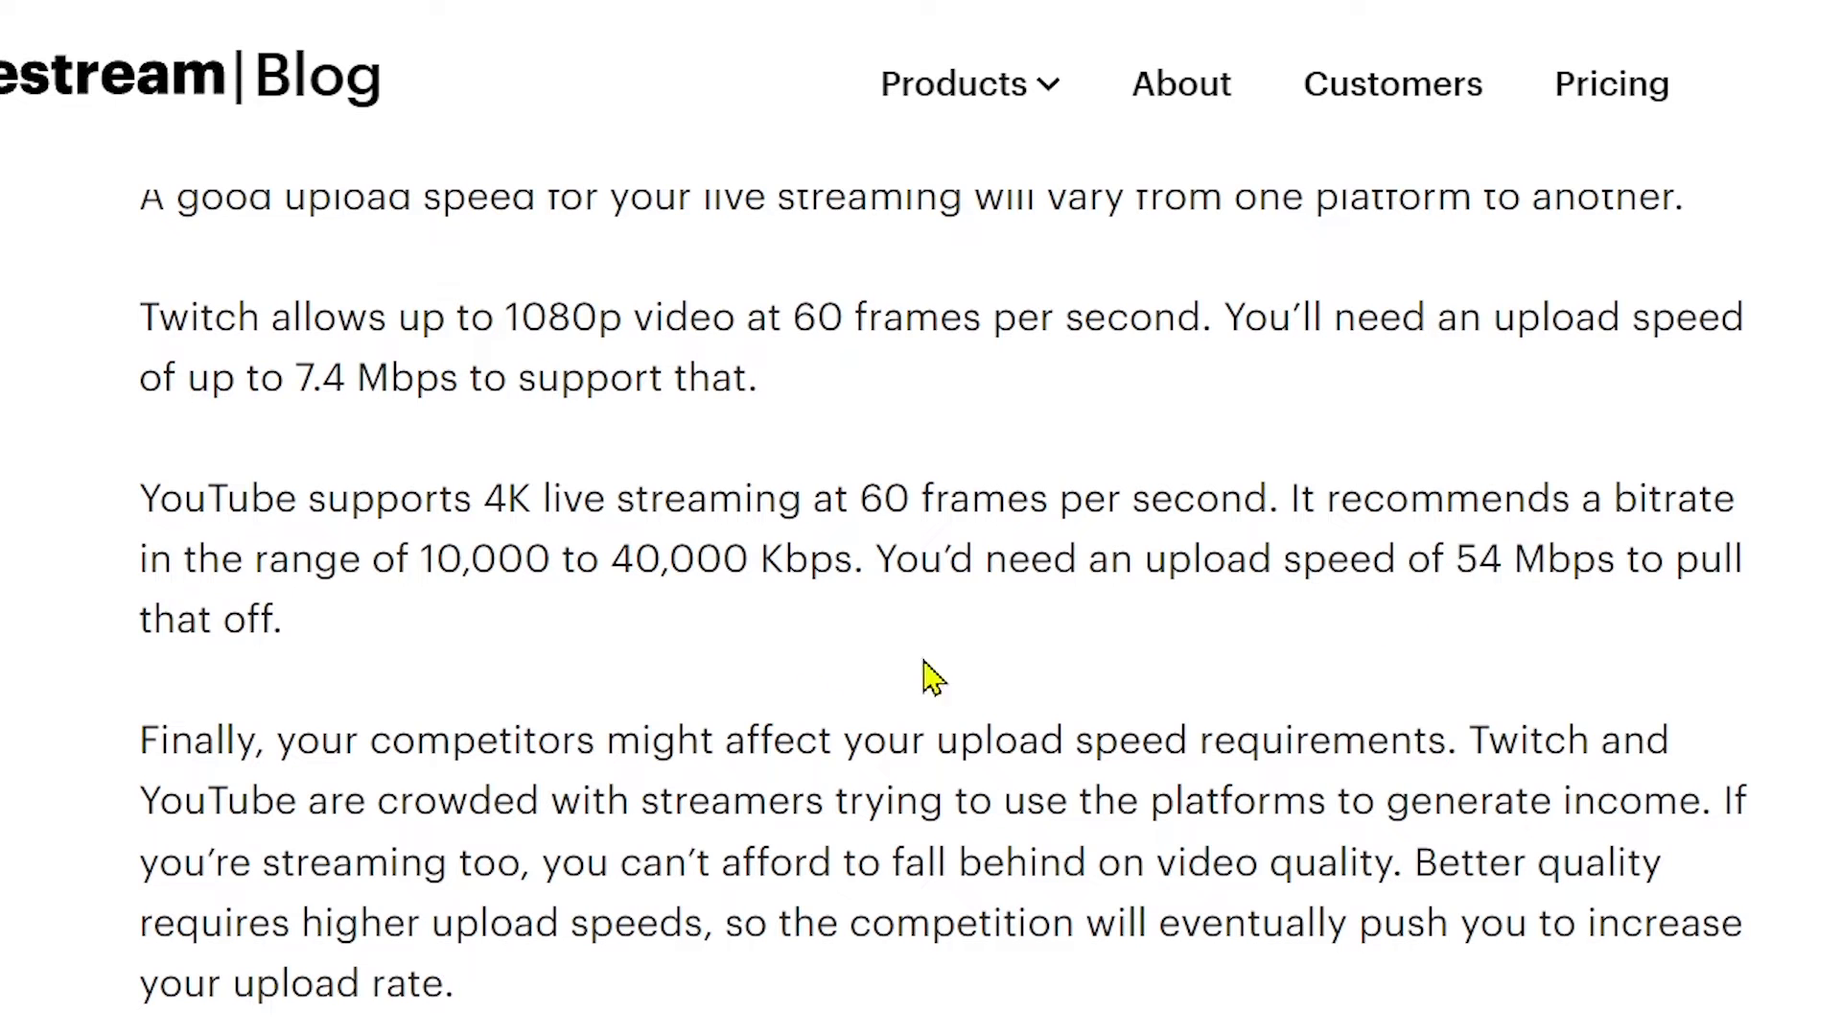
scroll(down, 3)
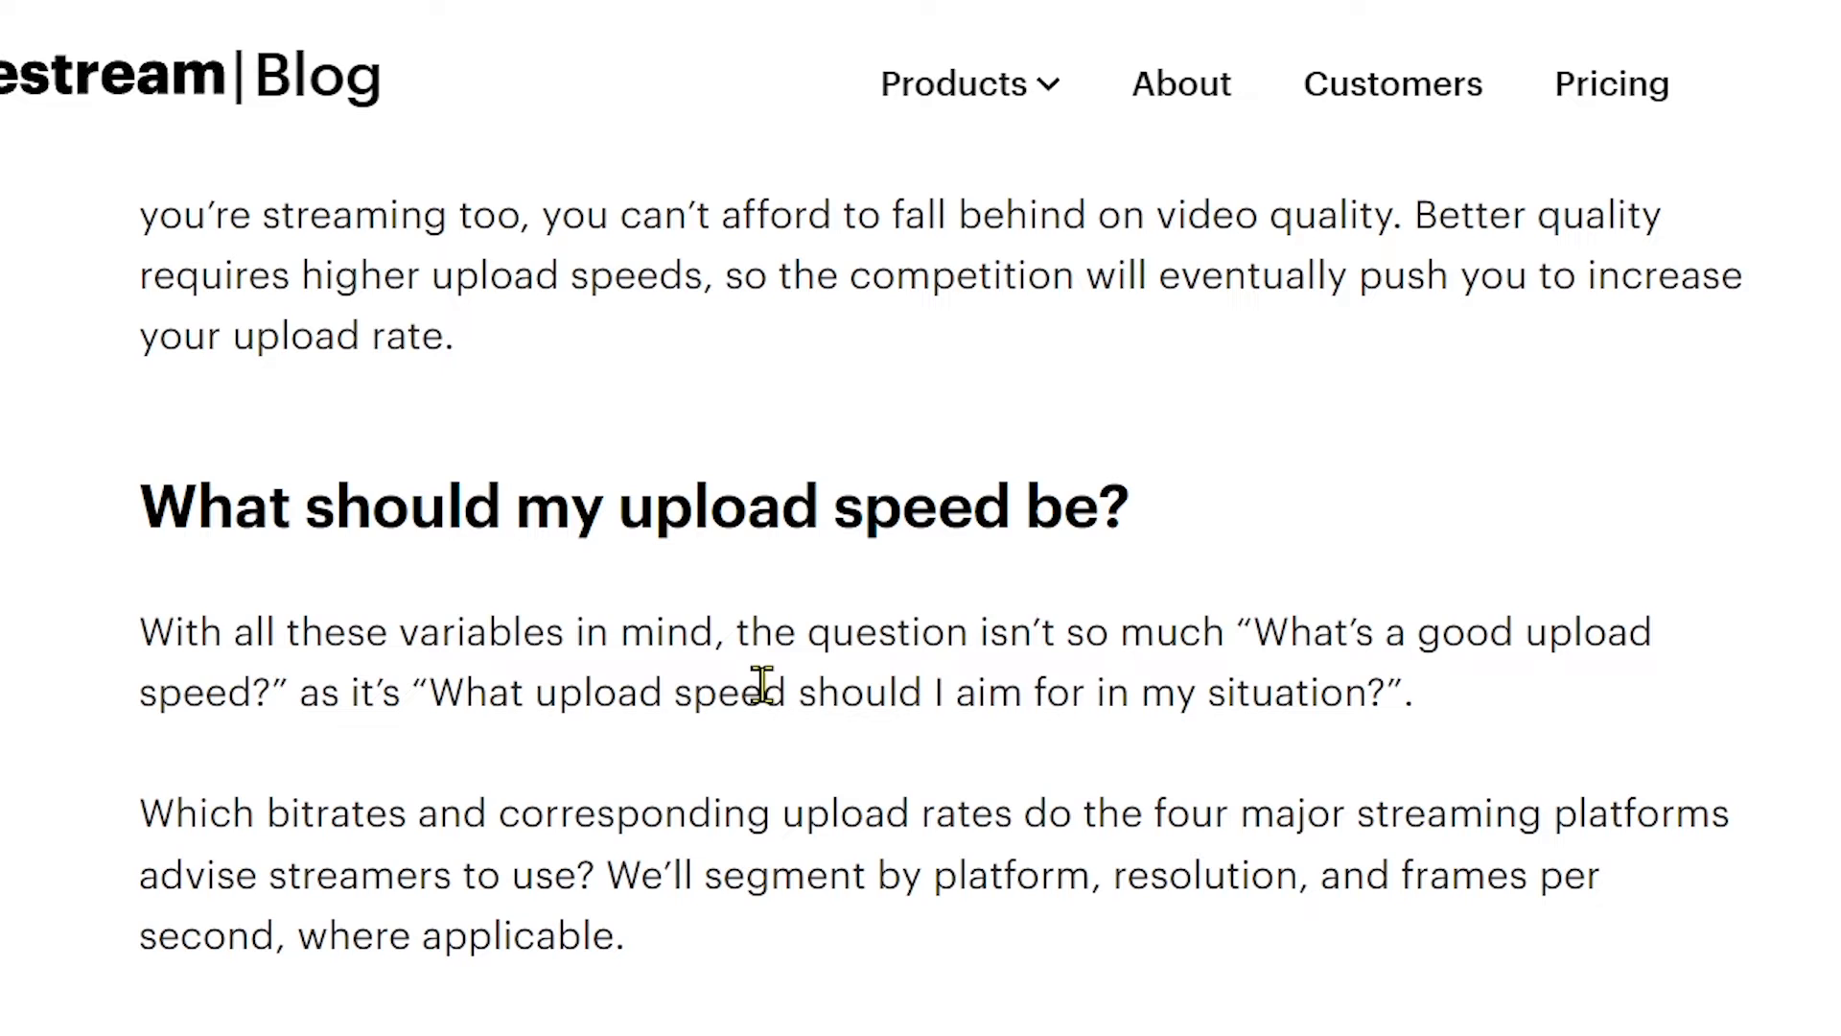
scroll(down, 3)
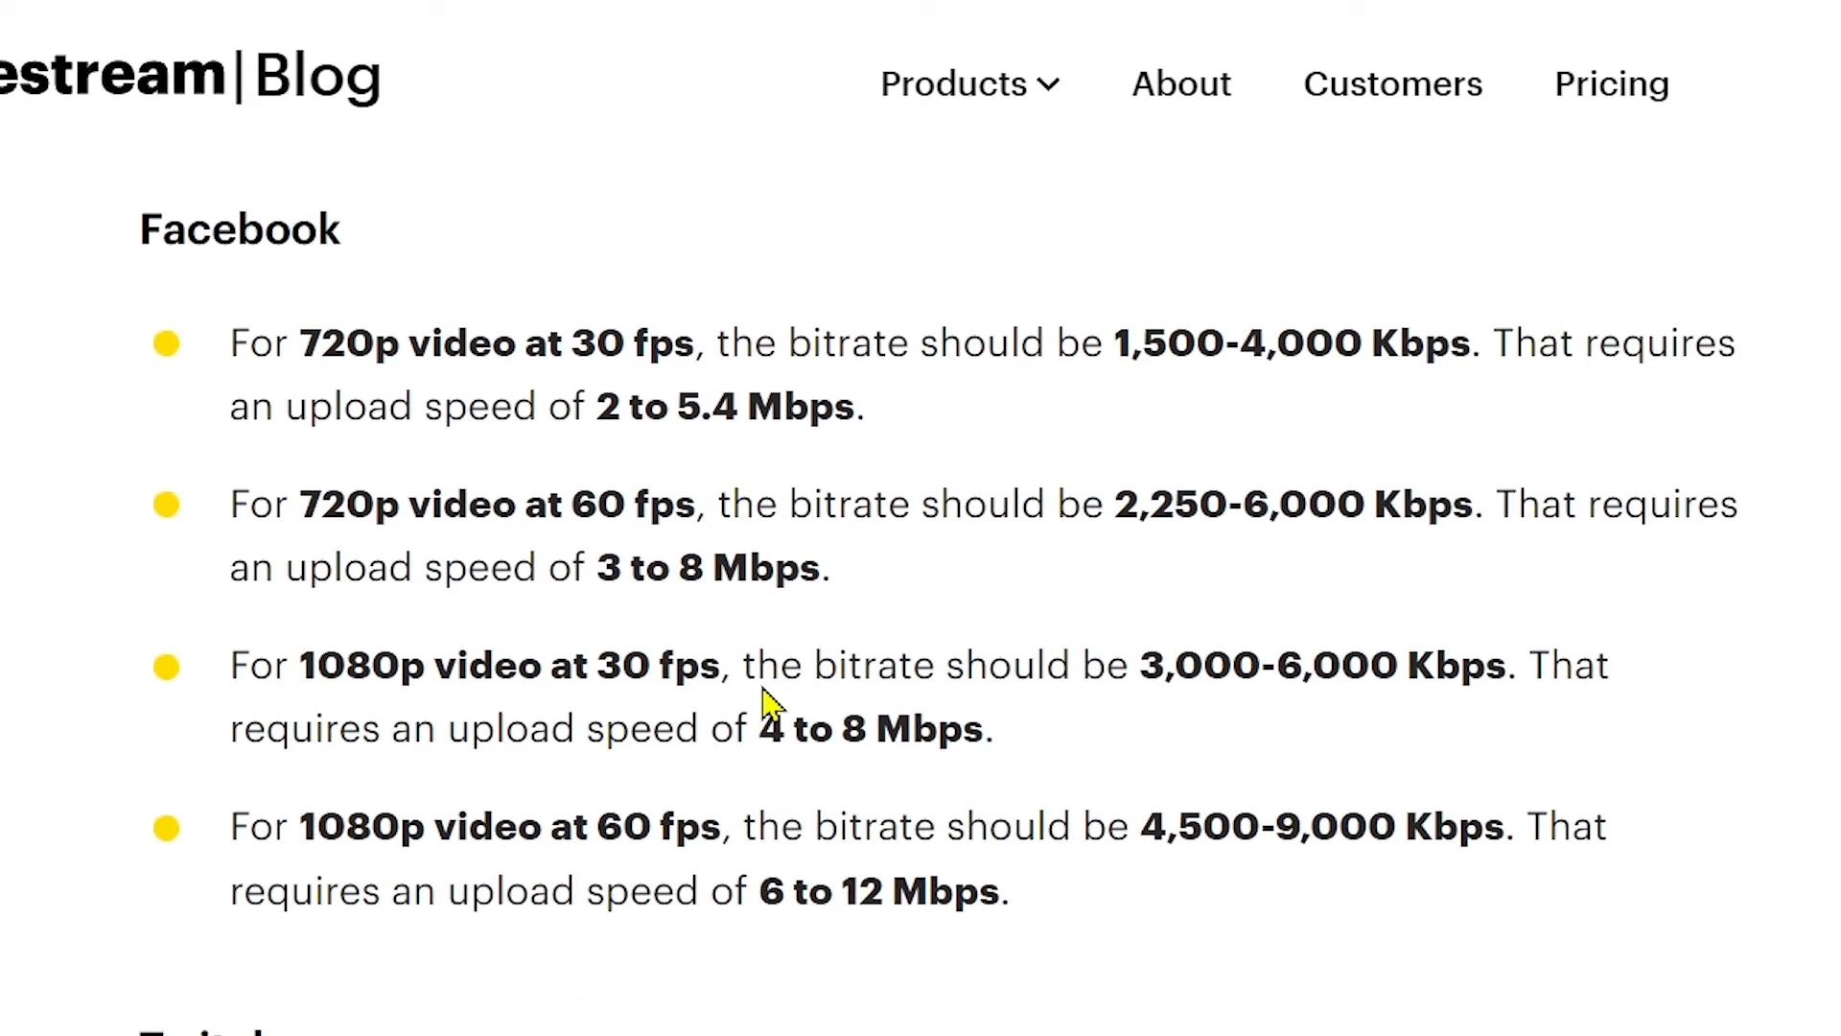
double_click(349, 344)
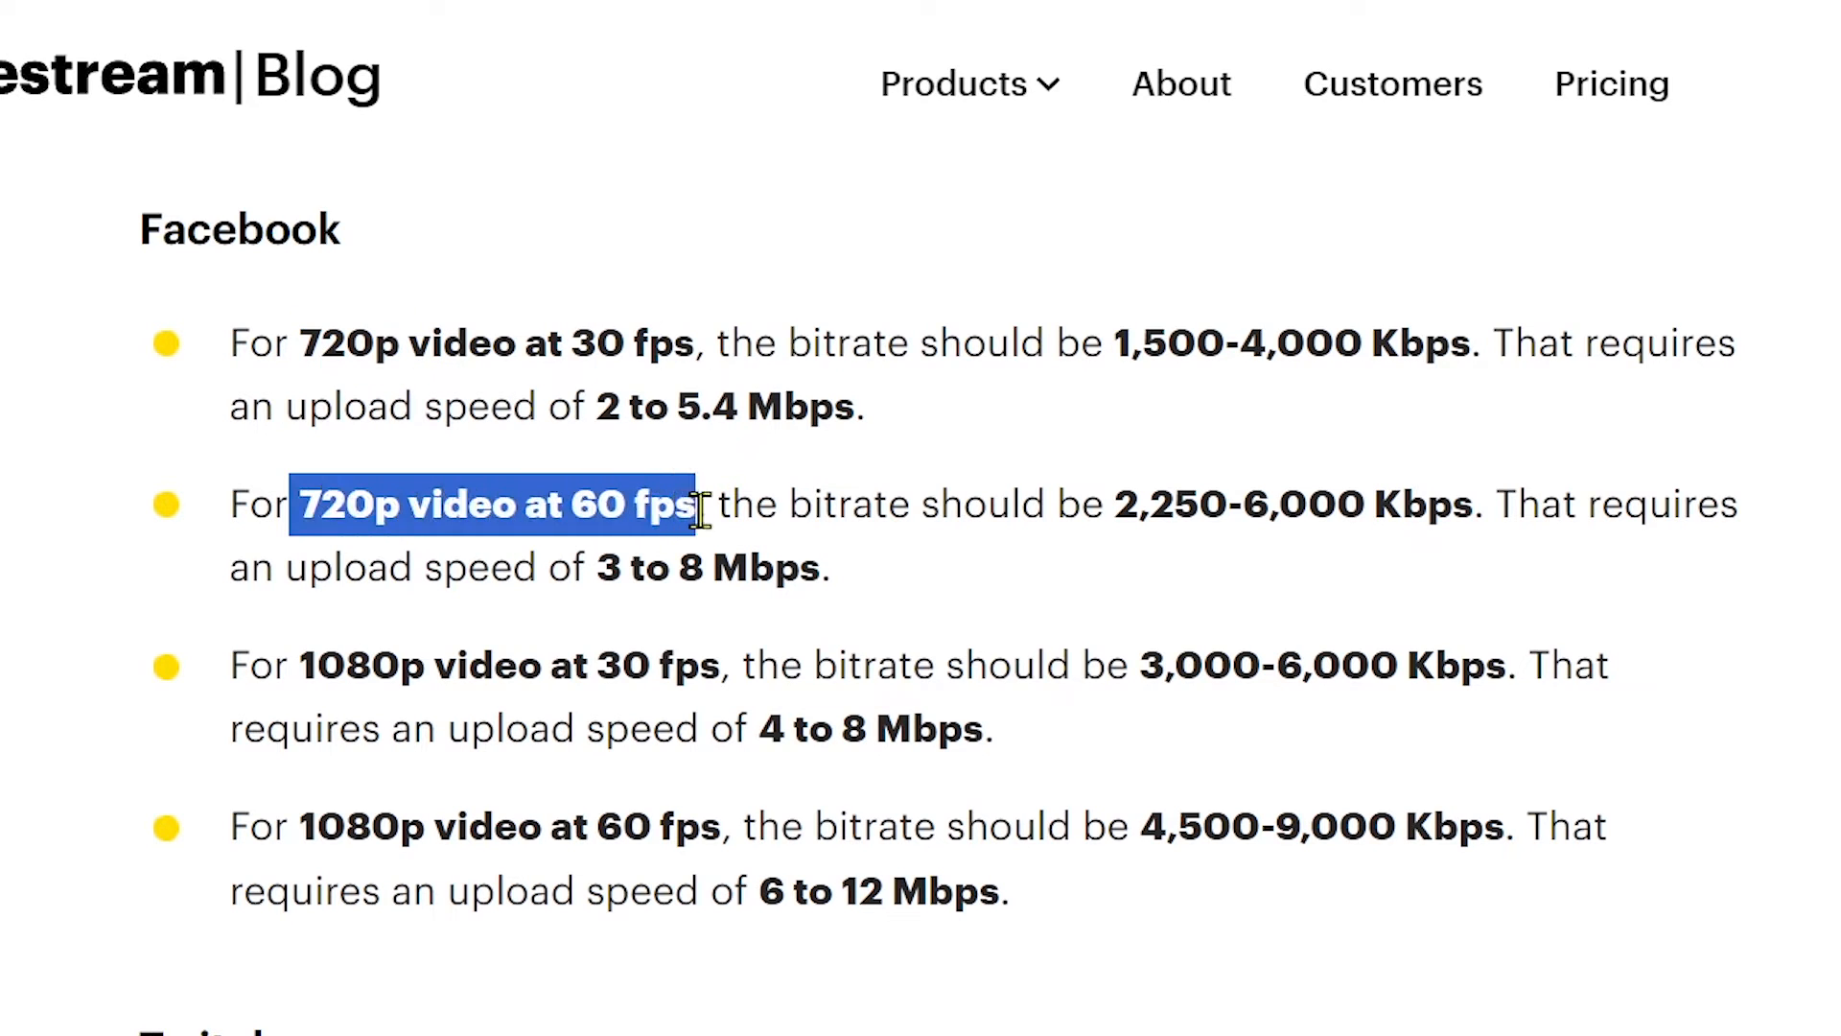
click(863, 593)
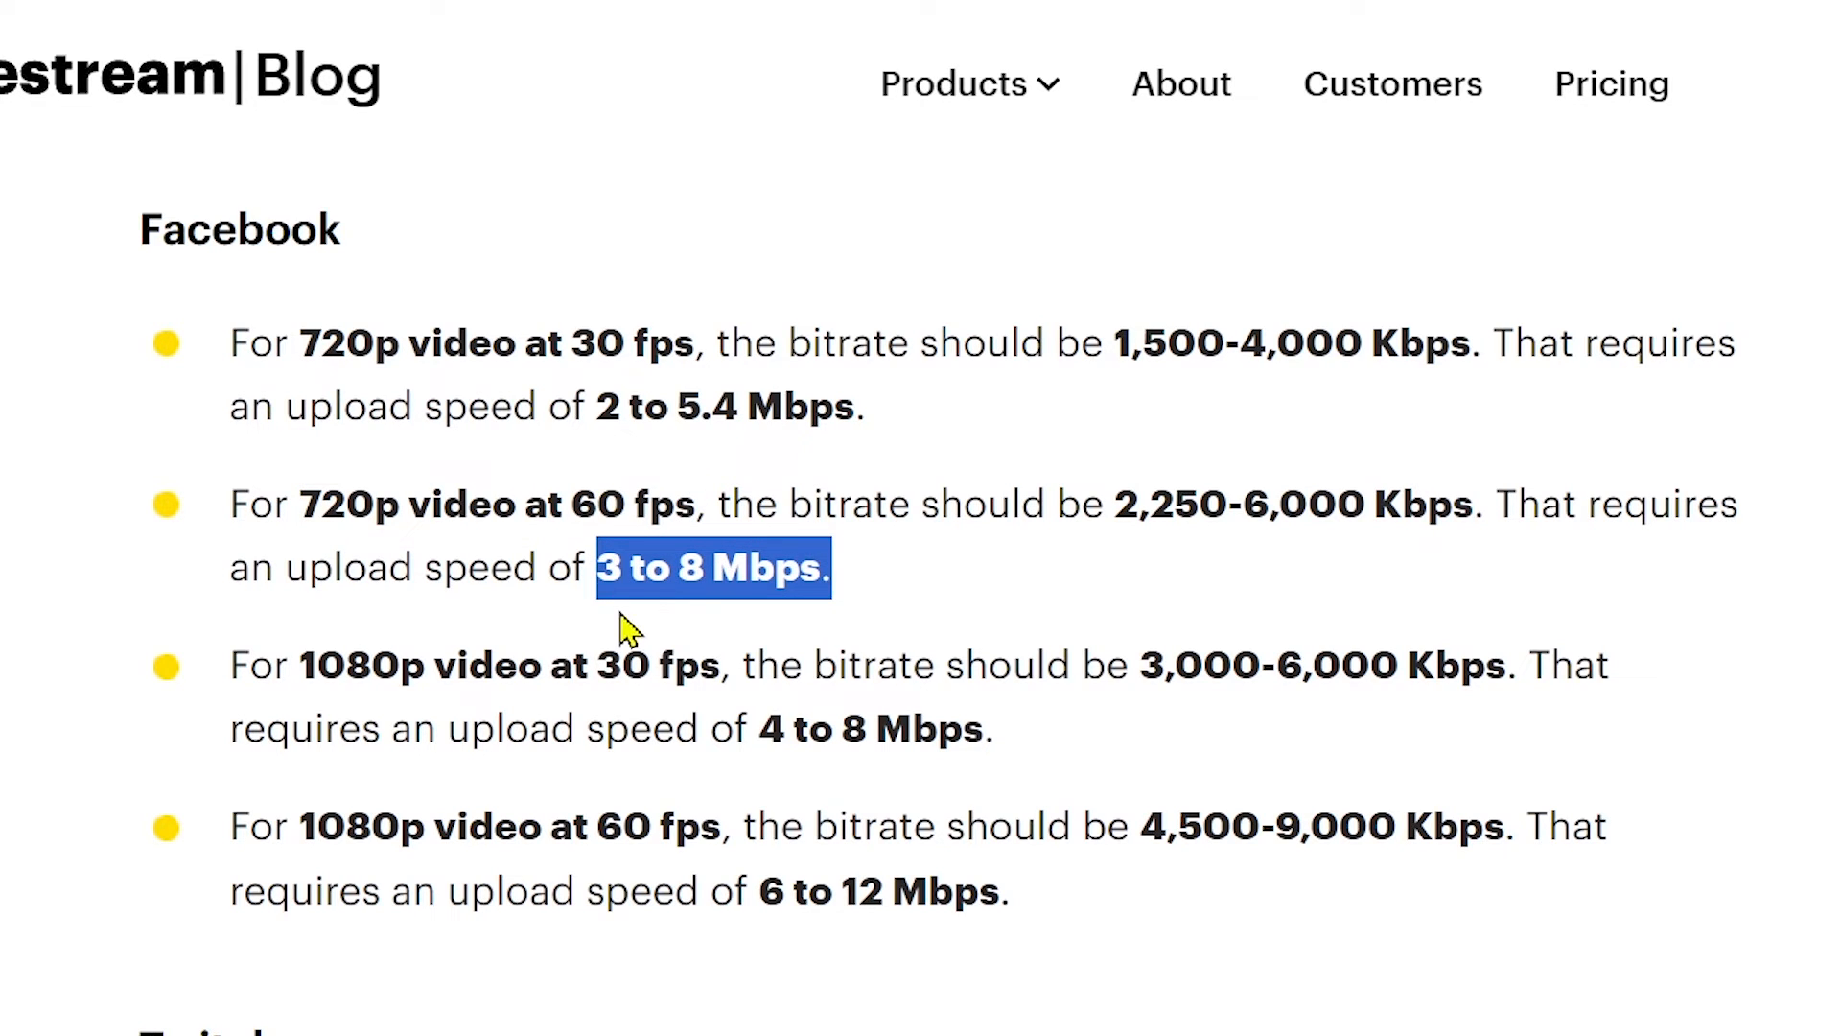
mouse_move(600, 576)
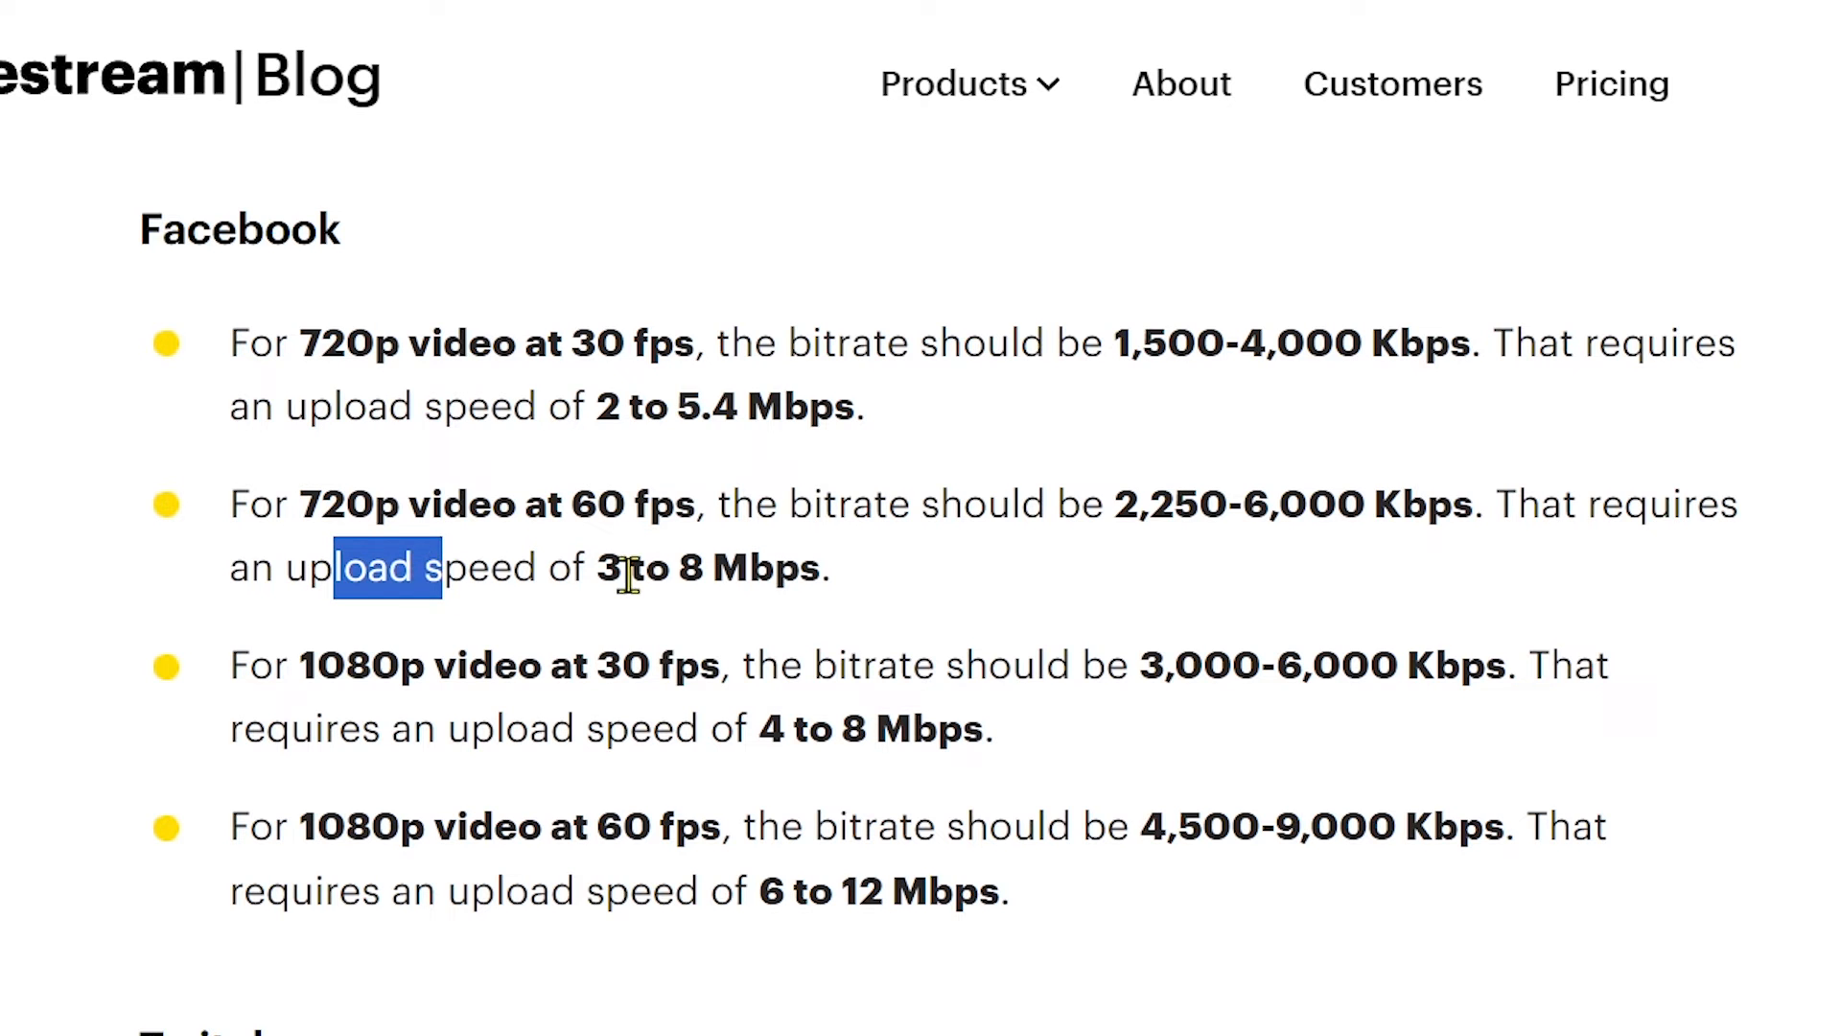
scroll(down, 3)
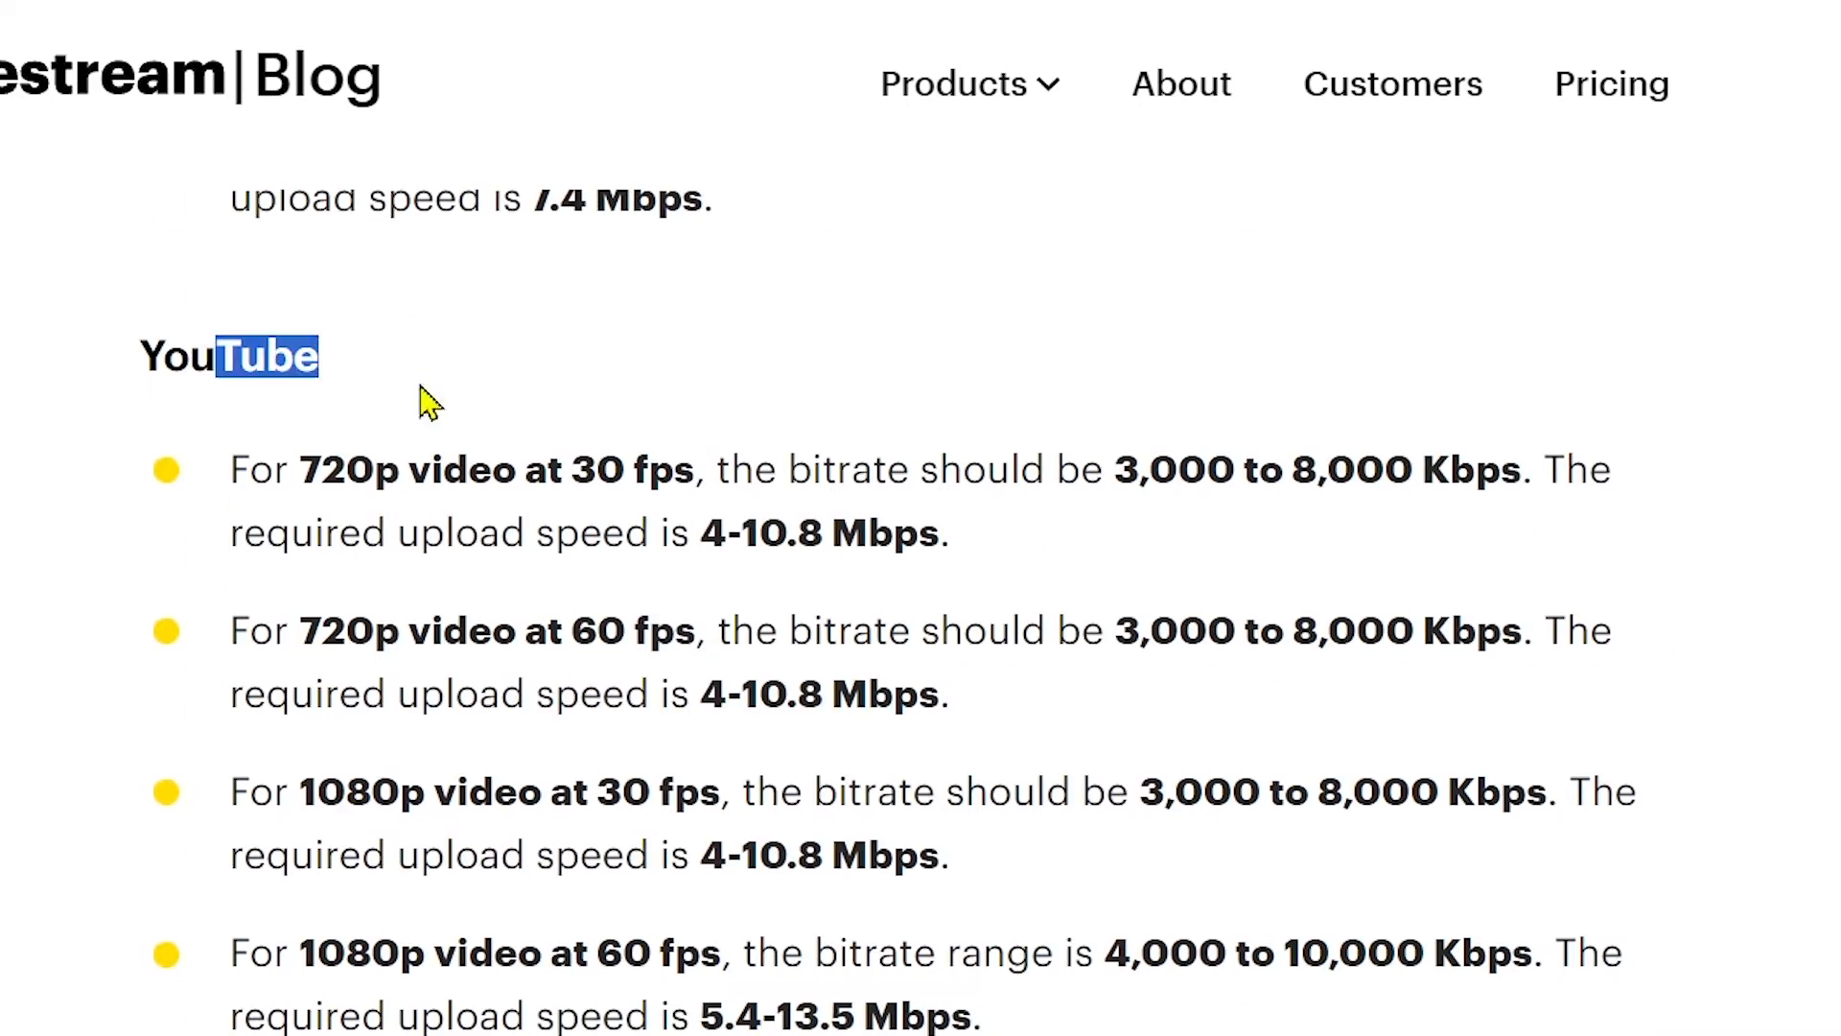
scroll(down, 3)
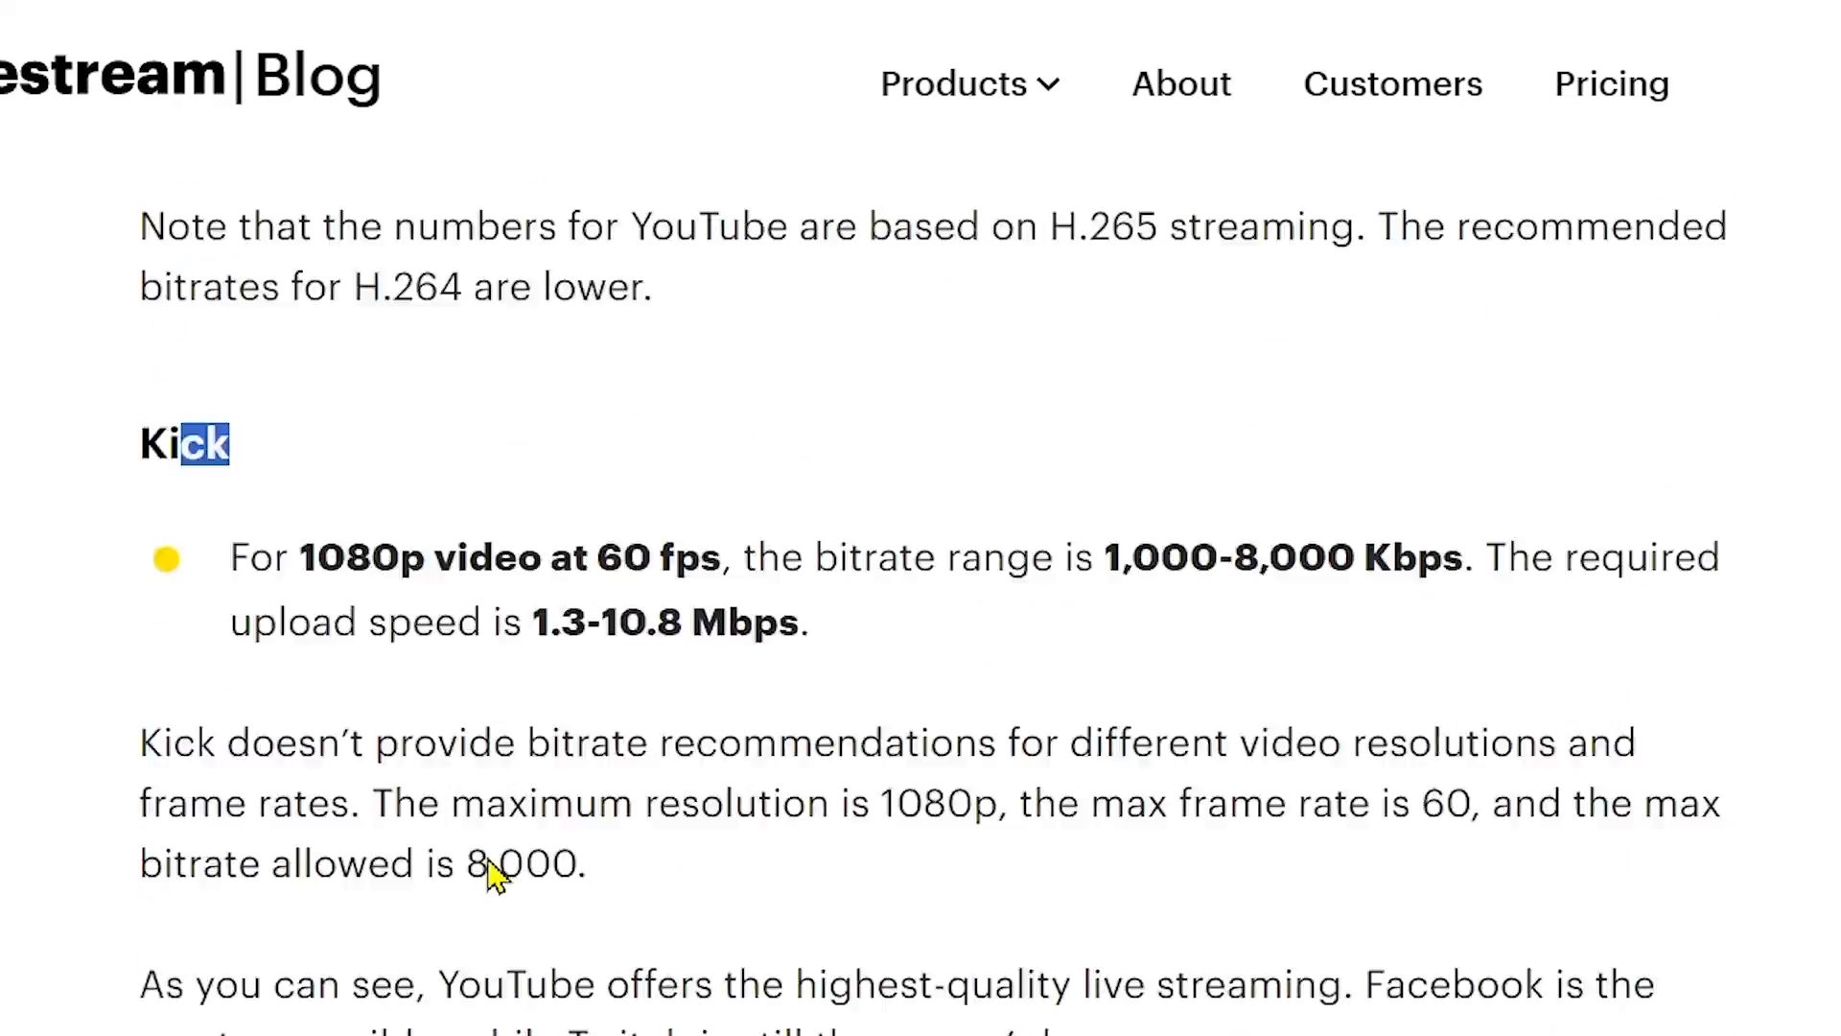
scroll(up, 3)
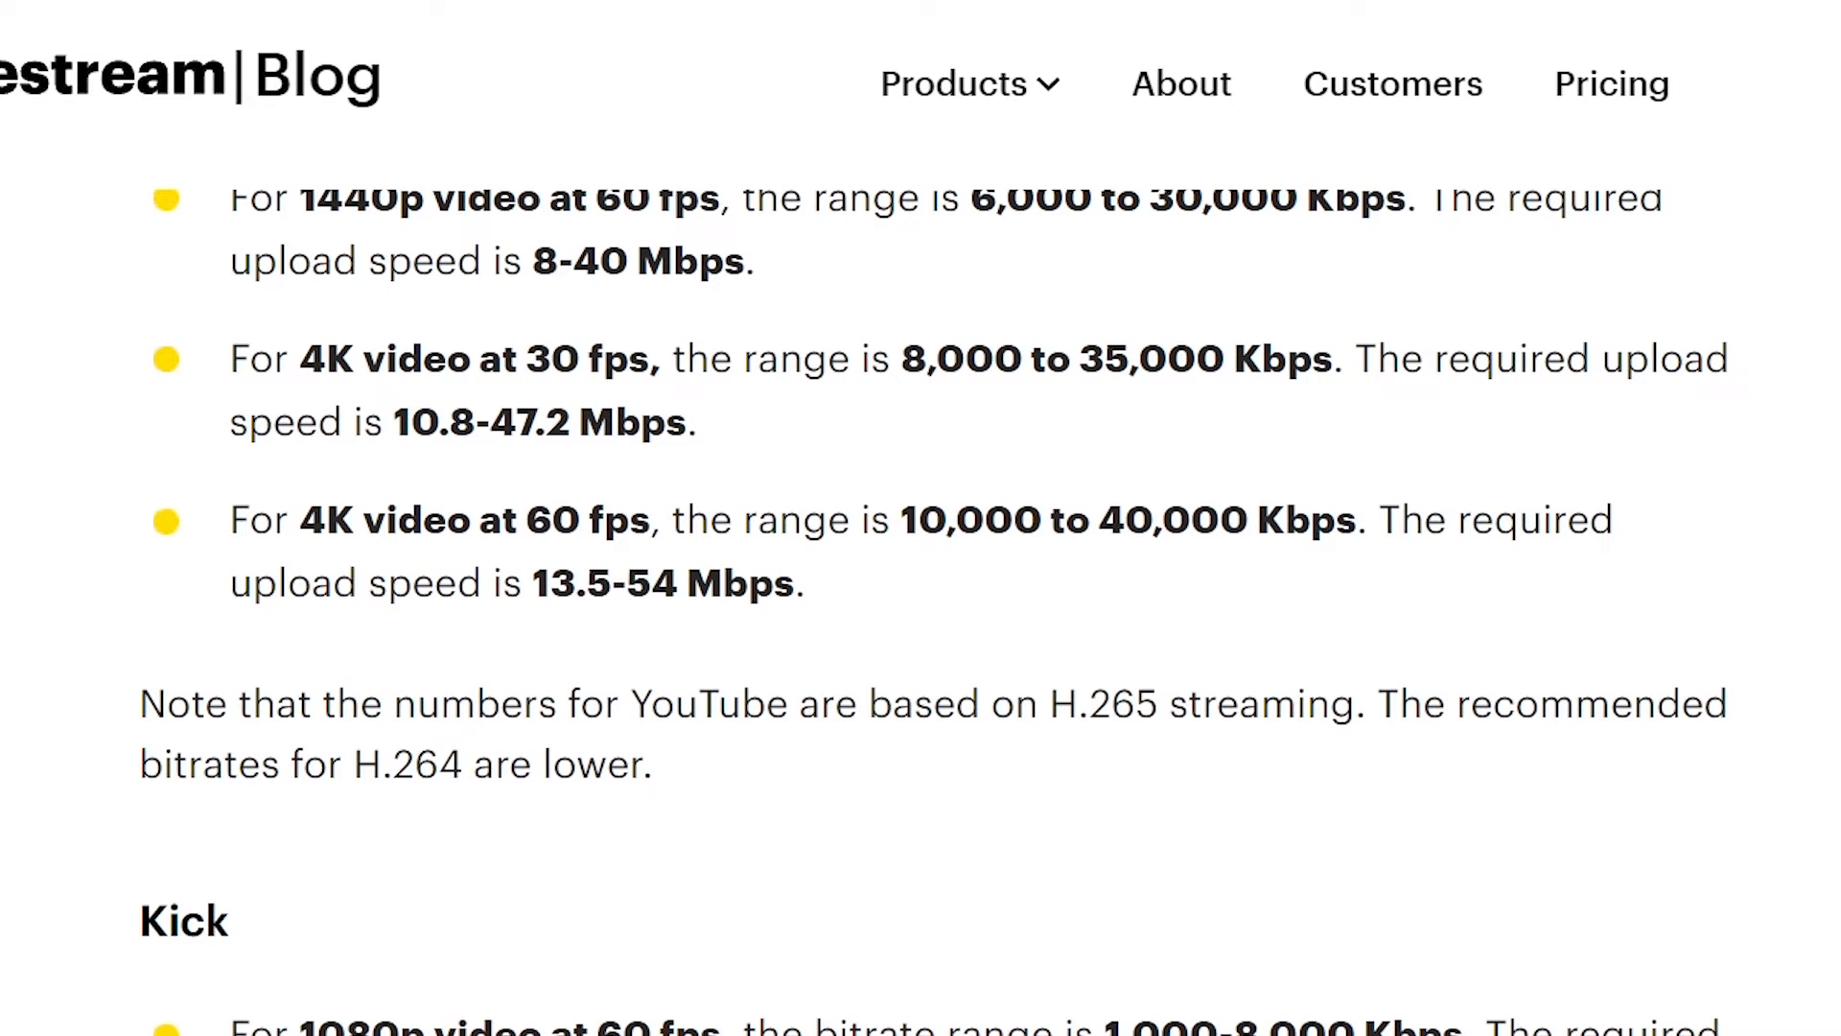
scroll(up, 3)
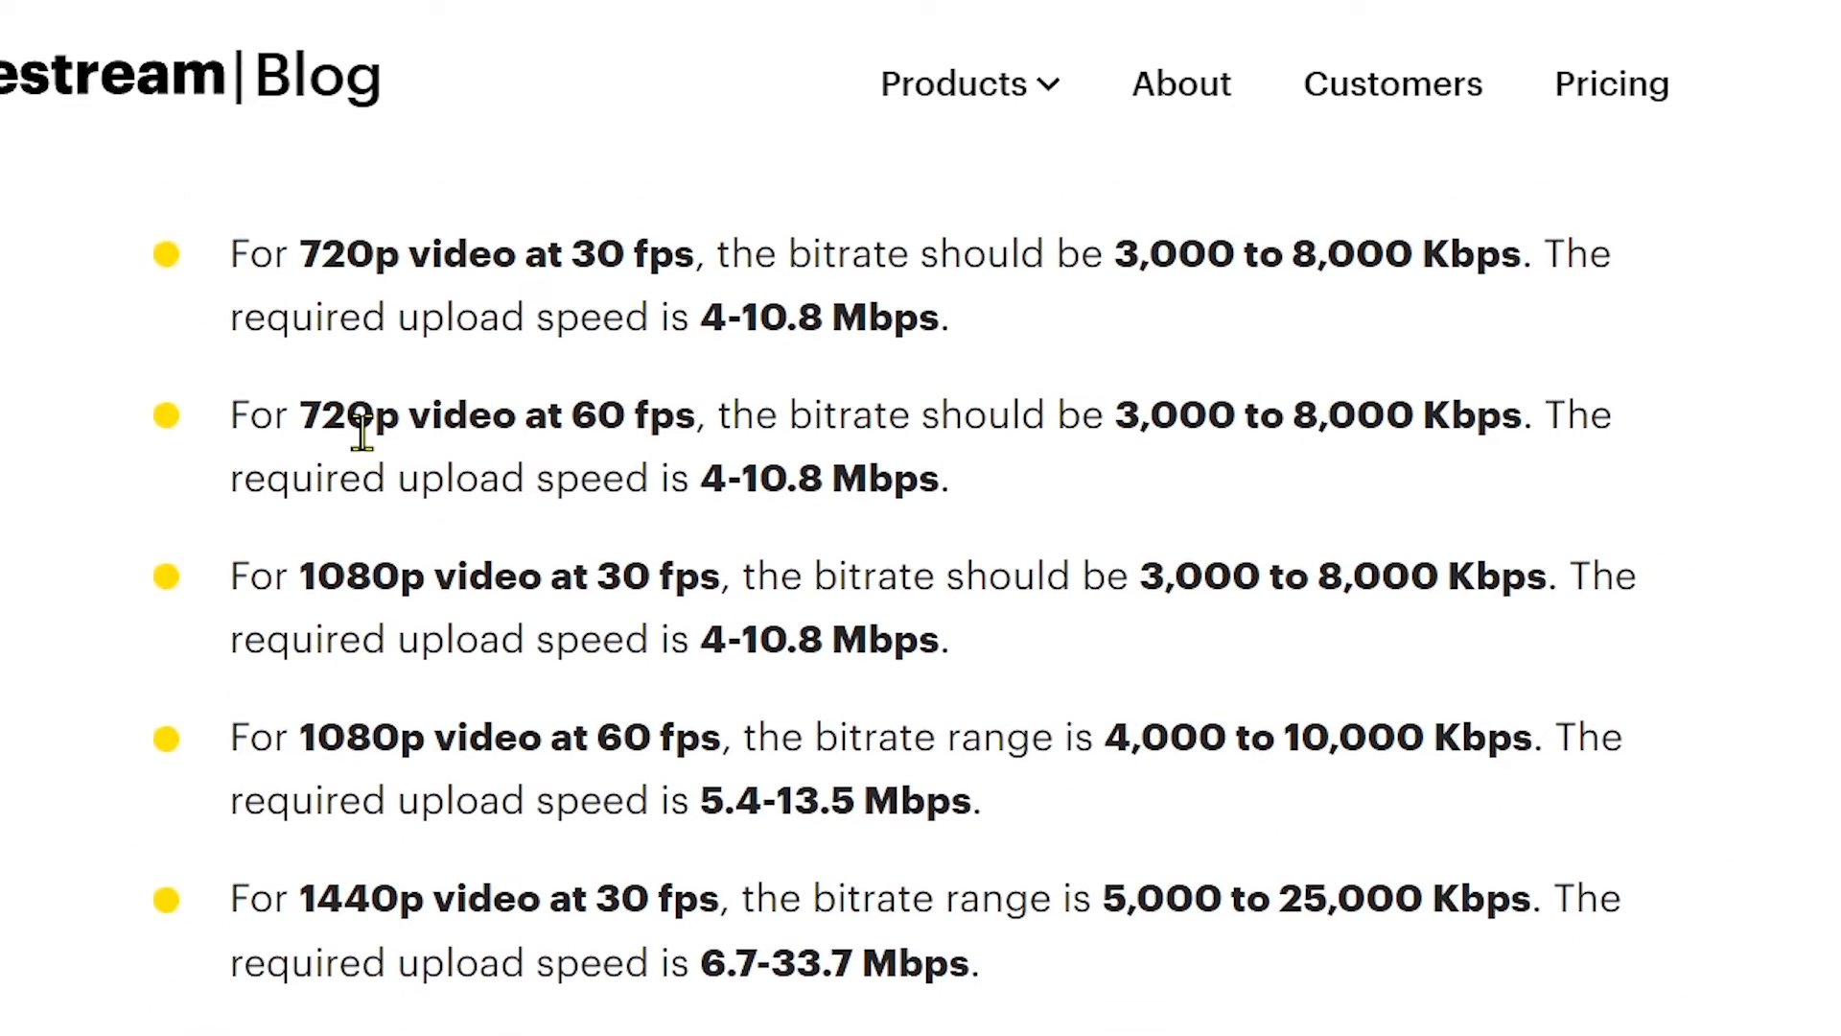
scroll(down, 3)
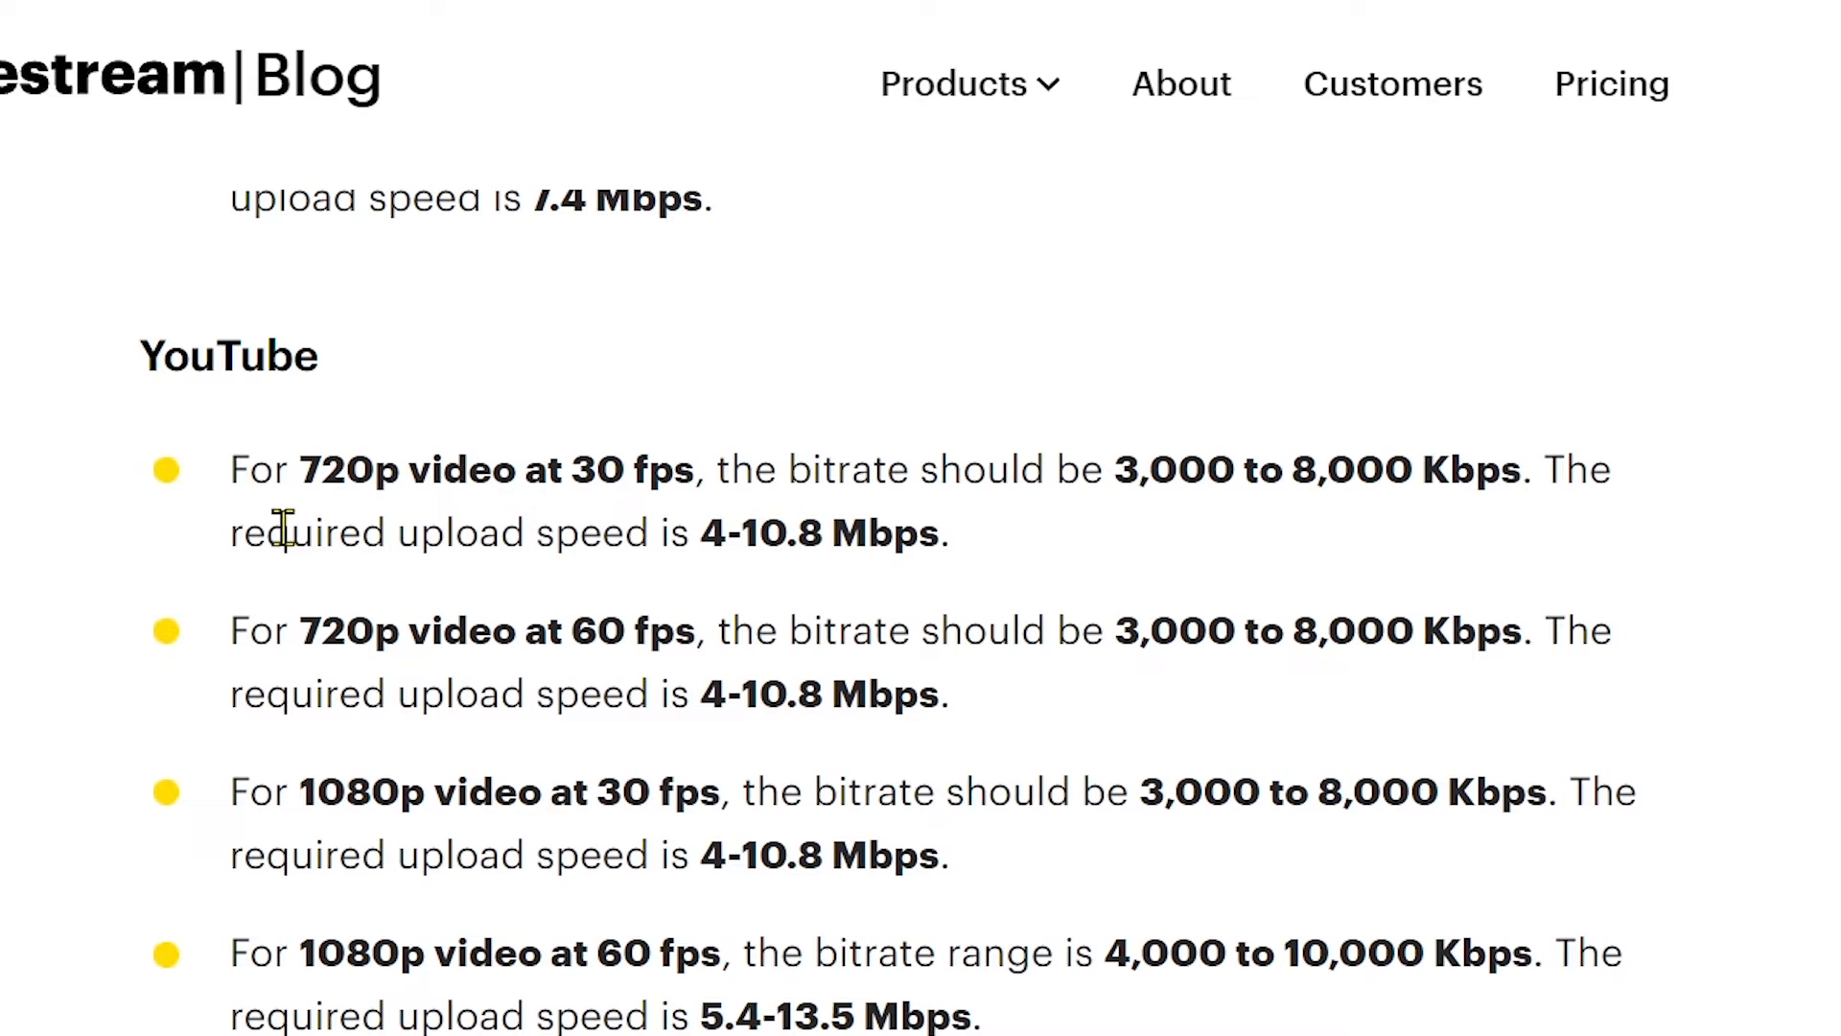
double_click(493, 468)
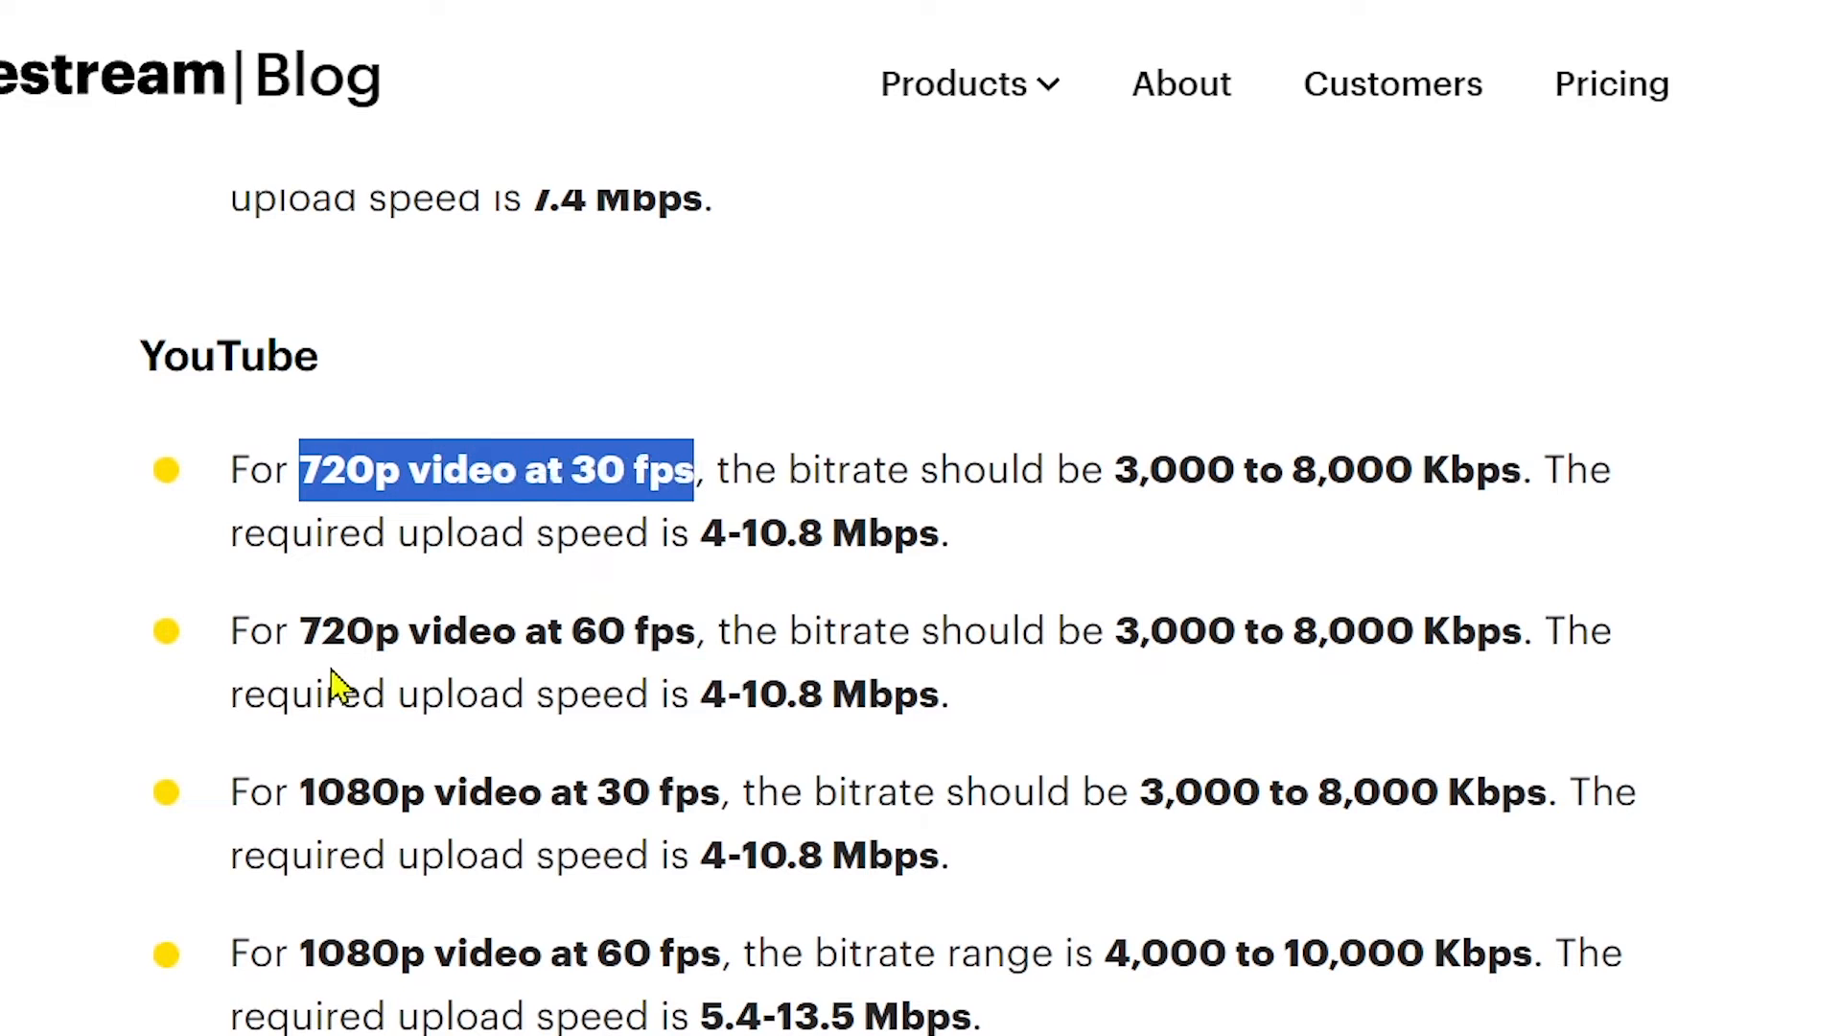
mouse_move(570, 641)
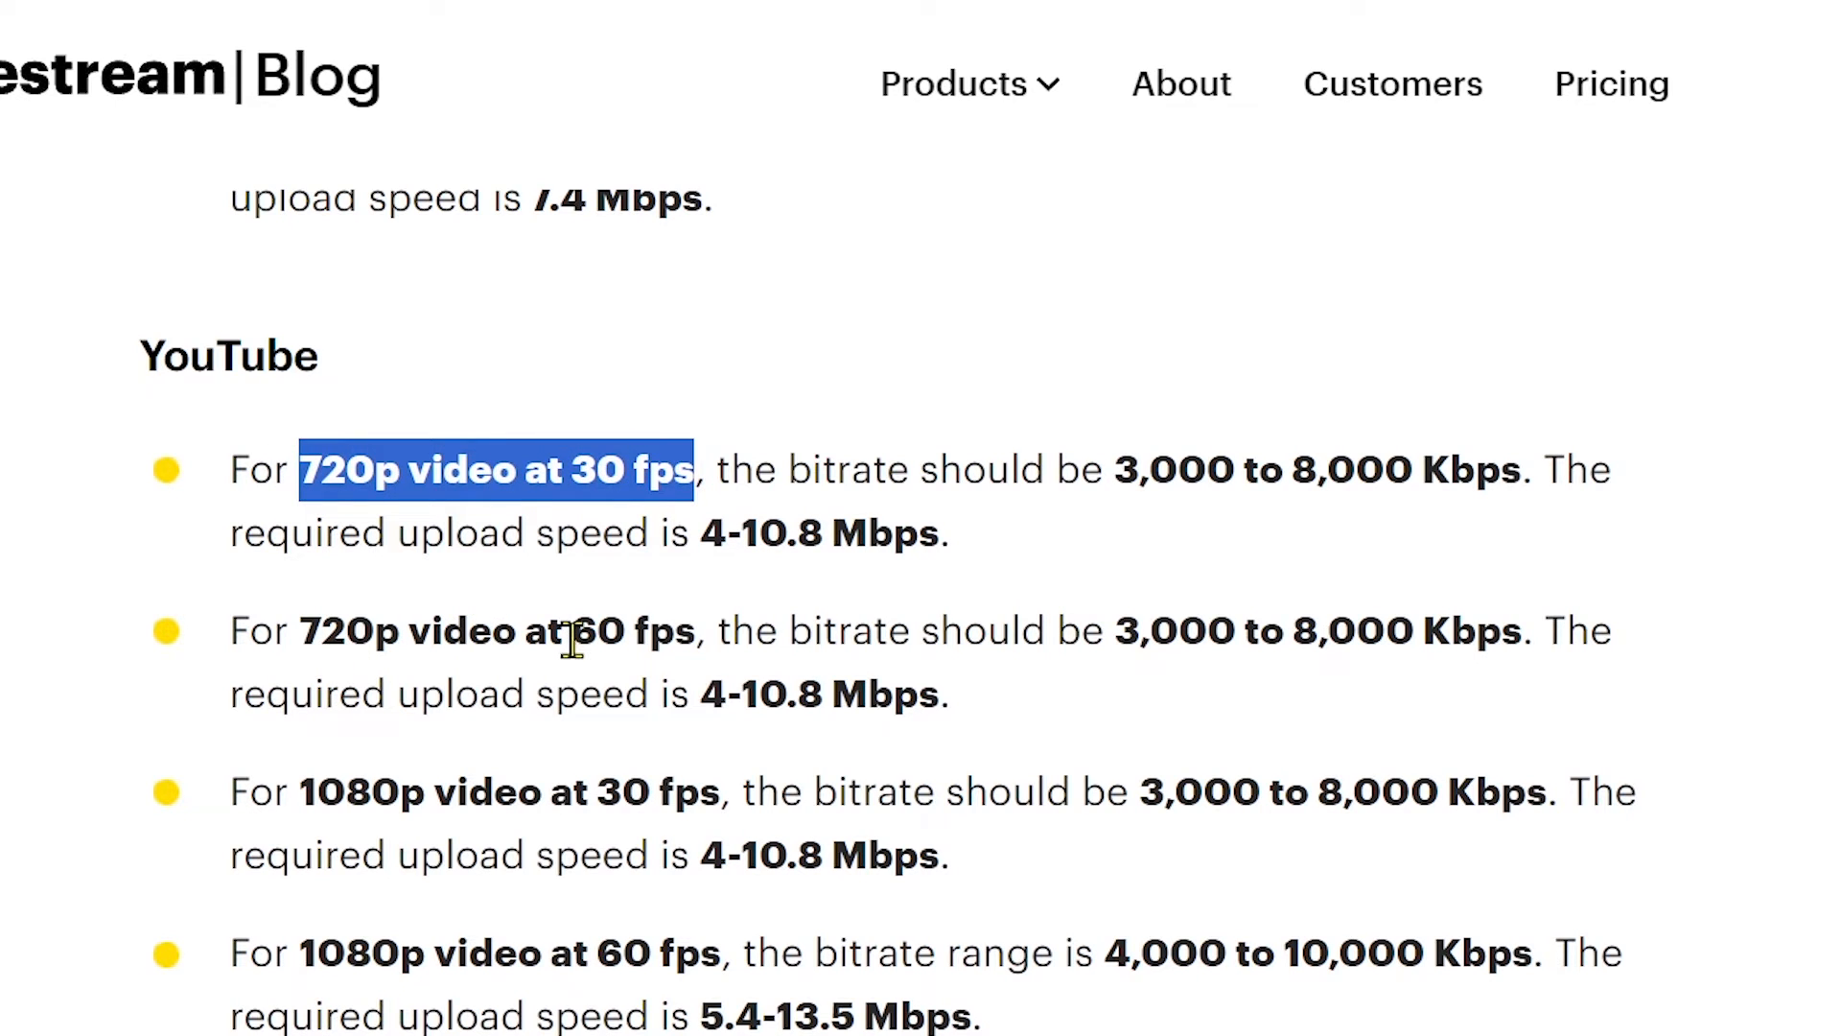
double_click(597, 631)
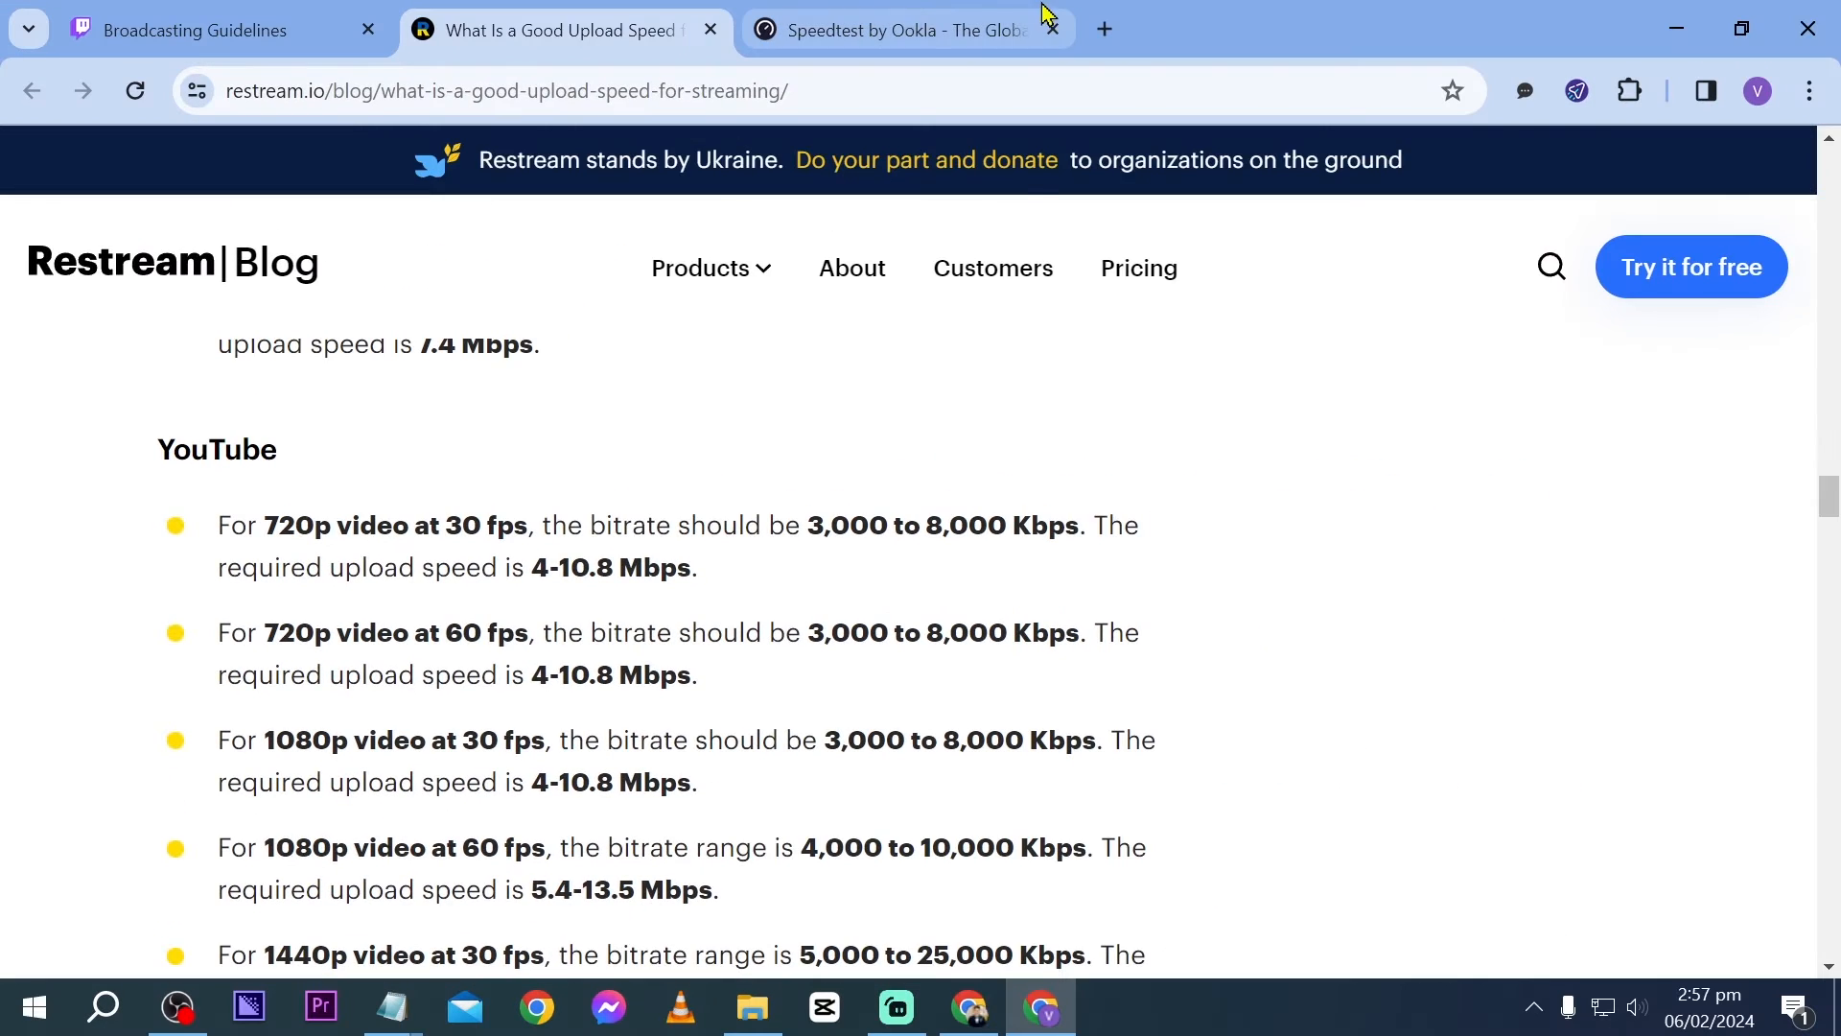
Step: Review the speed result, read Twitch's 720p60 4500 kbps guideline, then bring up Streamlabs
click(903, 29)
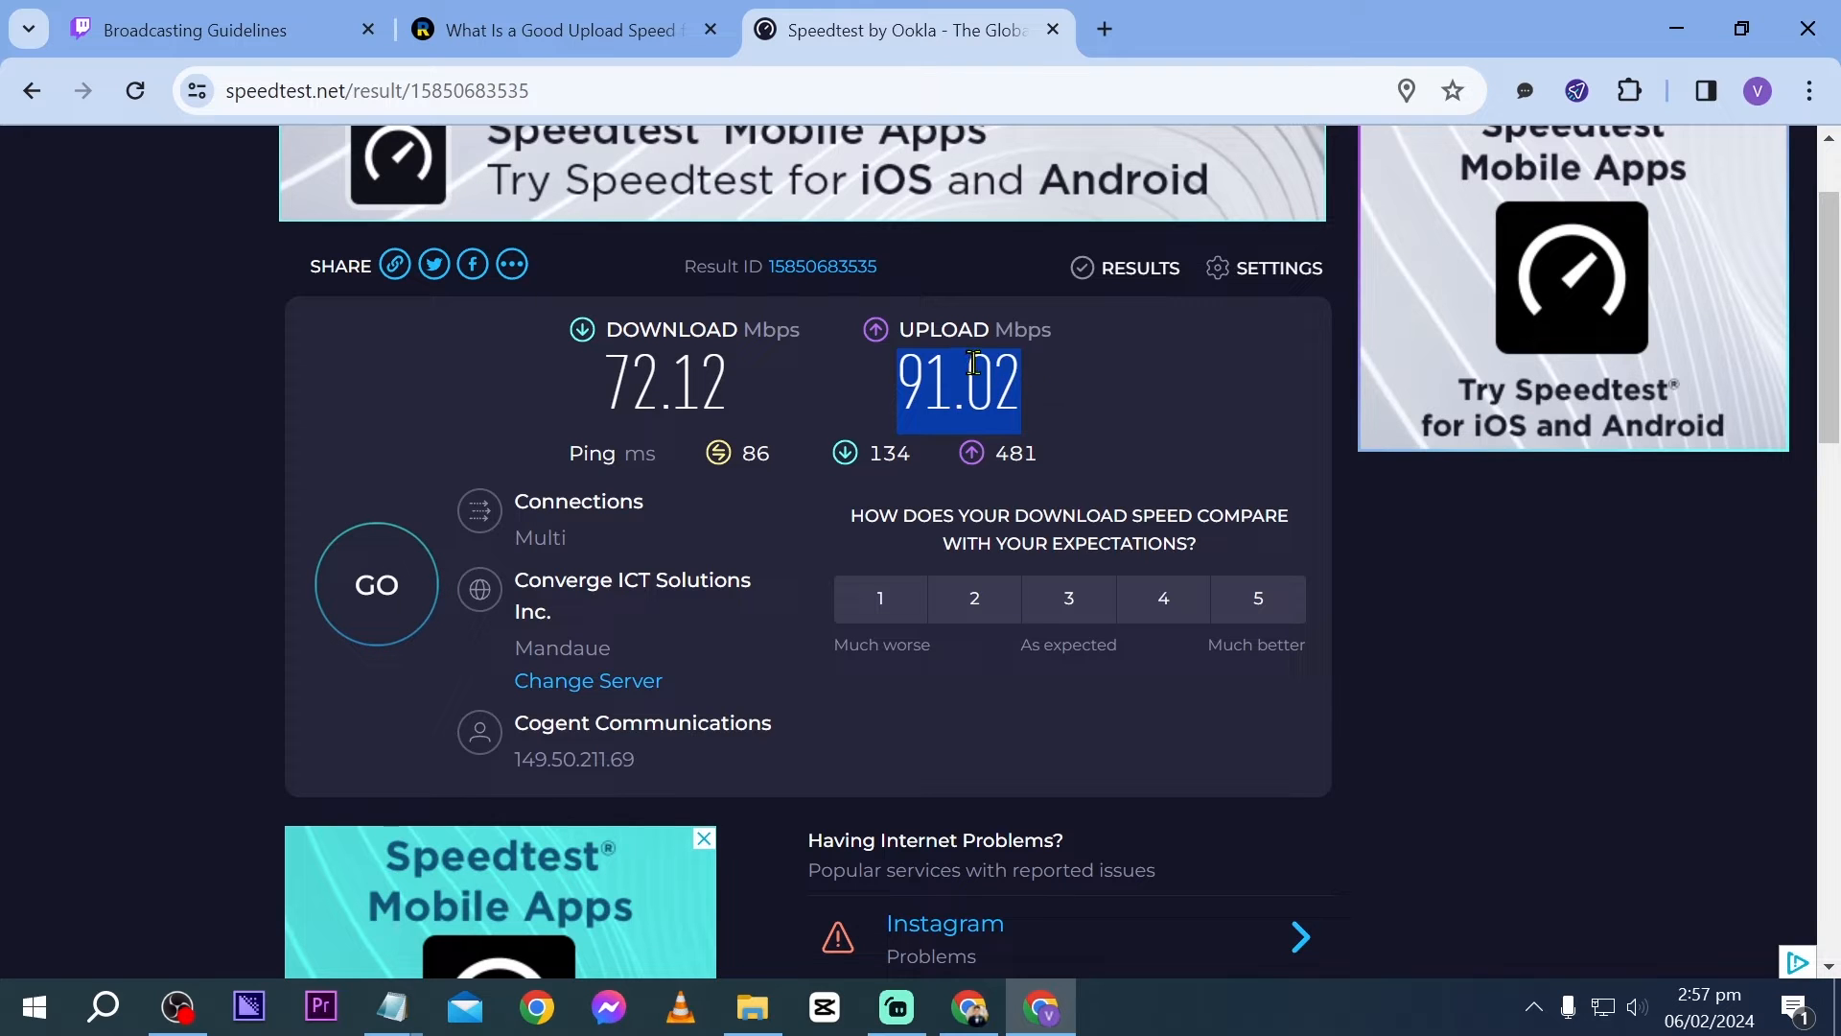
click(188, 29)
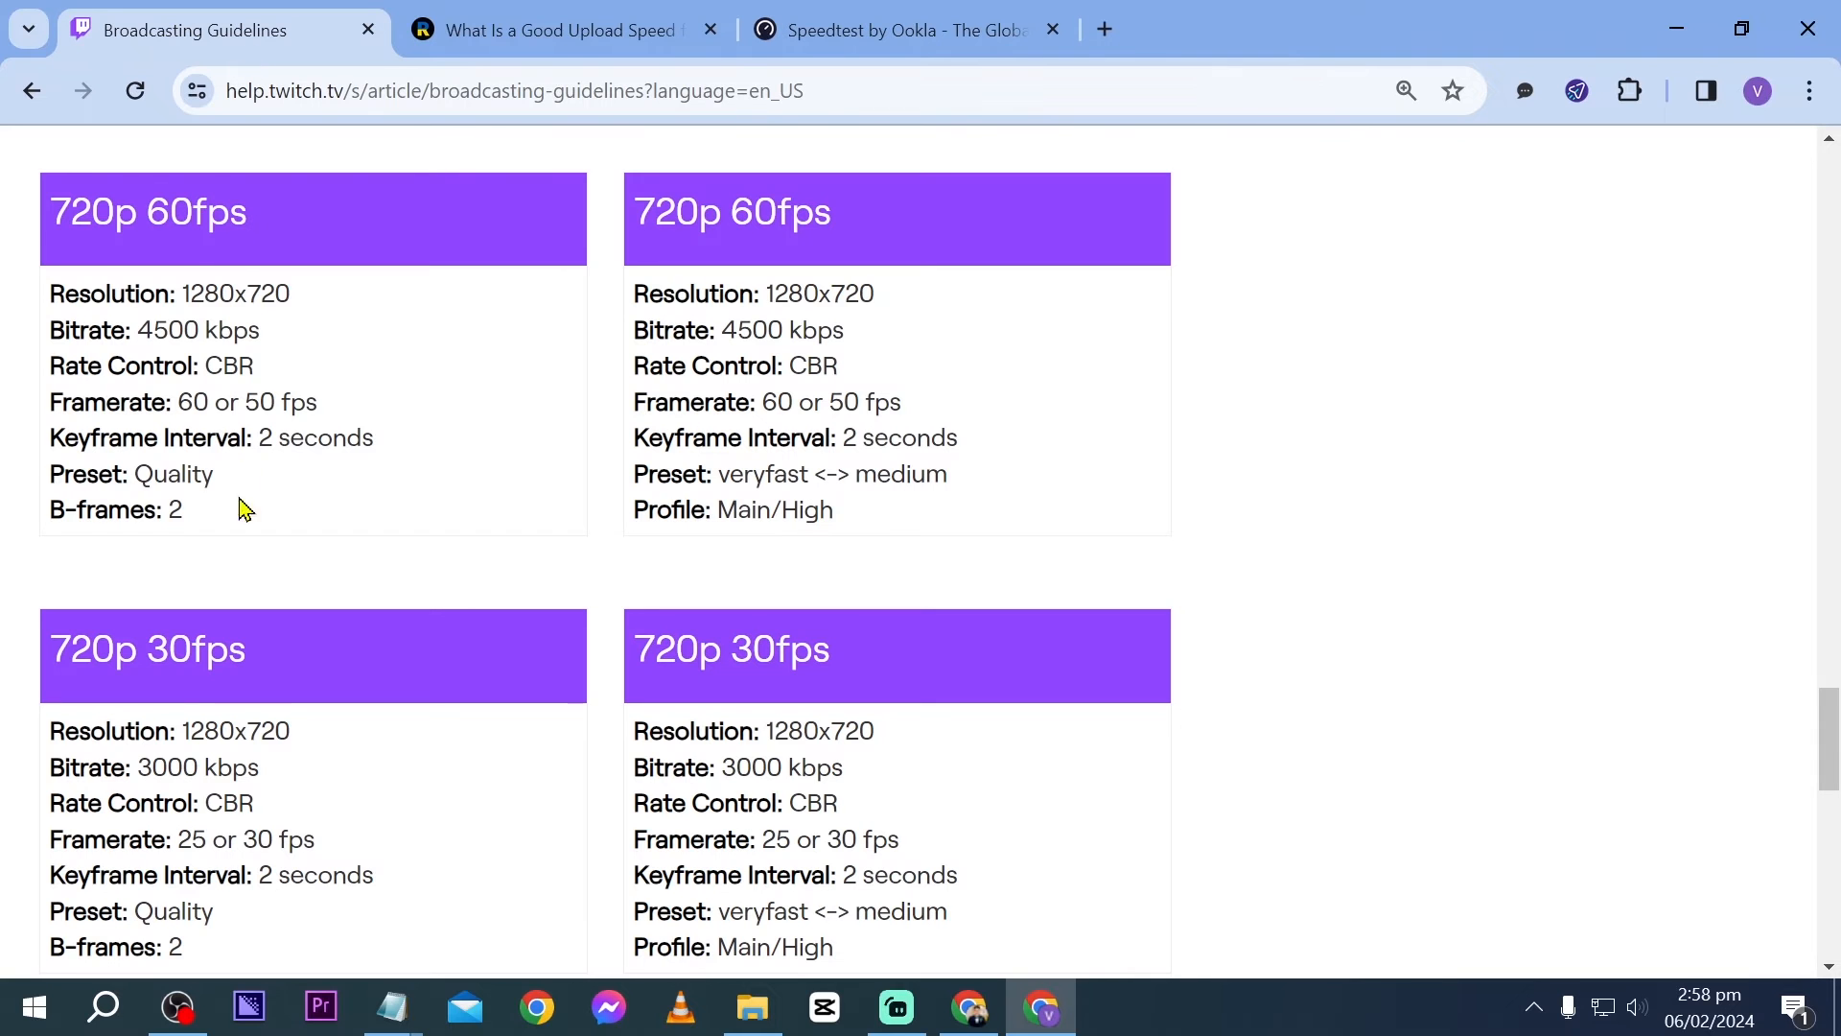
scroll(down, 3)
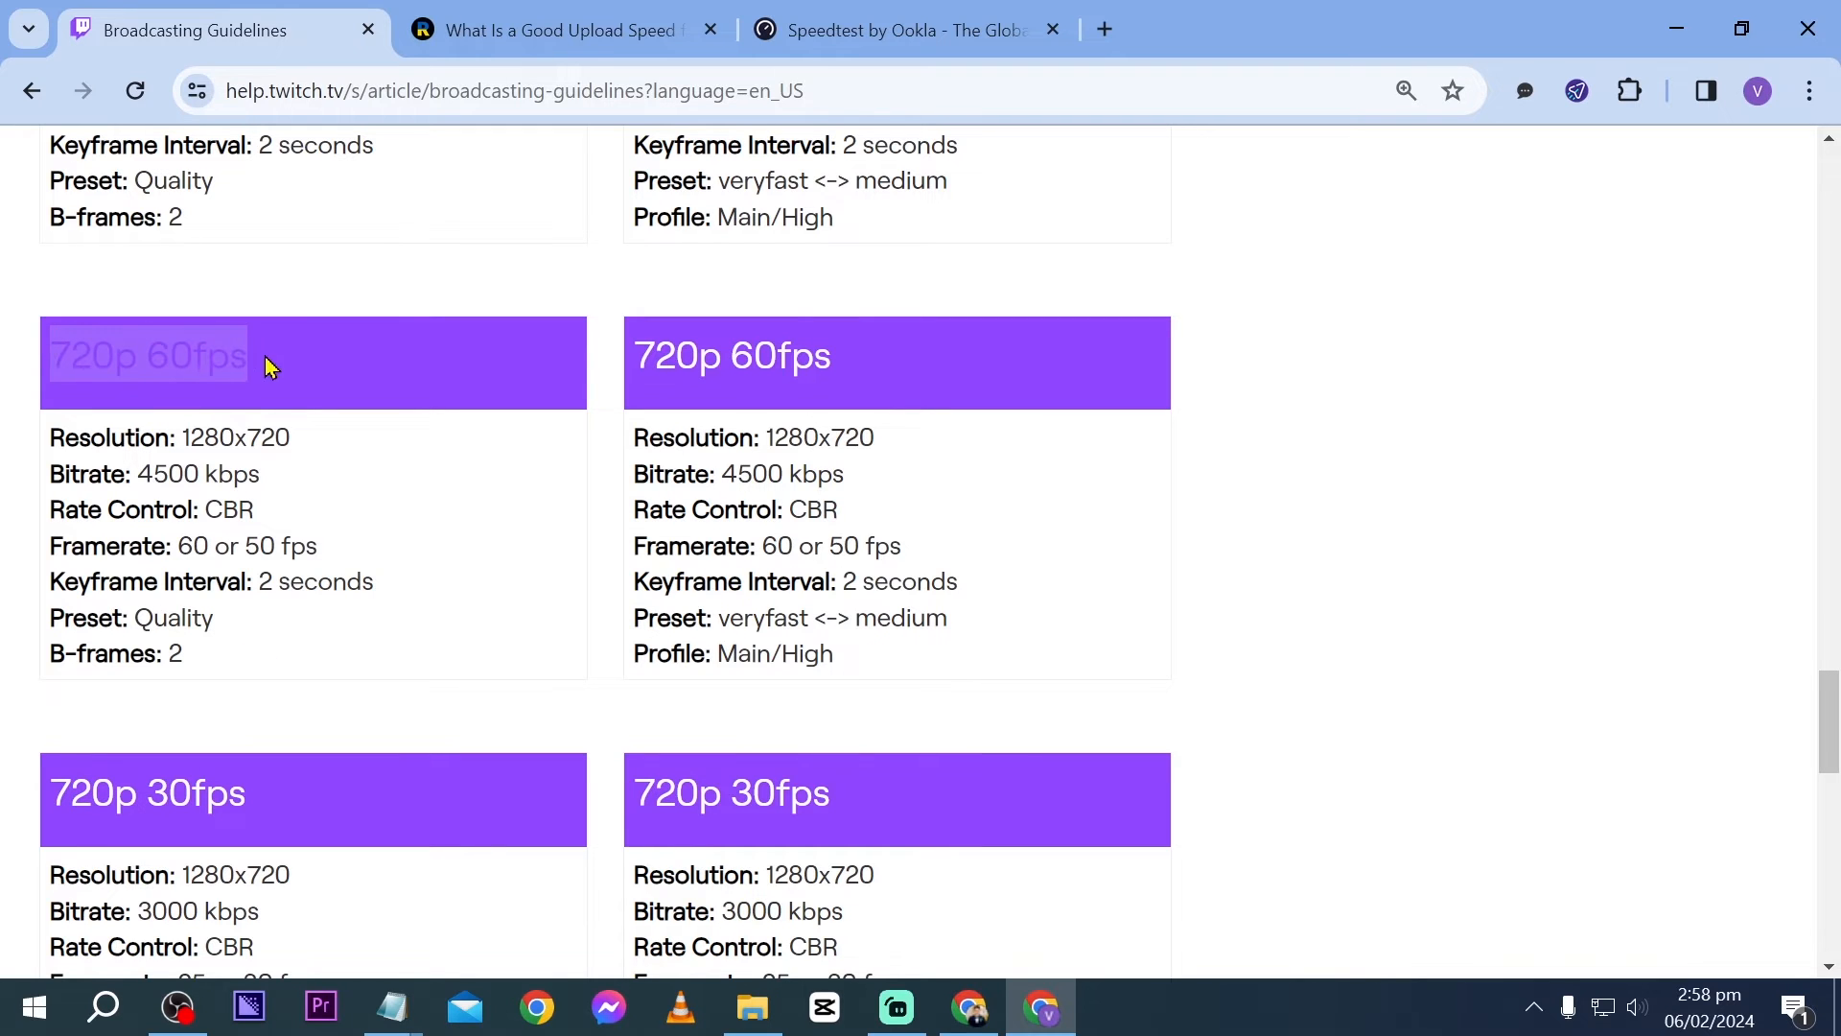
mouse_move(803, 871)
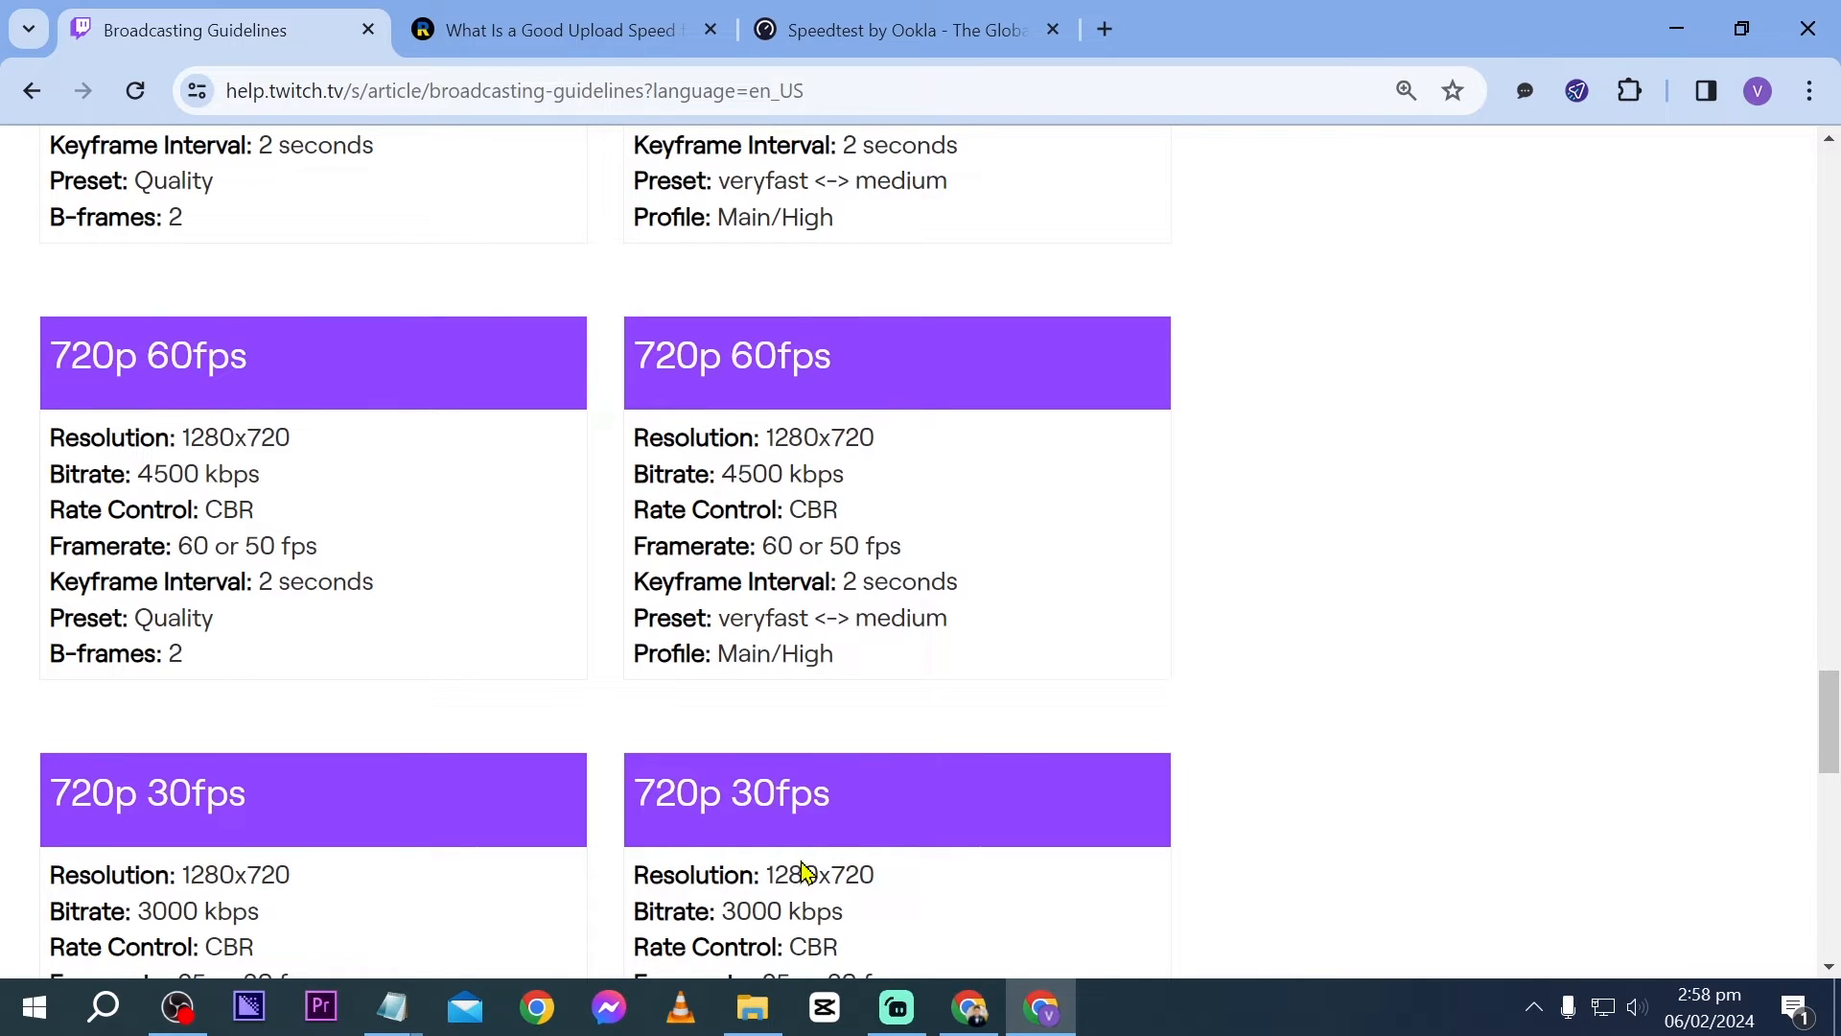
click(895, 1007)
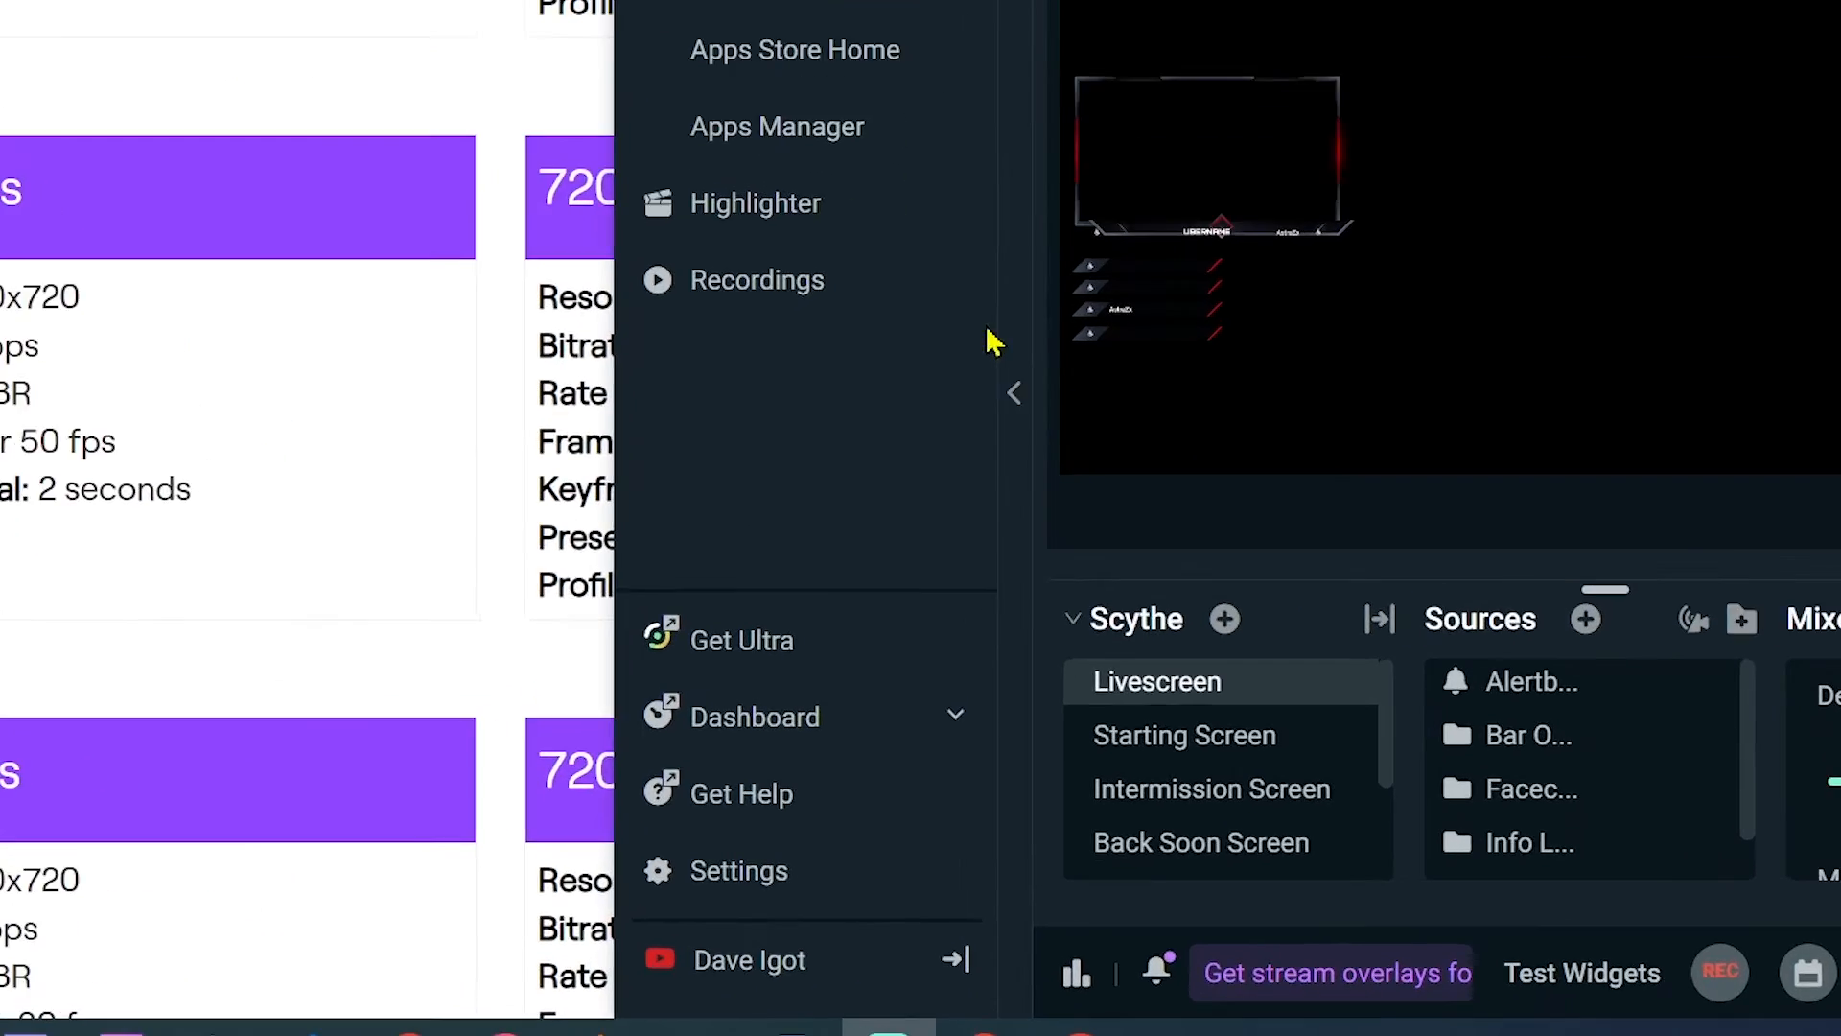
Step: Browse the Streamlabs Stream Destinations settings and move to the Output section
click(738, 870)
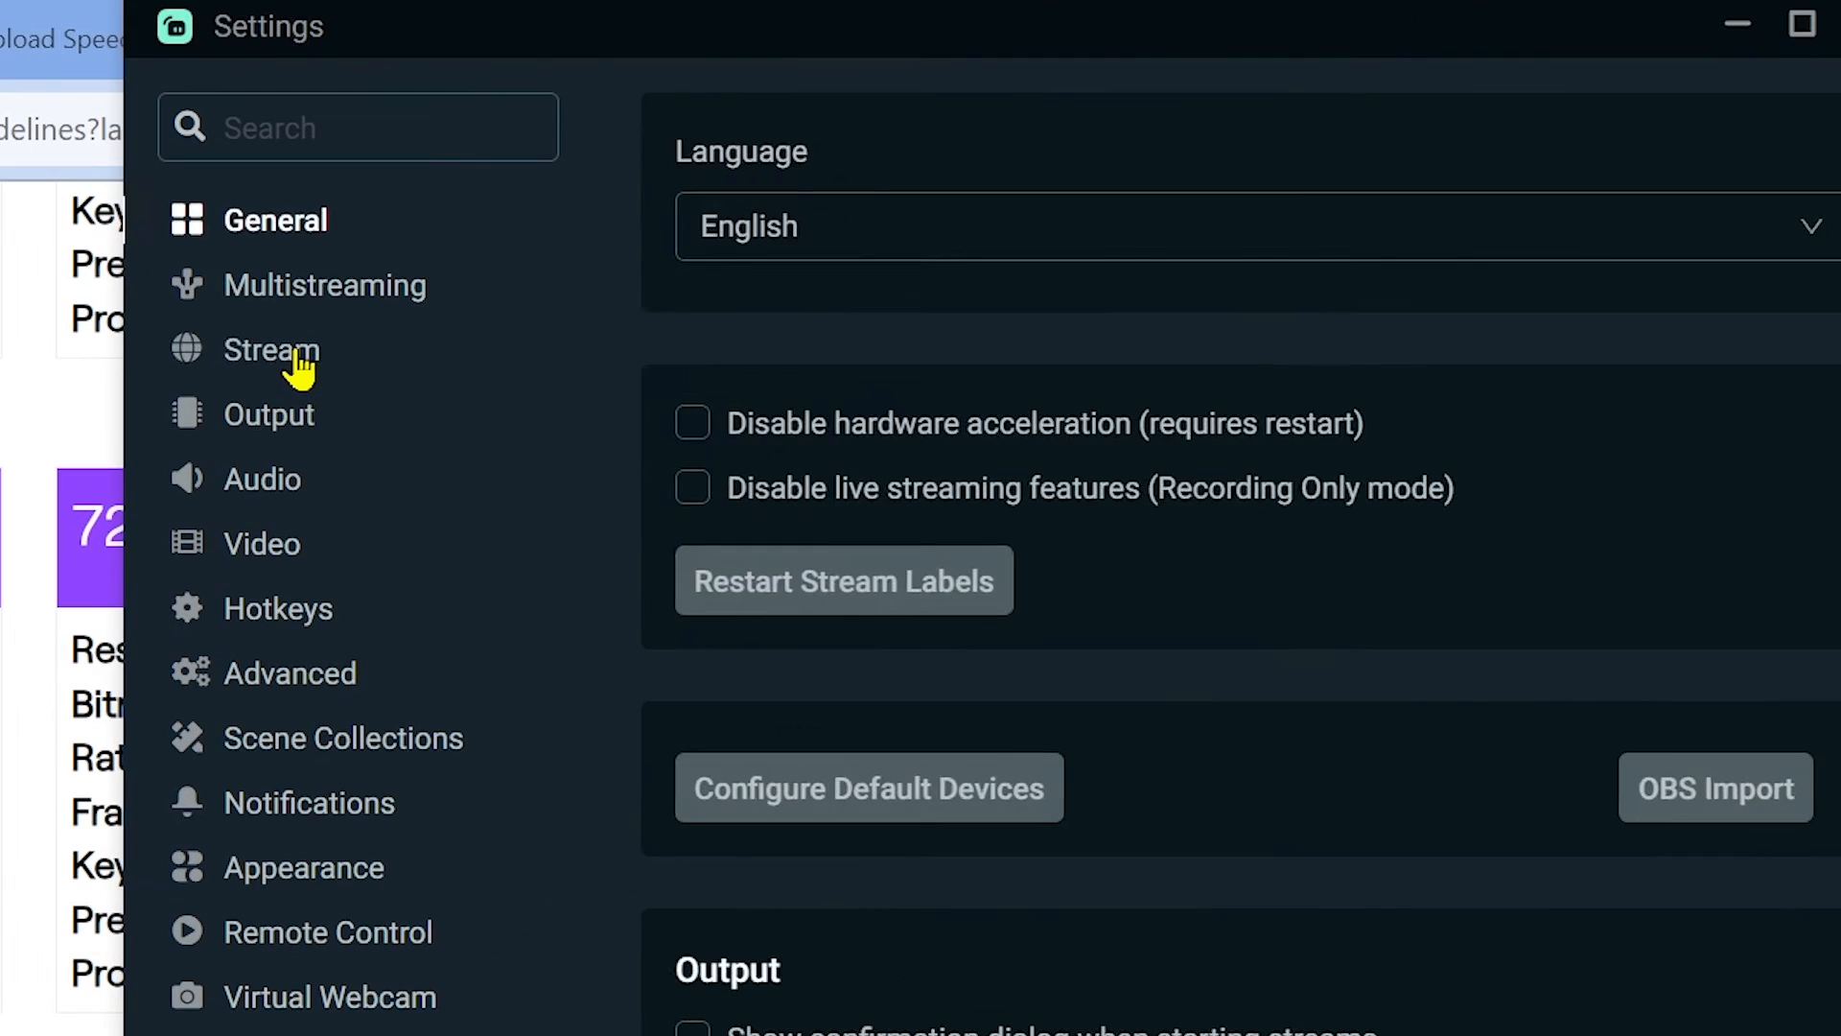
click(274, 349)
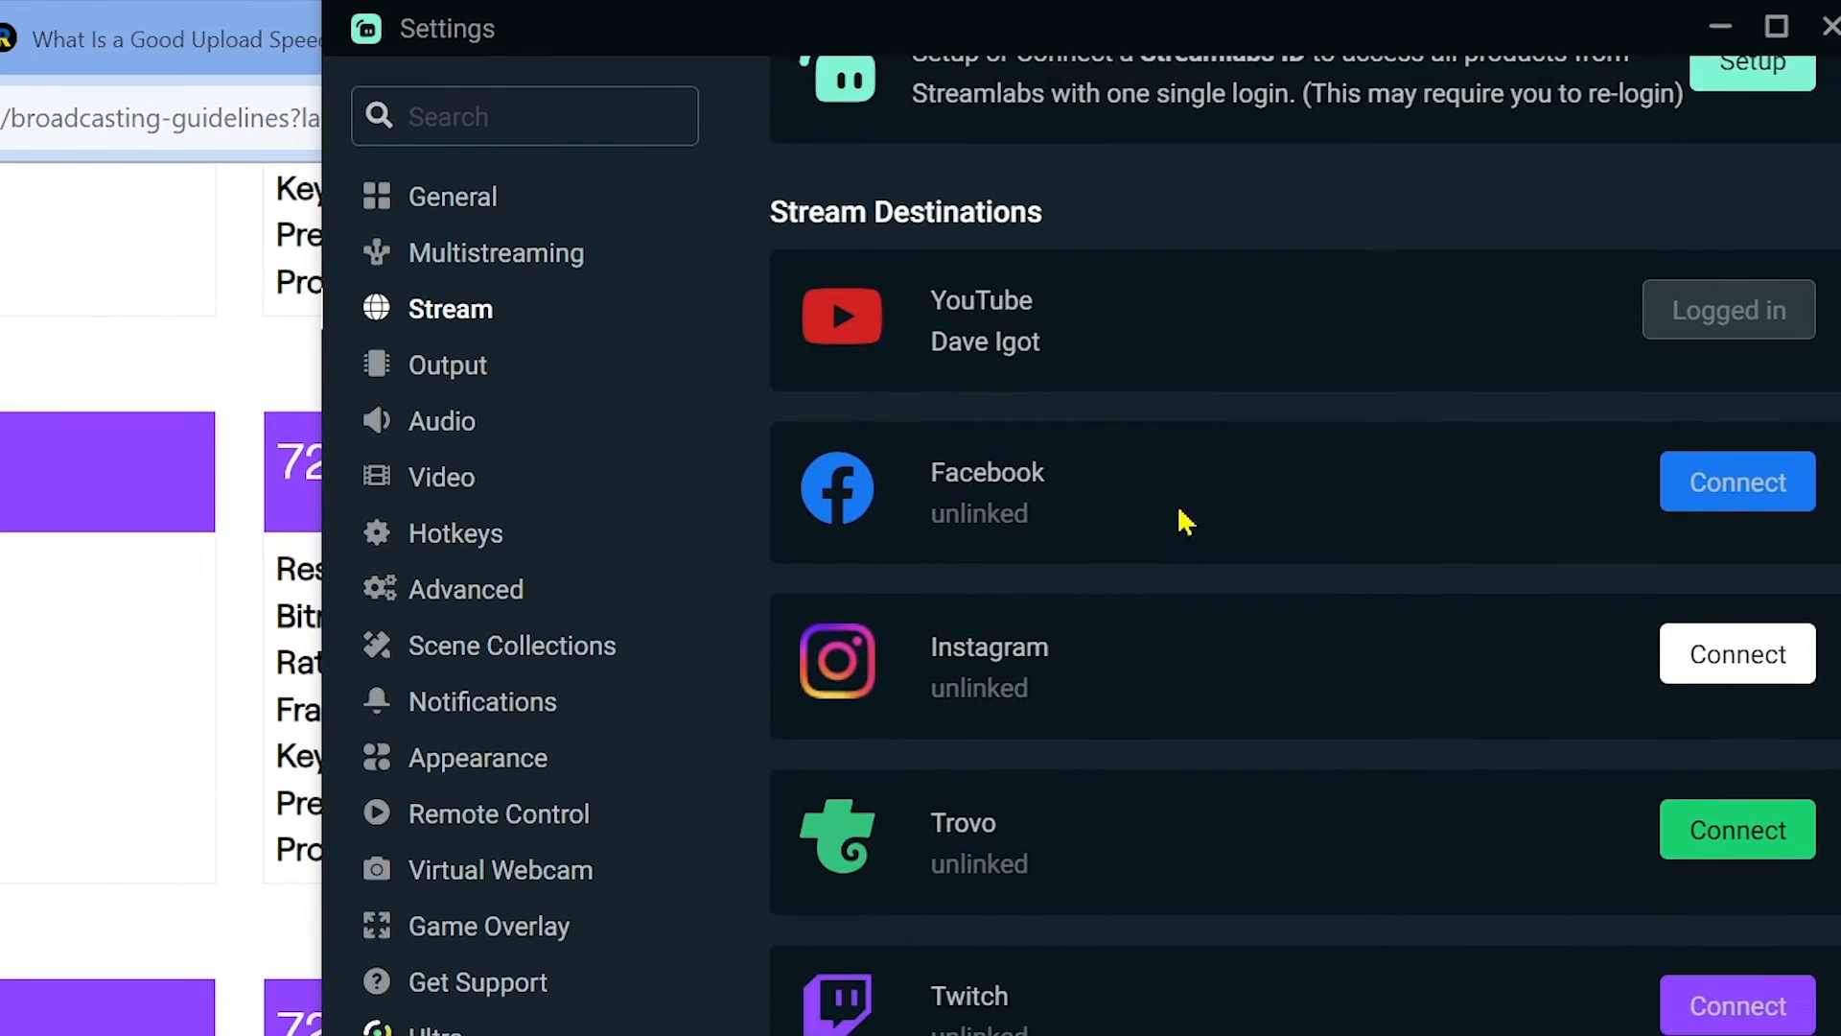
scroll(down, 3)
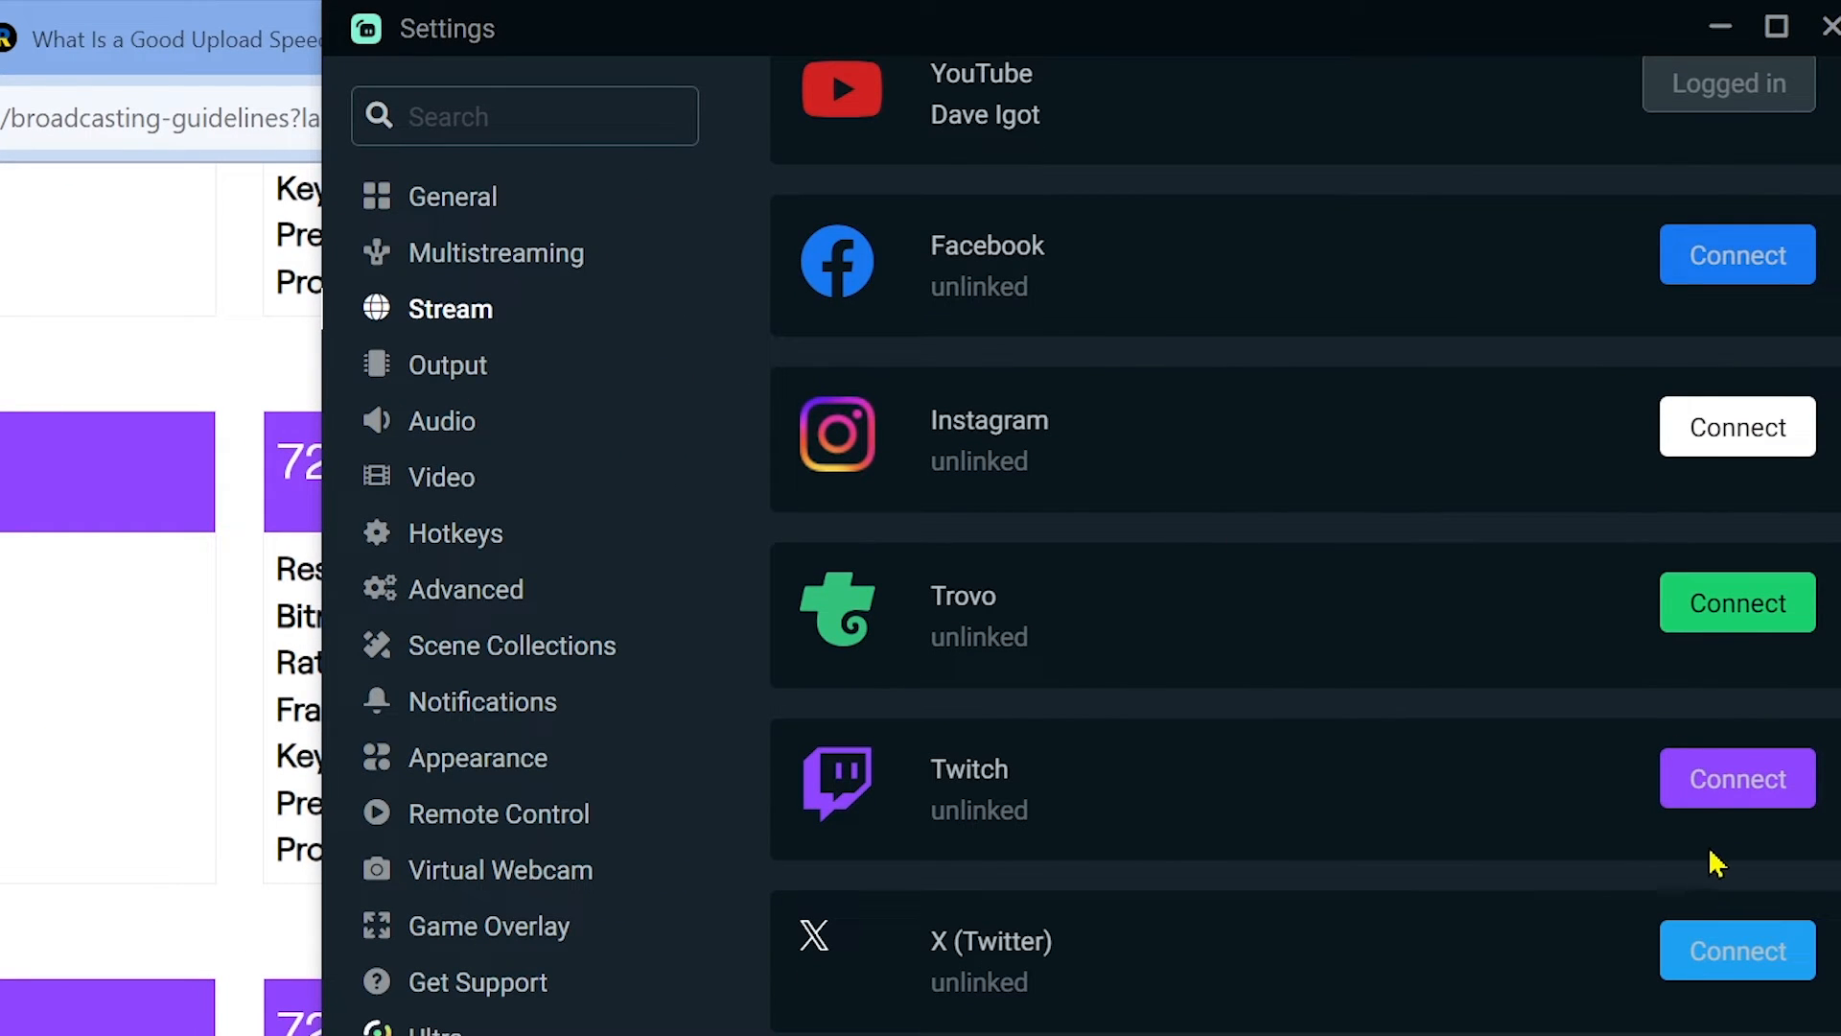
mouse_move(1716, 798)
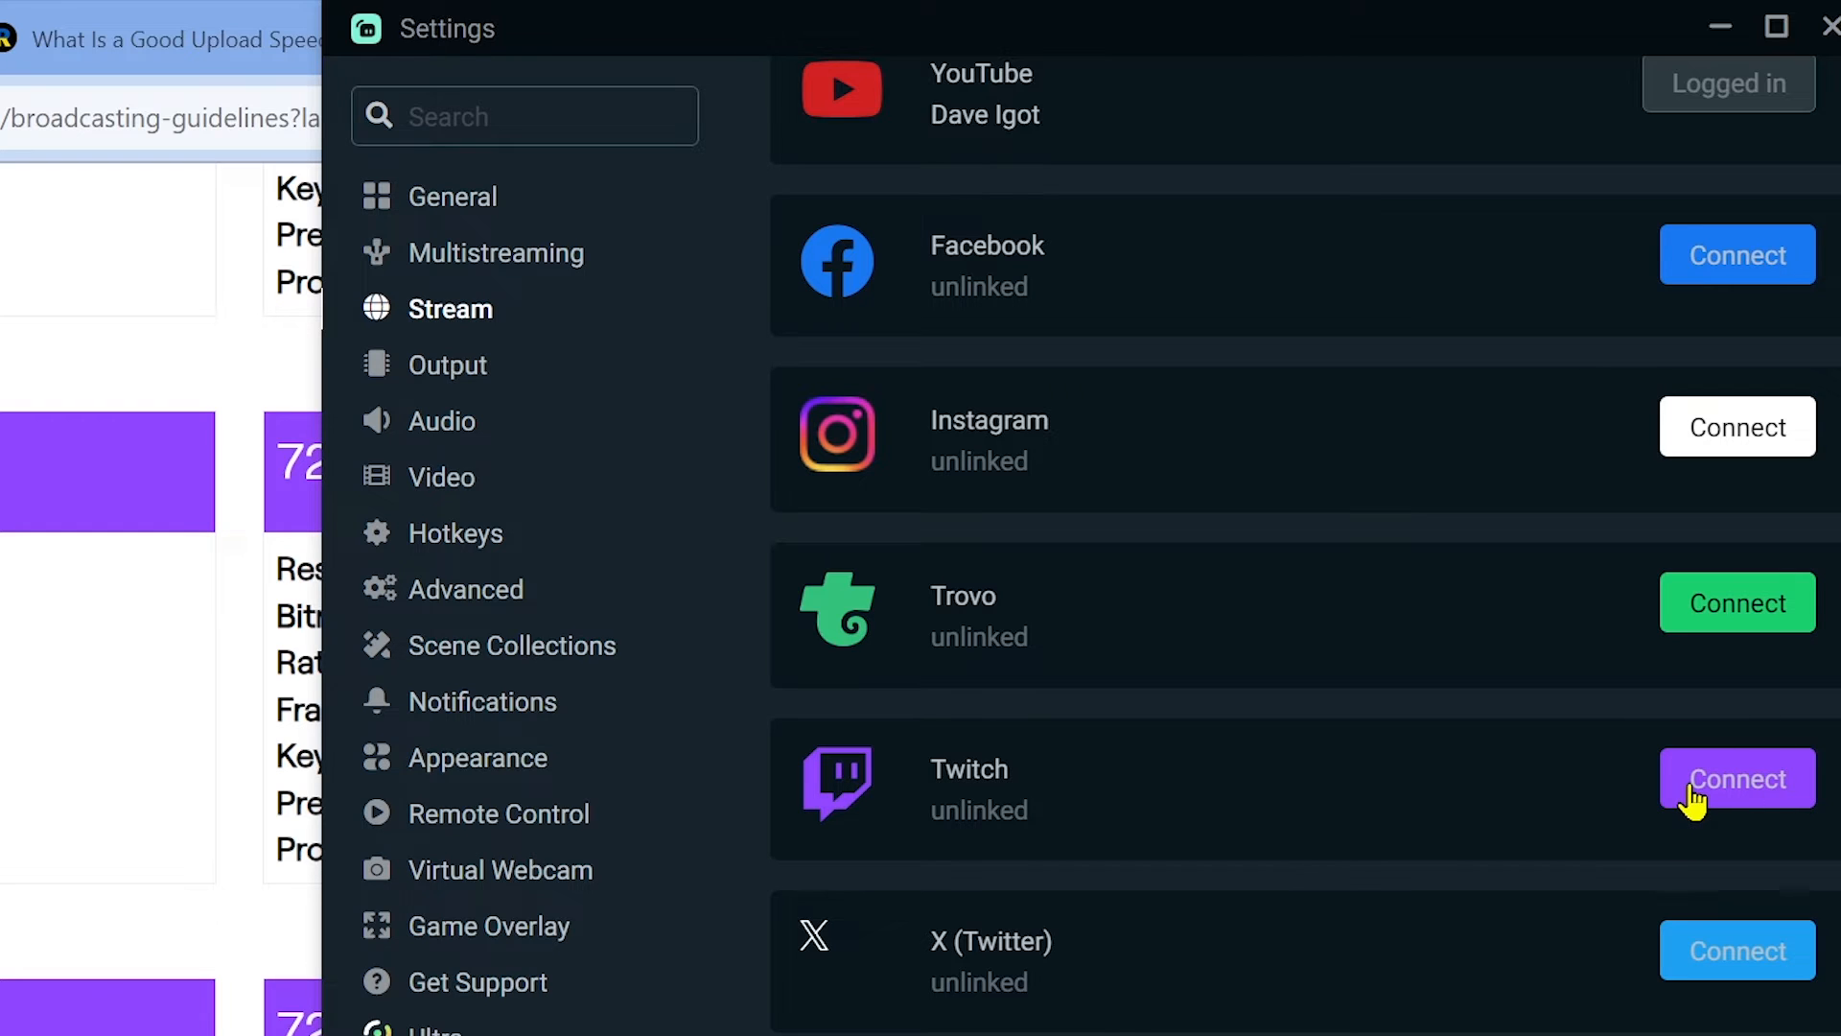
click(1738, 779)
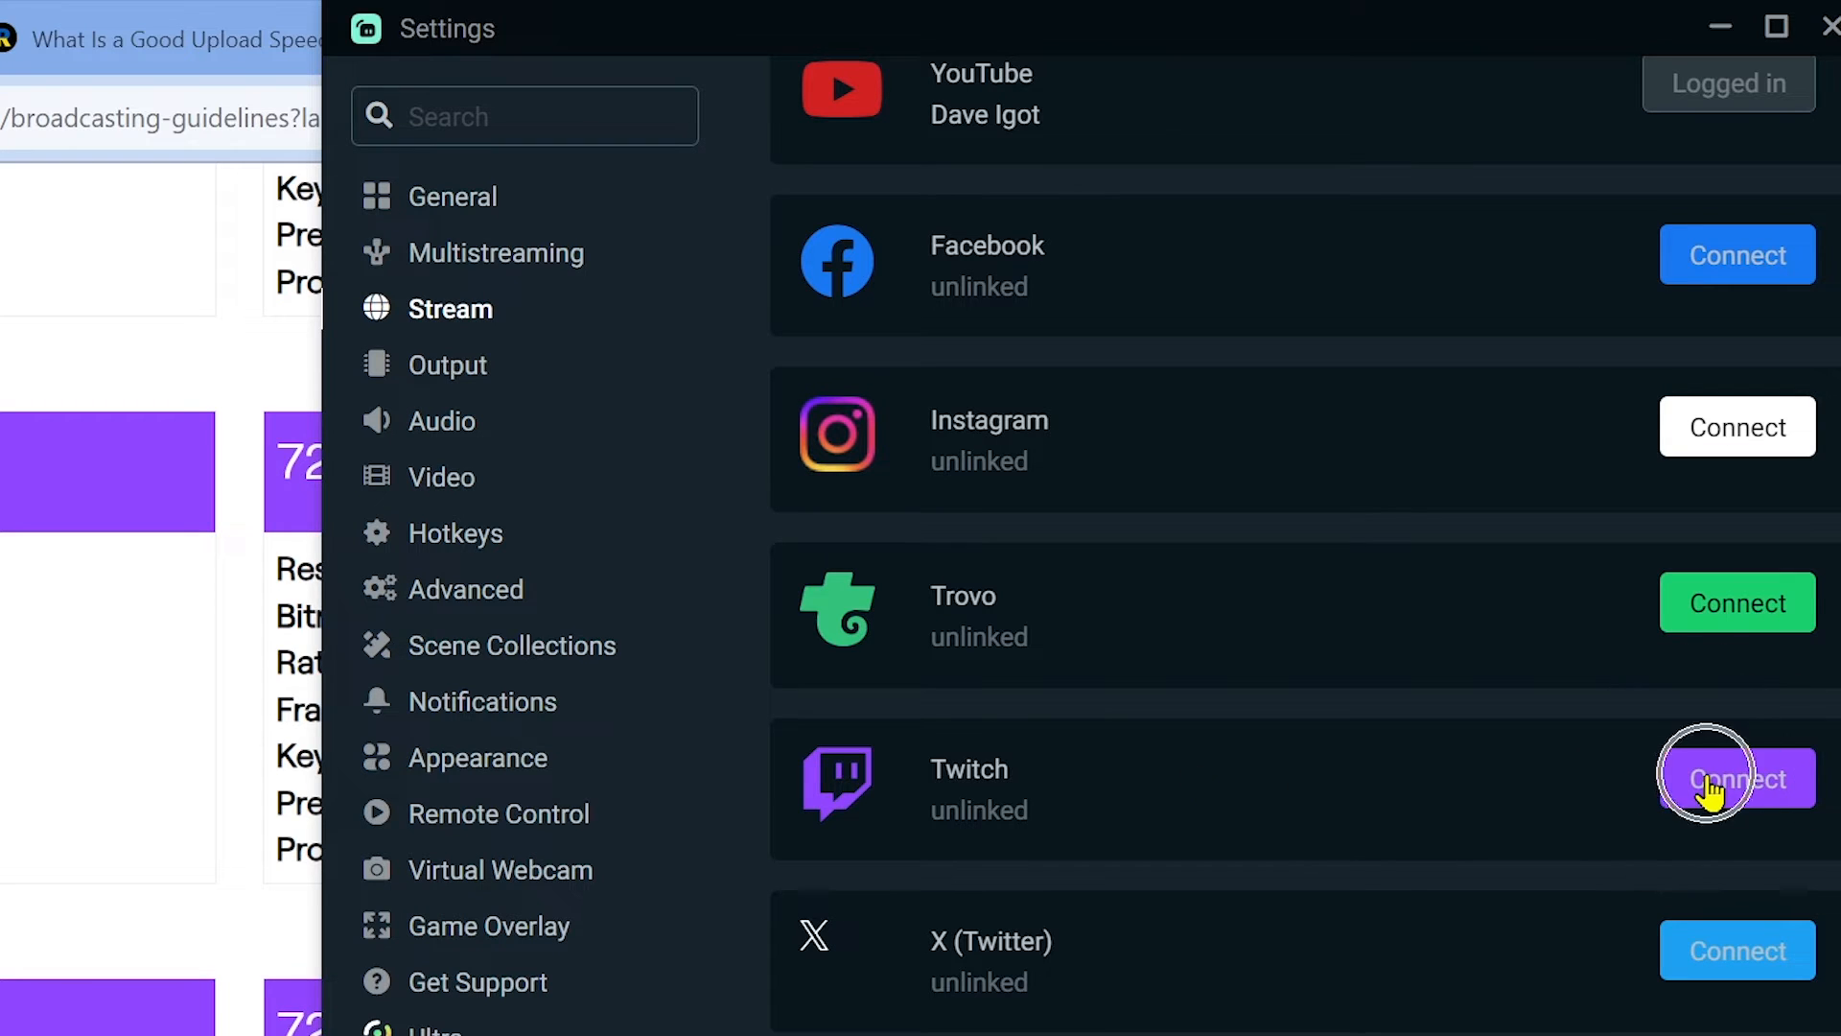
scroll(up, 3)
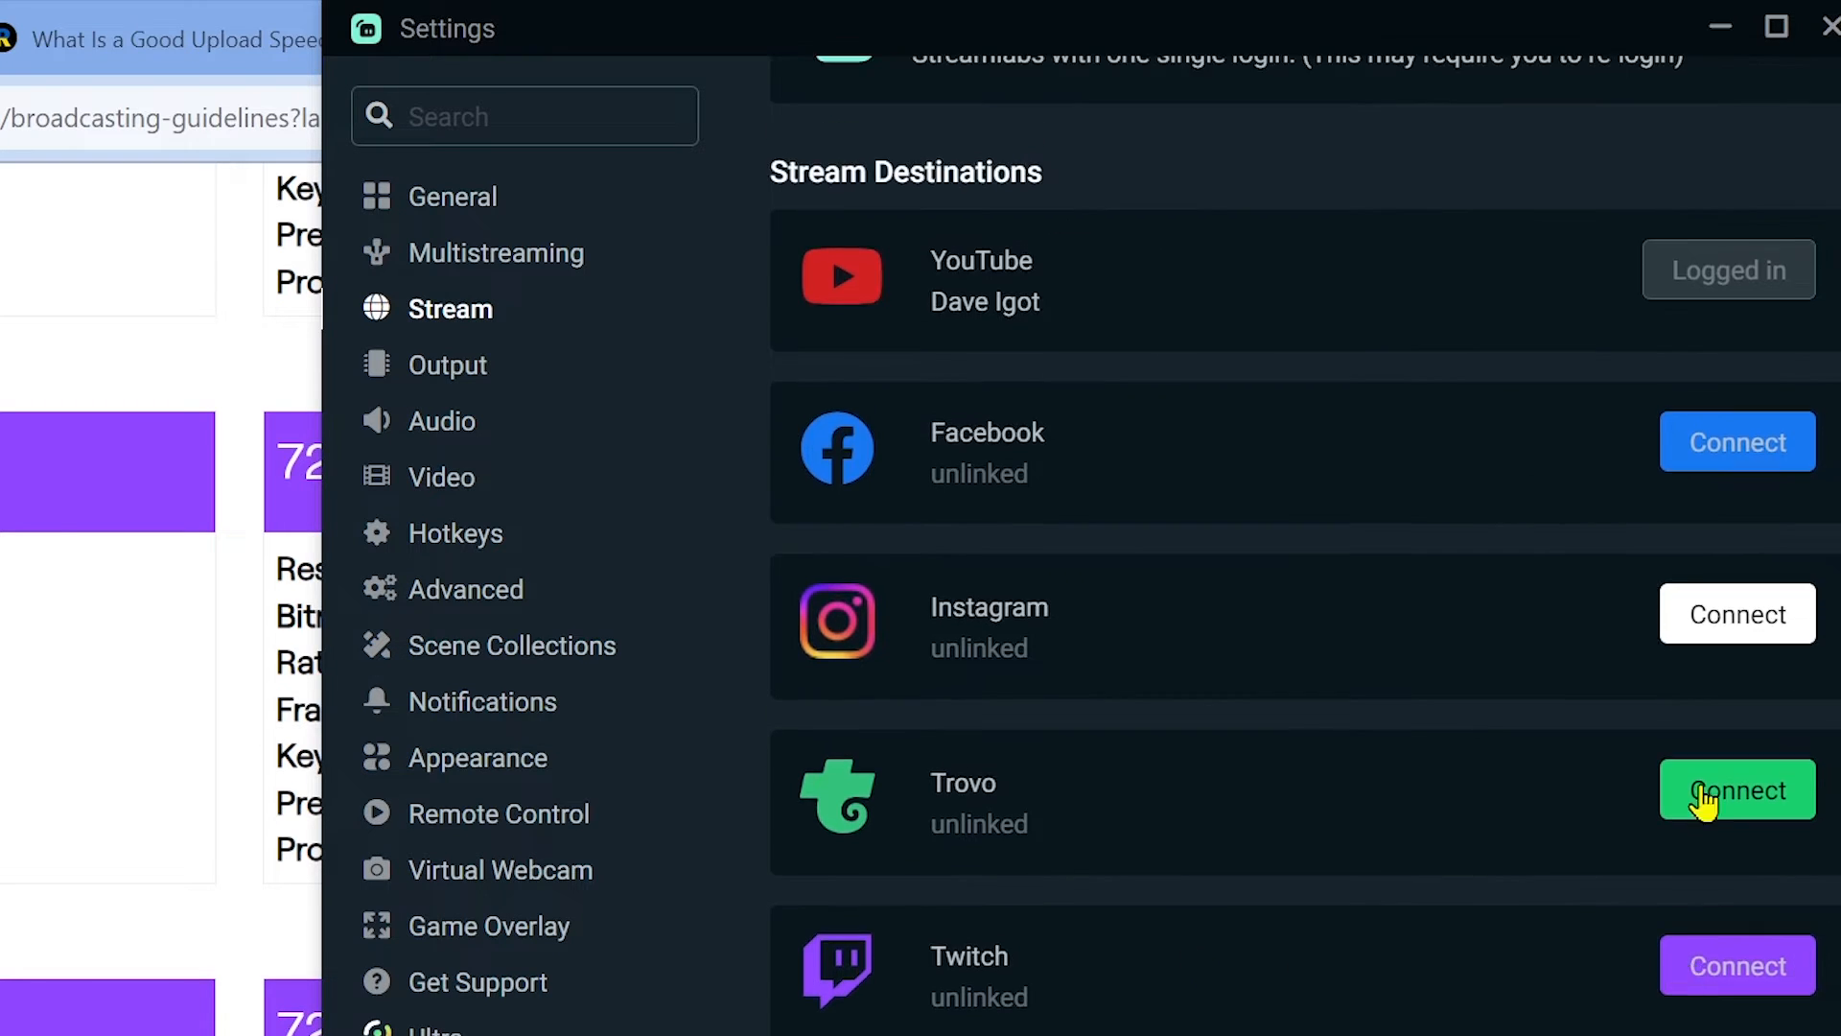
scroll(down, 3)
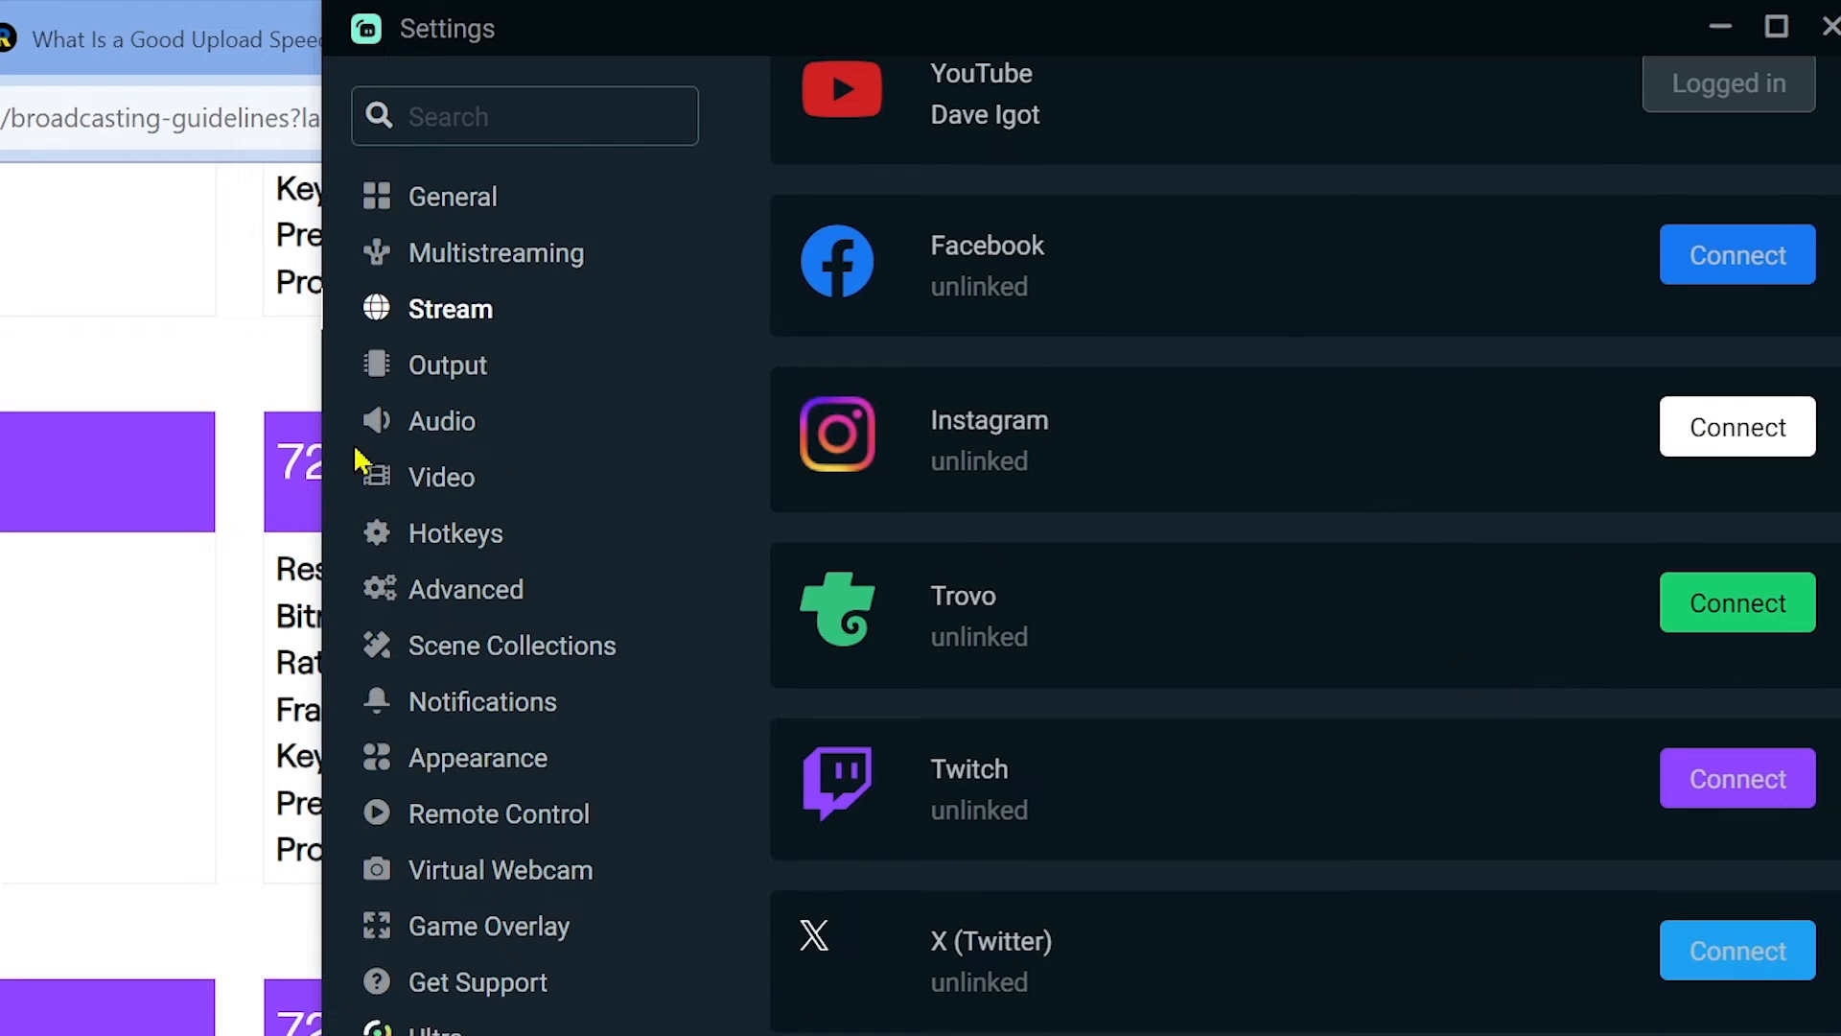
click(447, 365)
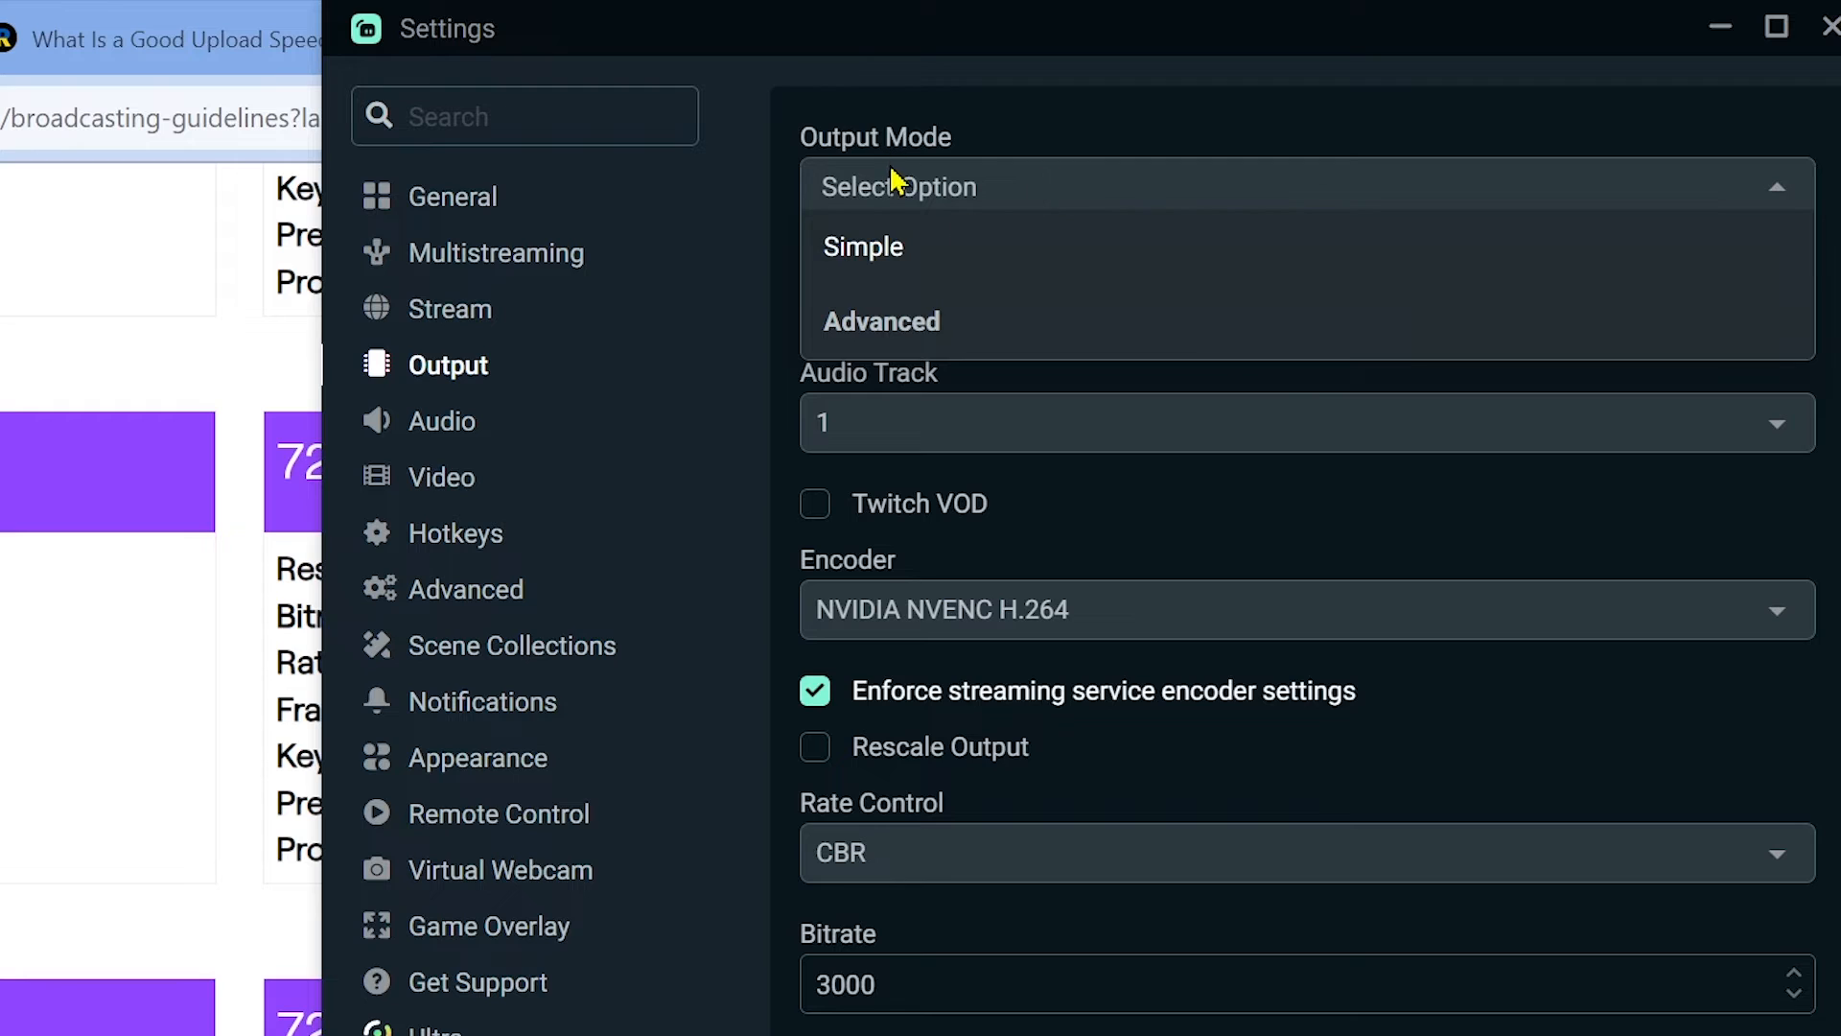
Step: Use Advanced output with NVIDIA NVENC H.264, CBR rate control and a 4000 bitrate
click(883, 320)
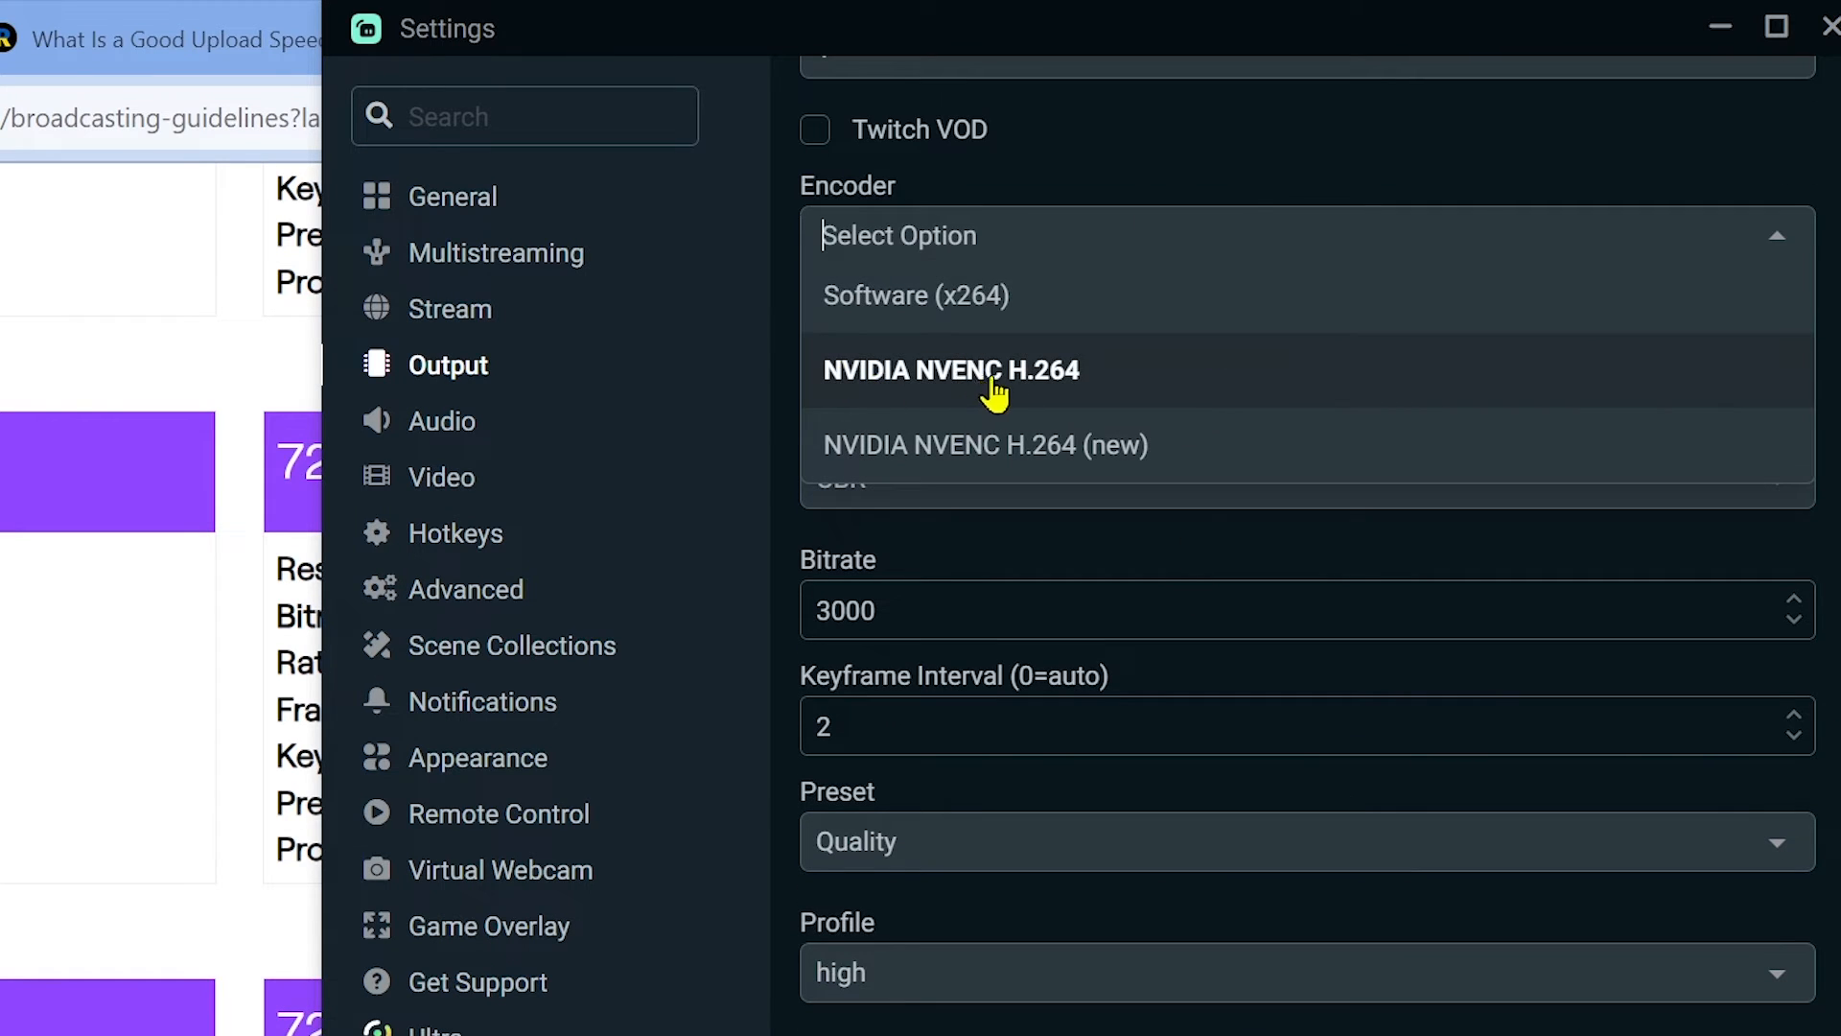
mouse_move(1089, 398)
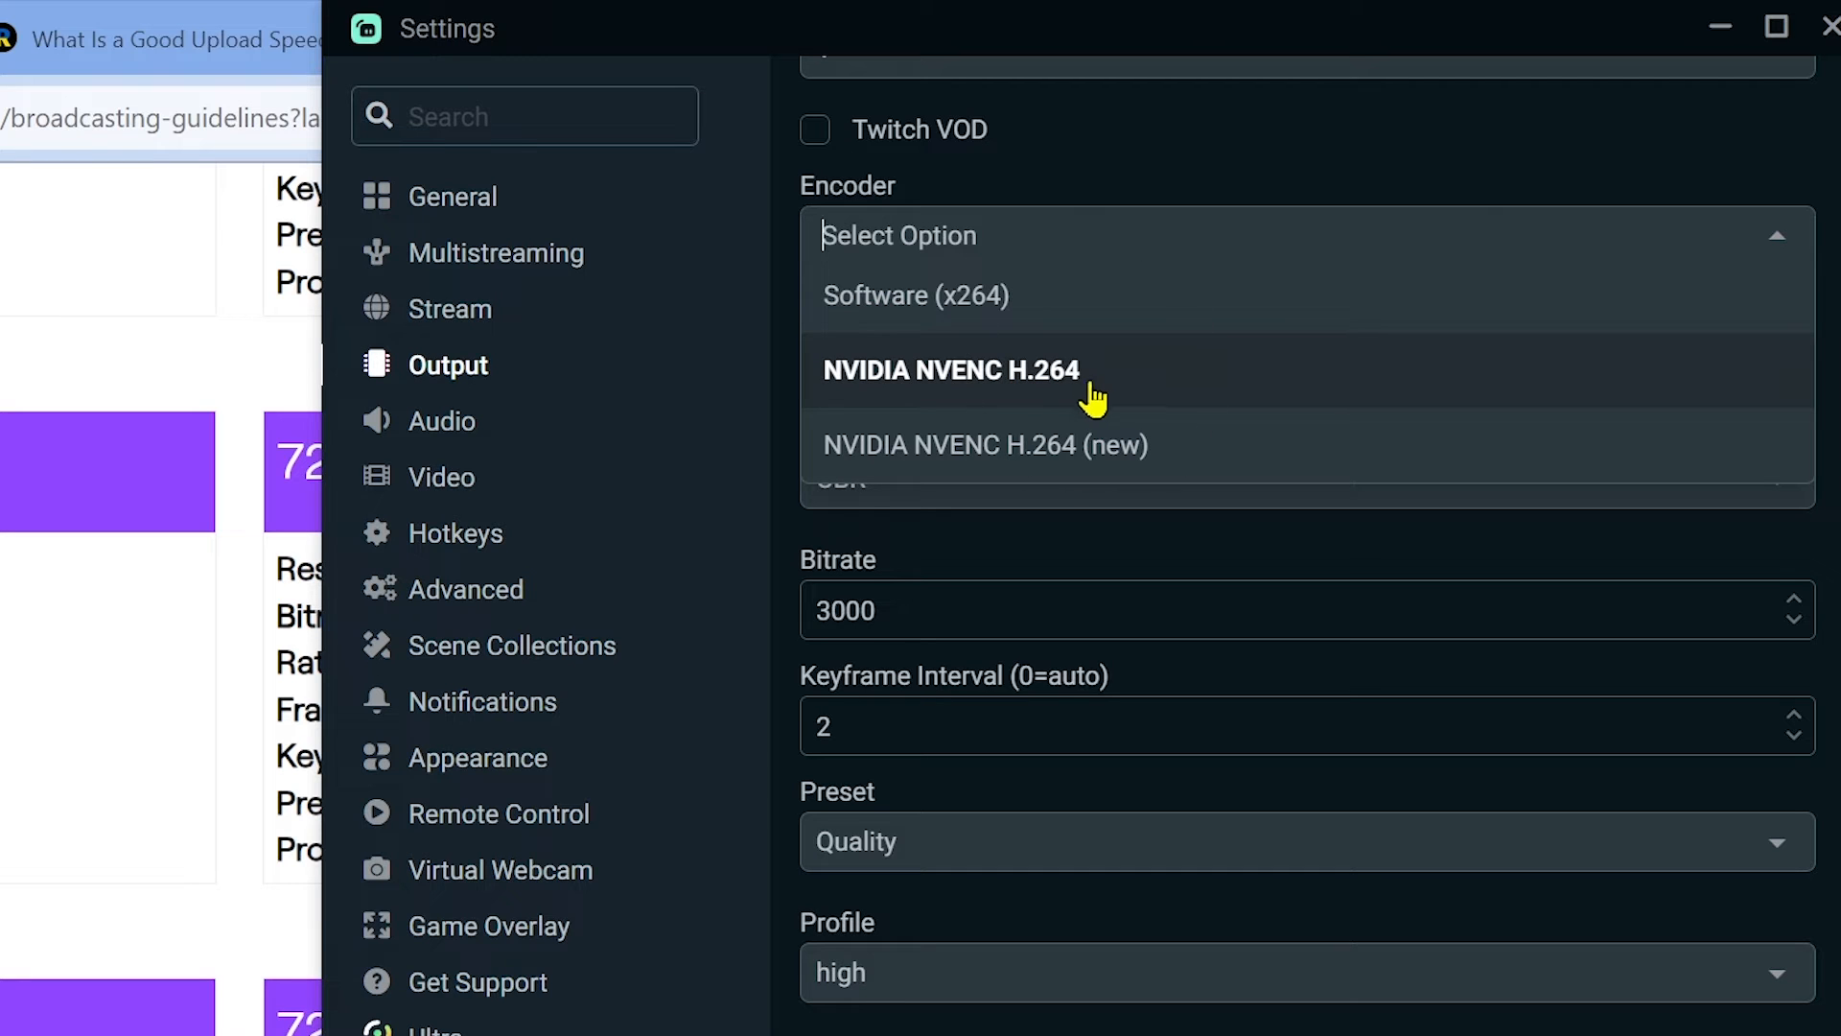
mouse_move(1197, 443)
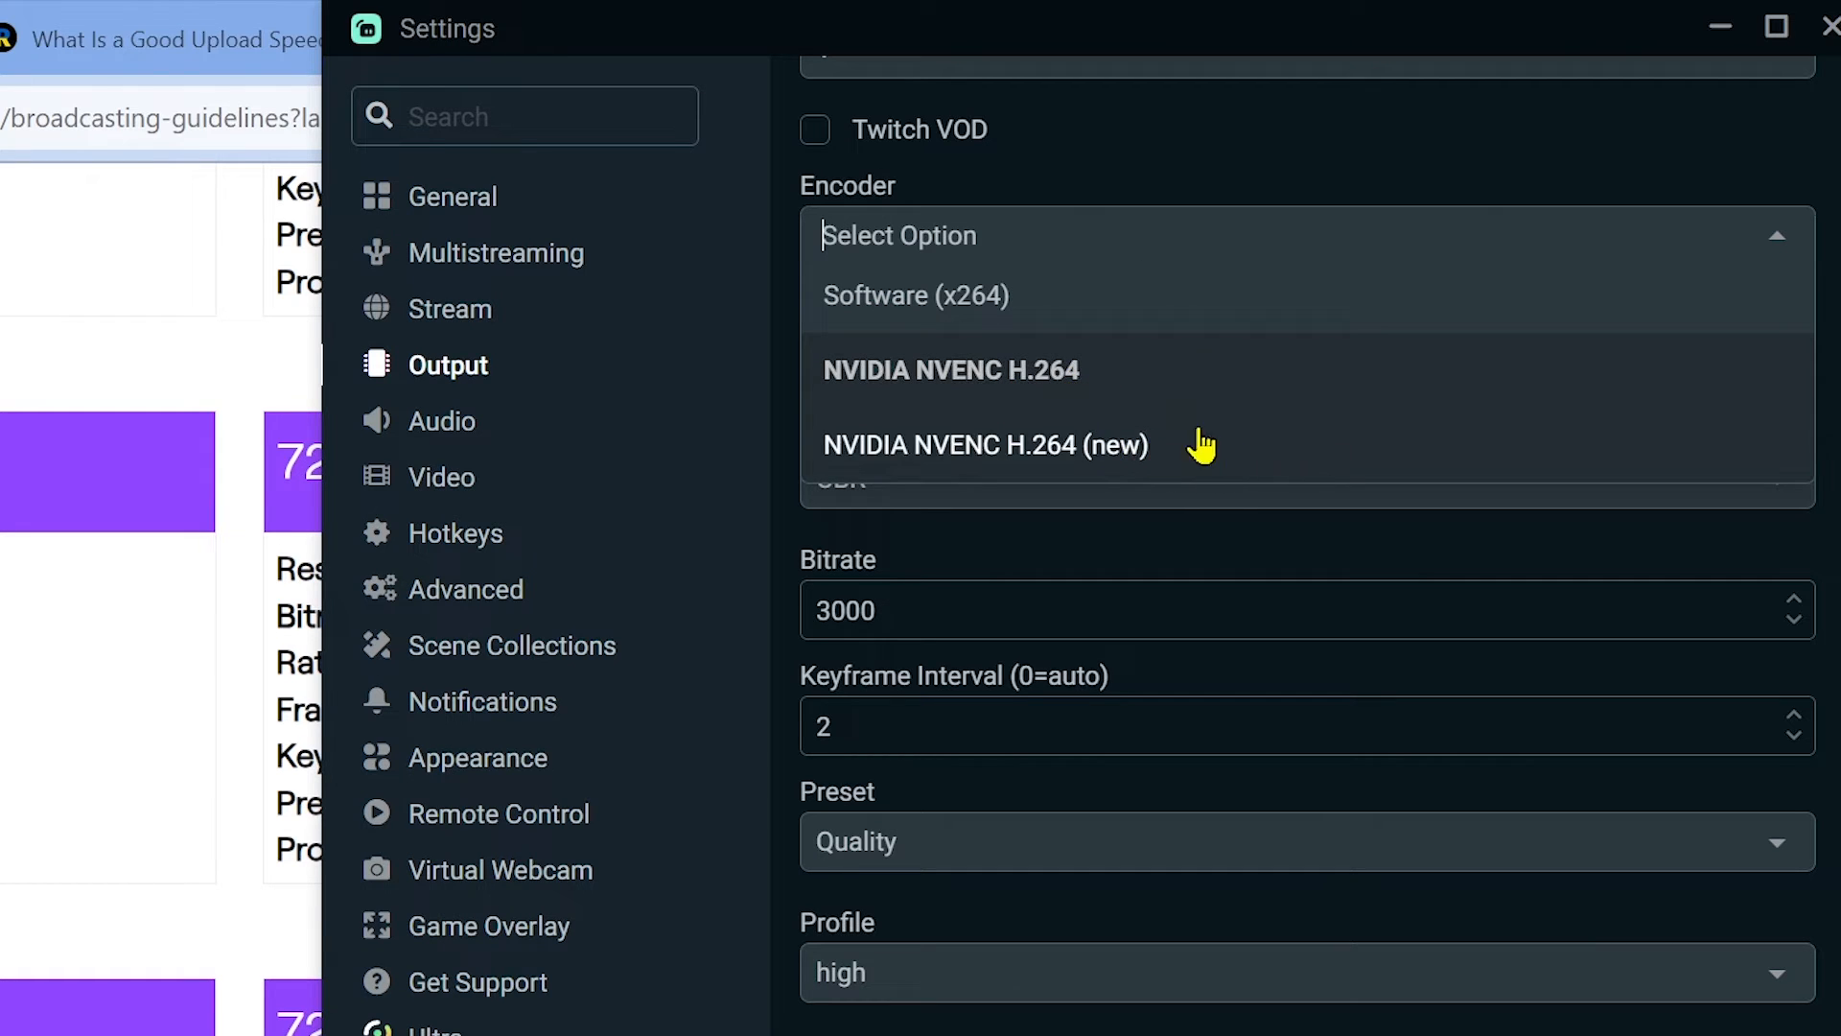
click(951, 368)
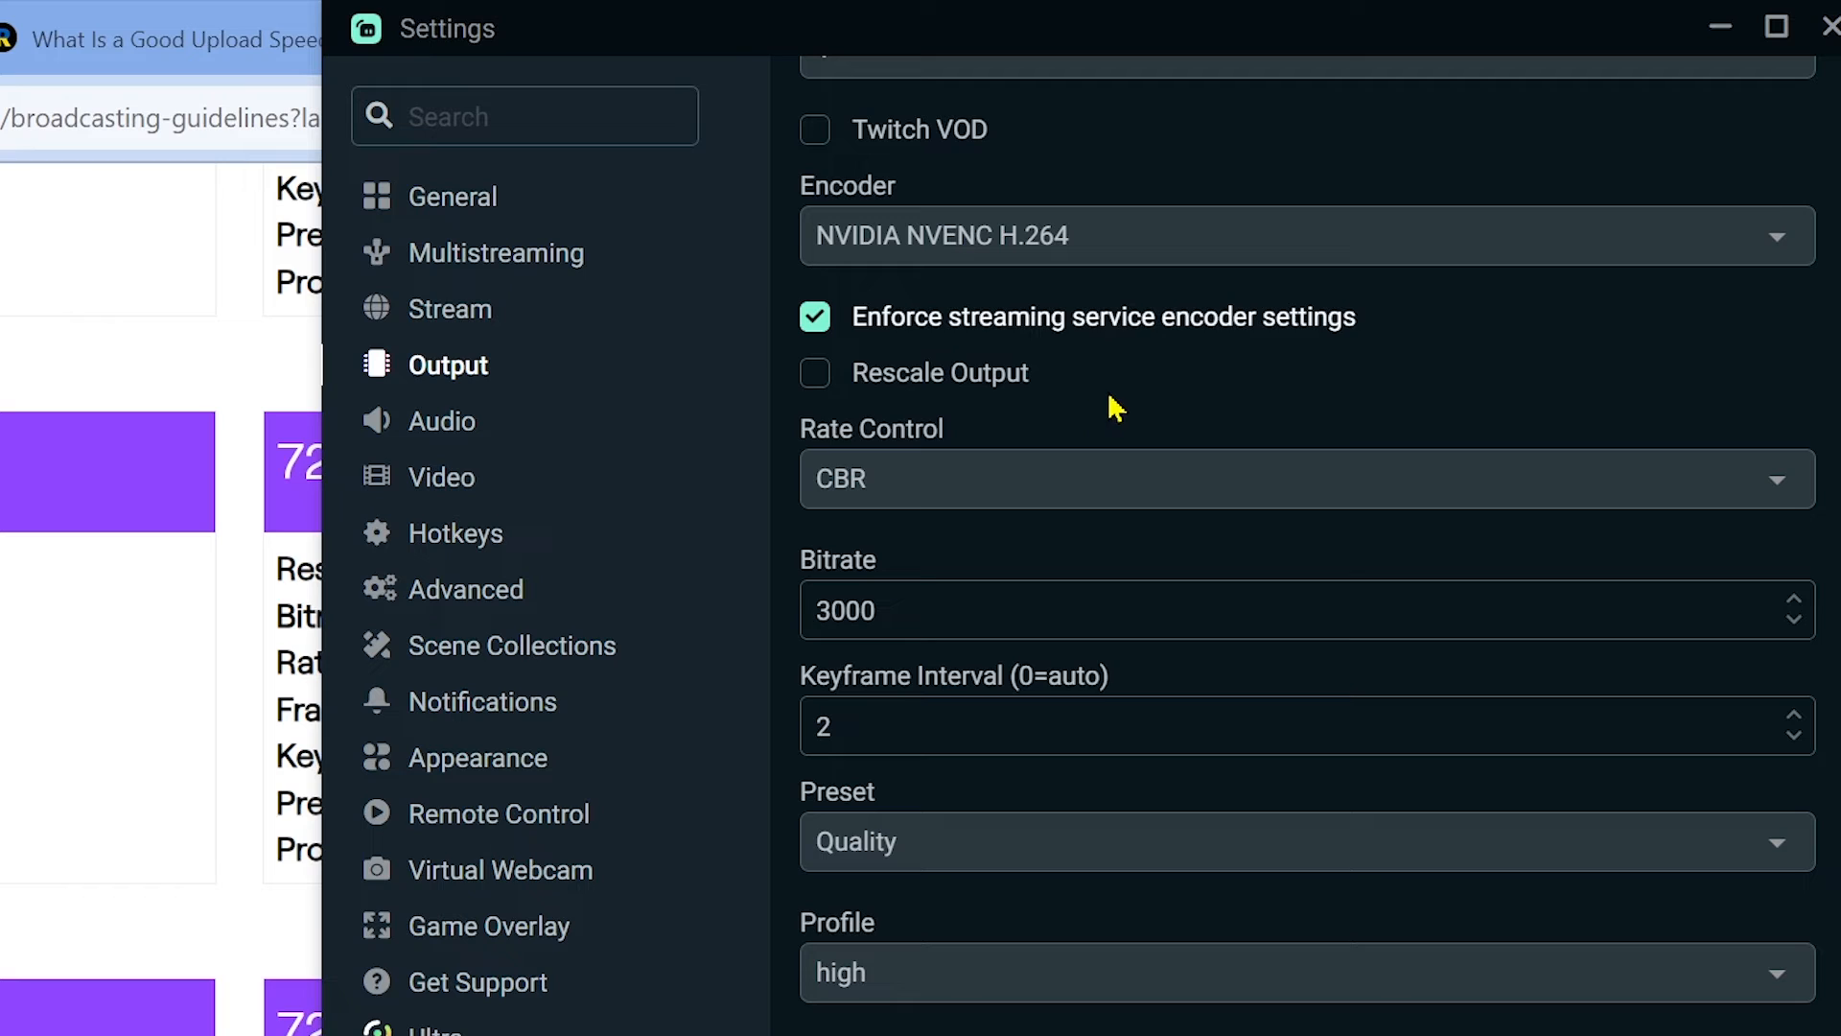
mouse_move(1043, 481)
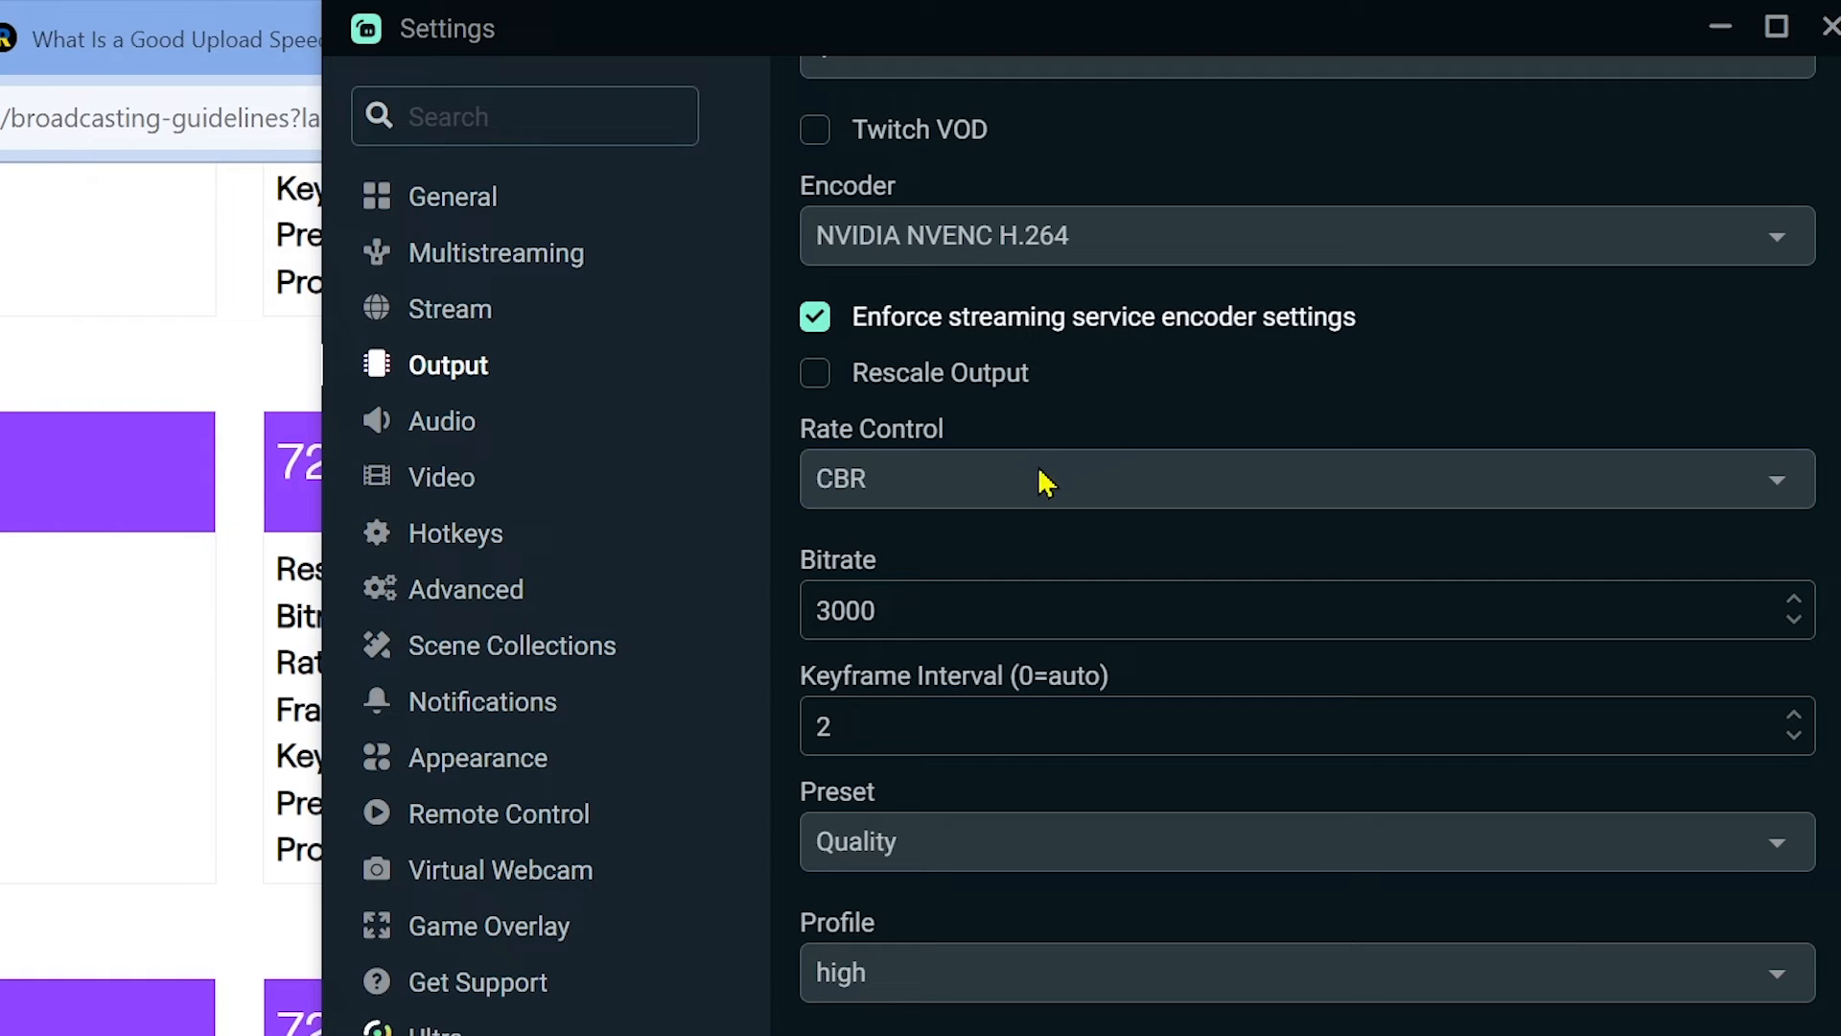
mouse_move(933, 589)
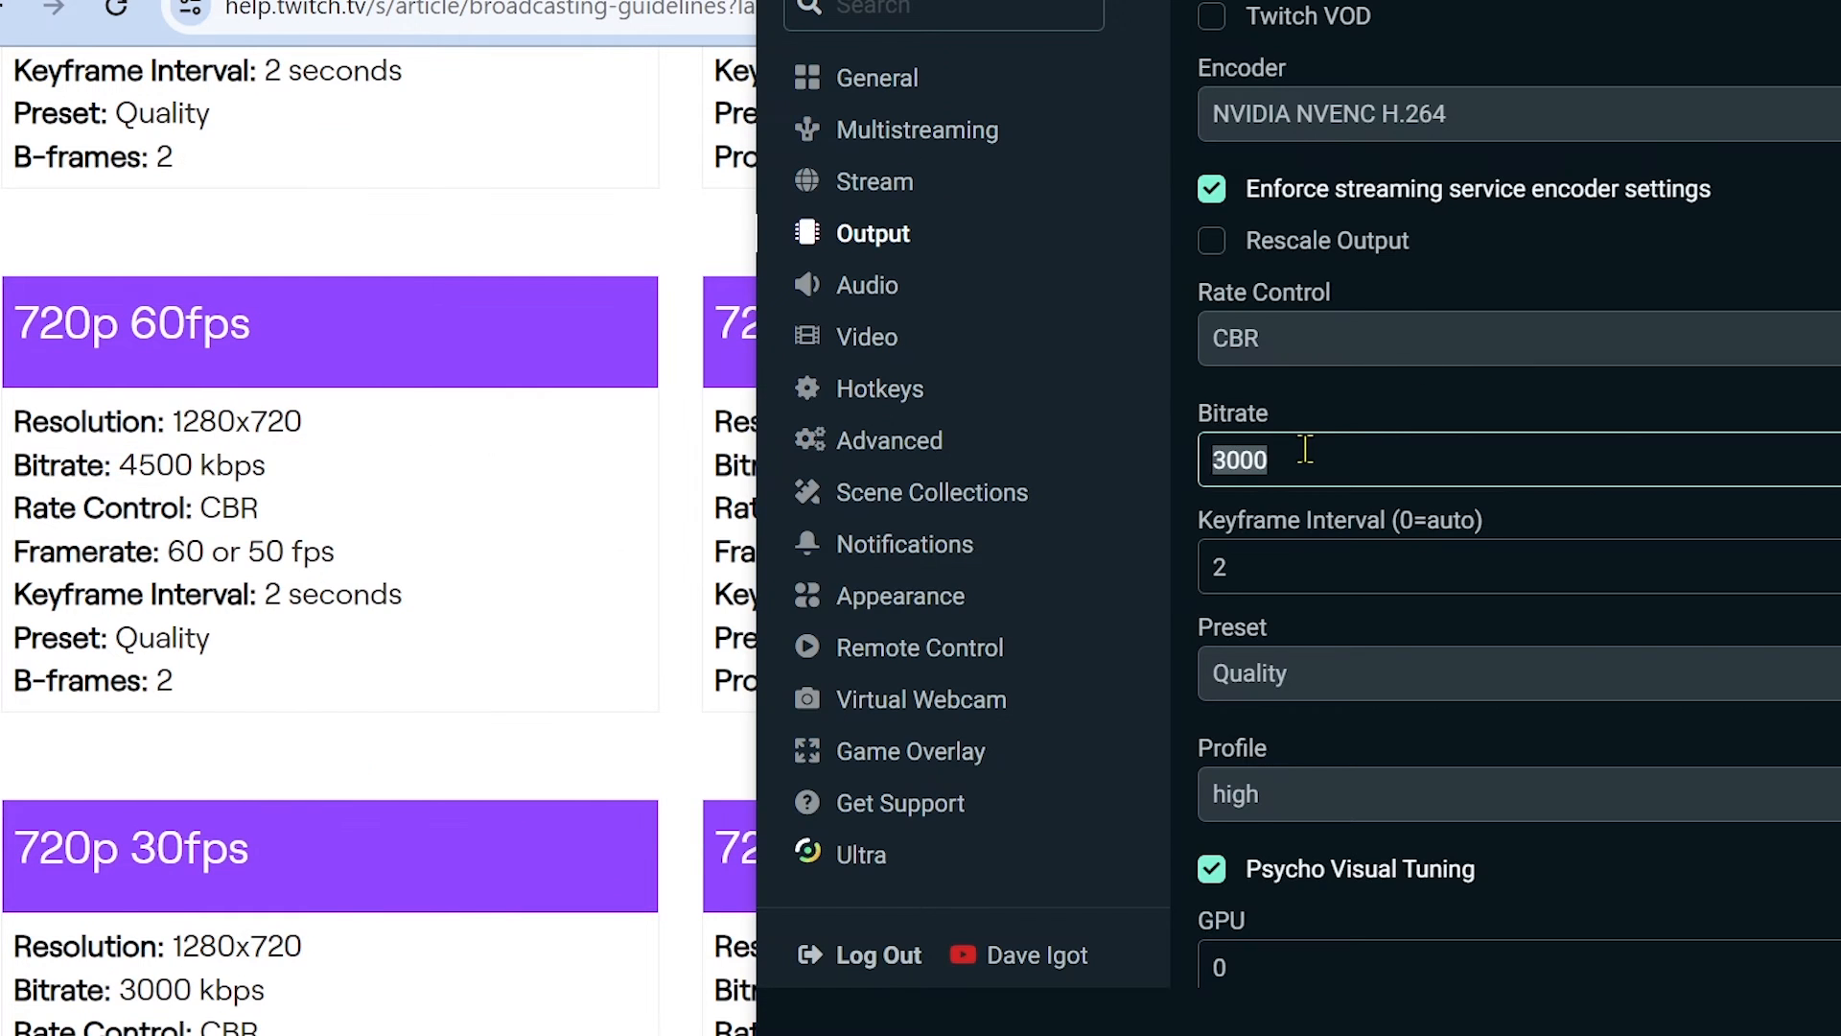
text(4000)
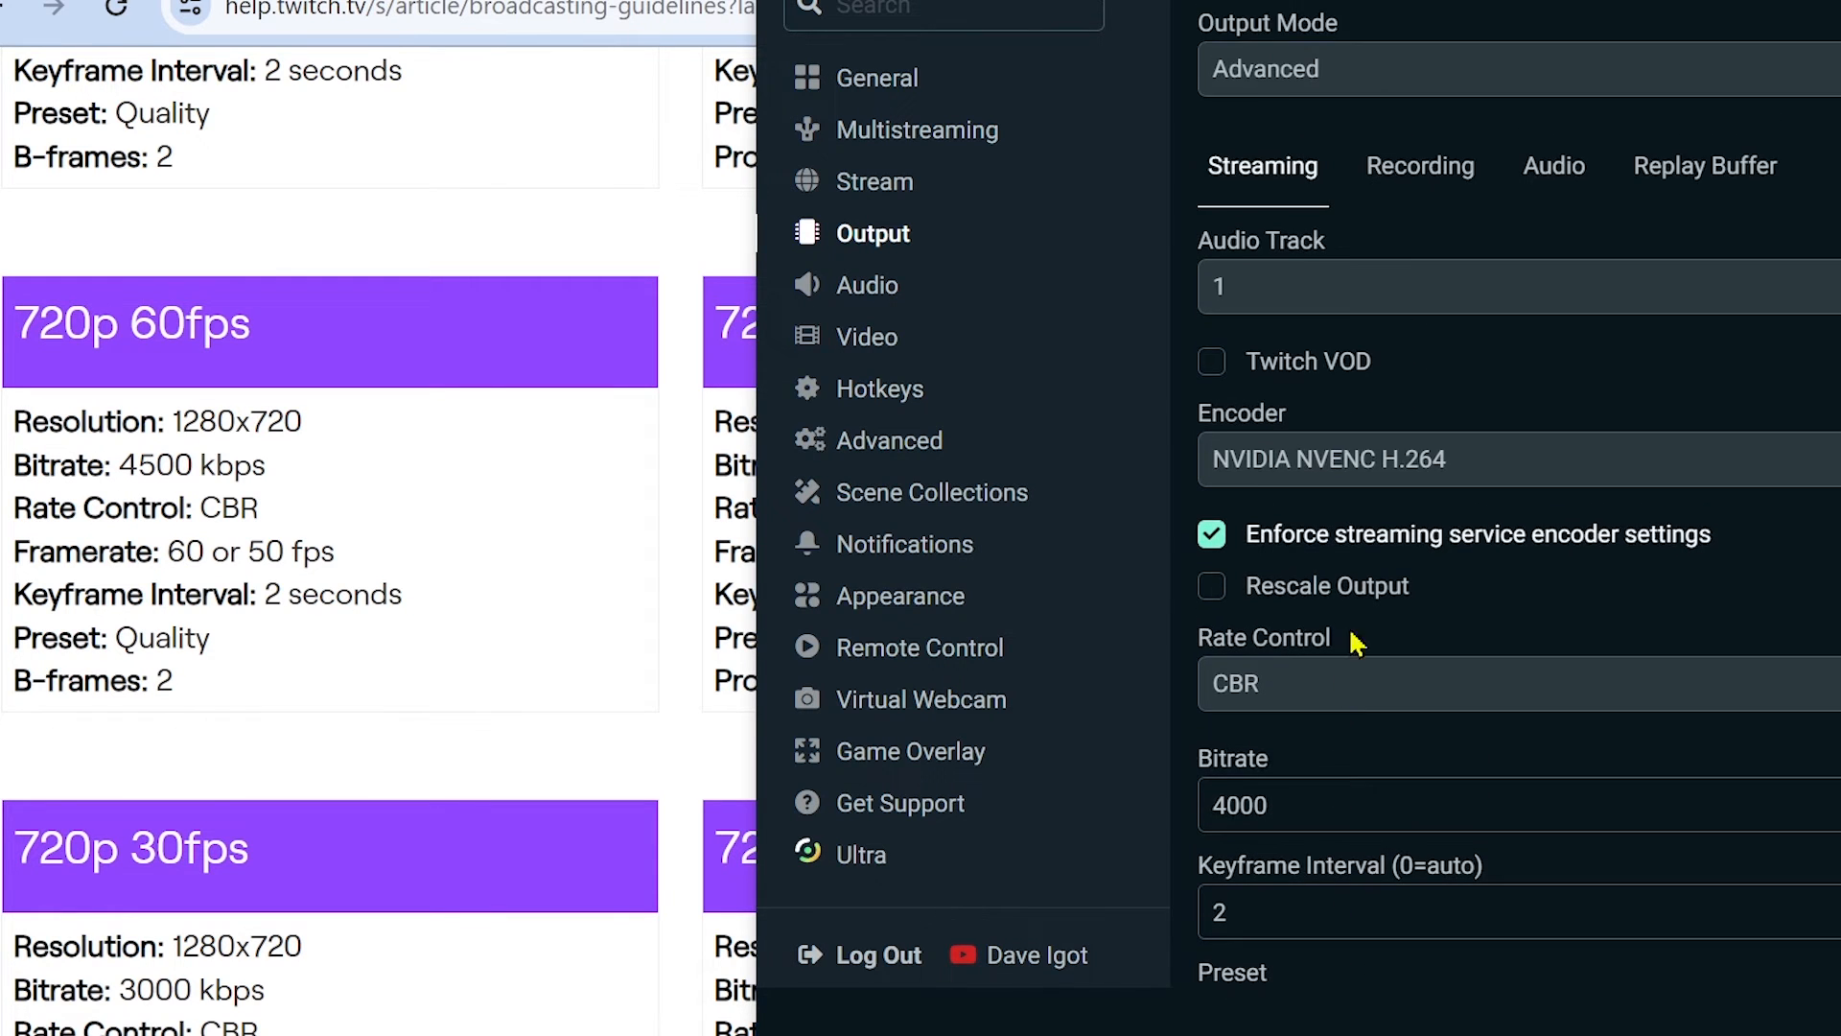
mouse_move(932, 349)
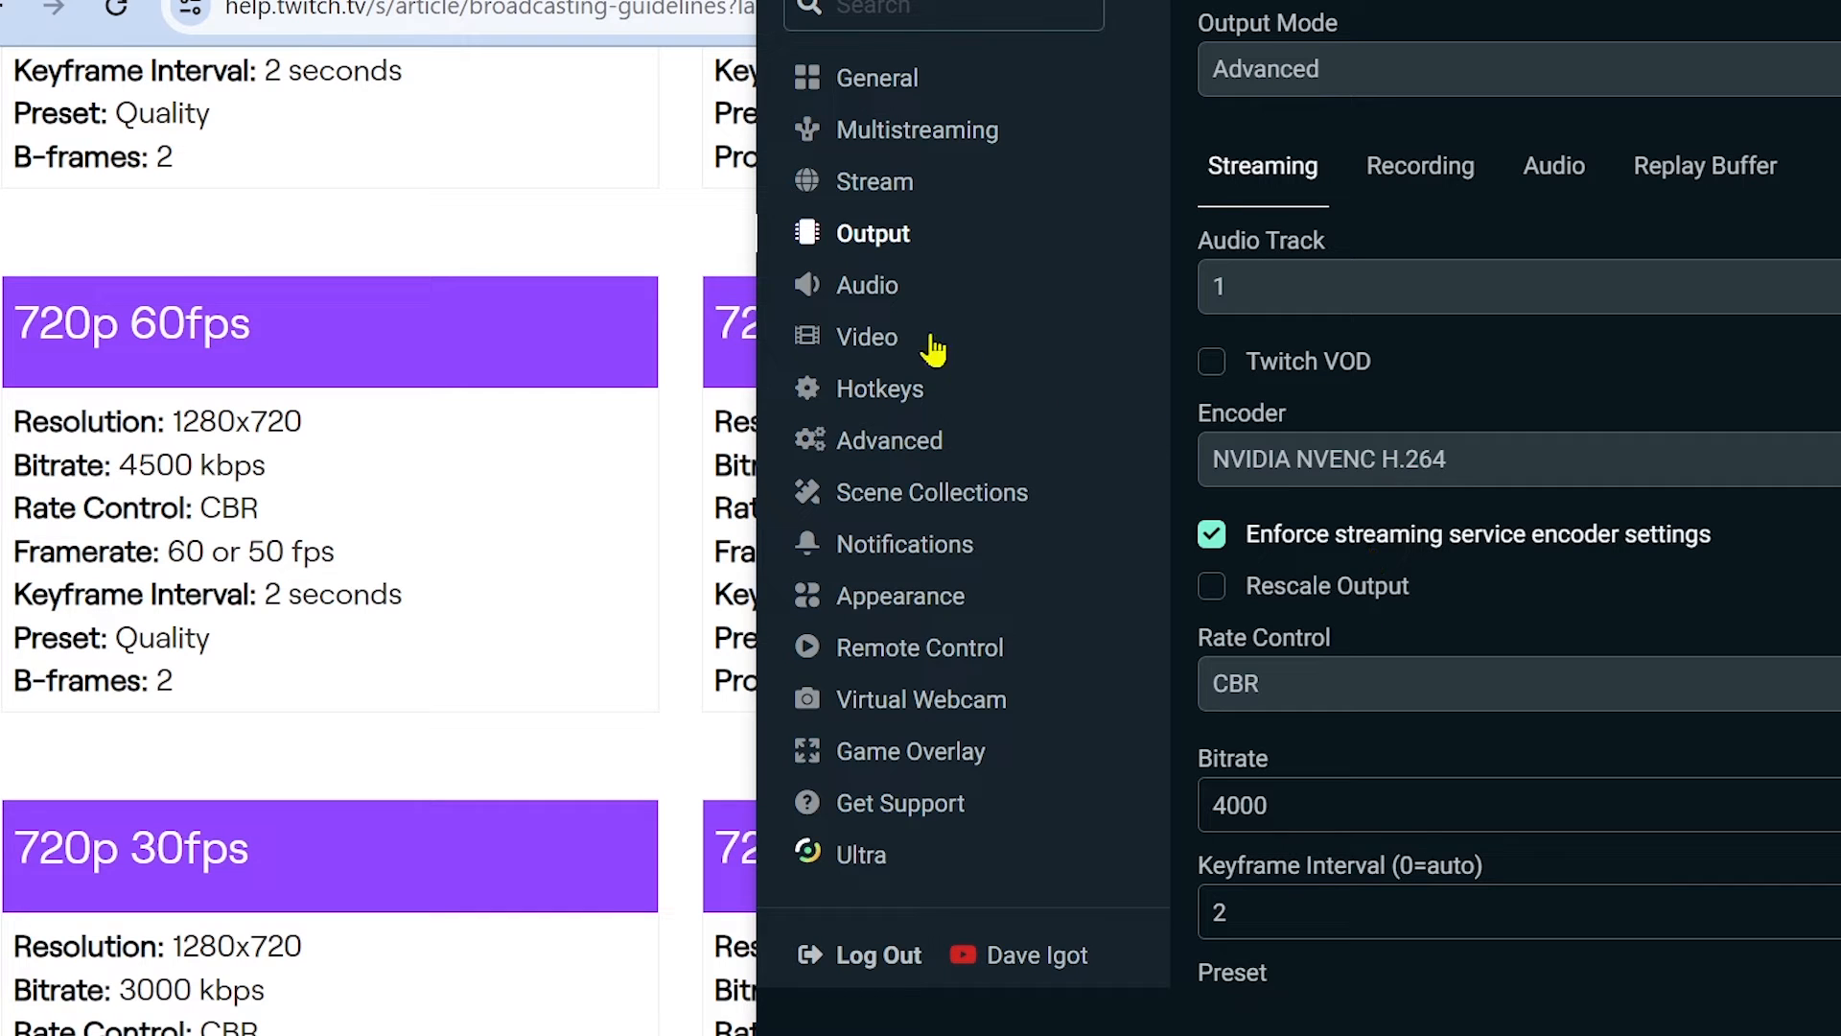
Step: Keep the 1920x1080 canvas, scale output to 1280x720 with Lanczos and common FPS values
click(866, 338)
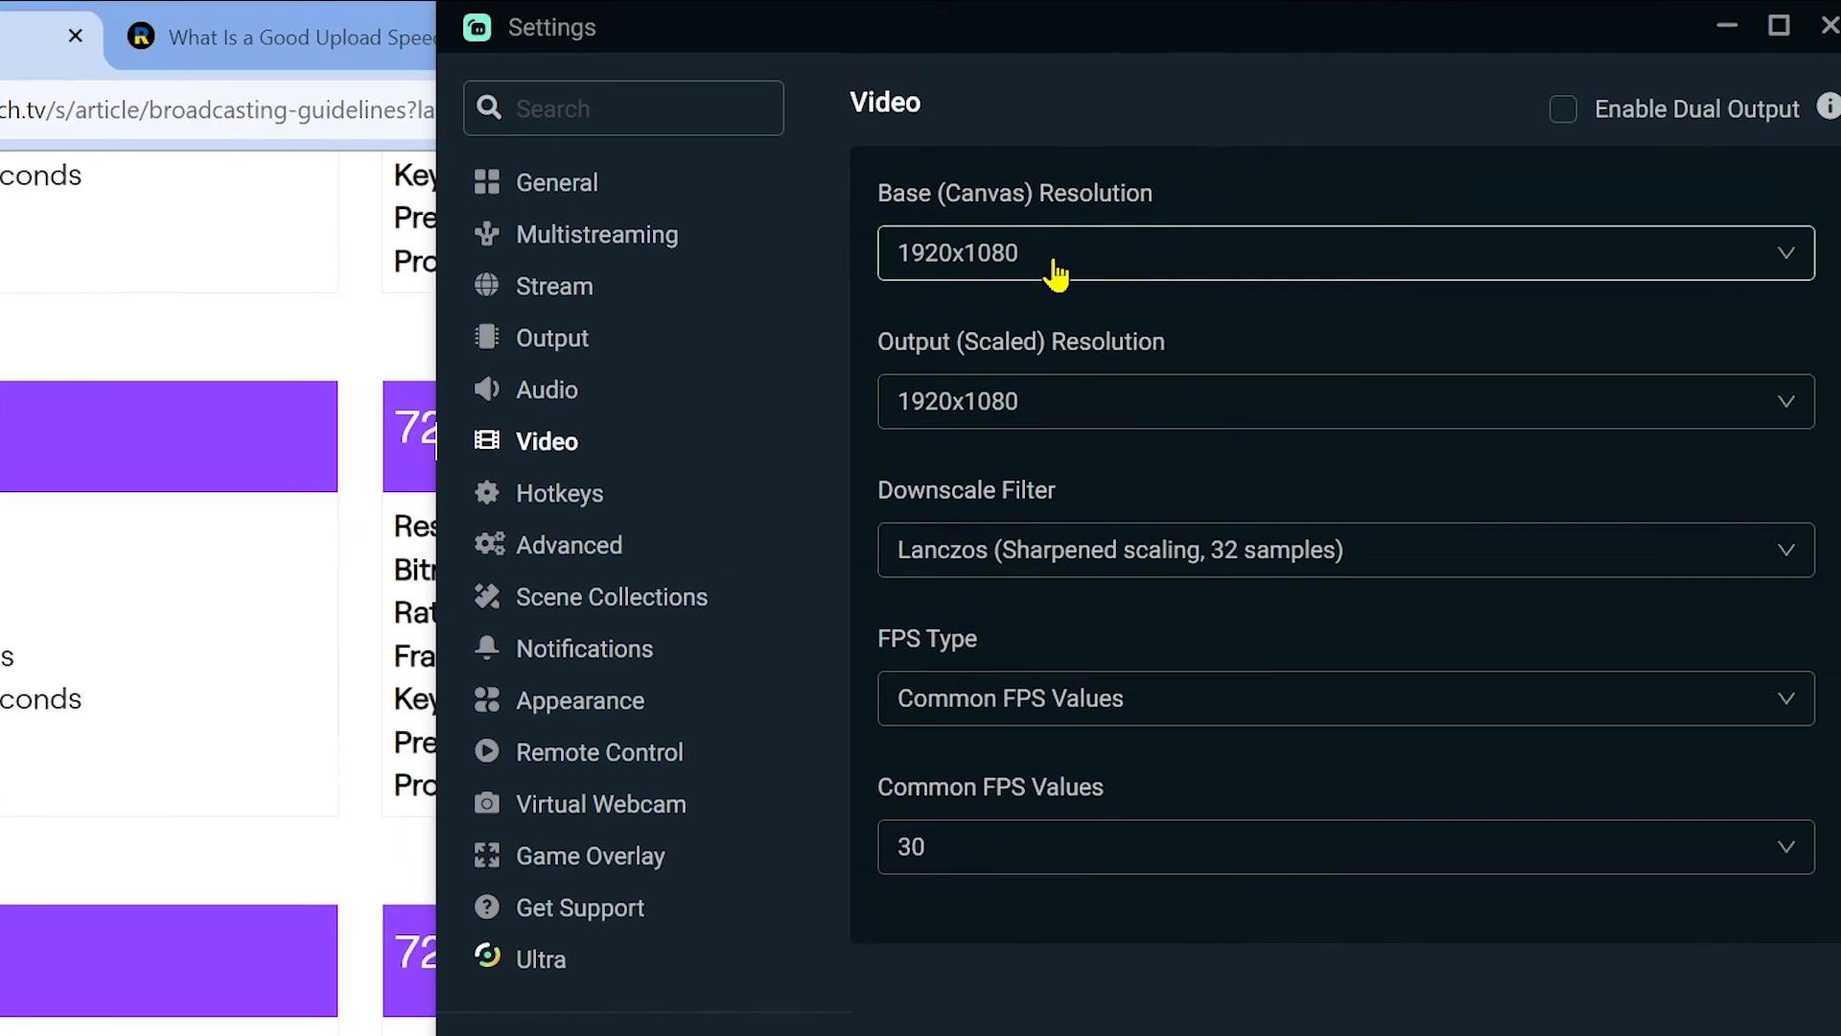
mouse_move(1007, 106)
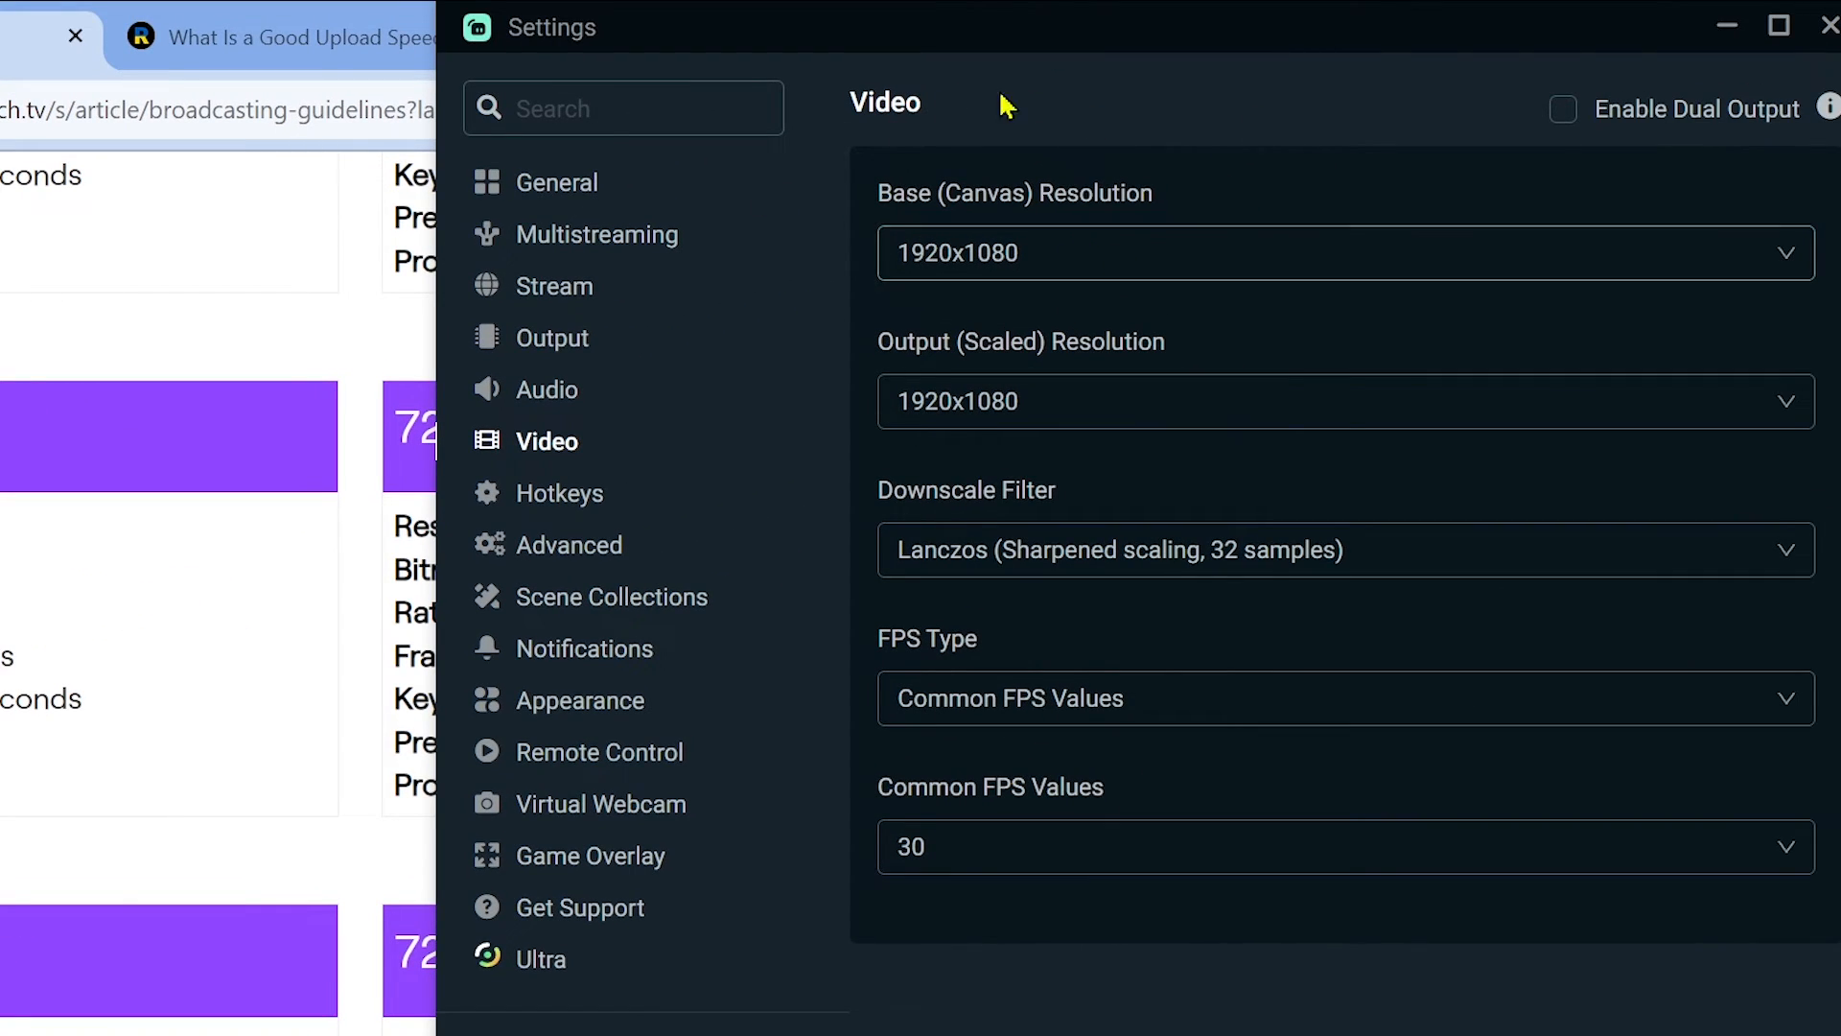
mouse_move(739, 754)
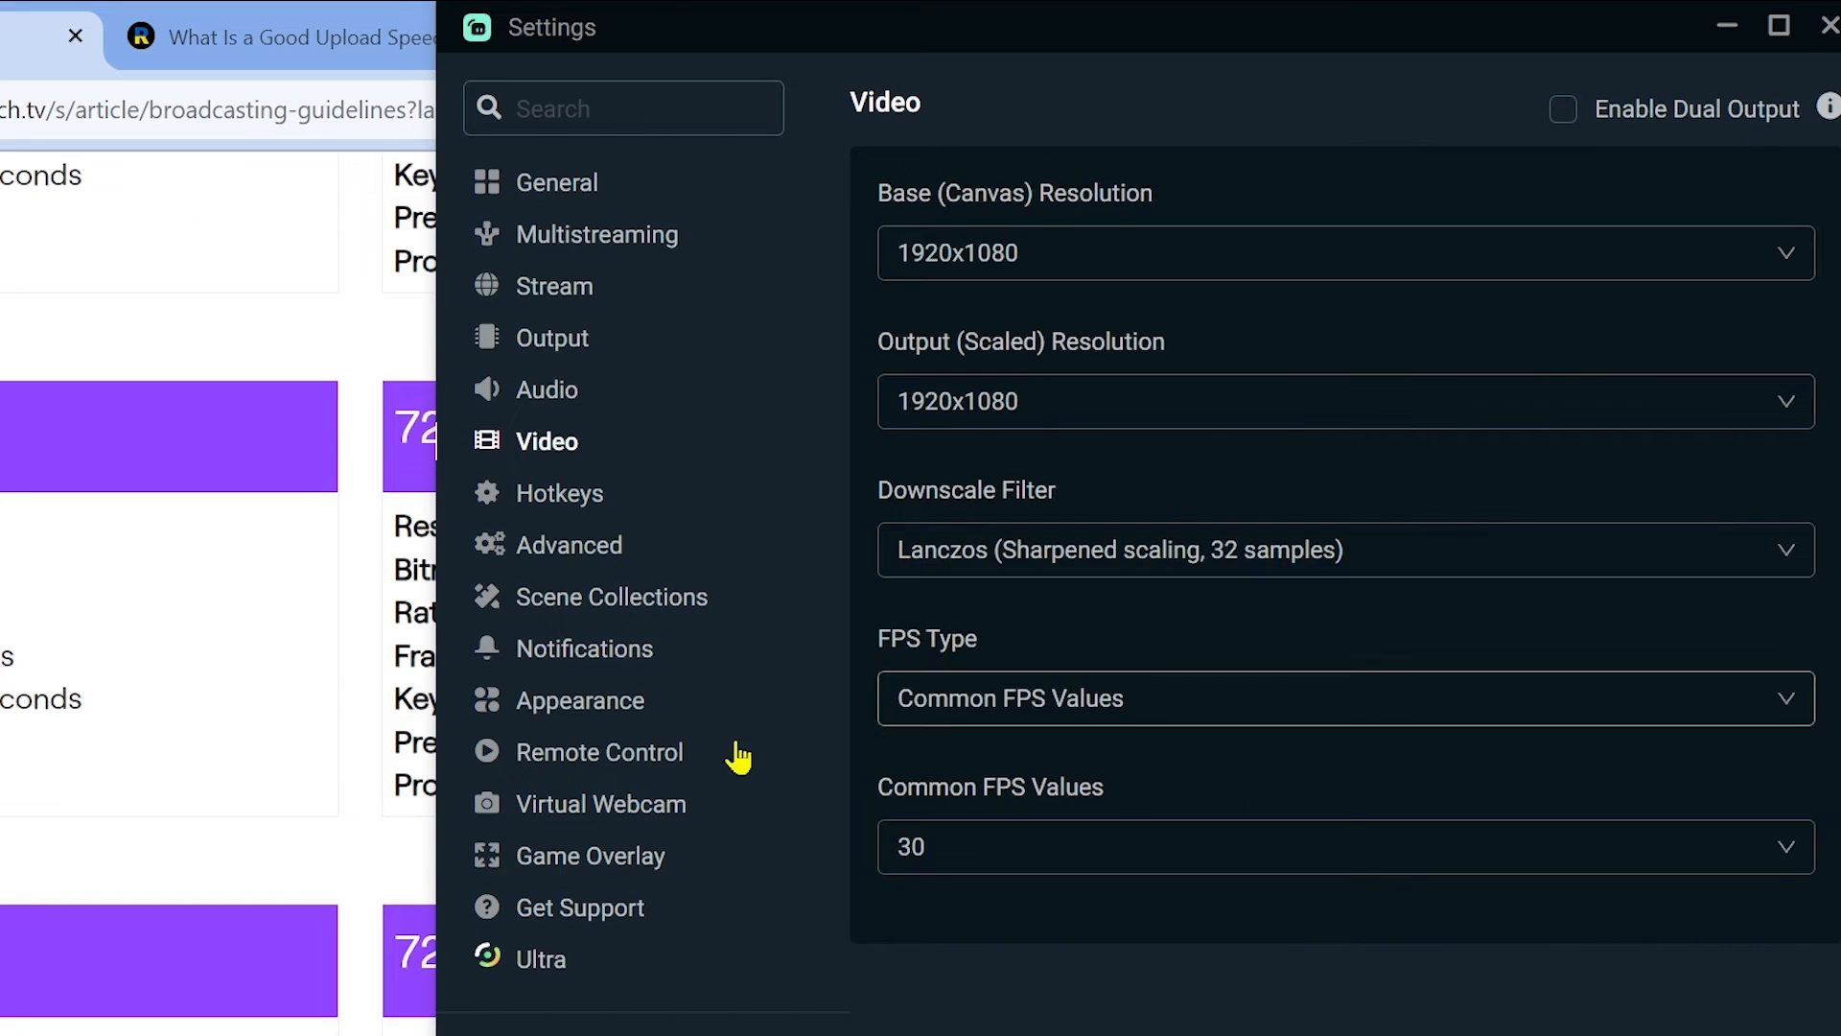
mouse_move(1049, 176)
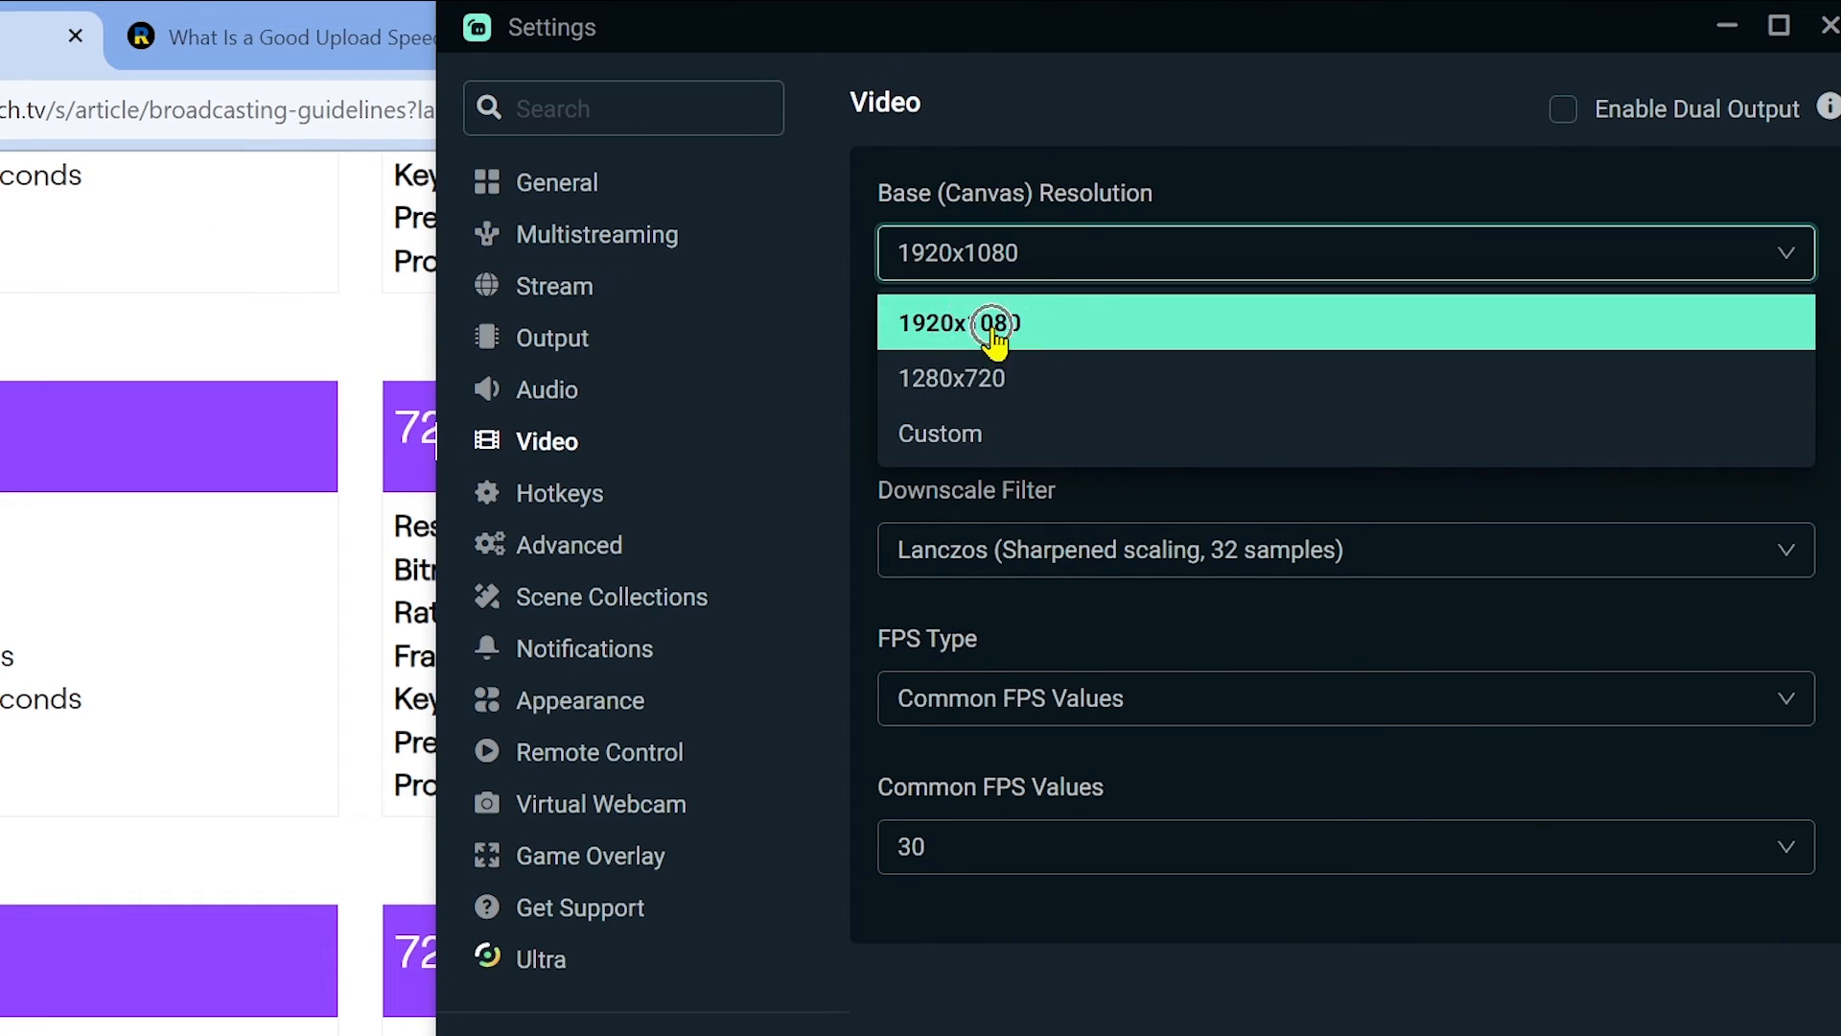
click(955, 324)
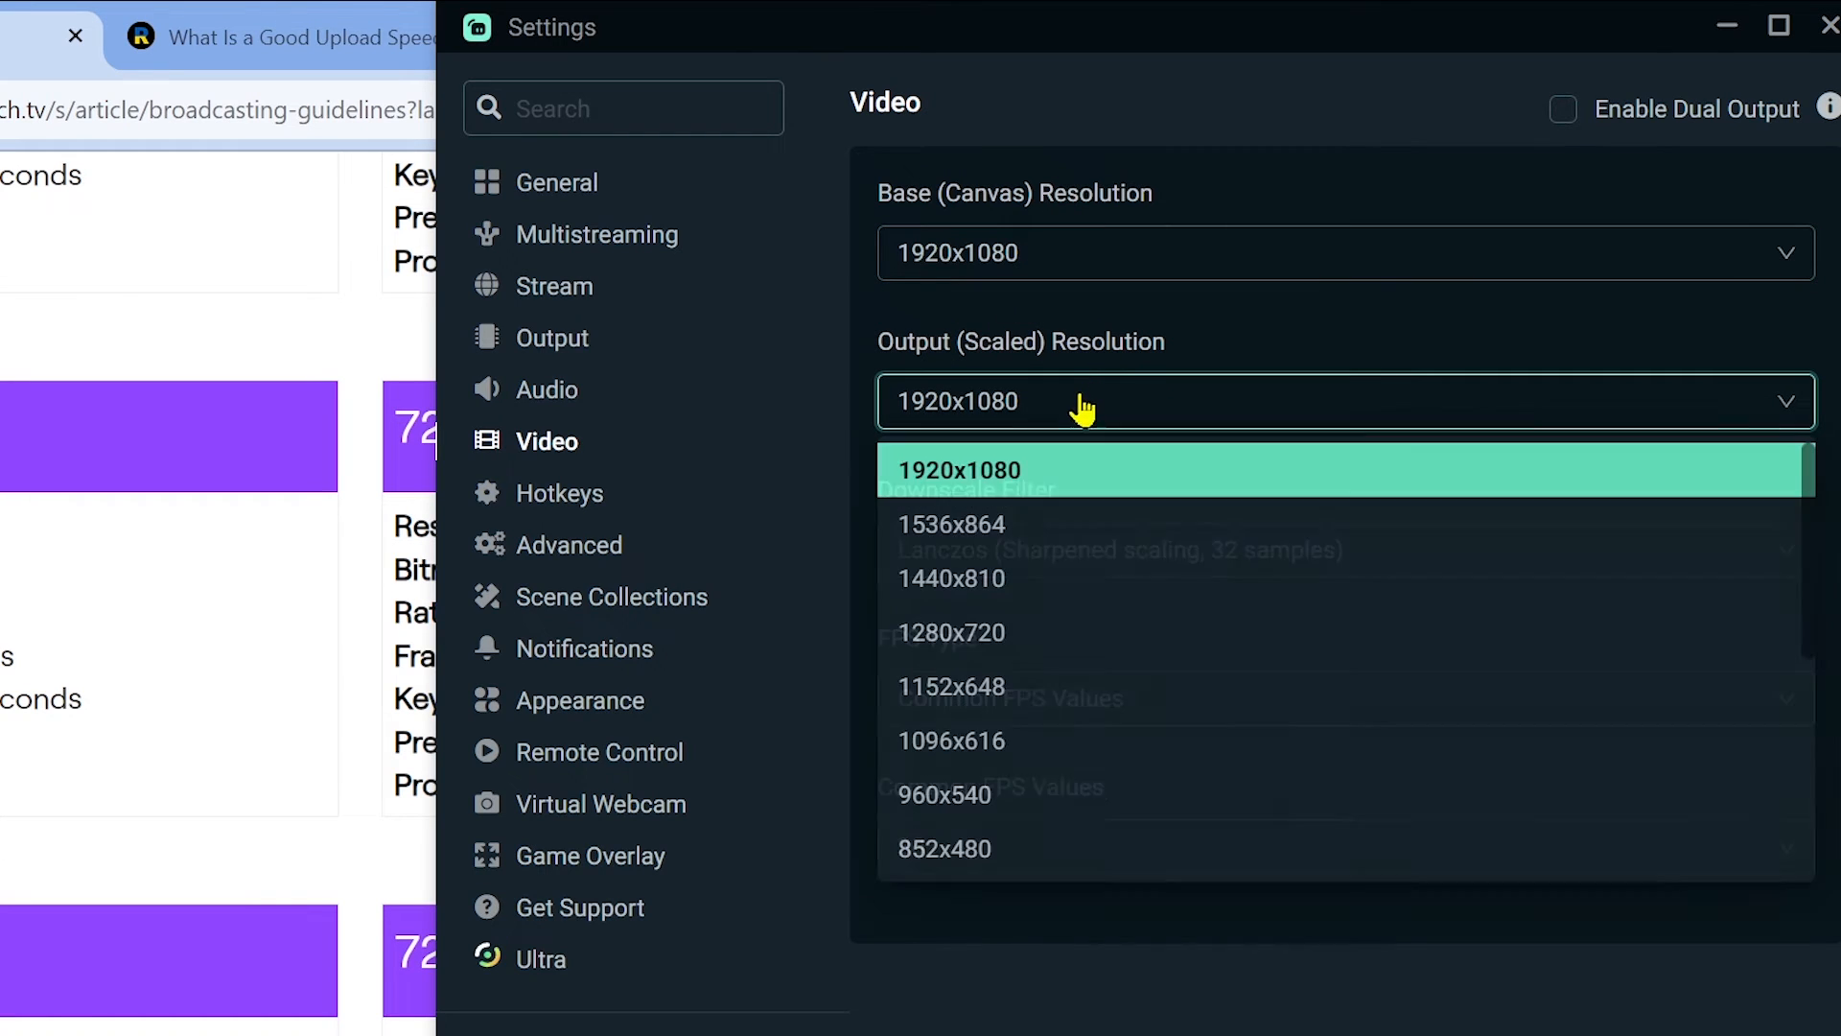
click(950, 631)
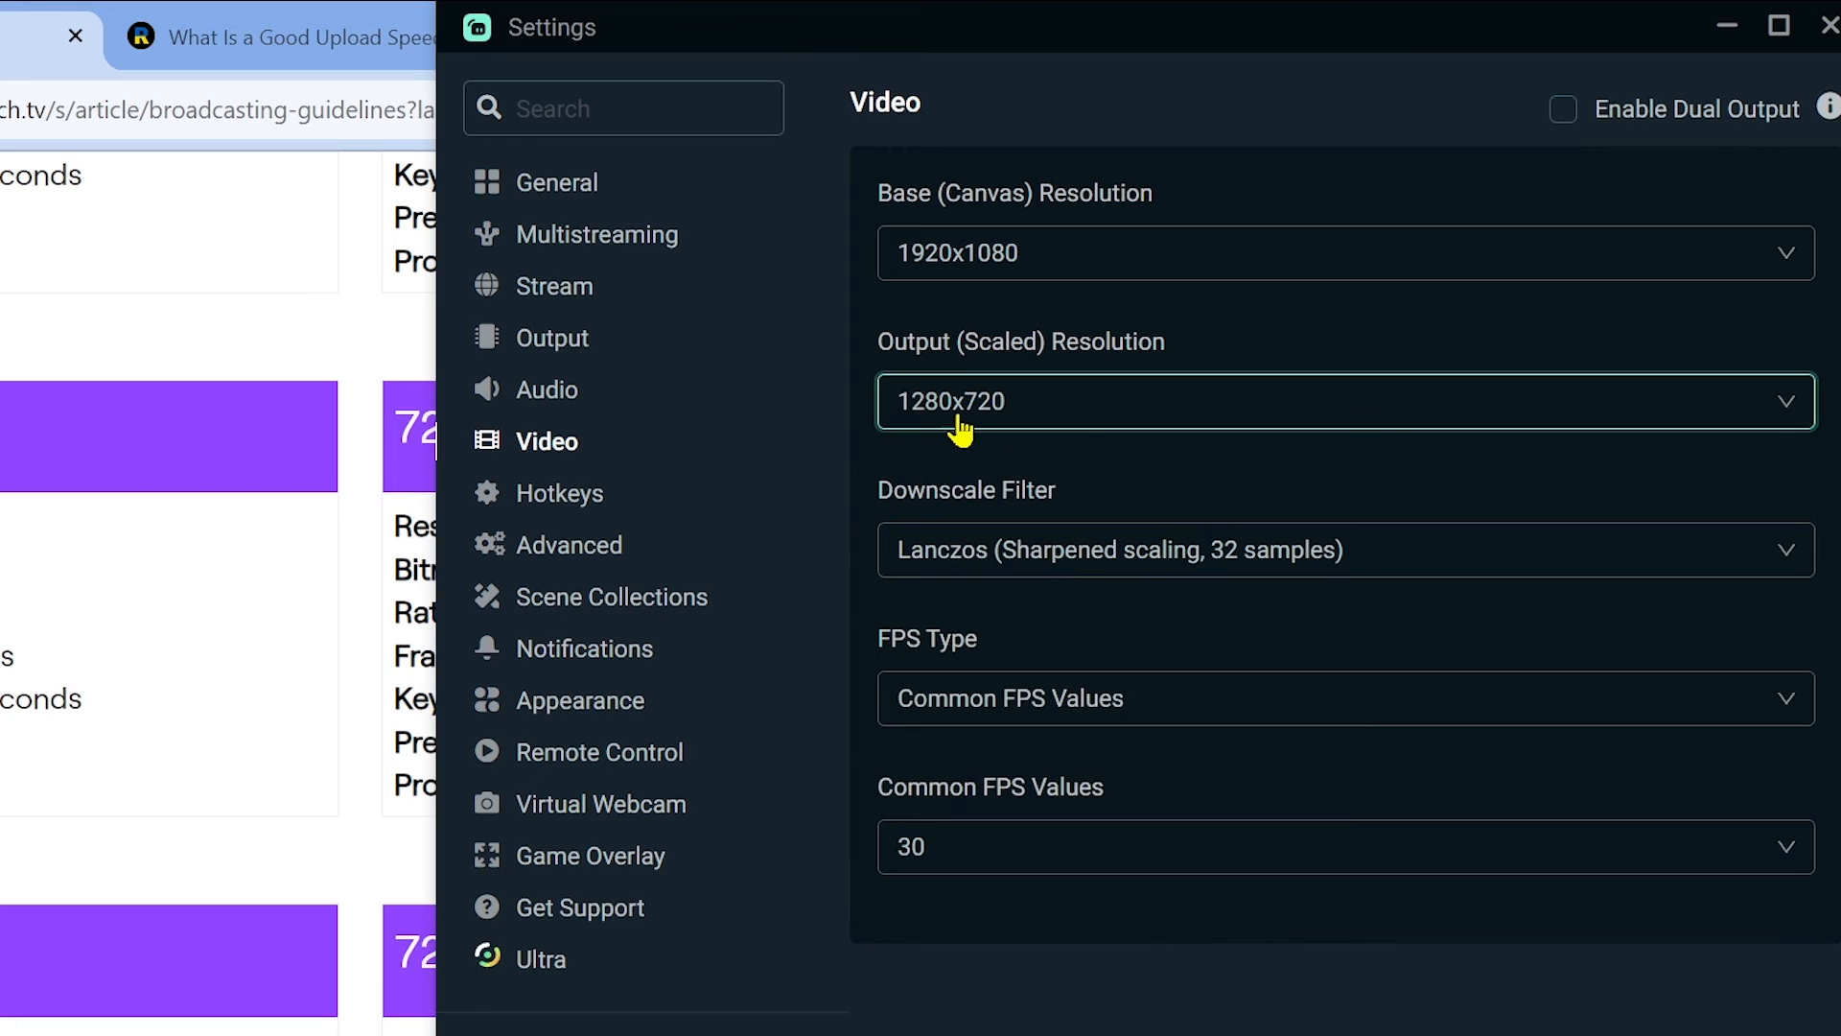
mouse_move(1003, 422)
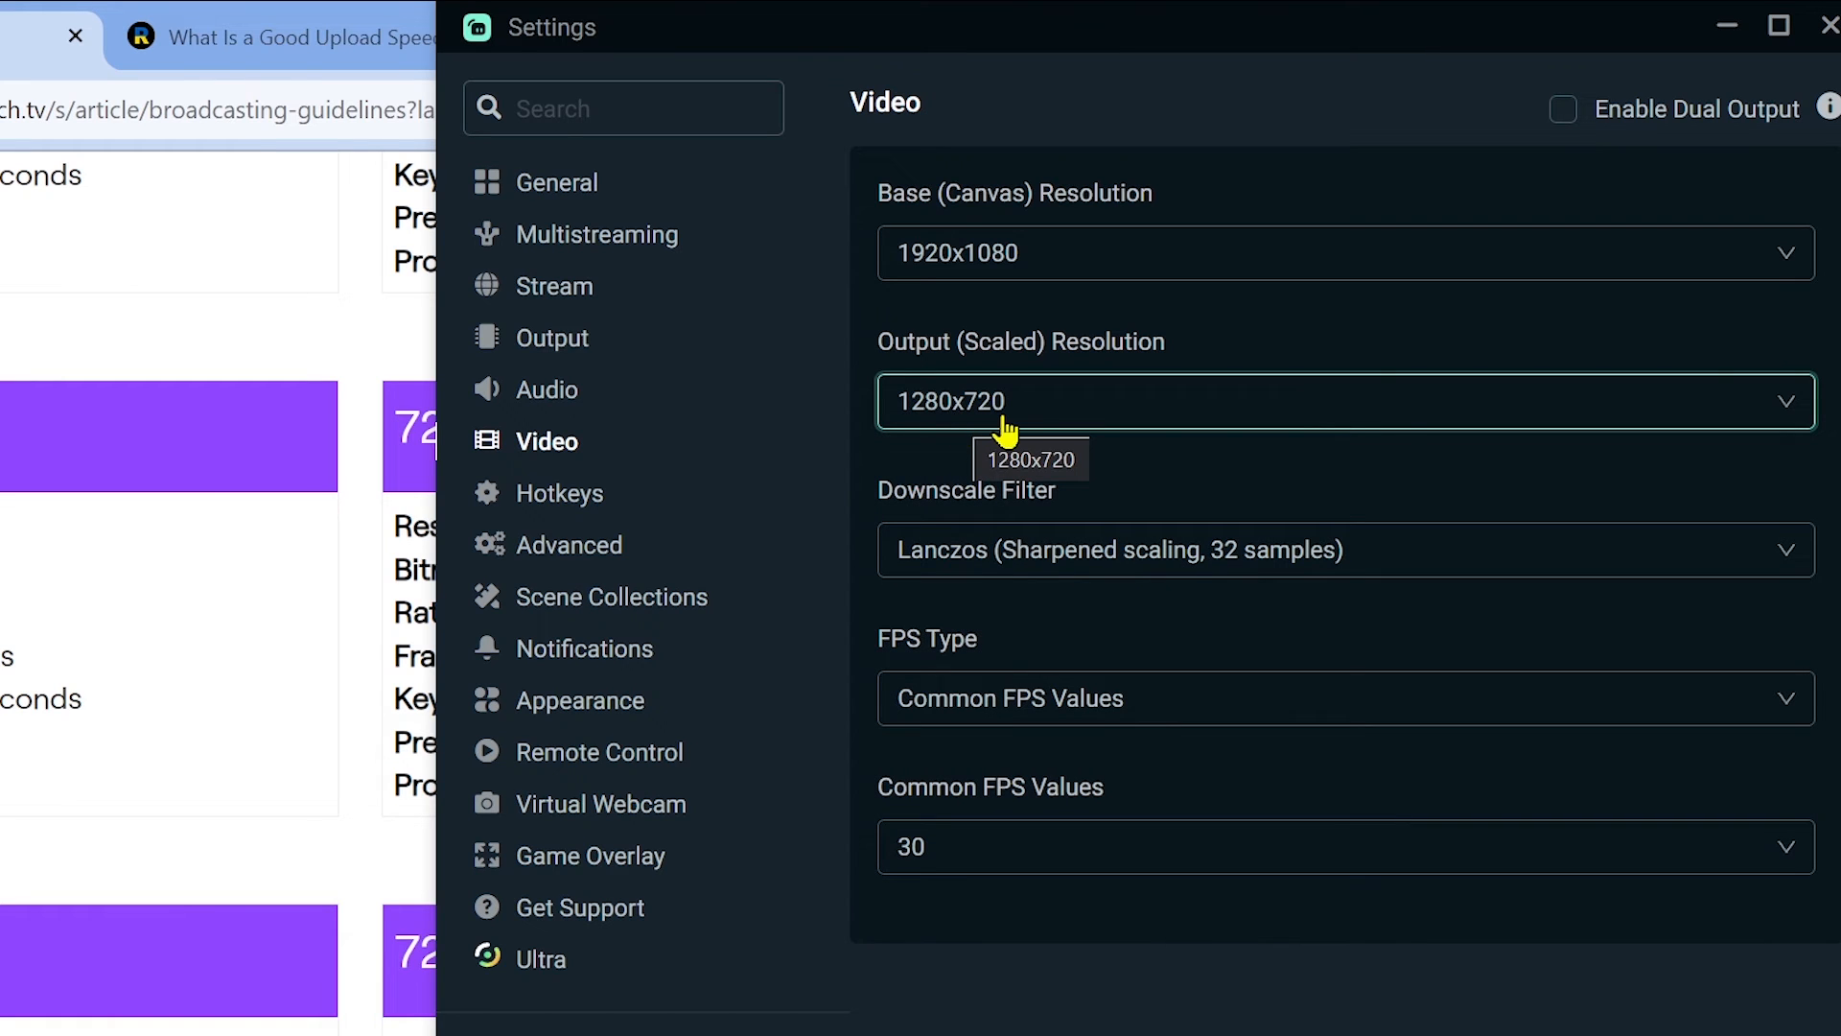
mouse_move(1090, 472)
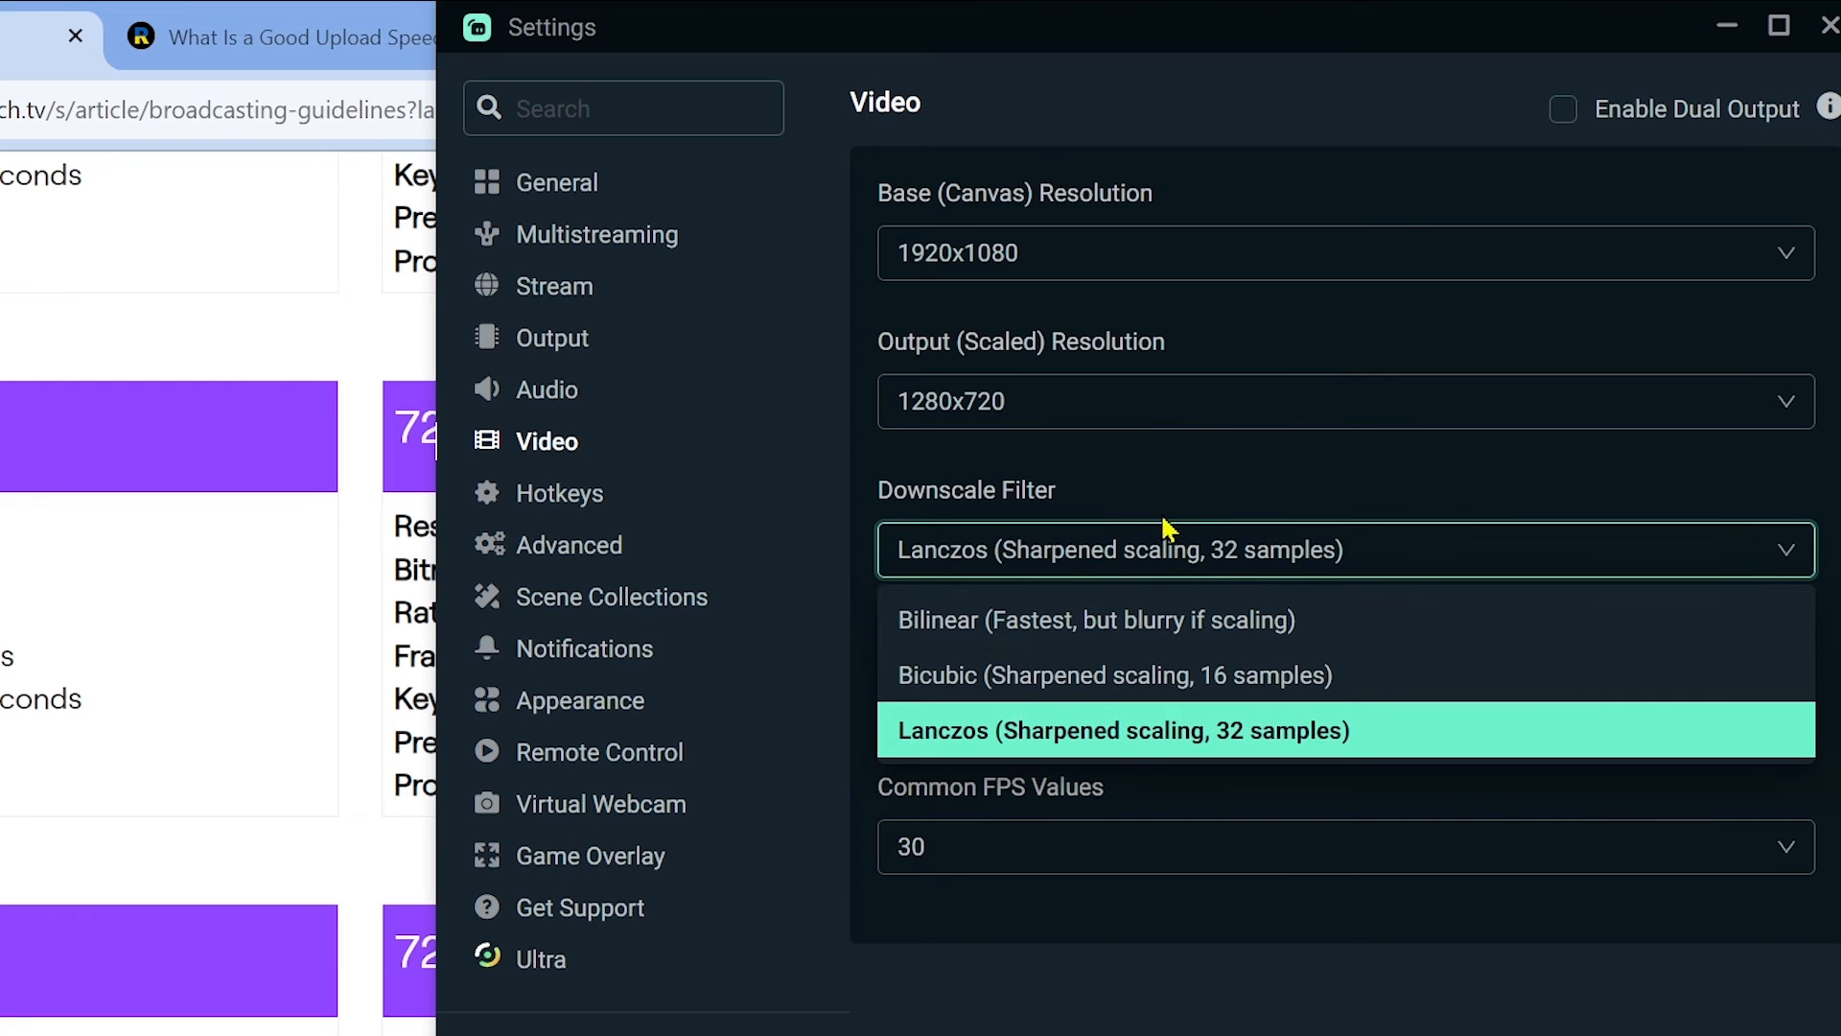
mouse_move(1156, 477)
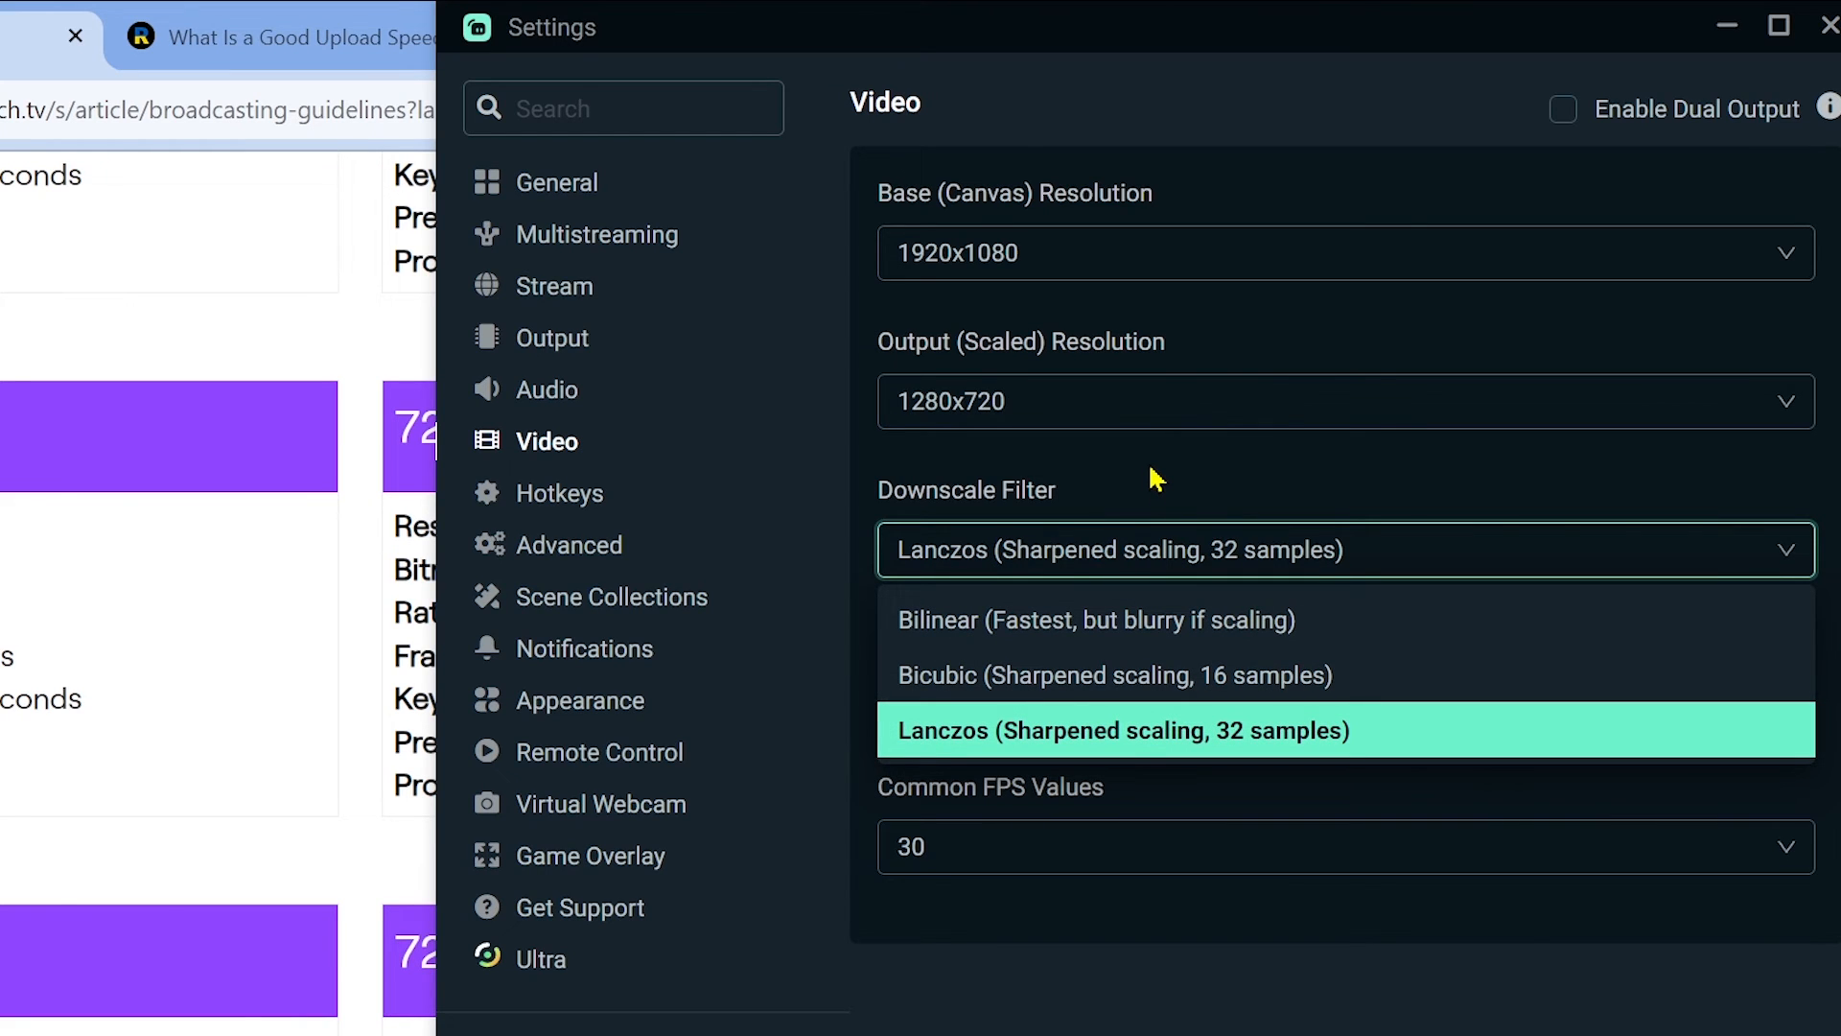
mouse_move(932, 680)
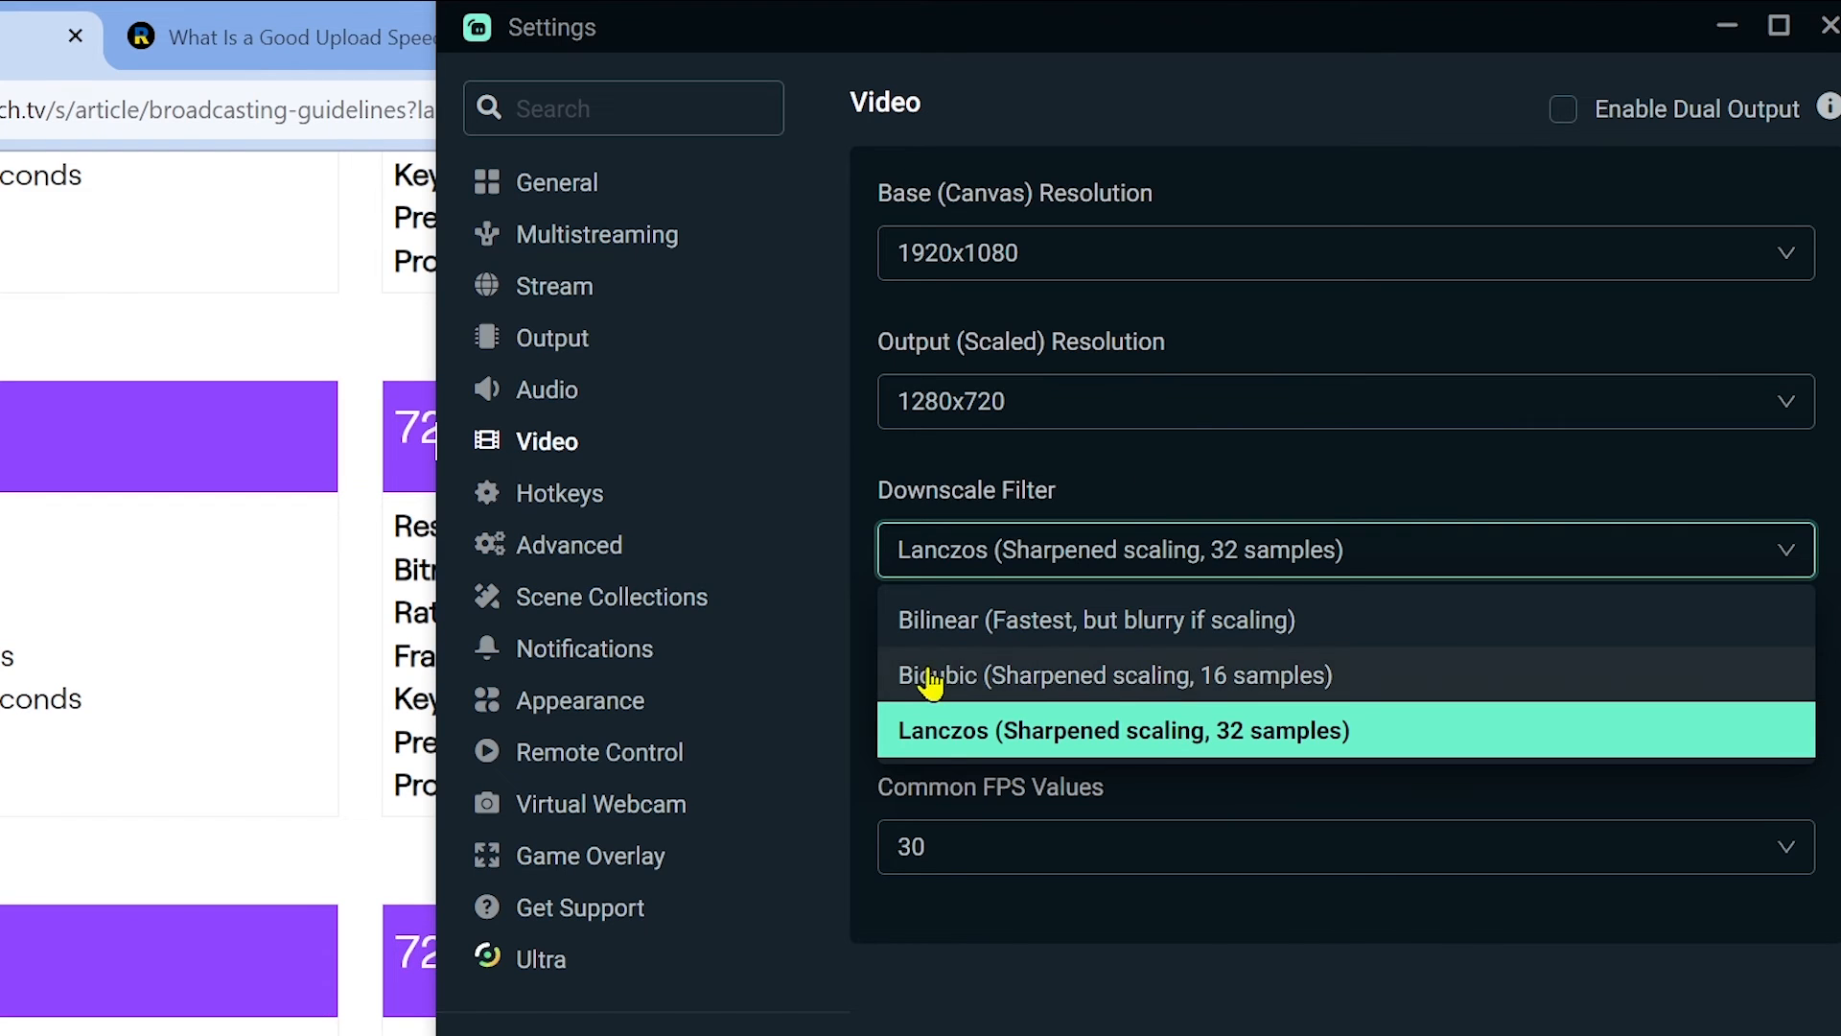
click(1122, 729)
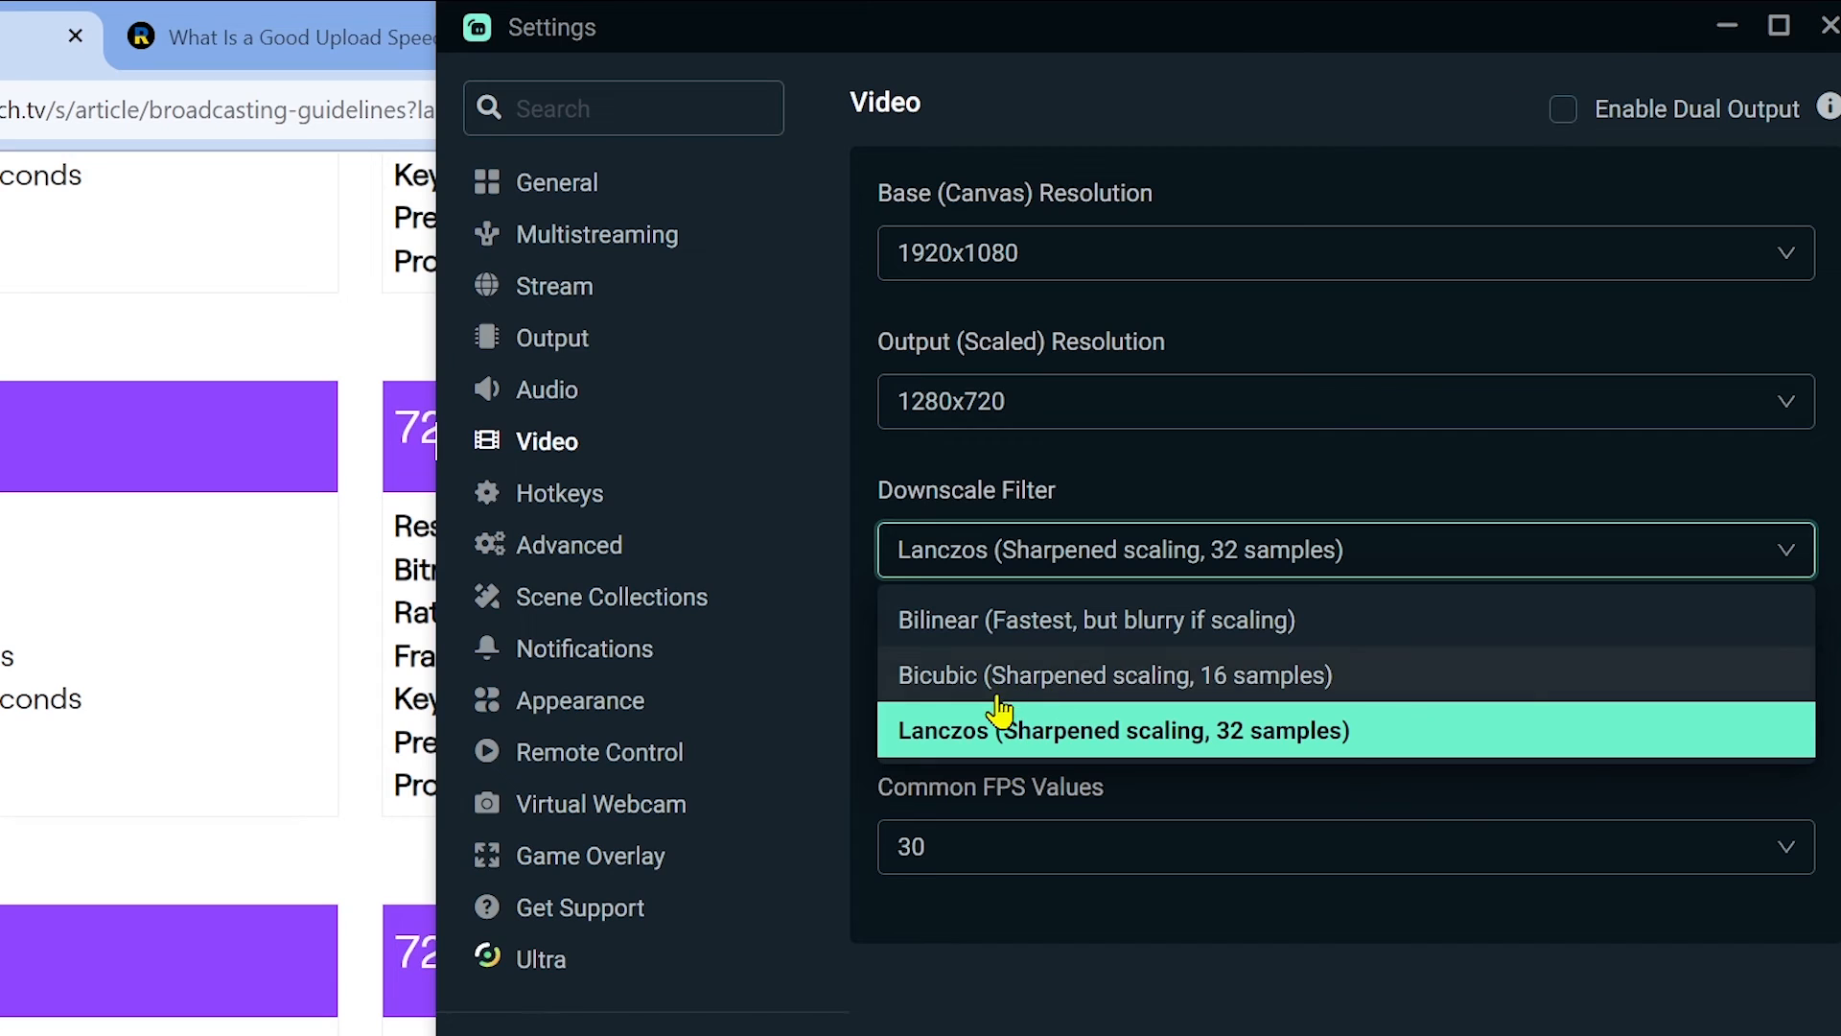
mouse_move(957, 735)
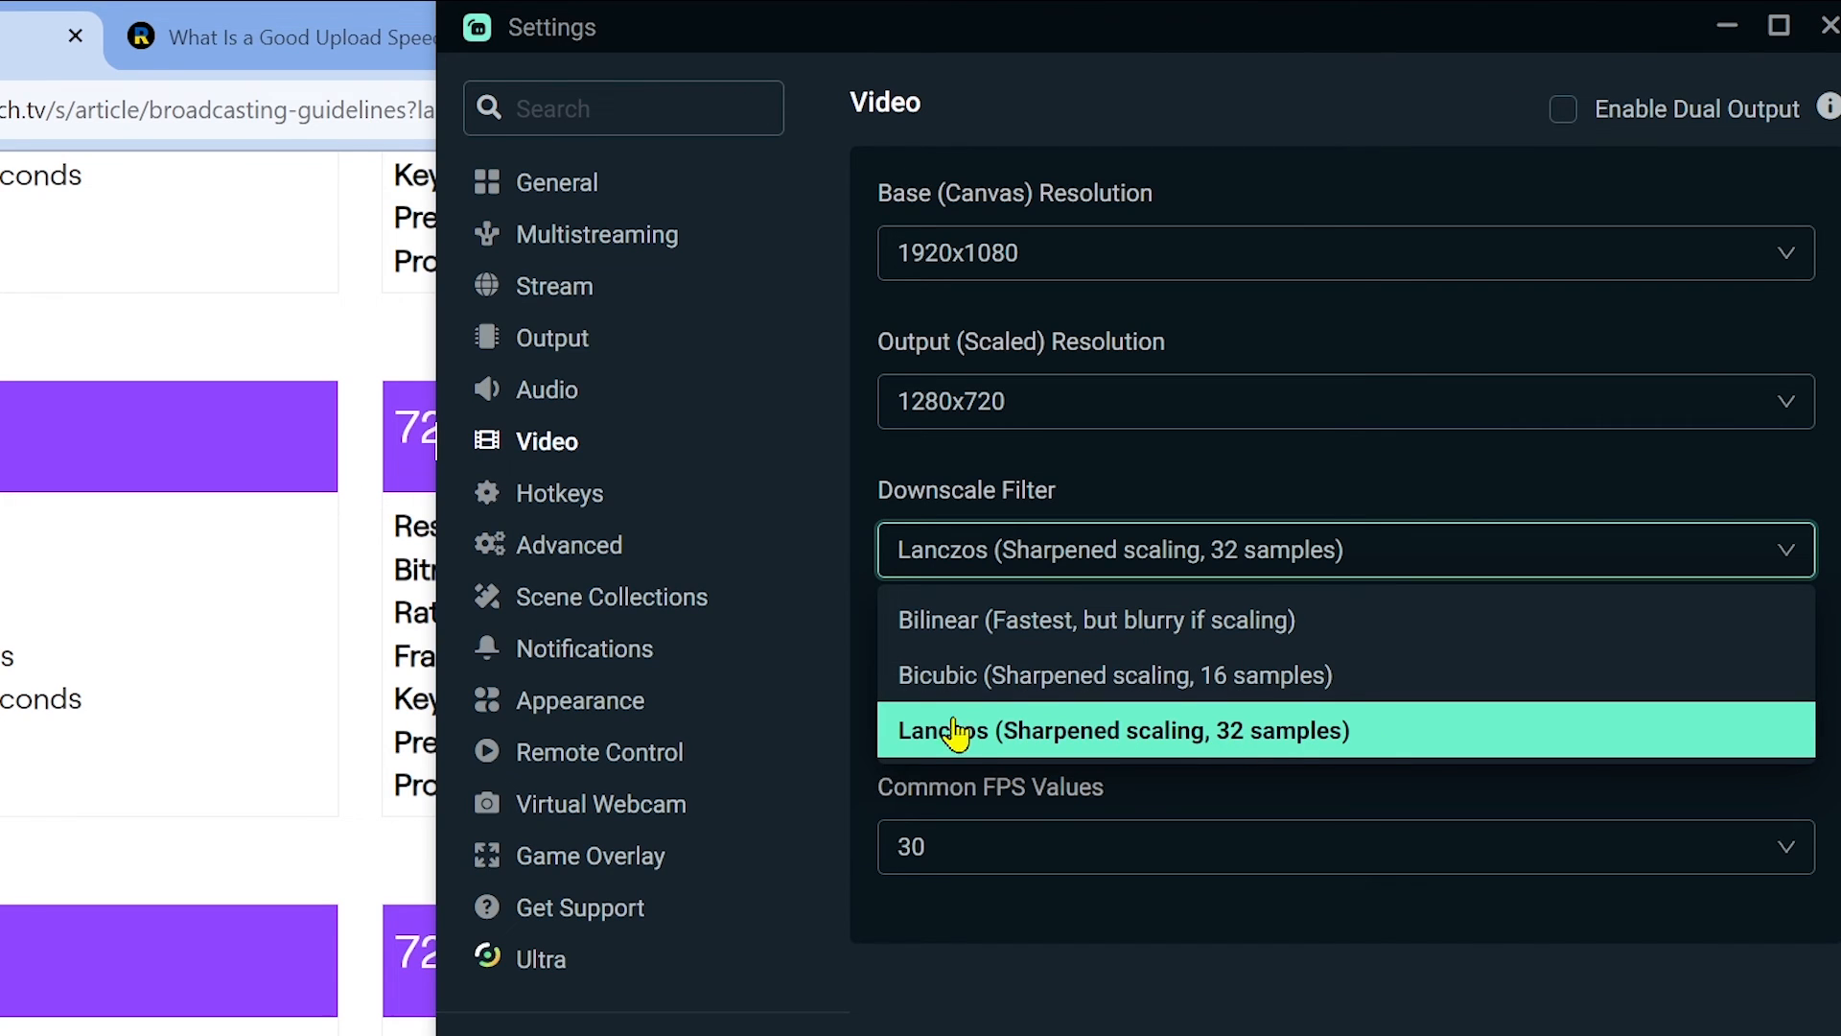
mouse_move(1274, 752)
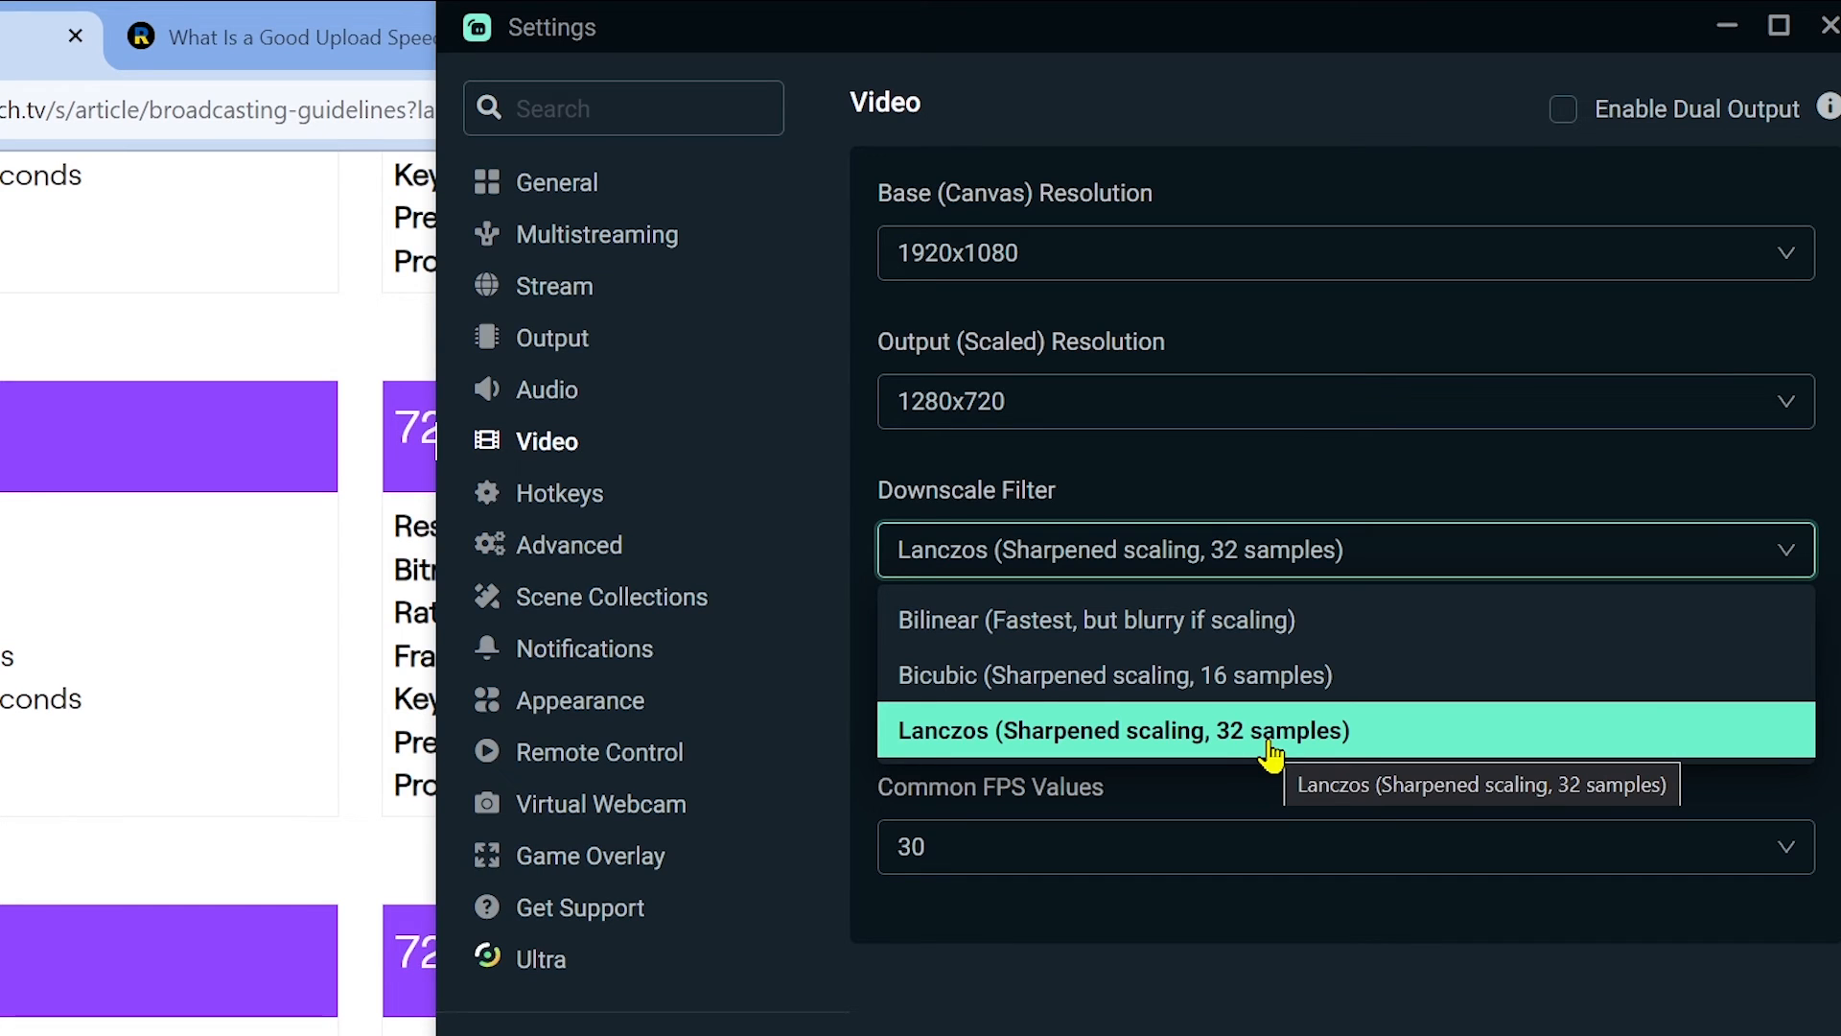
mouse_move(1437, 745)
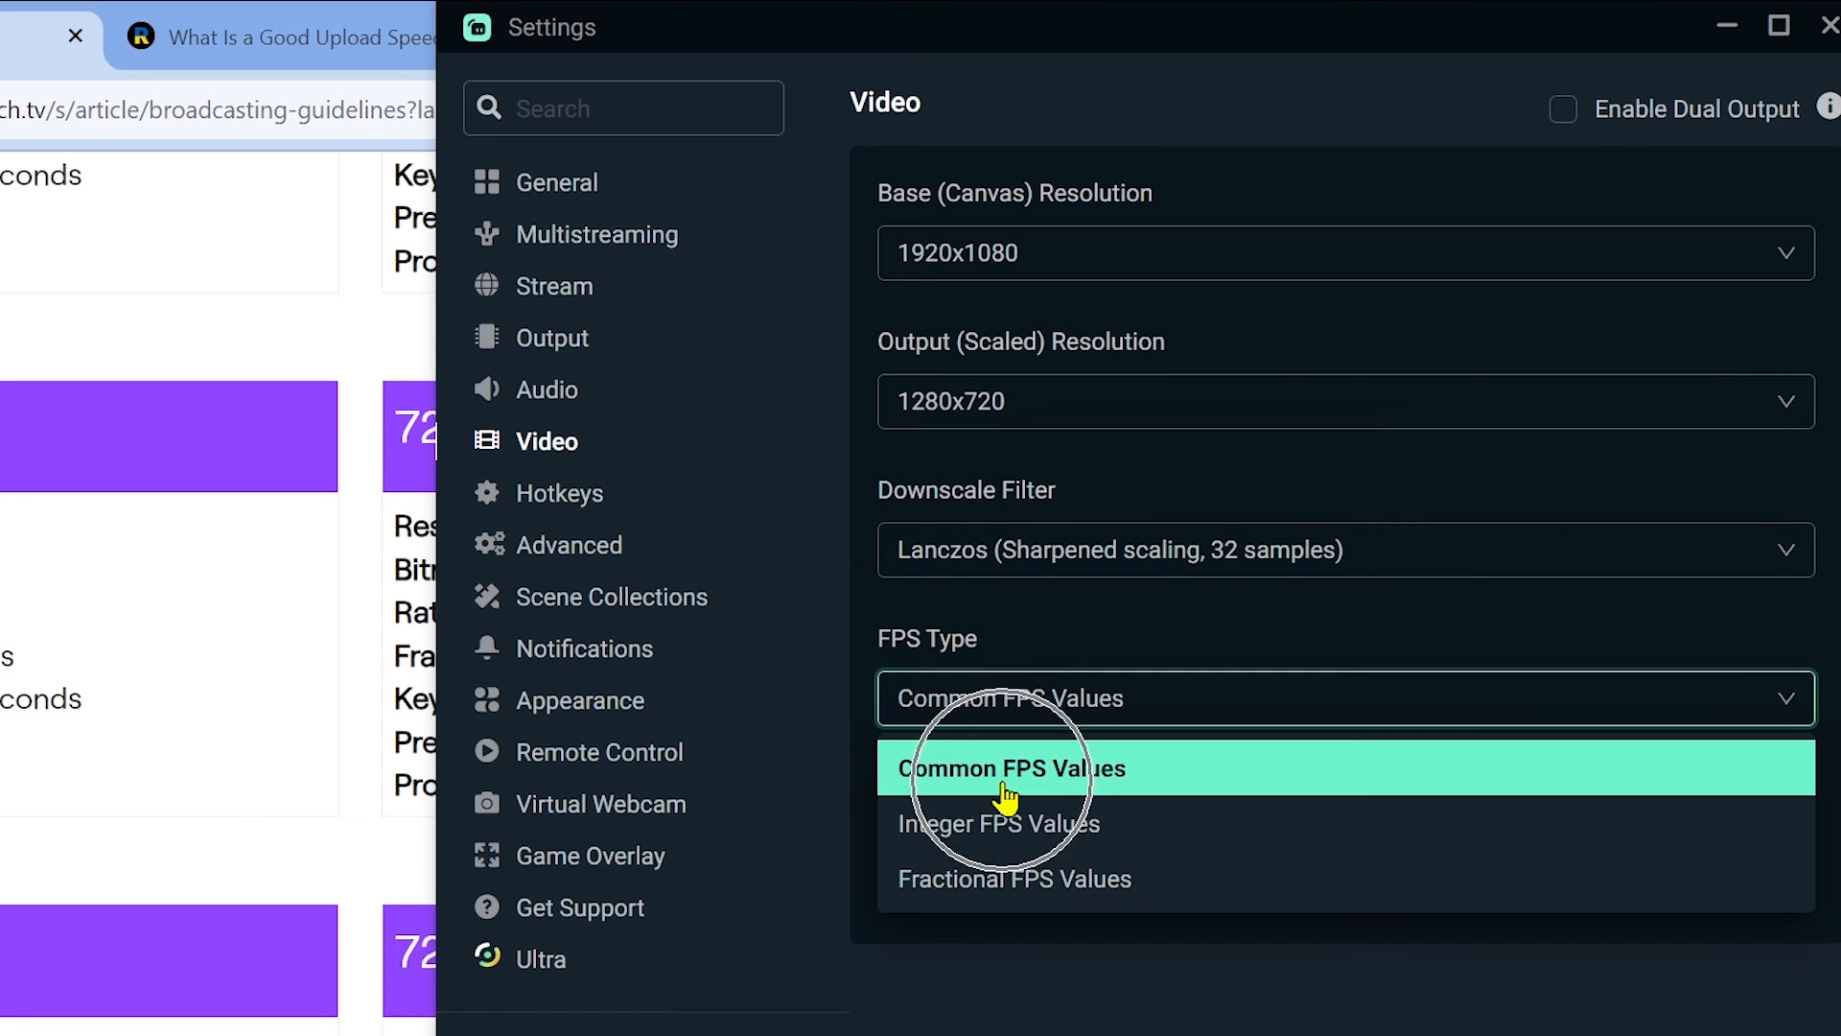
click(1007, 768)
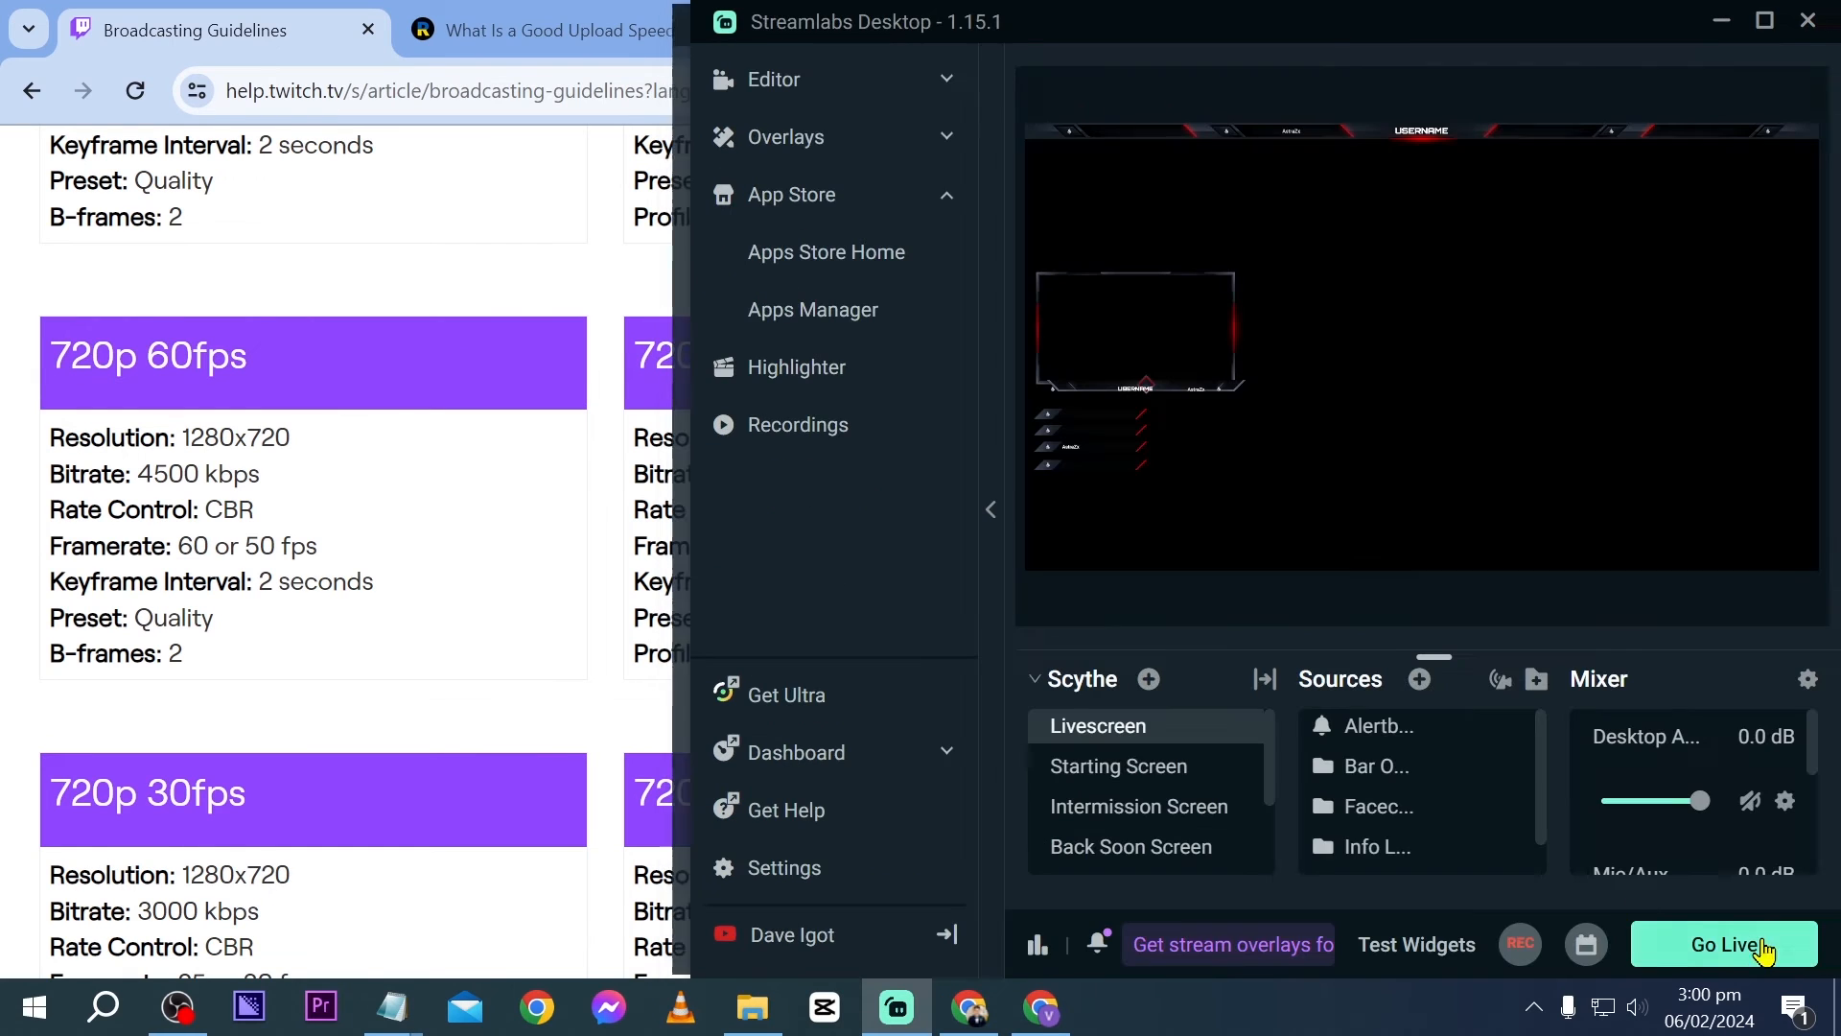
mouse_move(1220, 497)
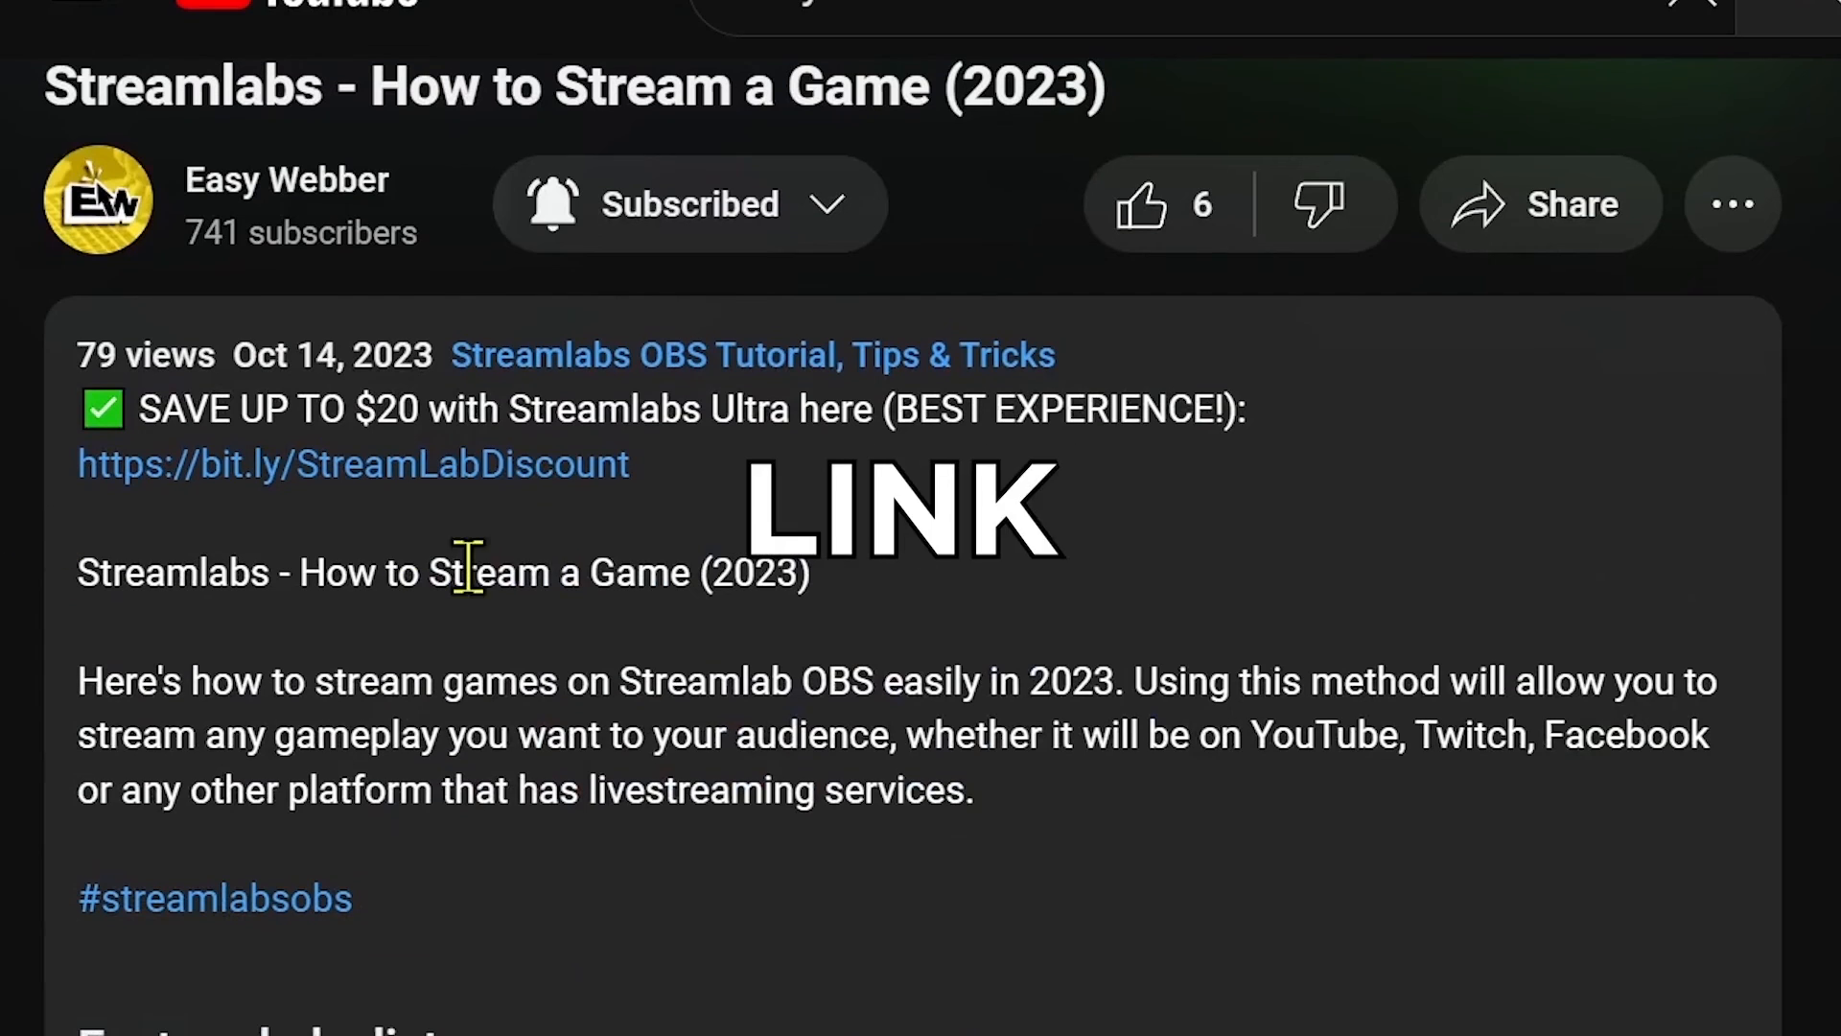
Step: Check the Streamlabs Ultra discount link from the YouTube video description
click(353, 462)
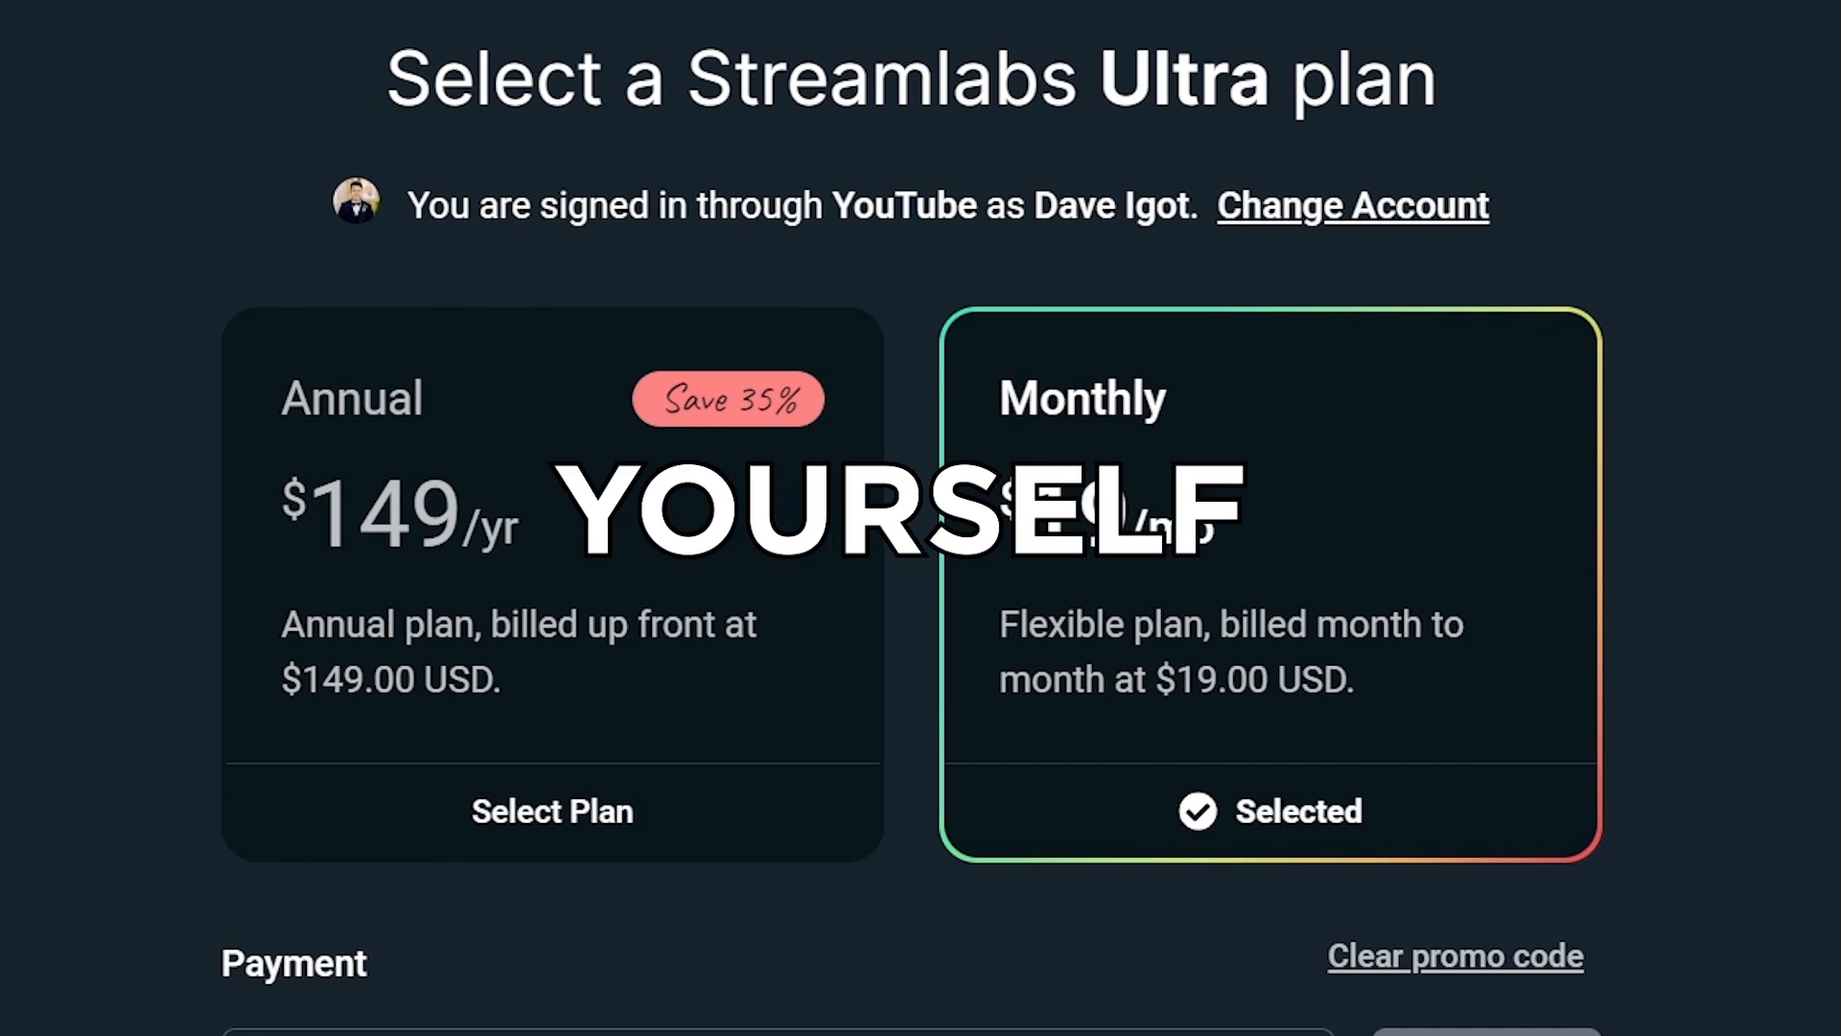
scroll(down, 3)
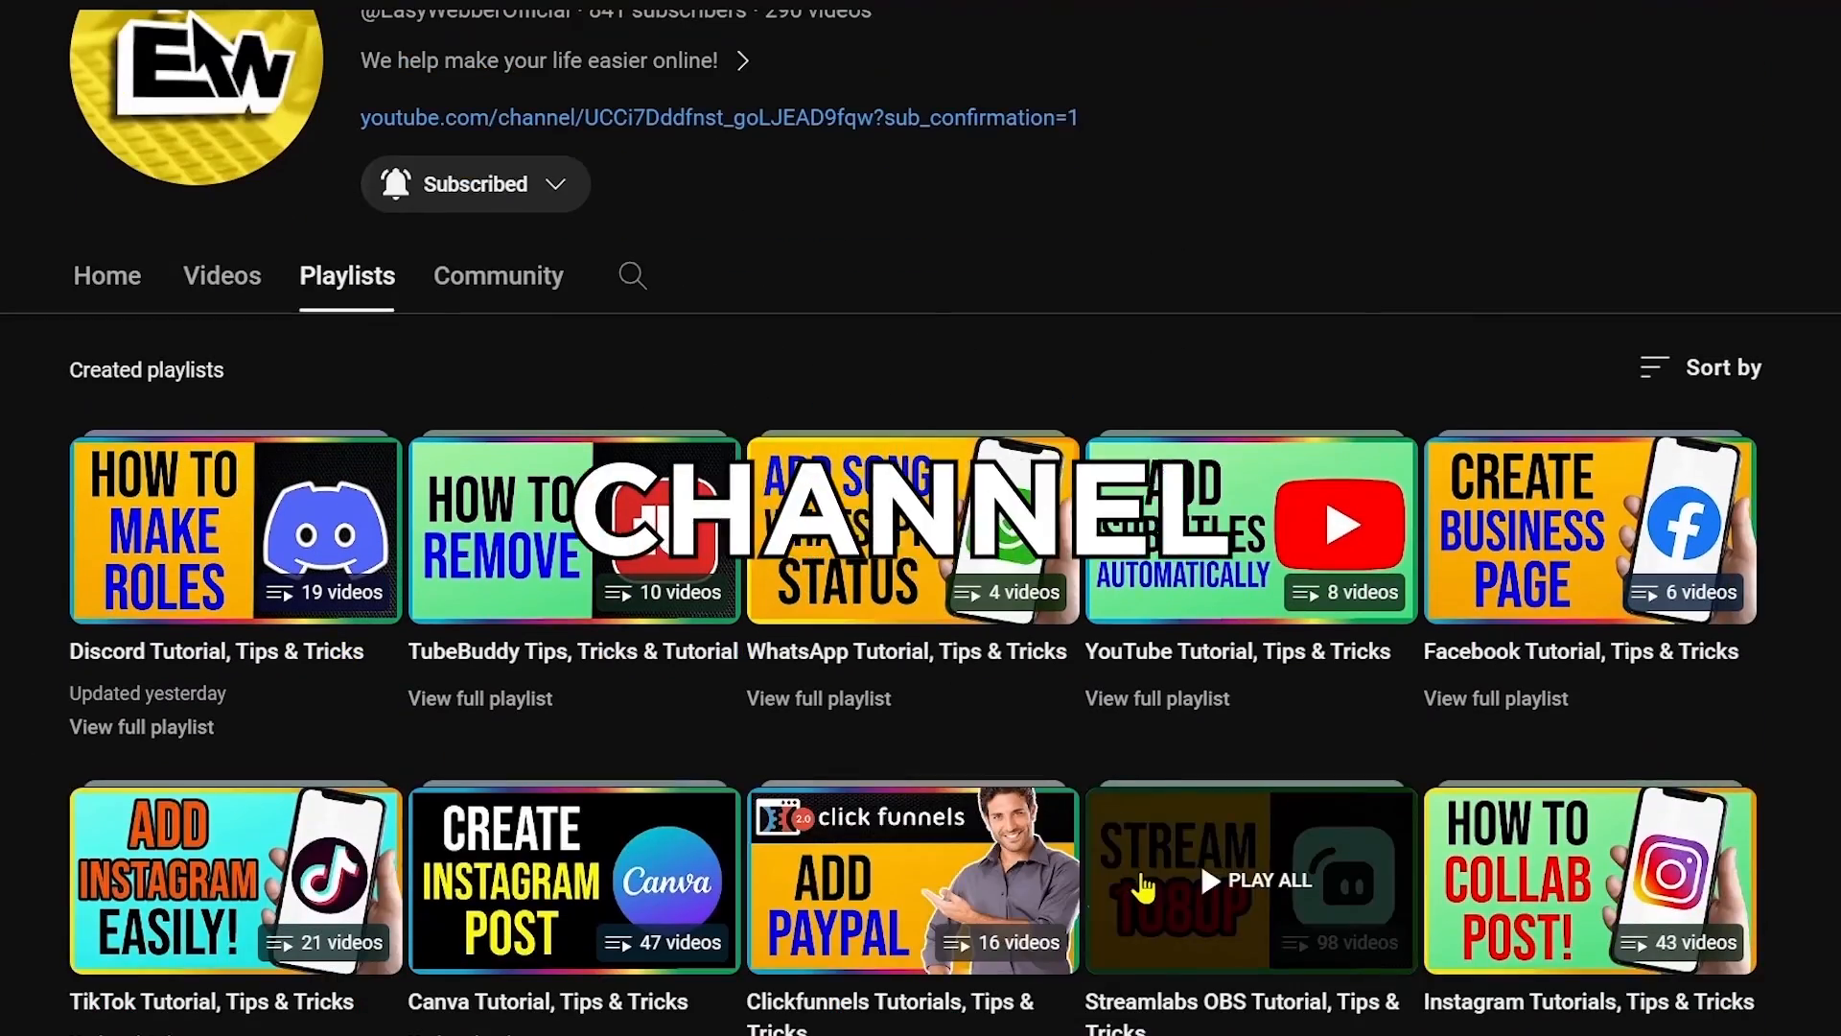
click(1253, 880)
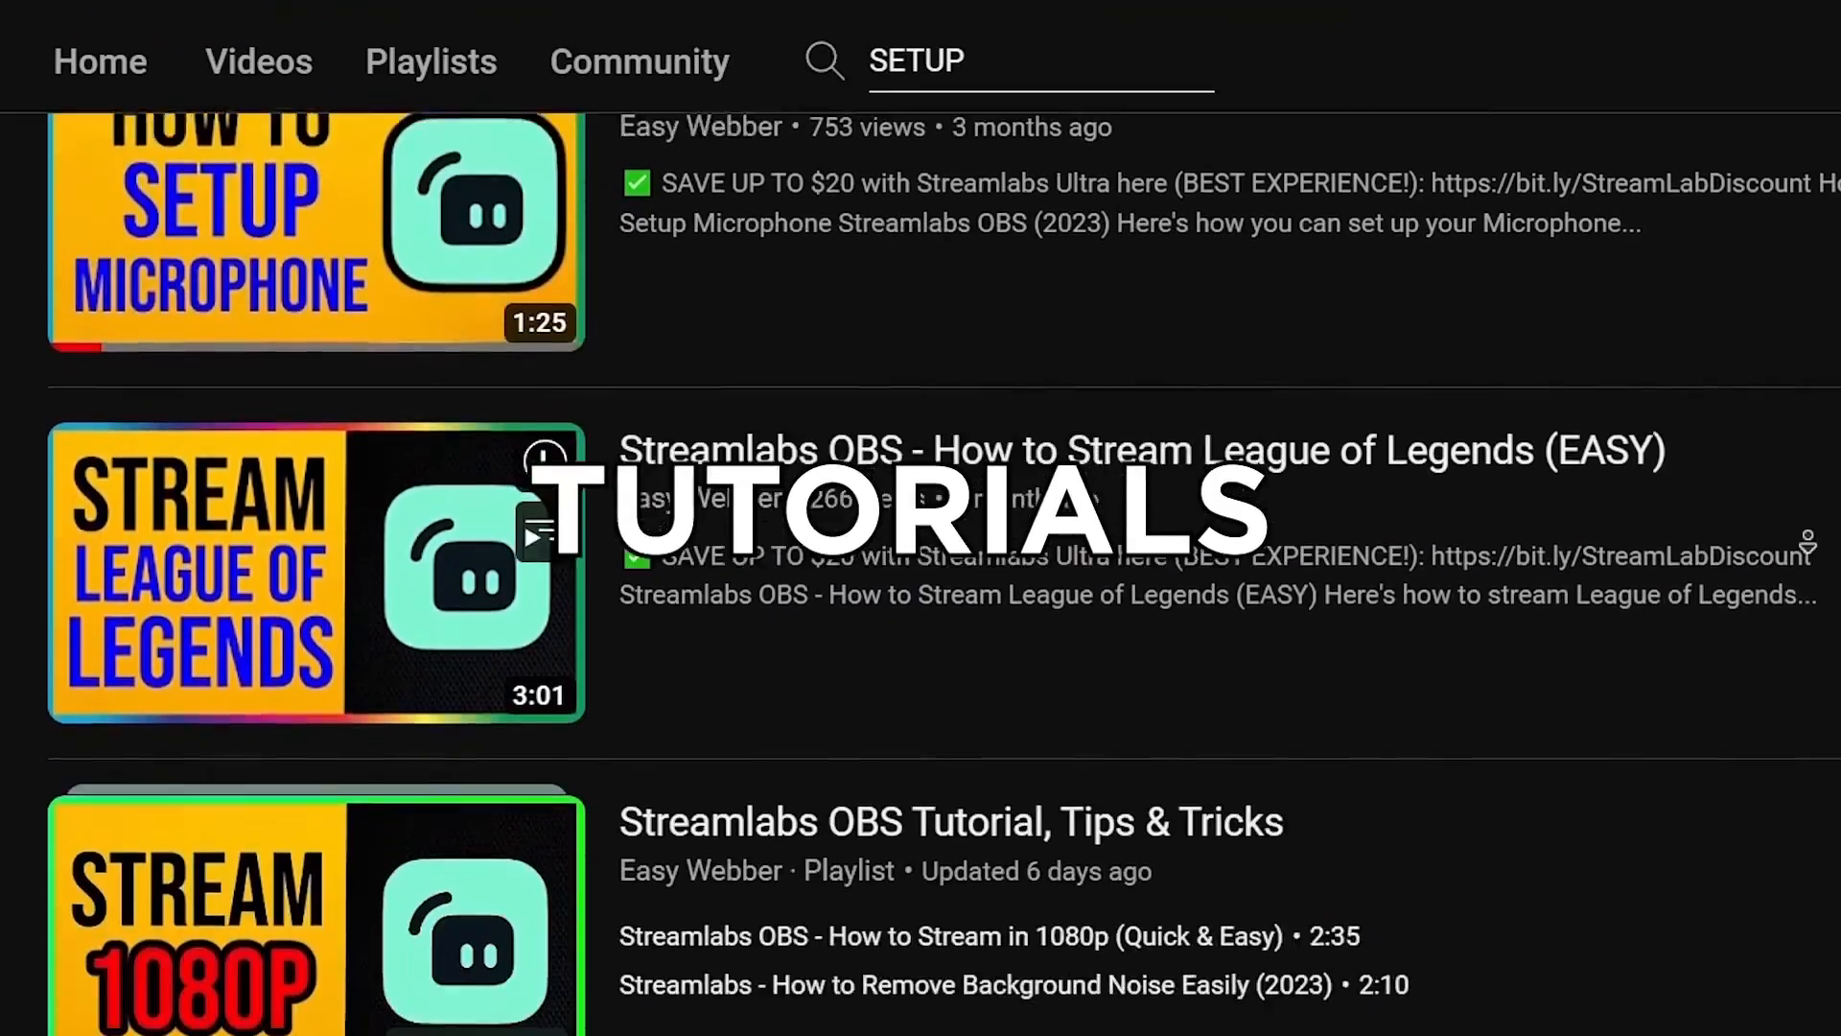
scroll(down, 3)
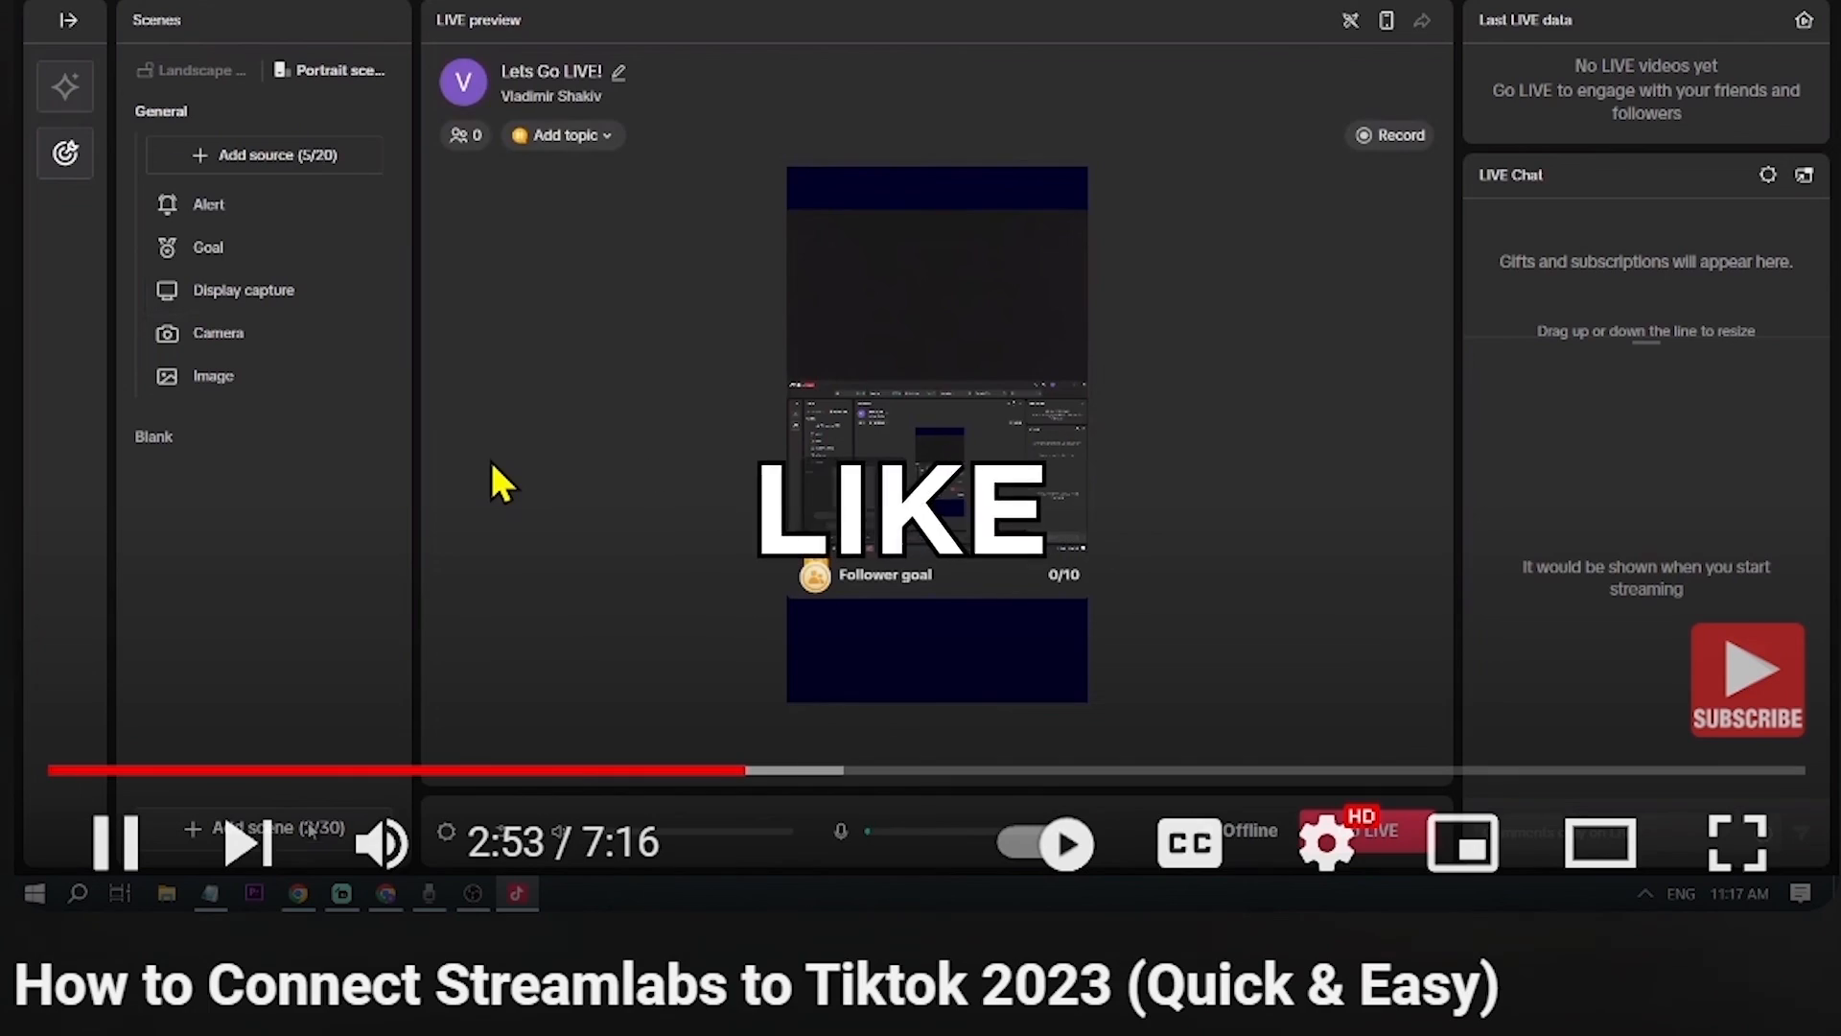
click(263, 828)
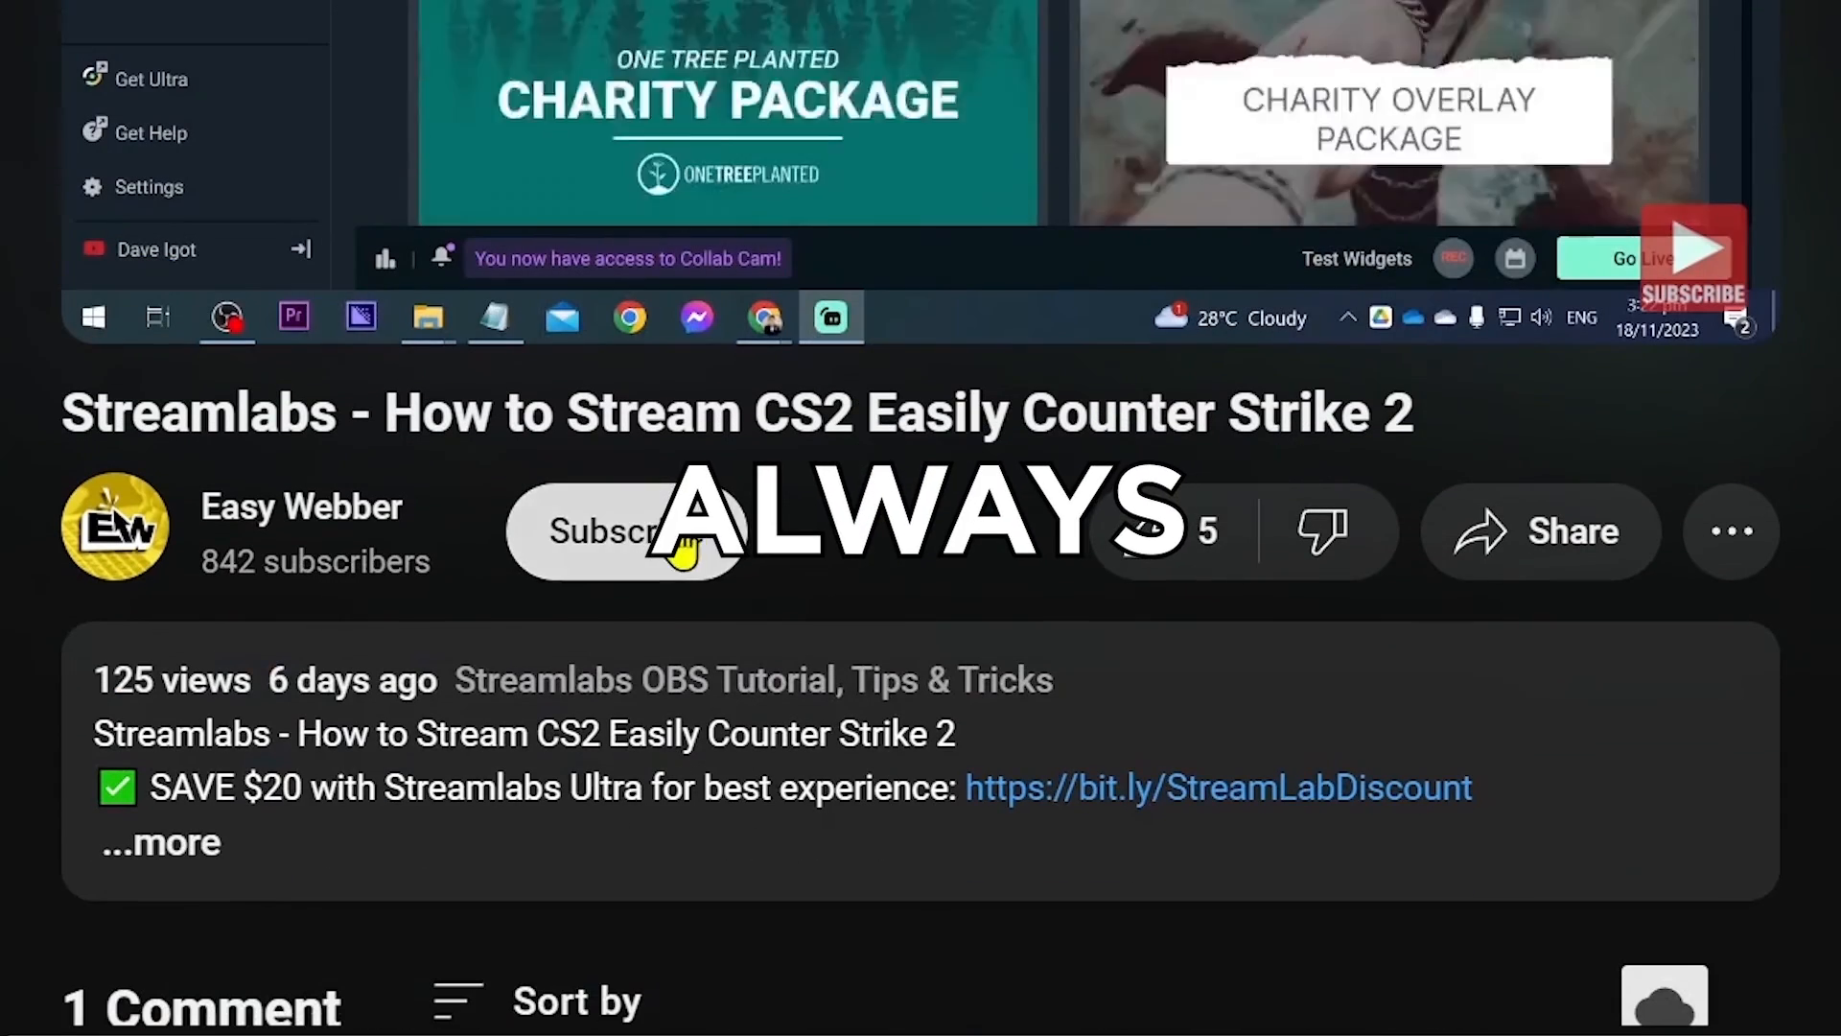
Step: Subscribe to the channel and like the CS2 streaming tutorial video
click(622, 532)
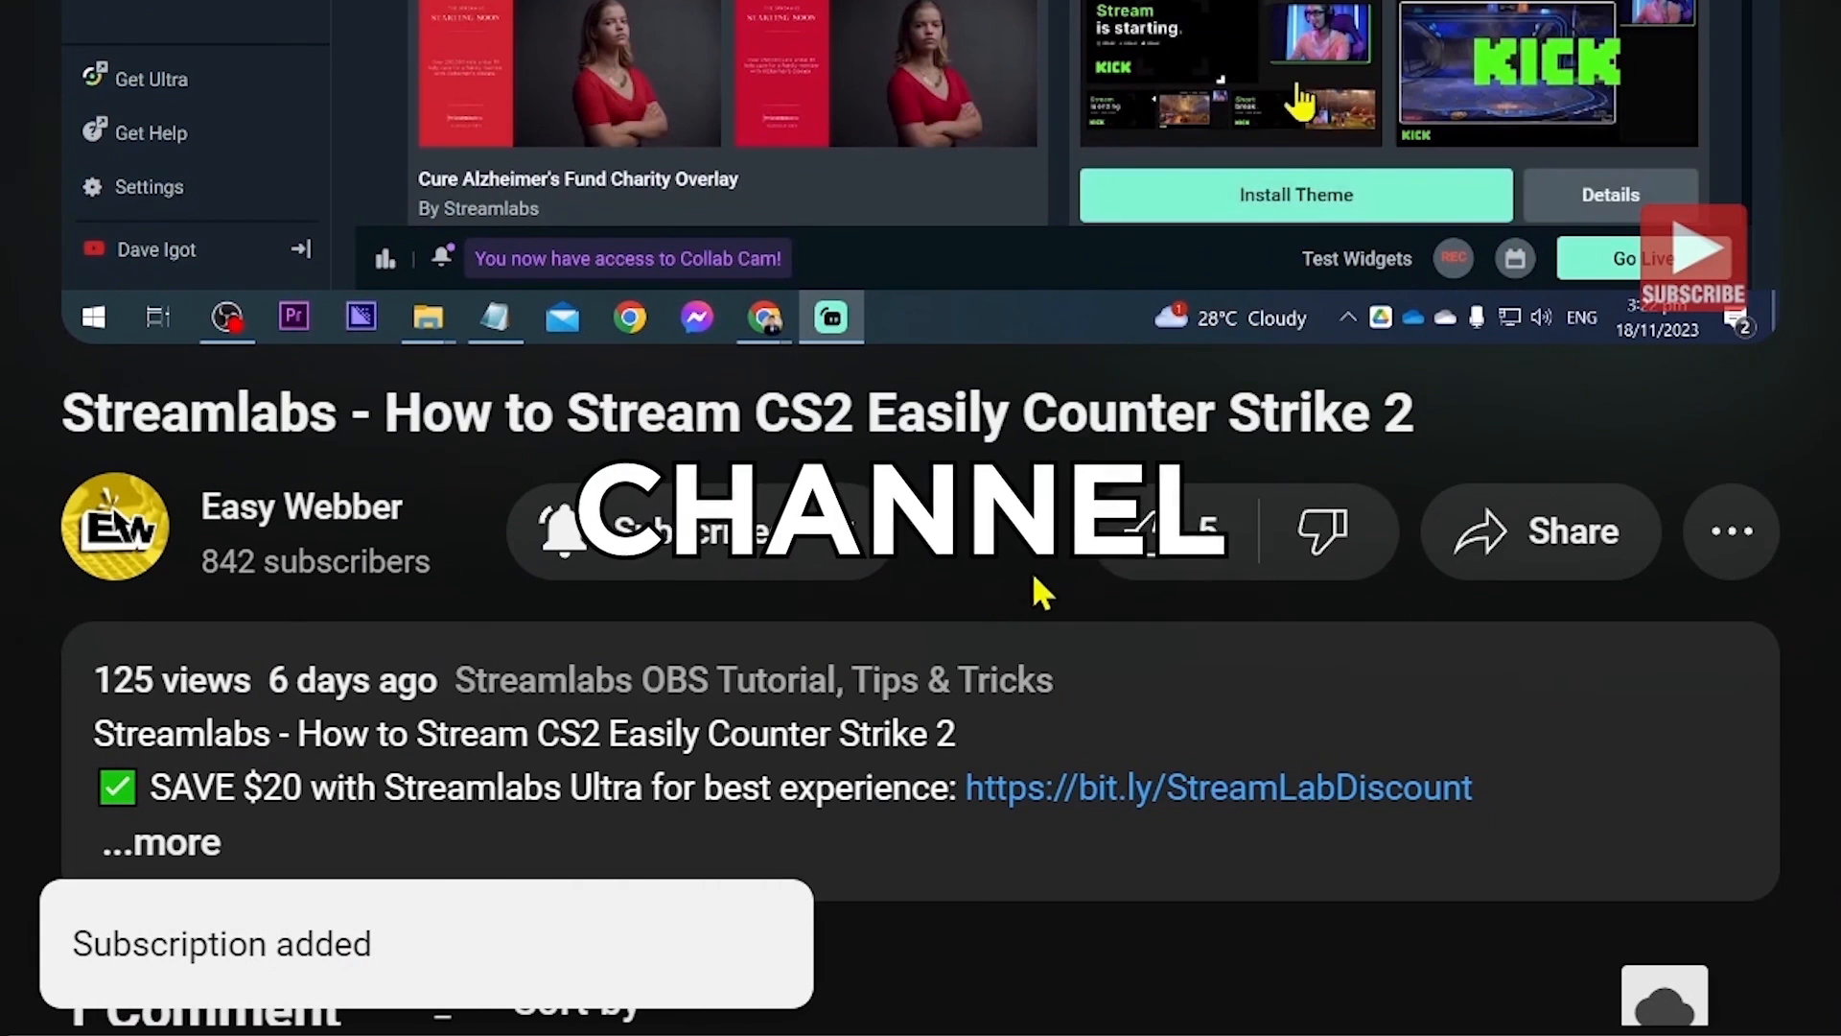
click(1155, 531)
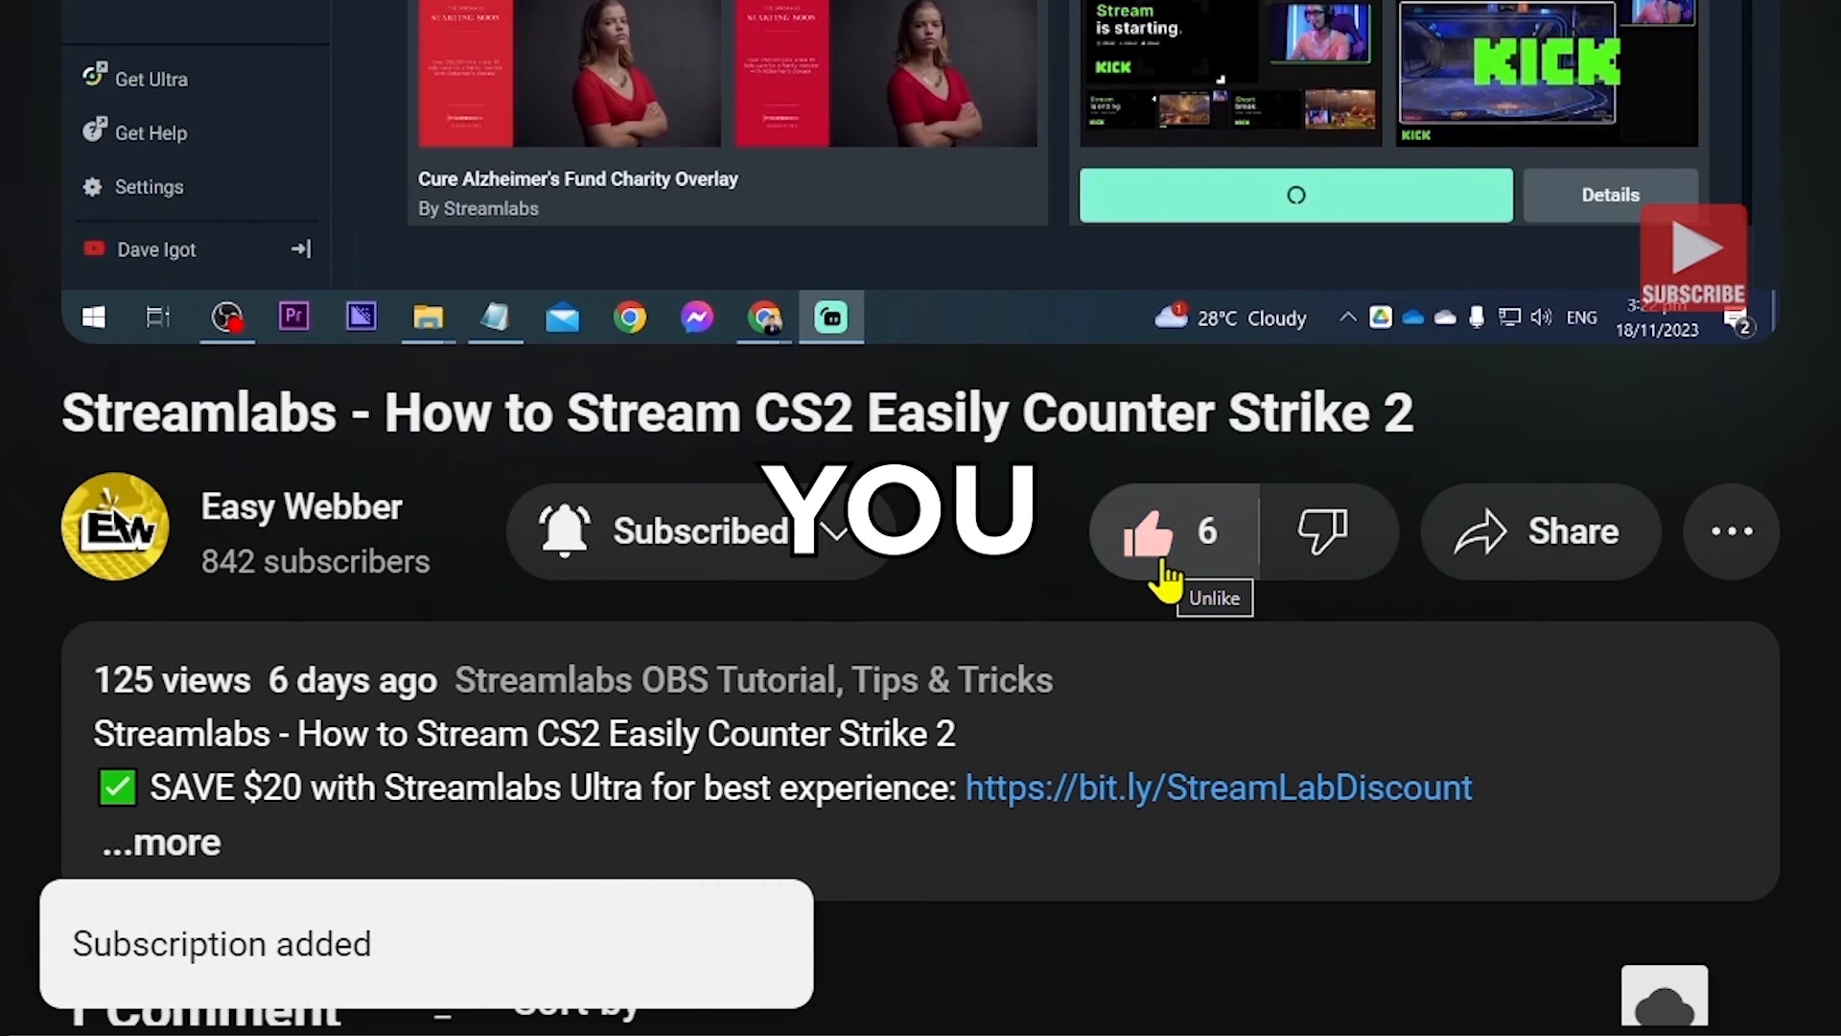